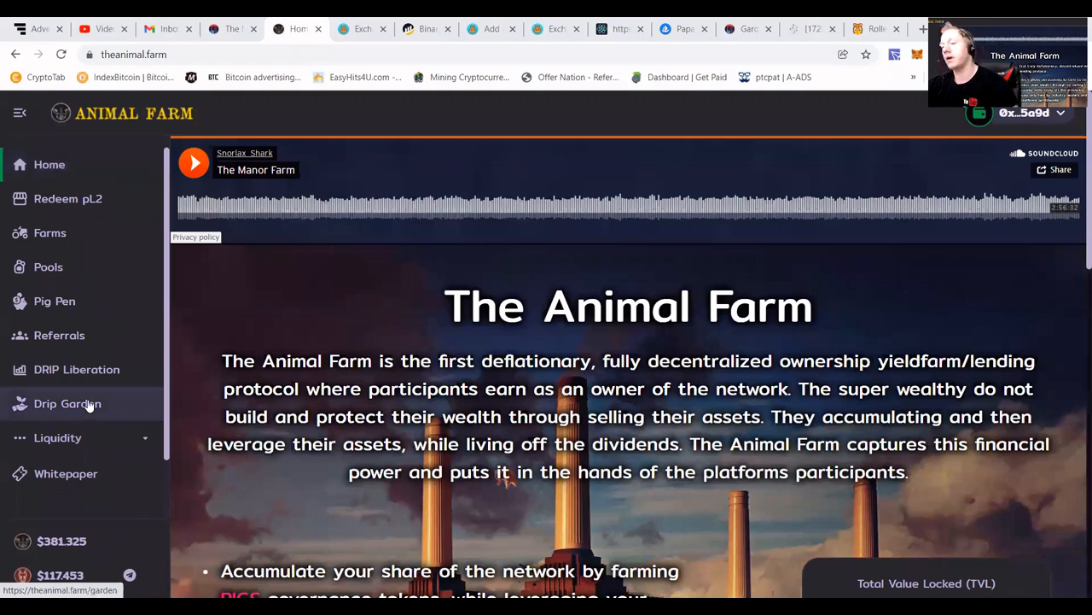
Compound the Drip Garden seeds, raising plants grown from 4585 to 4656.
{"action": "left_click", "coordinate": [68, 402]}
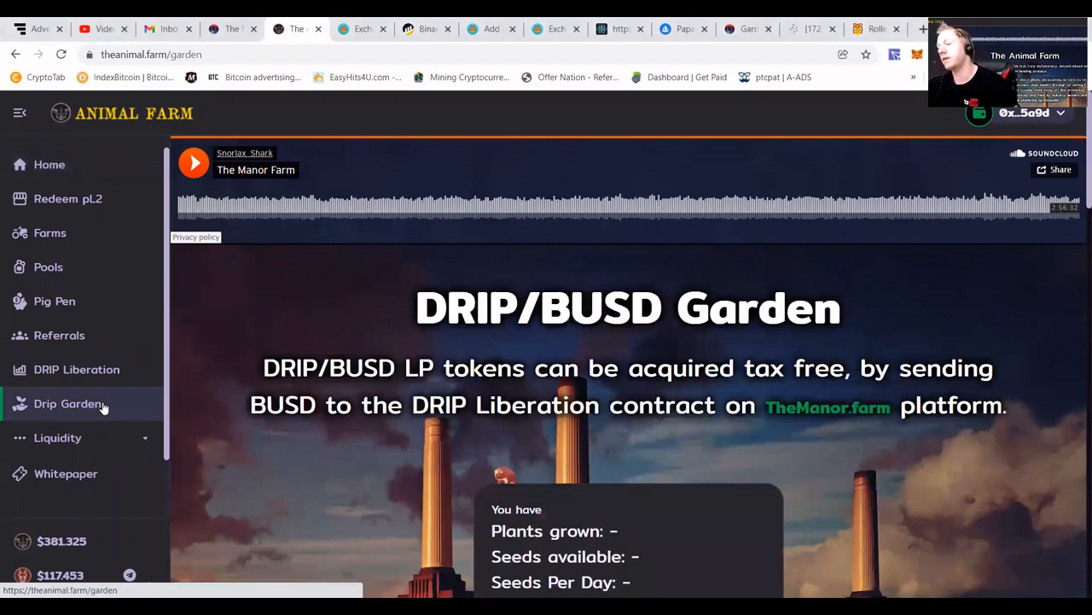
{"action": "scroll", "scroll_direction": "down", "scroll_amount": 3}
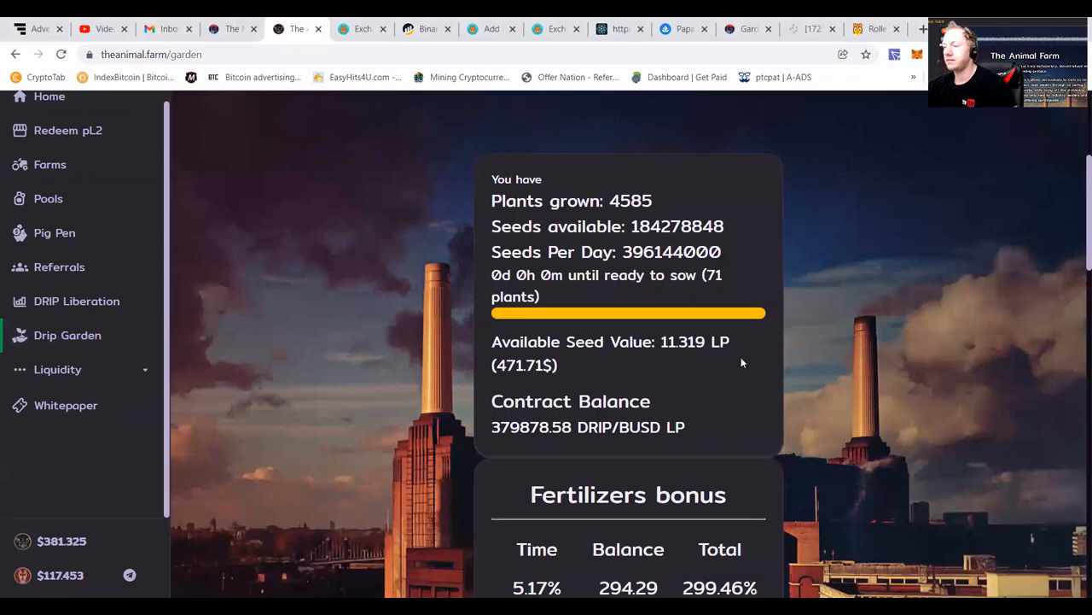
{"action": "scroll", "scroll_direction": "down", "scroll_amount": 3}
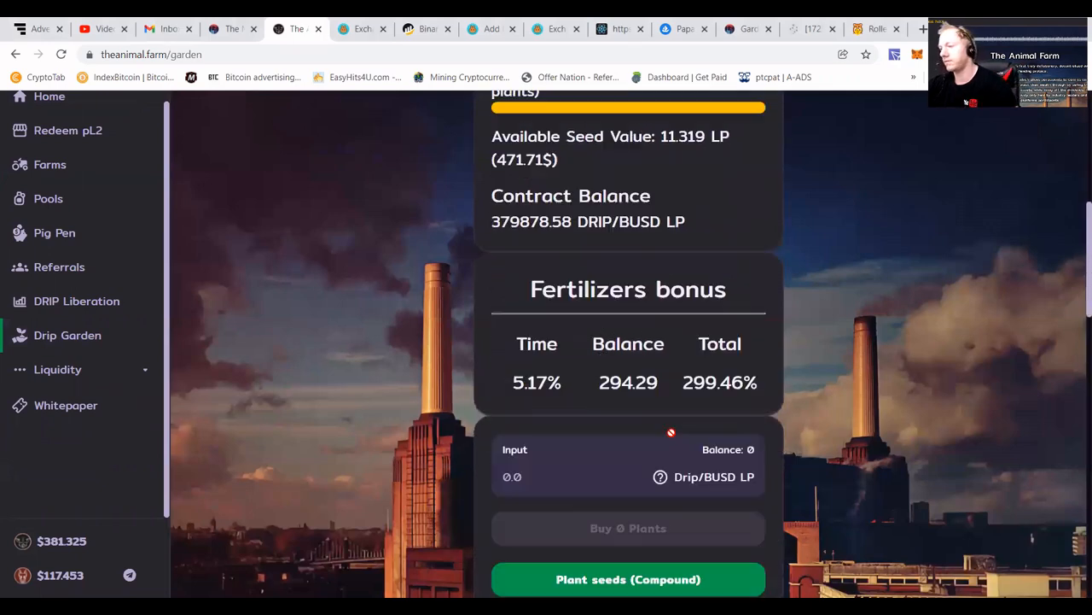
{"action": "scroll", "scroll_direction": "down", "scroll_amount": 3}
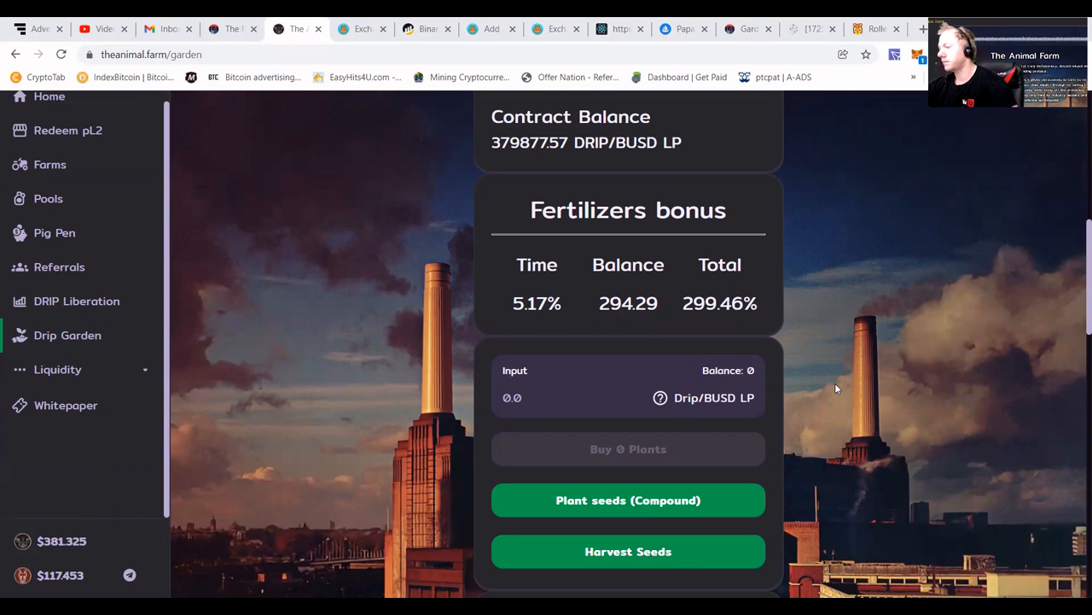
{"action": "mouse_move", "coordinate": [491, 282]}
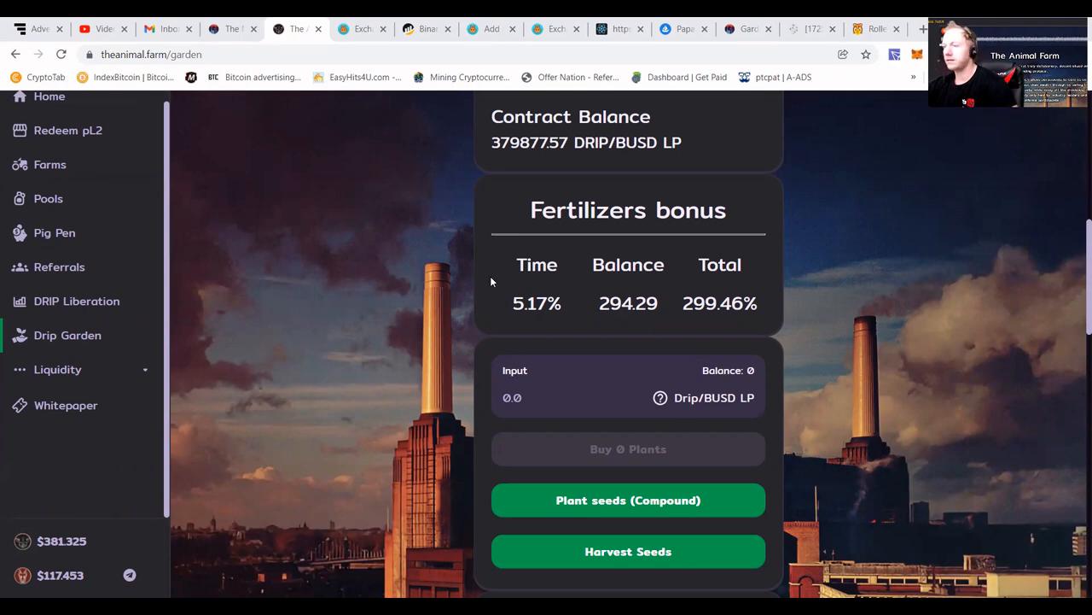
{"action": "scroll", "scroll_direction": "up", "scroll_amount": 3}
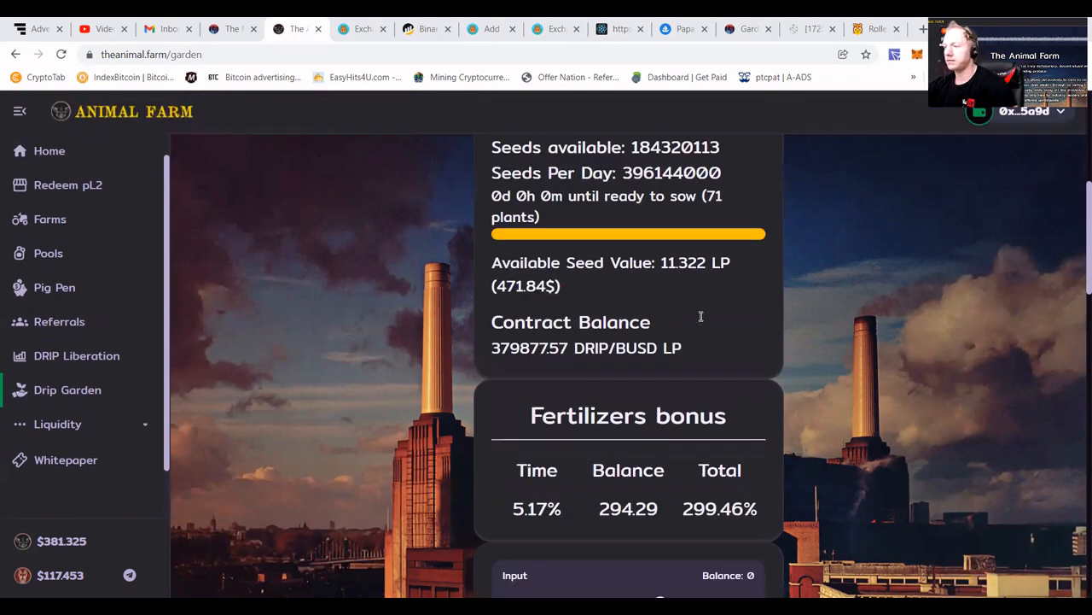
{"action": "scroll", "scroll_direction": "up", "scroll_amount": 3}
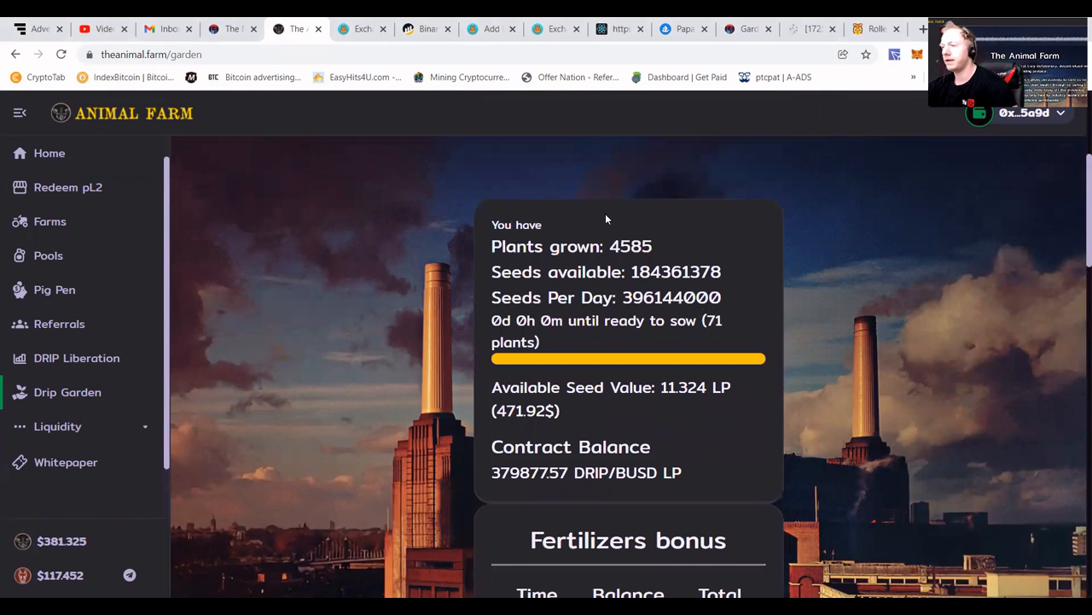
{"action": "mouse_move", "coordinate": [623, 241]}
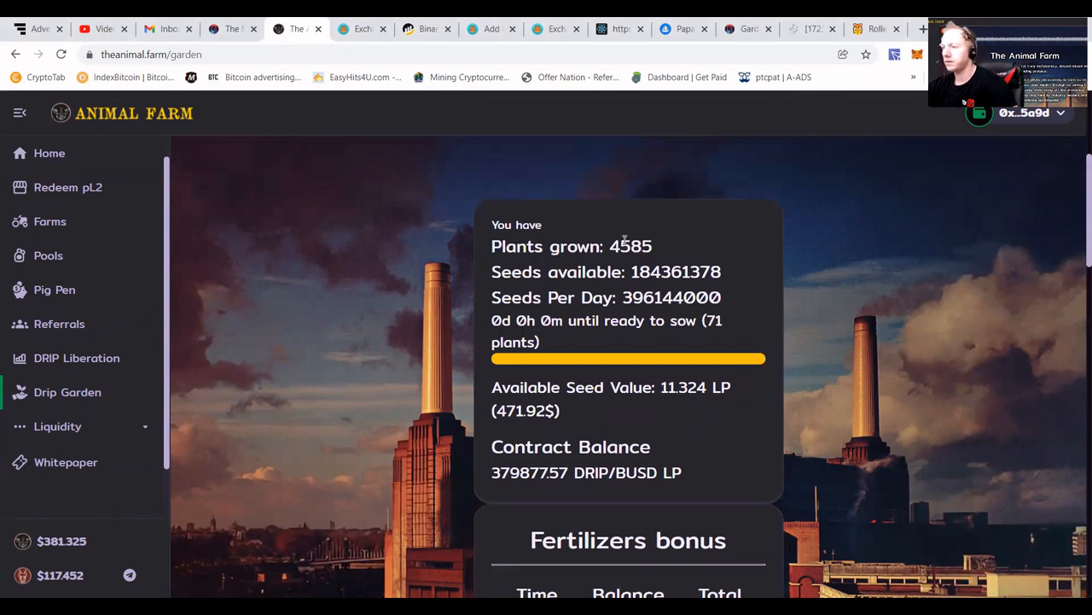
{"action": "double_click", "coordinate": [630, 246]}
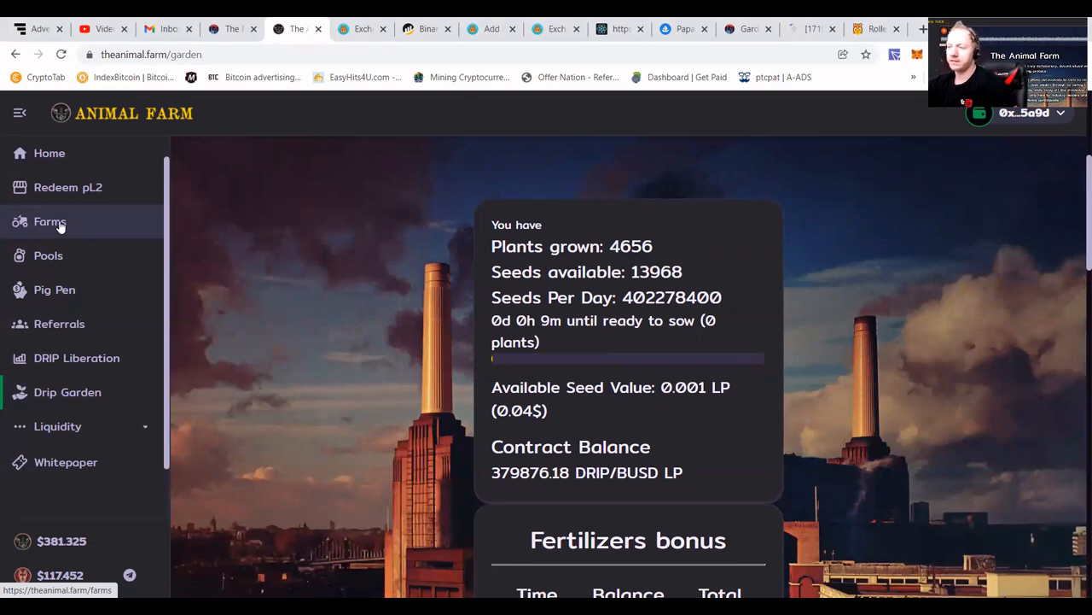
Browse the Farms page cards, showing 7.210 PIGS on DOGS/WBNB and 1.239 on DRIP/BUSD.
{"action": "left_click", "coordinate": [50, 221]}
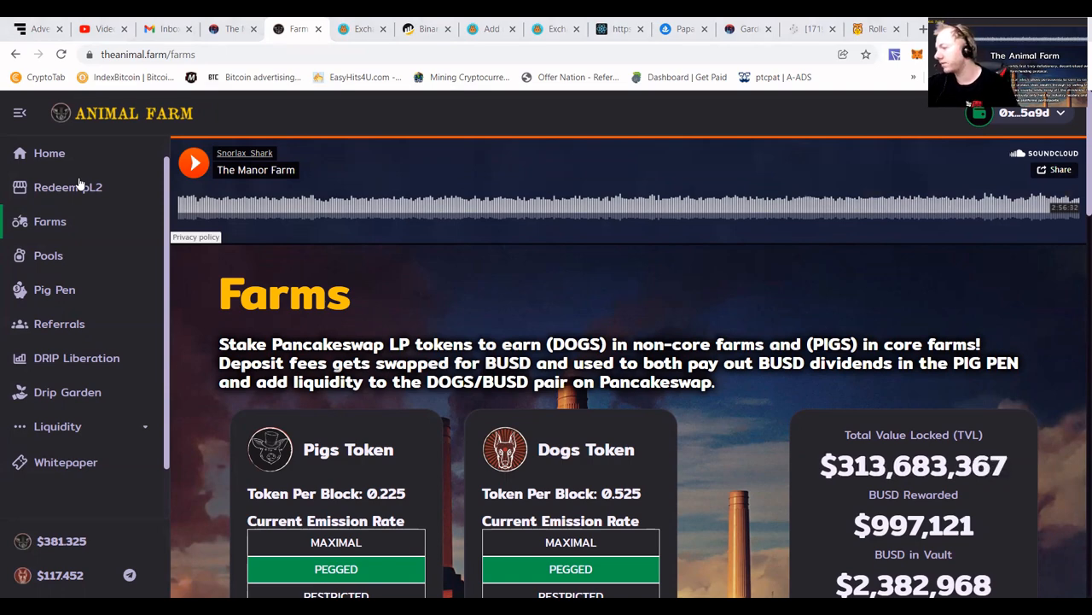
{"action": "mouse_move", "coordinate": [975, 421]}
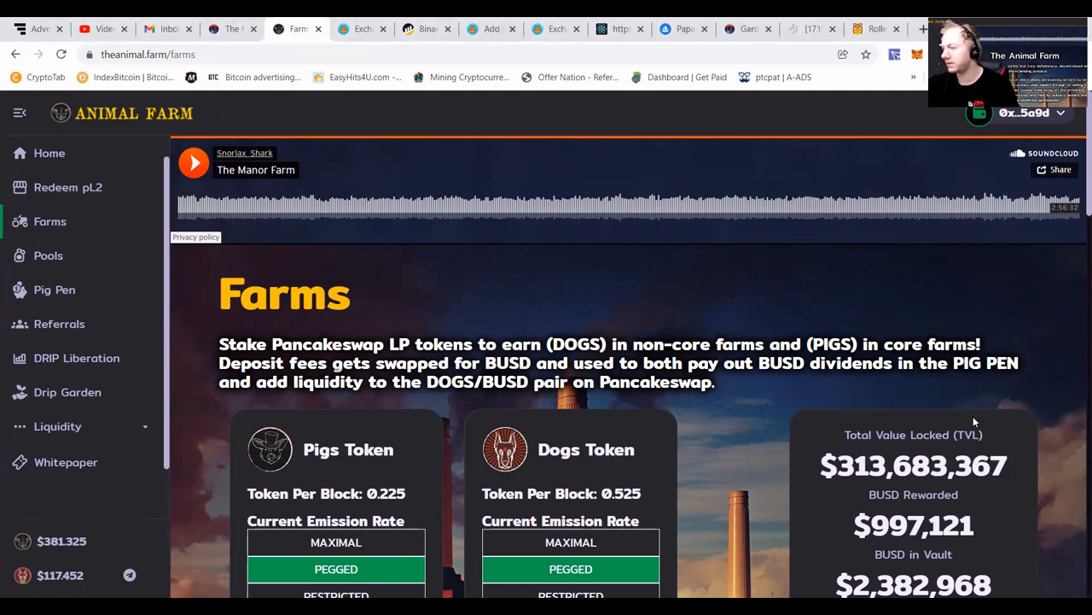
{"action": "scroll", "scroll_direction": "down", "scroll_amount": 3}
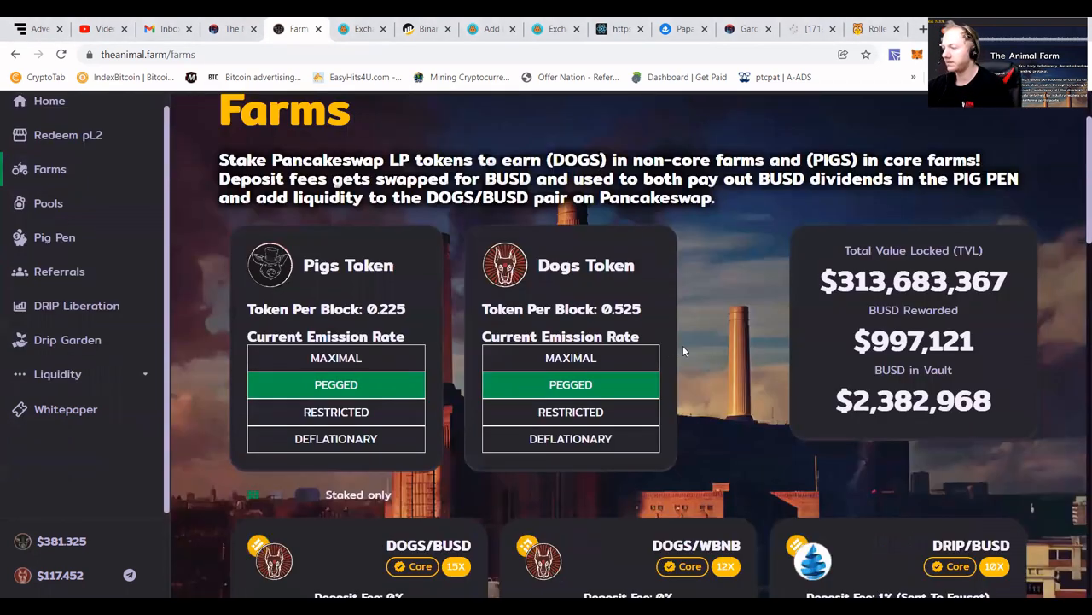
{"action": "scroll", "scroll_direction": "down", "scroll_amount": 3}
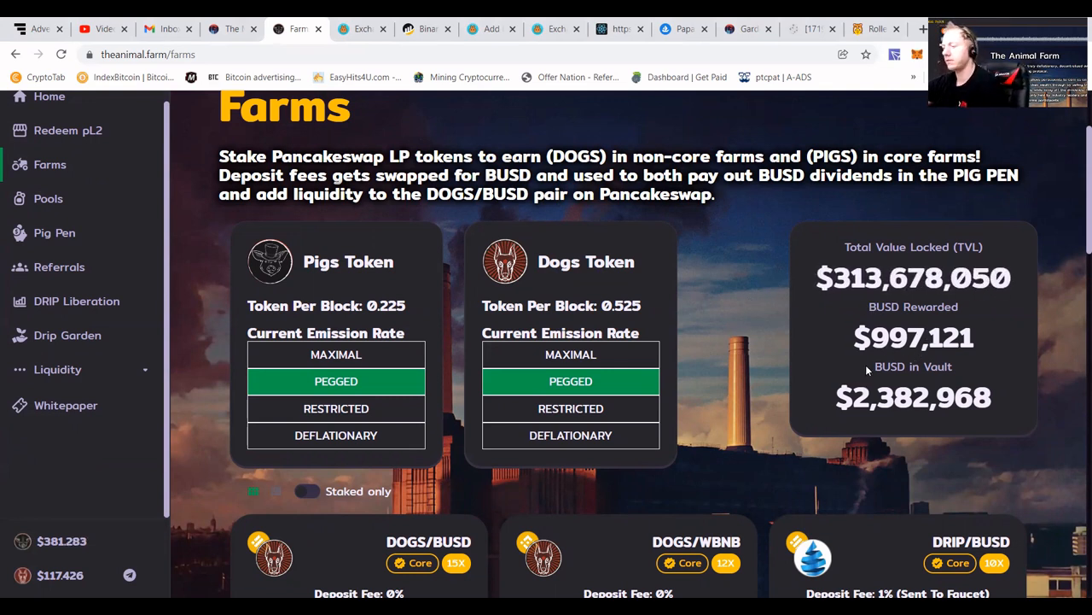
{"action": "scroll", "scroll_direction": "down", "scroll_amount": 3}
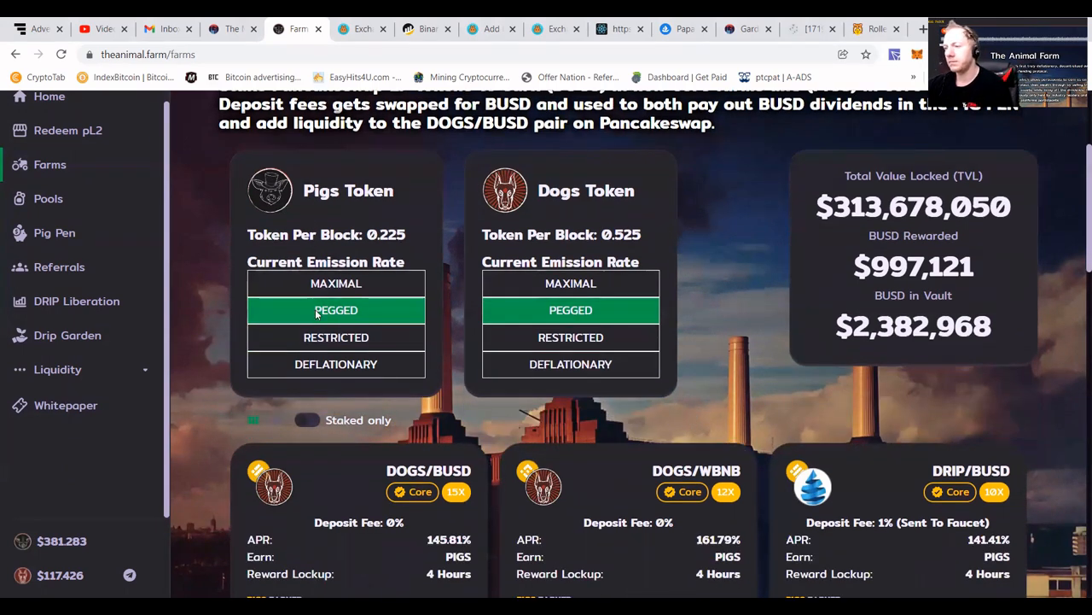
{"action": "scroll", "scroll_direction": "down", "scroll_amount": 3}
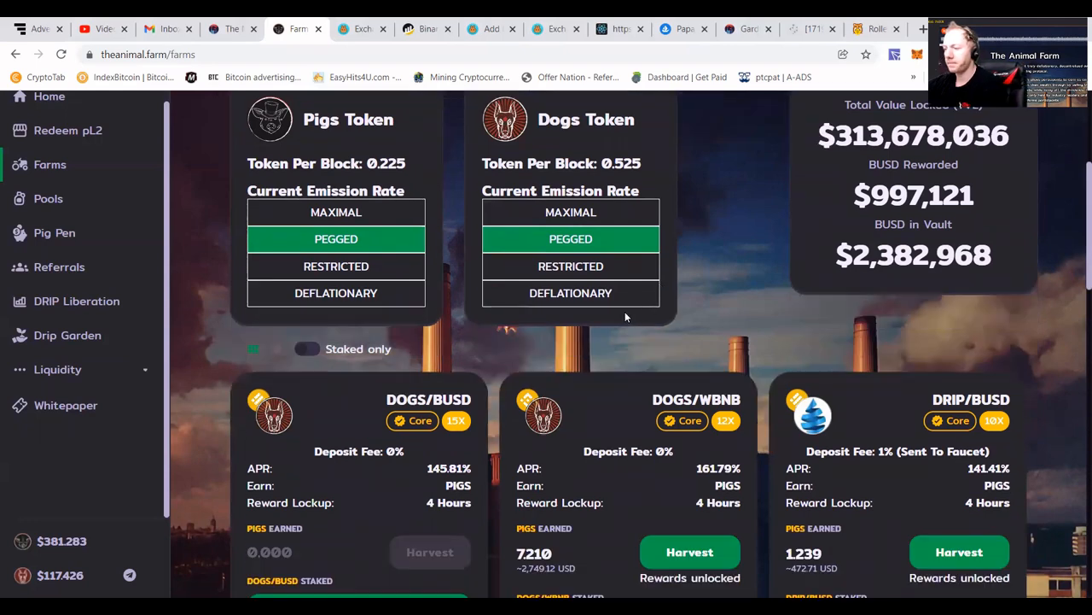
{"action": "scroll", "scroll_direction": "down", "scroll_amount": 3}
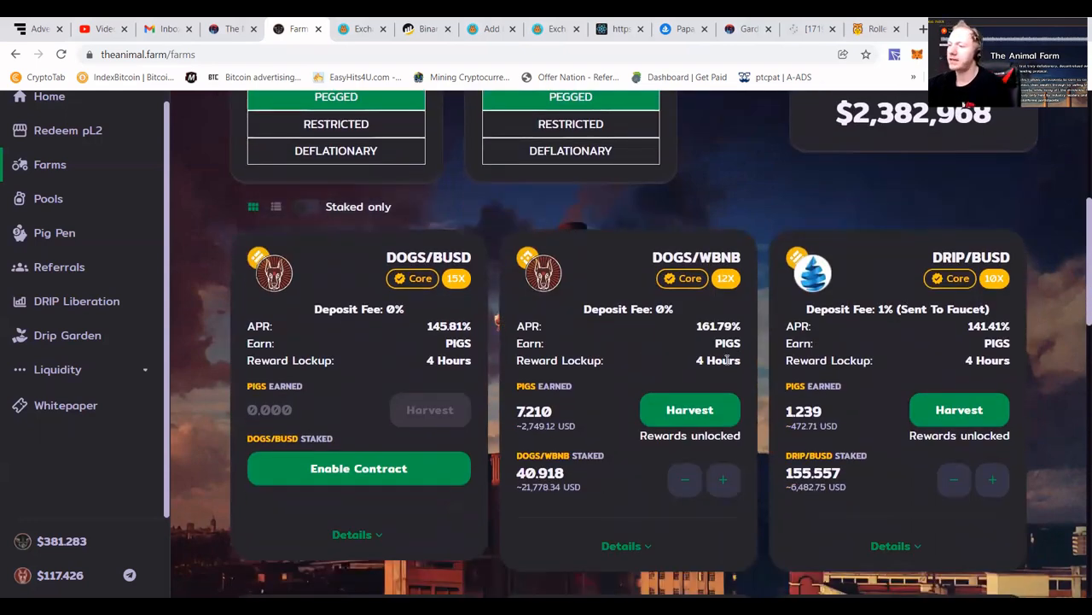
{"action": "mouse_move", "coordinate": [612, 314]}
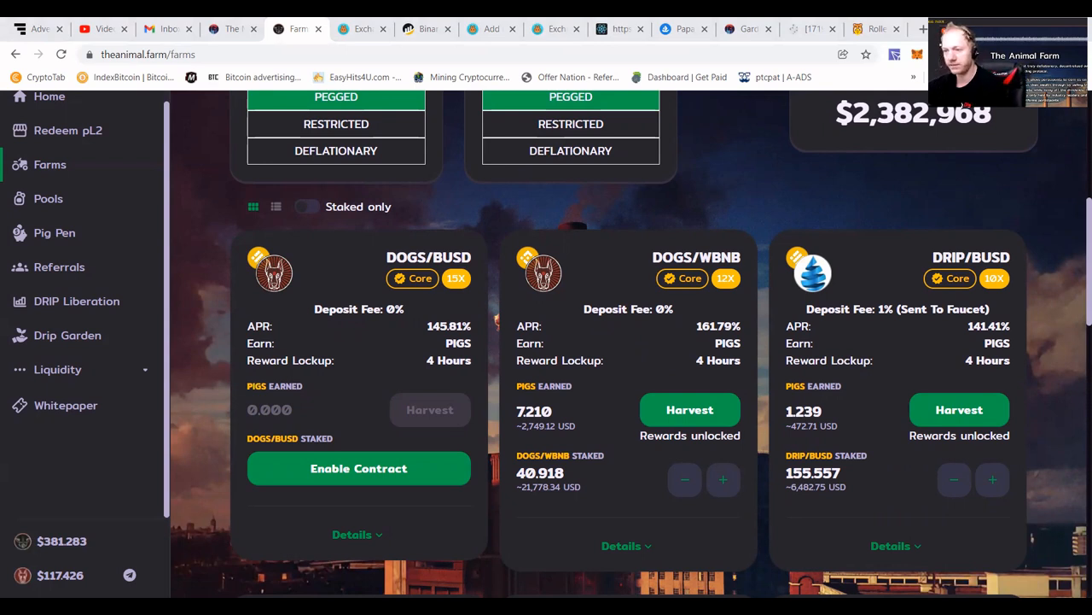
{"action": "mouse_move", "coordinate": [245, 408]}
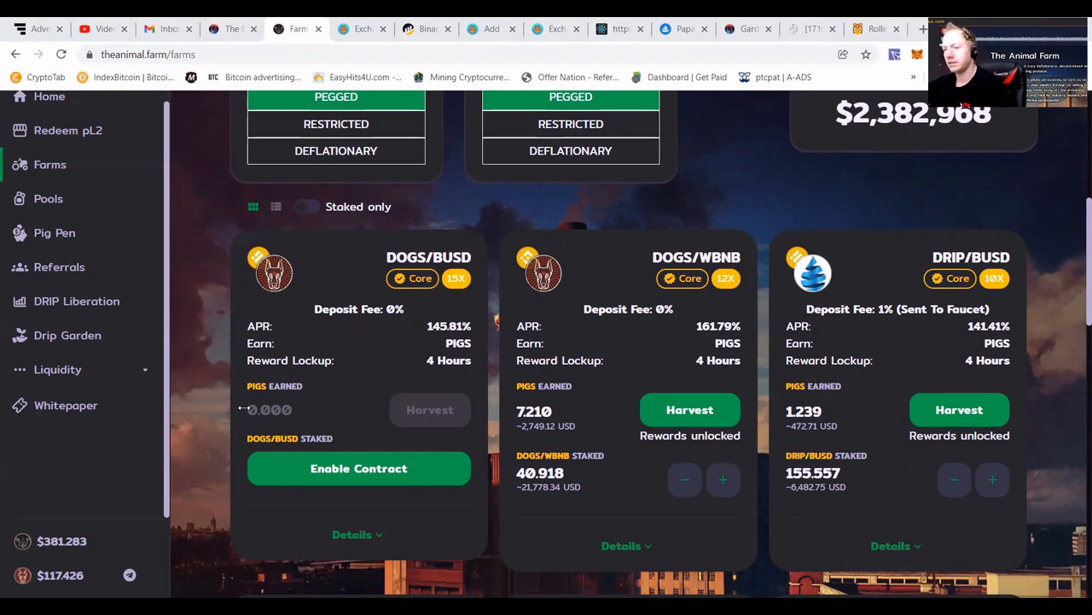
{"action": "scroll", "scroll_direction": "down", "scroll_amount": 3}
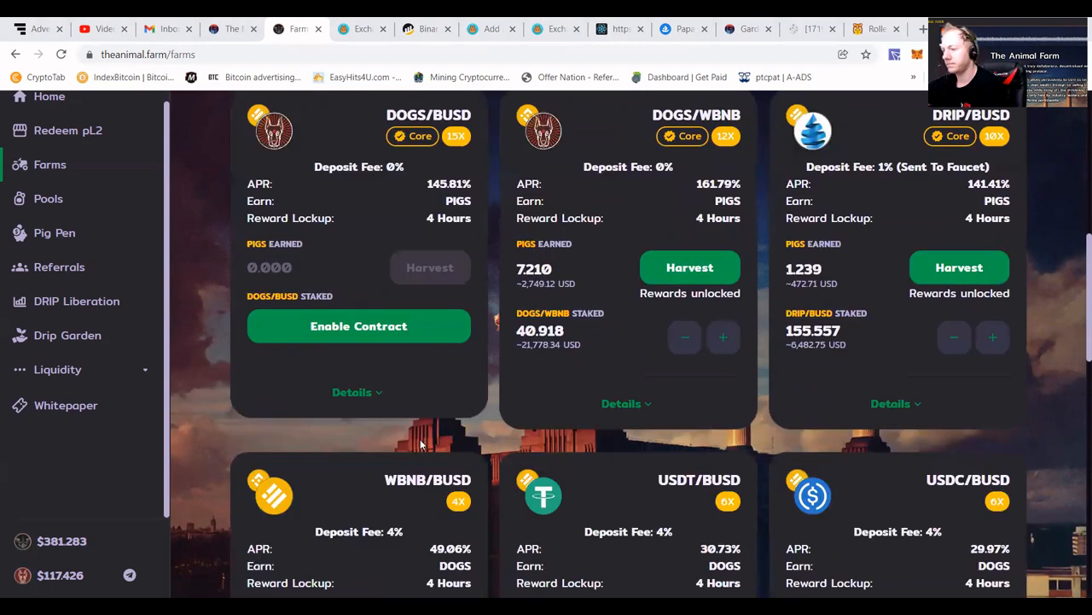
{"action": "scroll", "scroll_direction": "down", "scroll_amount": 3}
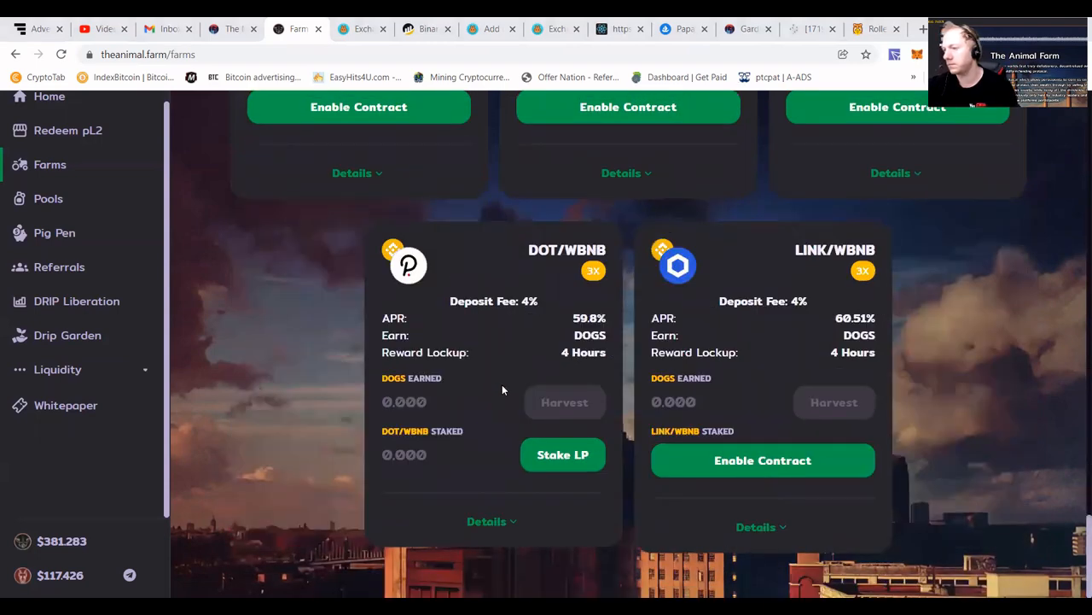
{"action": "scroll", "scroll_direction": "up", "scroll_amount": 3}
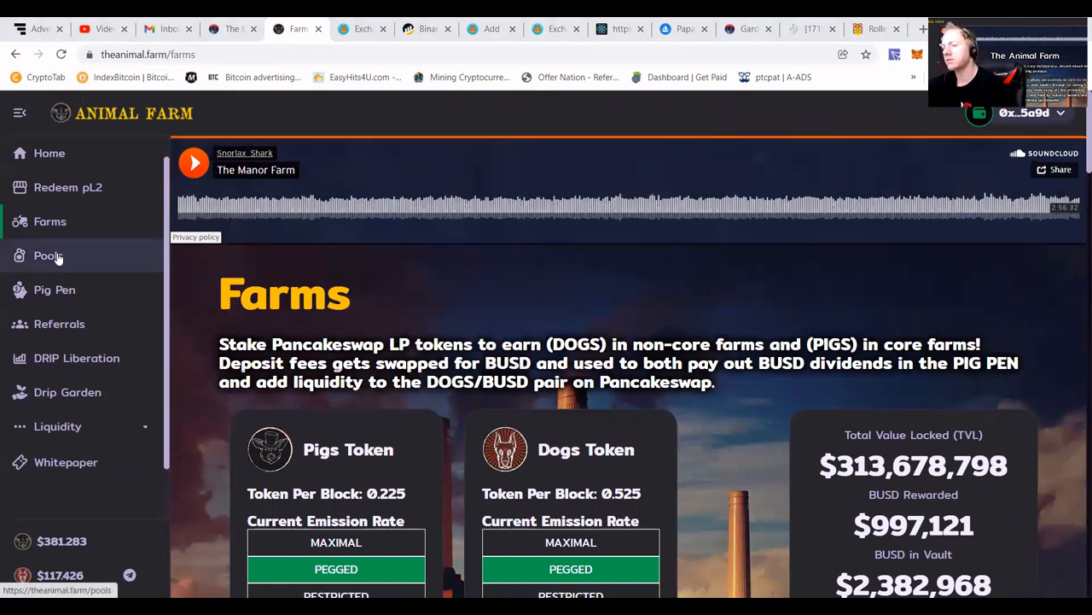
Browse the Pools page showing 1.598, 1.388 and 1.275 DOGS earned on WBNB, CAKE, BTCB.
{"action": "left_click", "coordinate": [47, 255]}
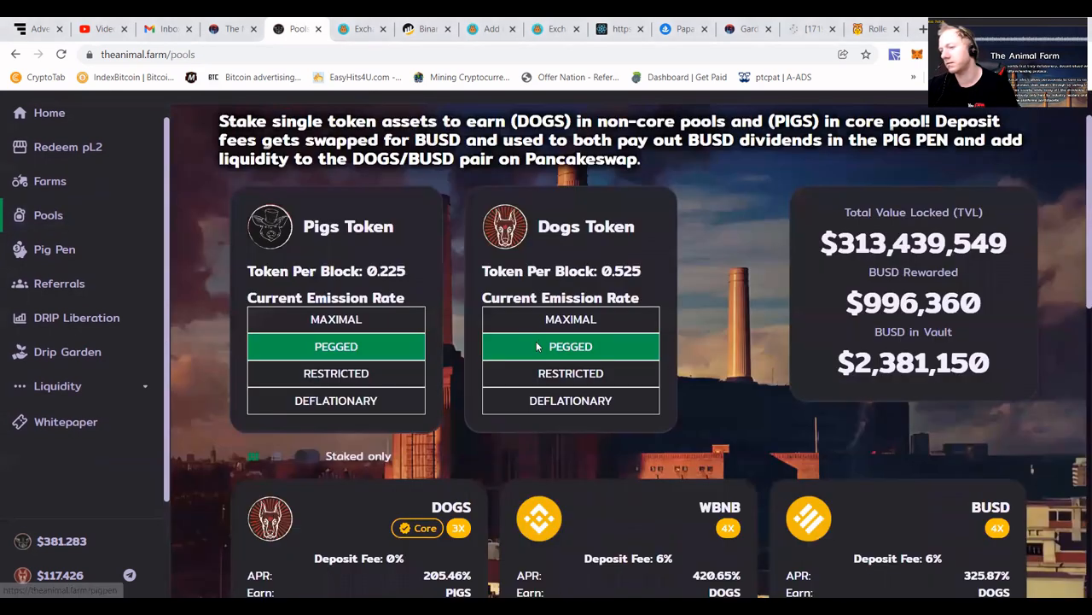
{"action": "scroll", "scroll_direction": "down", "scroll_amount": 3}
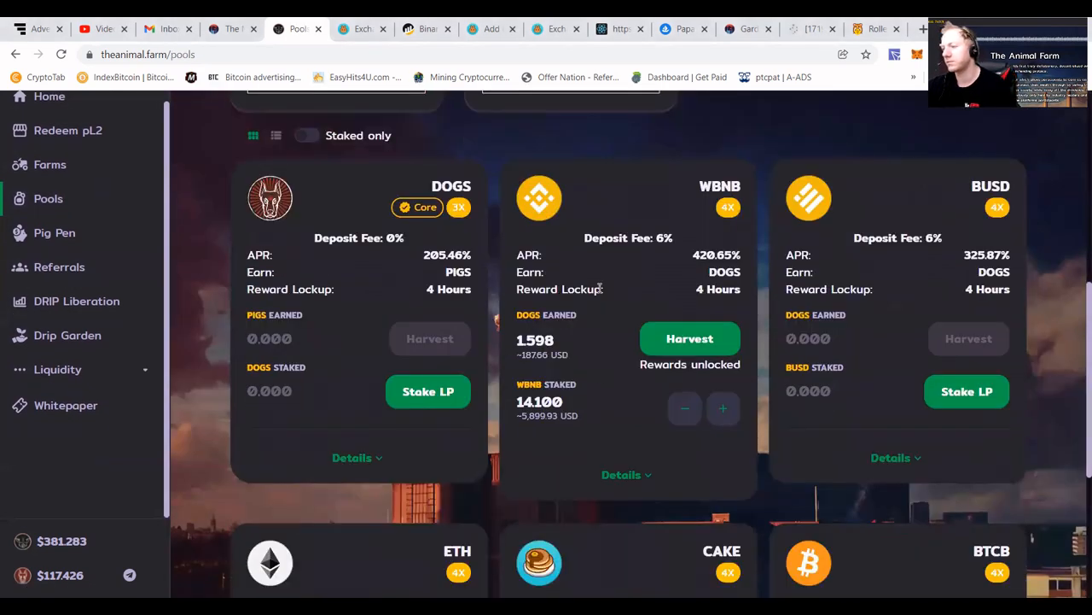
{"action": "scroll", "scroll_direction": "down", "scroll_amount": 3}
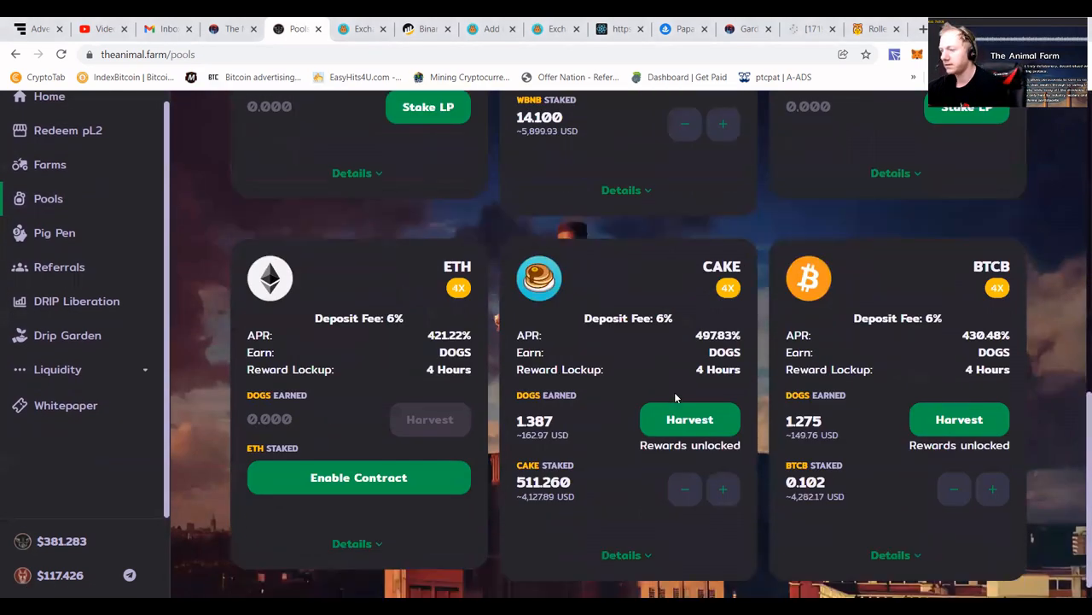
{"action": "scroll", "scroll_direction": "down", "scroll_amount": 3}
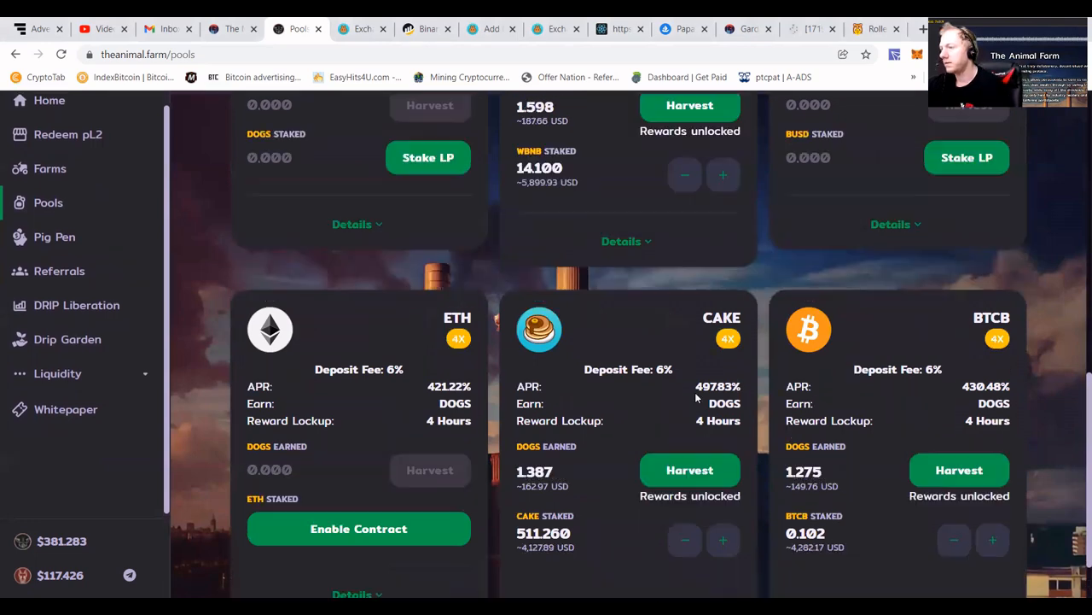
{"action": "scroll", "scroll_direction": "up", "scroll_amount": 3}
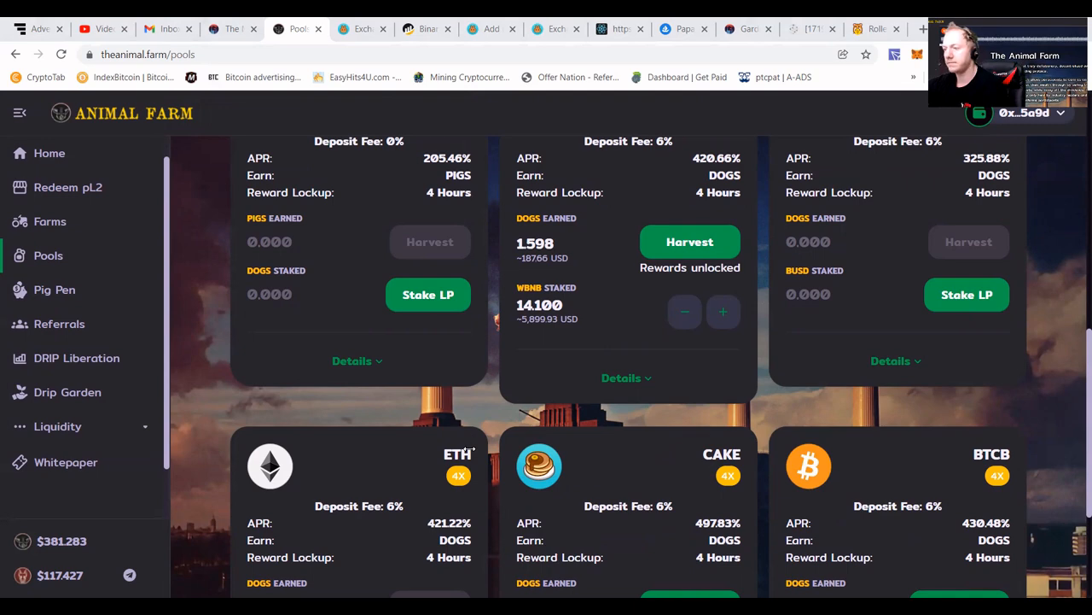
{"action": "scroll", "scroll_direction": "down", "scroll_amount": 3}
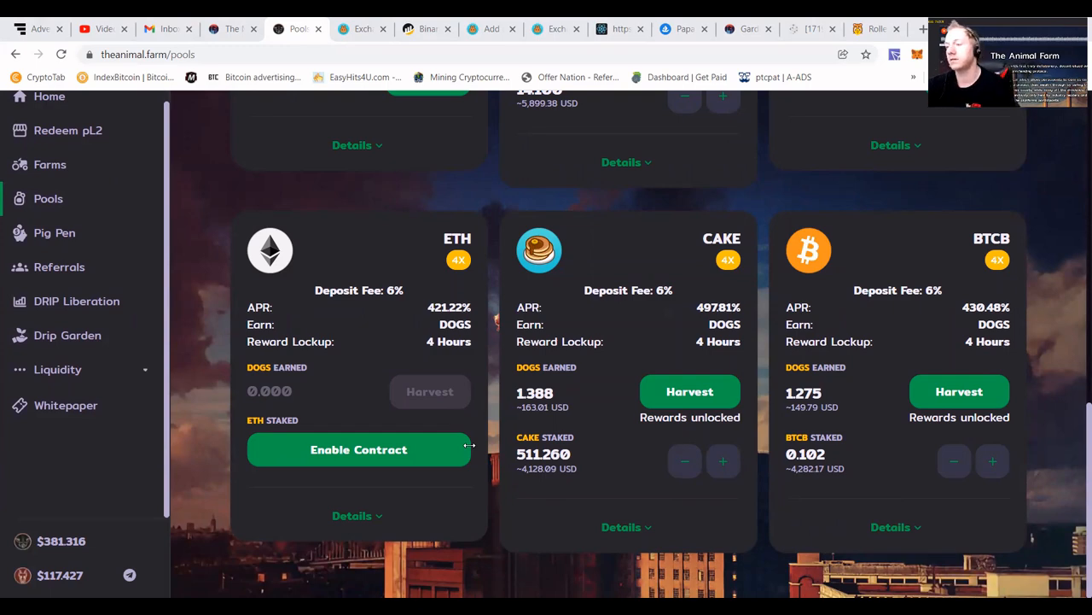
{"action": "mouse_move", "coordinate": [83, 247]}
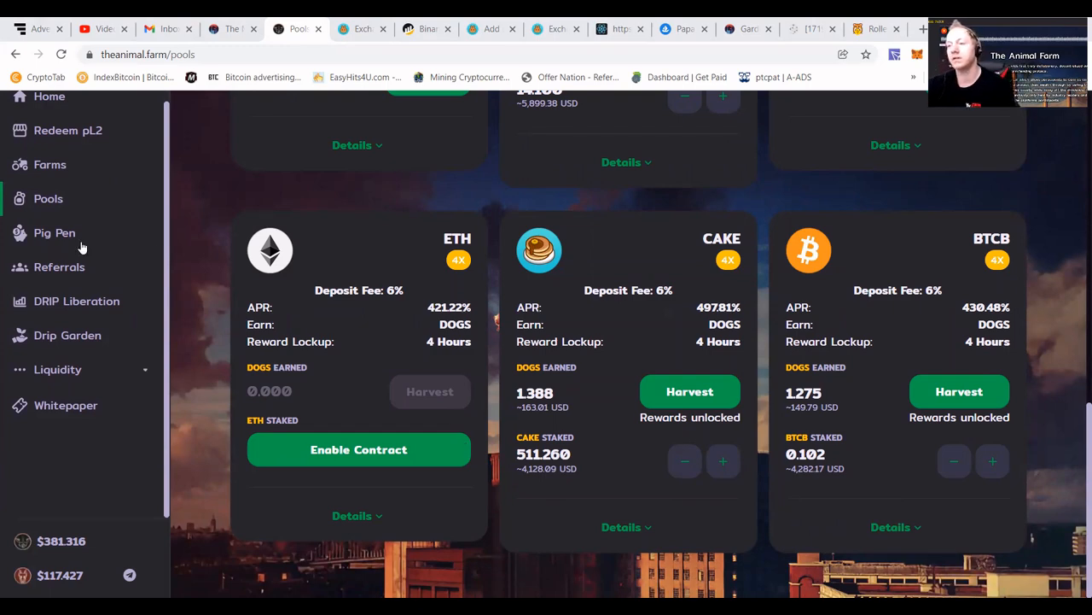
Harvest the 55.332 BUSD earned on the Pig Pen PIGS card.
{"action": "left_click", "coordinate": [55, 232]}
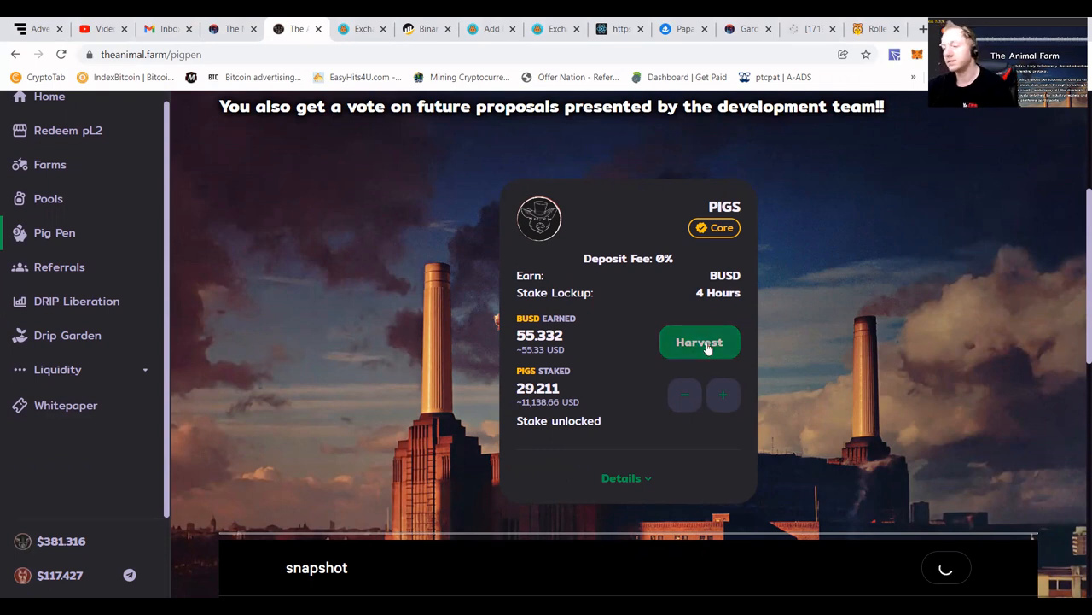
{"action": "left_click", "coordinate": [700, 343]}
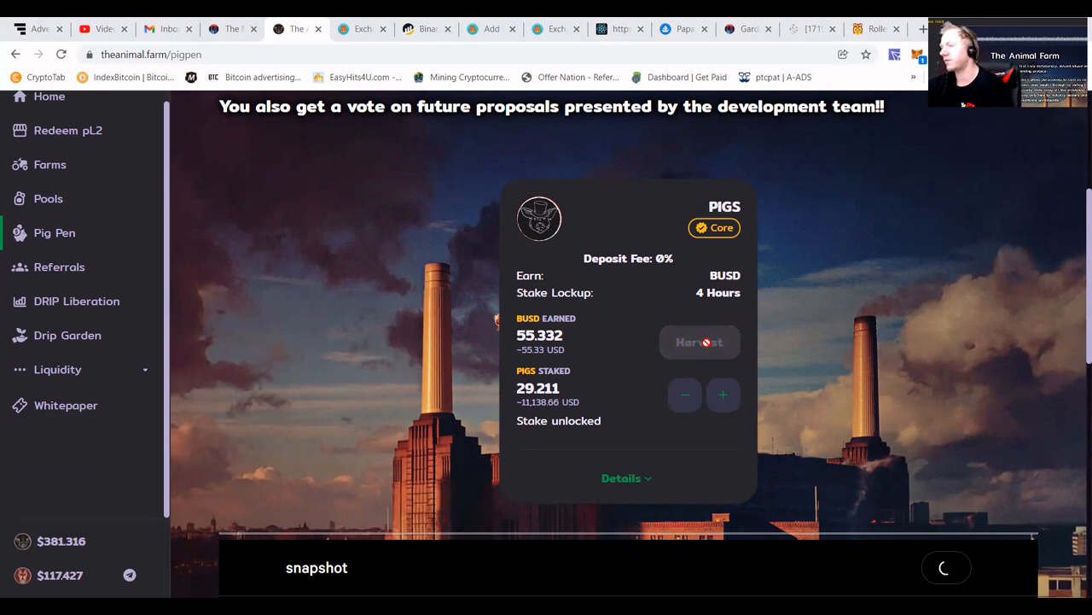
{"action": "mouse_move", "coordinate": [957, 498]}
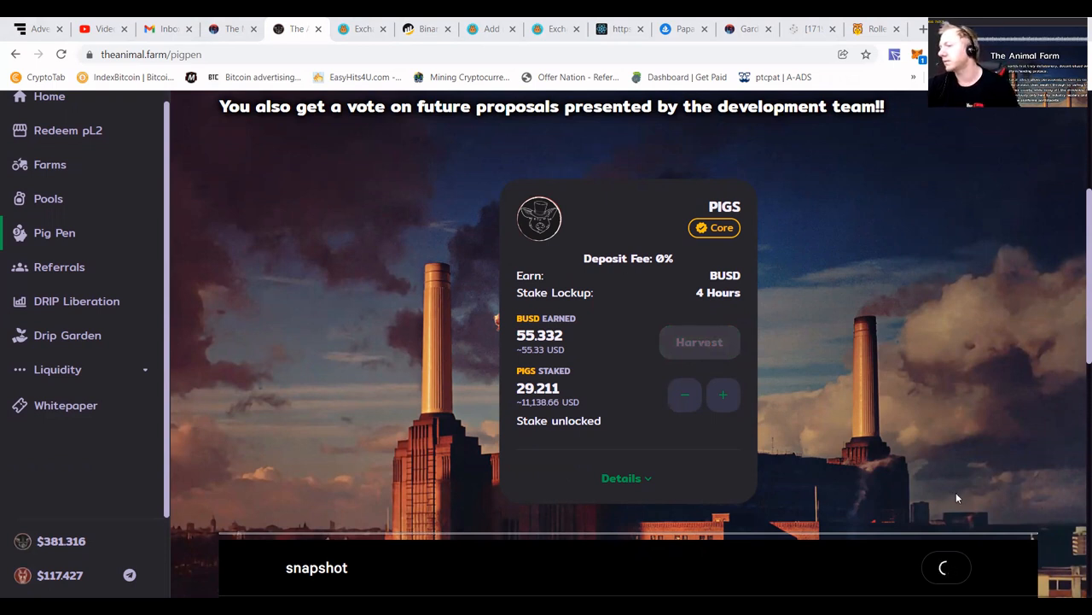
{"action": "mouse_move", "coordinate": [770, 378]}
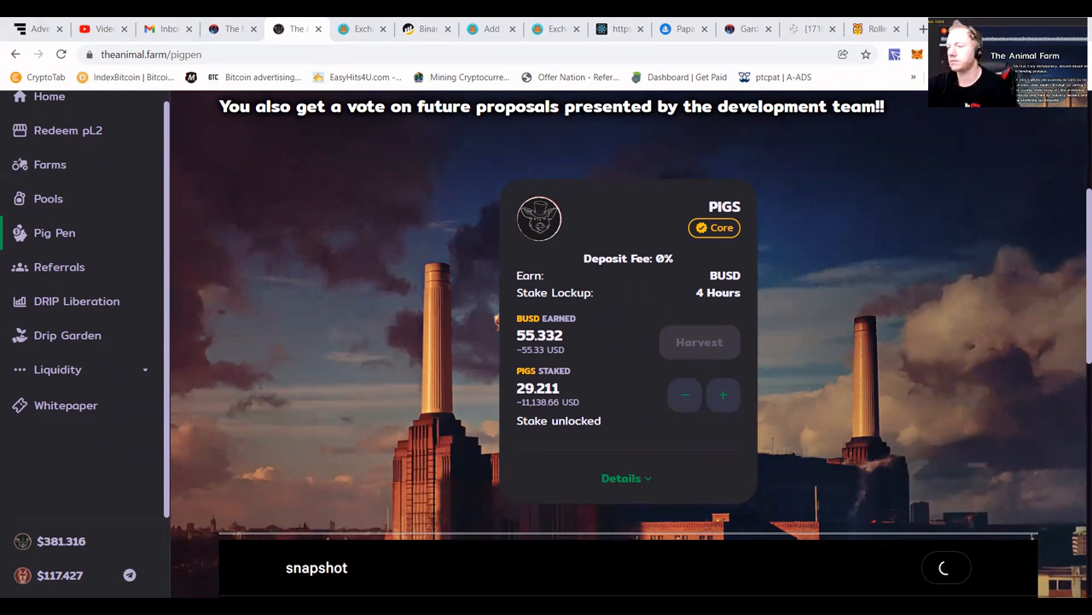
{"action": "left_click", "coordinate": [699, 342]}
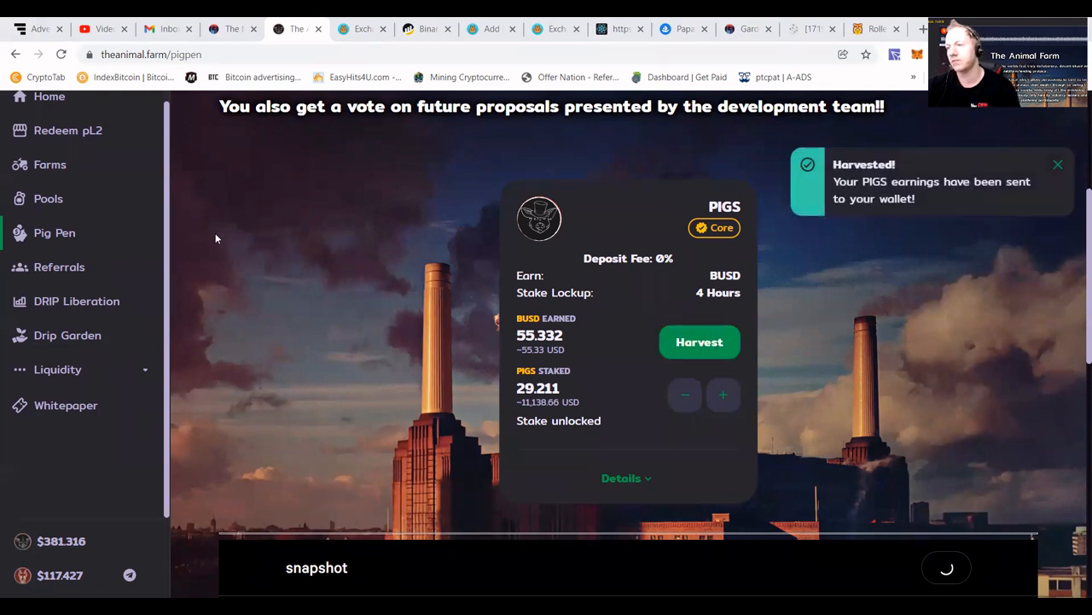
{"action": "left_click", "coordinate": [699, 342]}
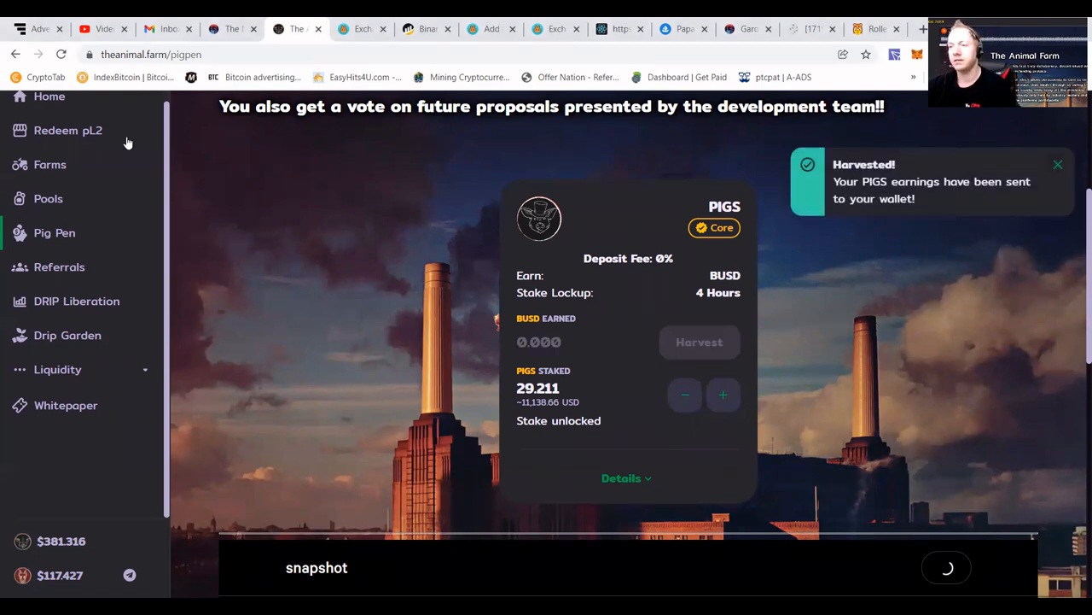
{"action": "mouse_move", "coordinate": [540, 215]}
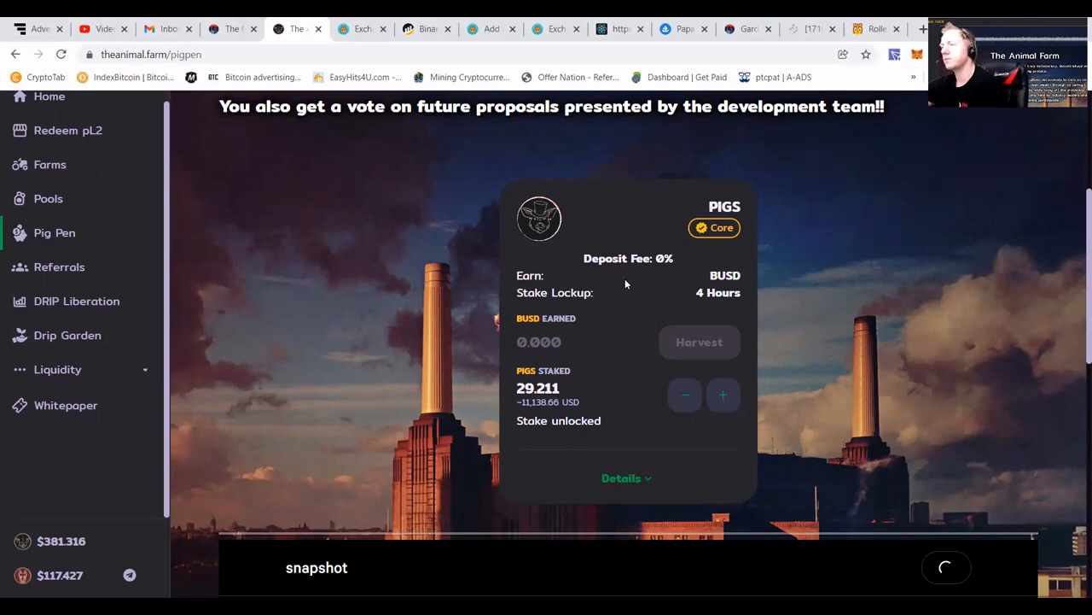
{"action": "scroll", "scroll_direction": "up", "scroll_amount": 3}
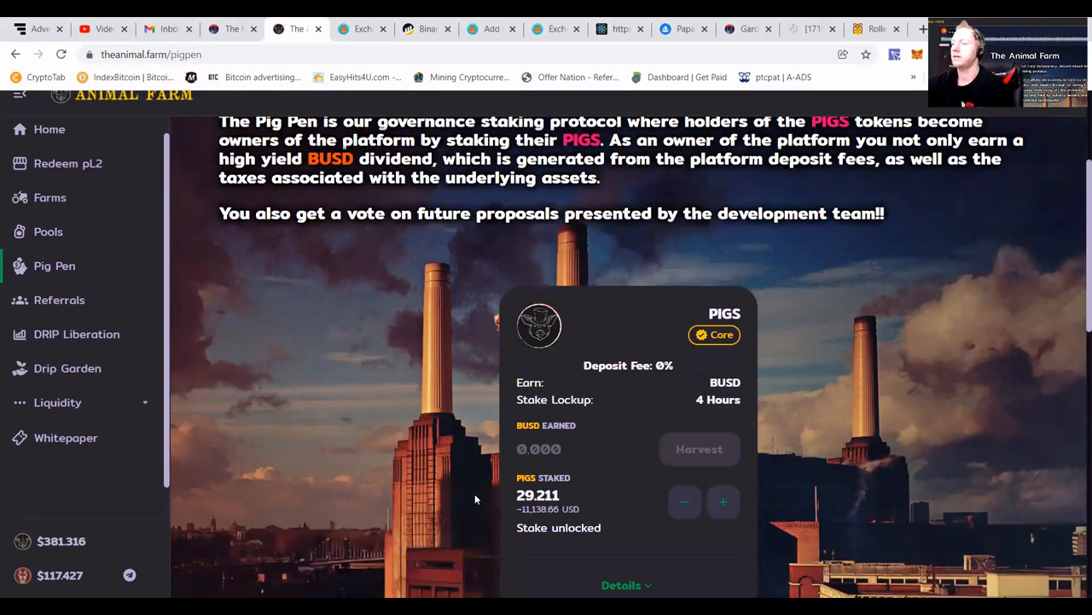
{"action": "scroll", "scroll_direction": "up", "scroll_amount": 3}
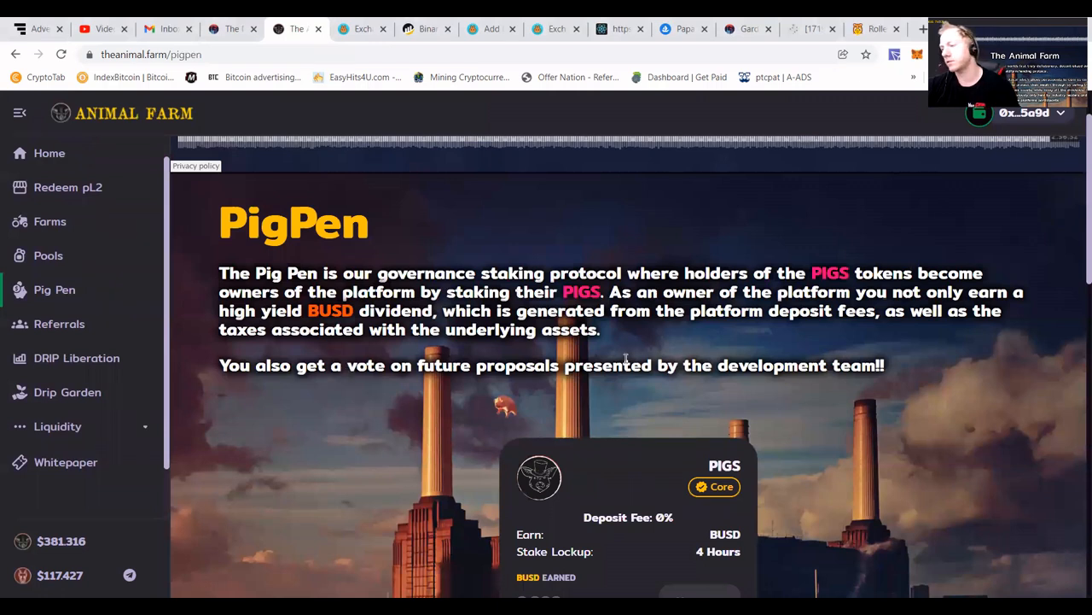
{"action": "mouse_move", "coordinate": [811, 387]}
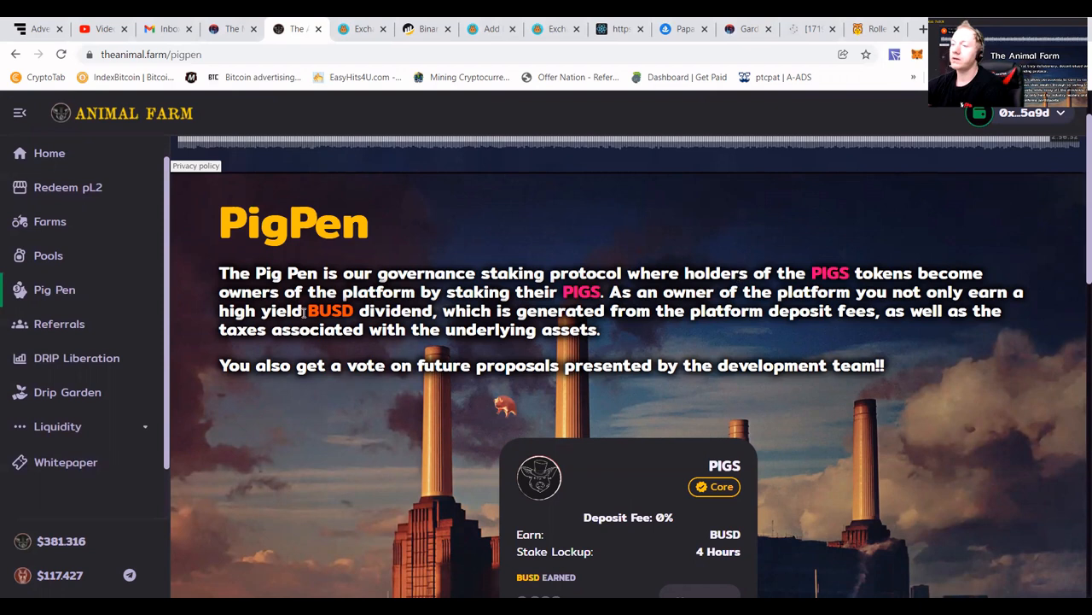
{"action": "mouse_move", "coordinate": [556, 370]}
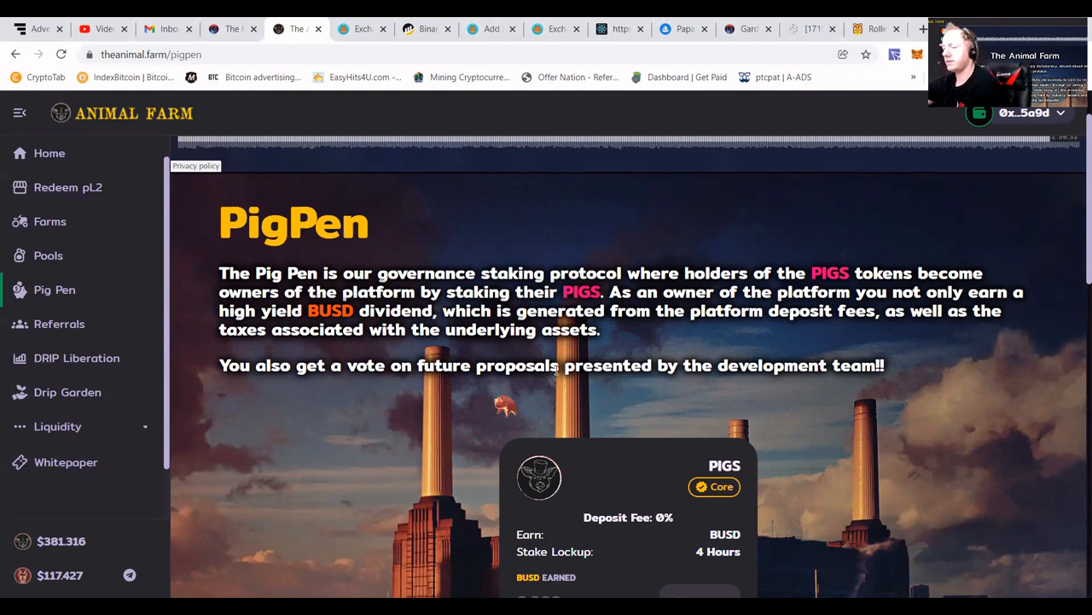
{"action": "mouse_move", "coordinate": [439, 187]}
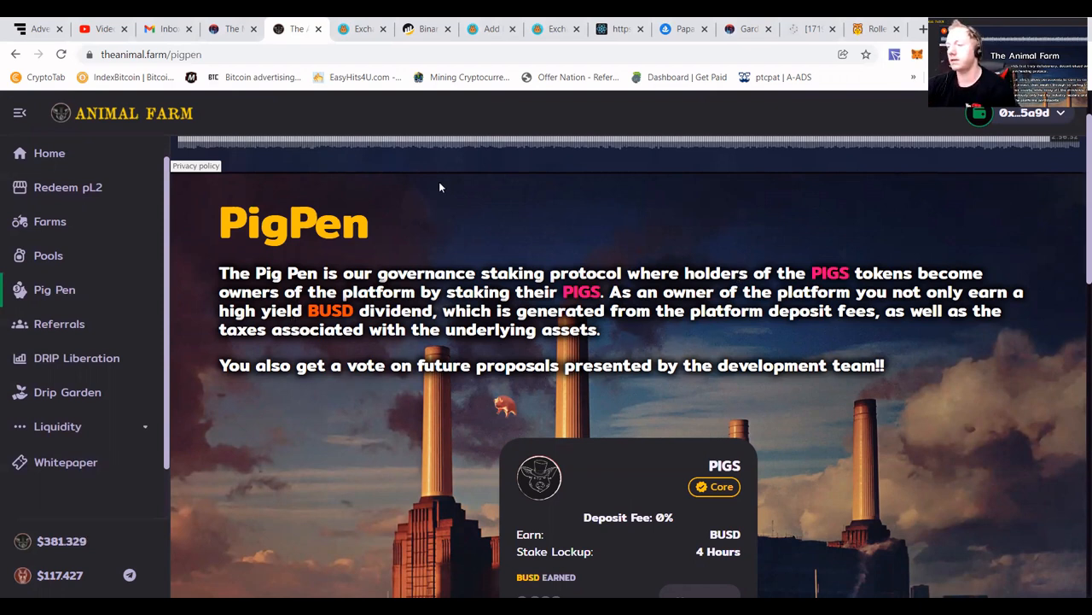
{"action": "mouse_move", "coordinate": [288, 313]}
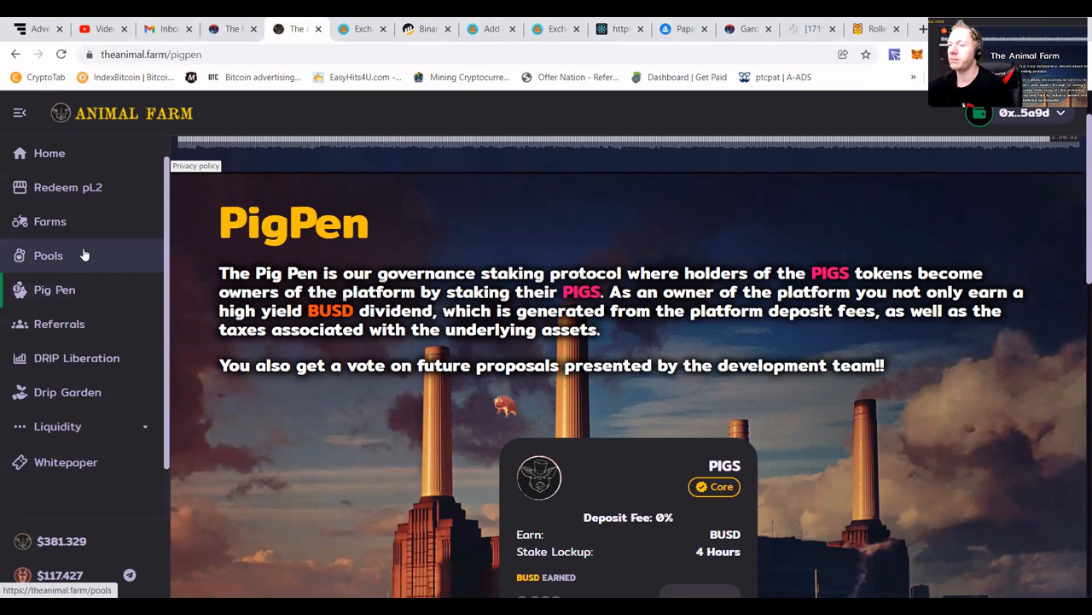
{"action": "mouse_move", "coordinate": [54, 289]}
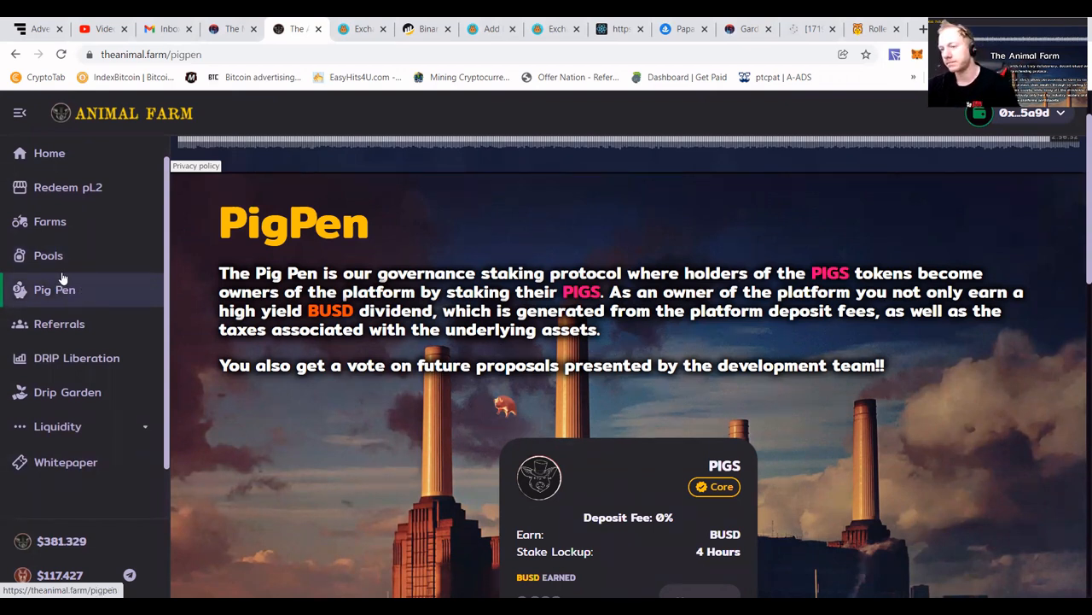
{"action": "mouse_move", "coordinate": [48, 256]}
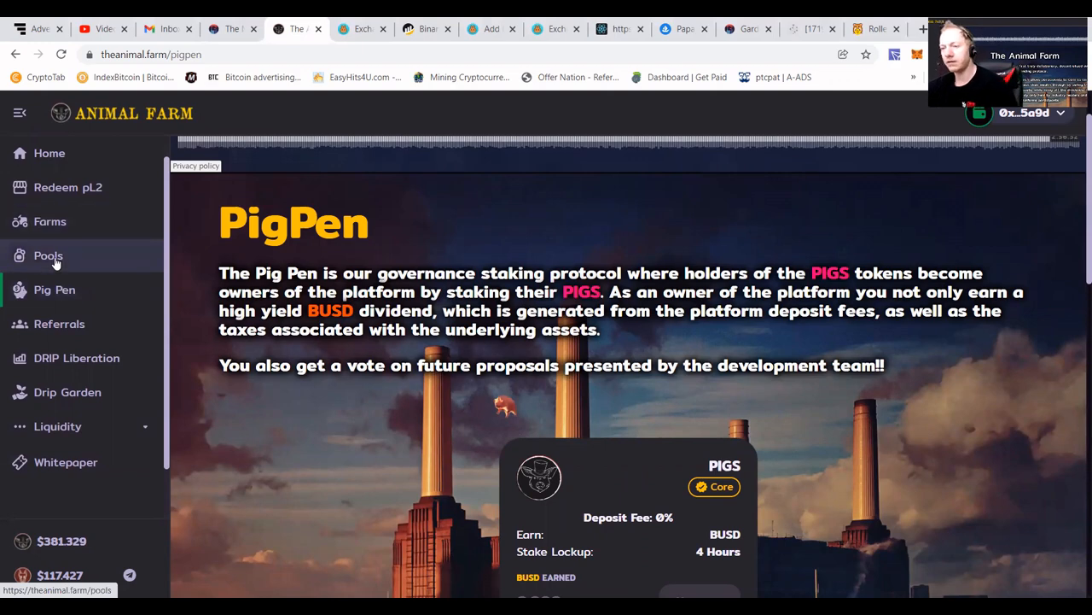
Return to the Pools page and scroll down to the ETH, CAKE and BTCB cards.
{"action": "left_click", "coordinate": [48, 255]}
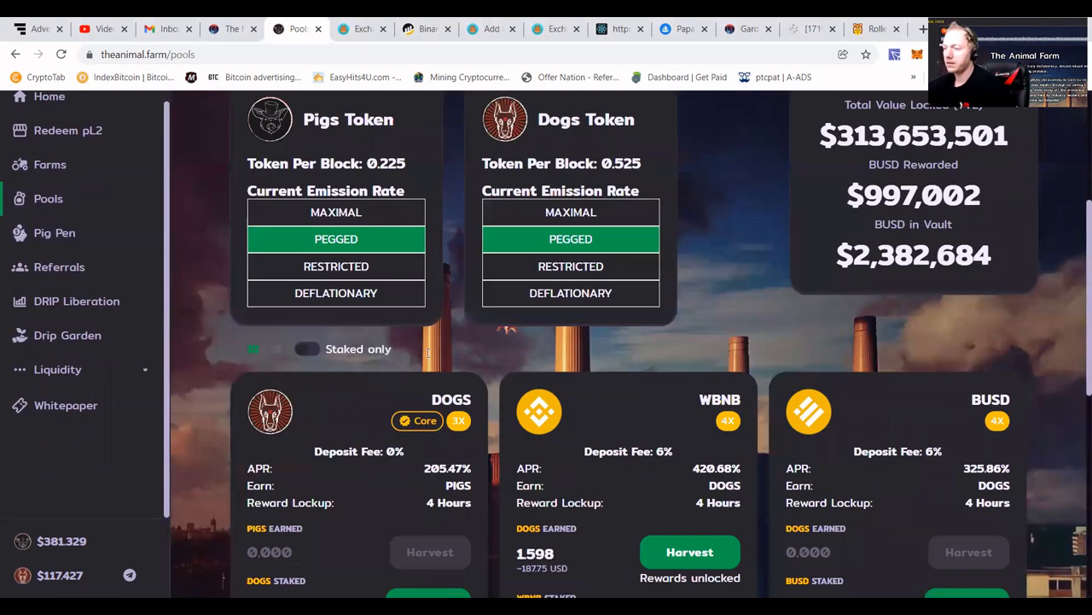
{"action": "scroll", "scroll_direction": "down", "scroll_amount": 3}
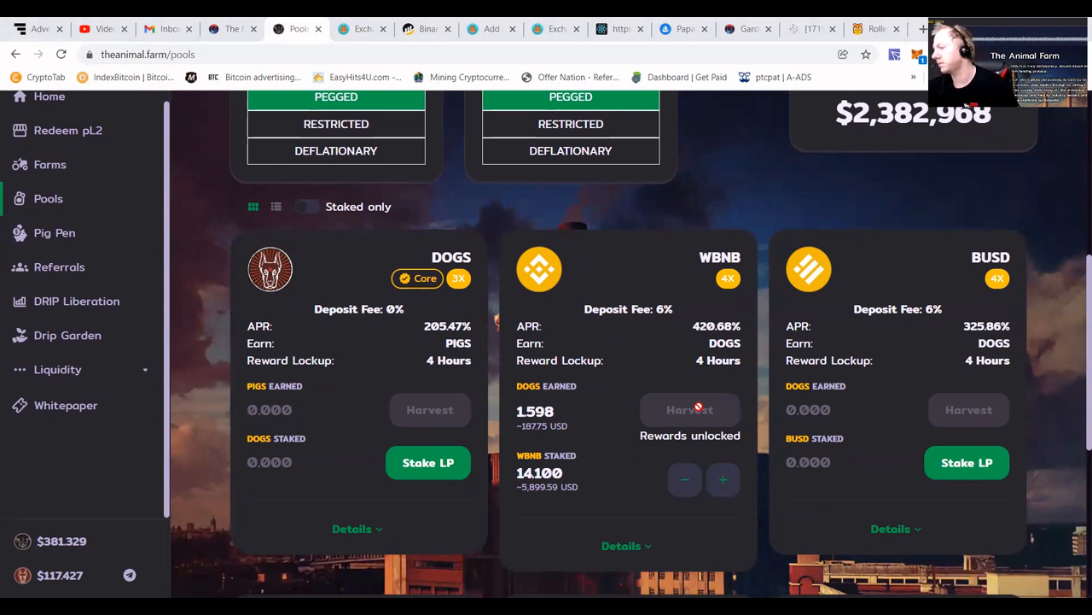
{"action": "mouse_move", "coordinate": [826, 313]}
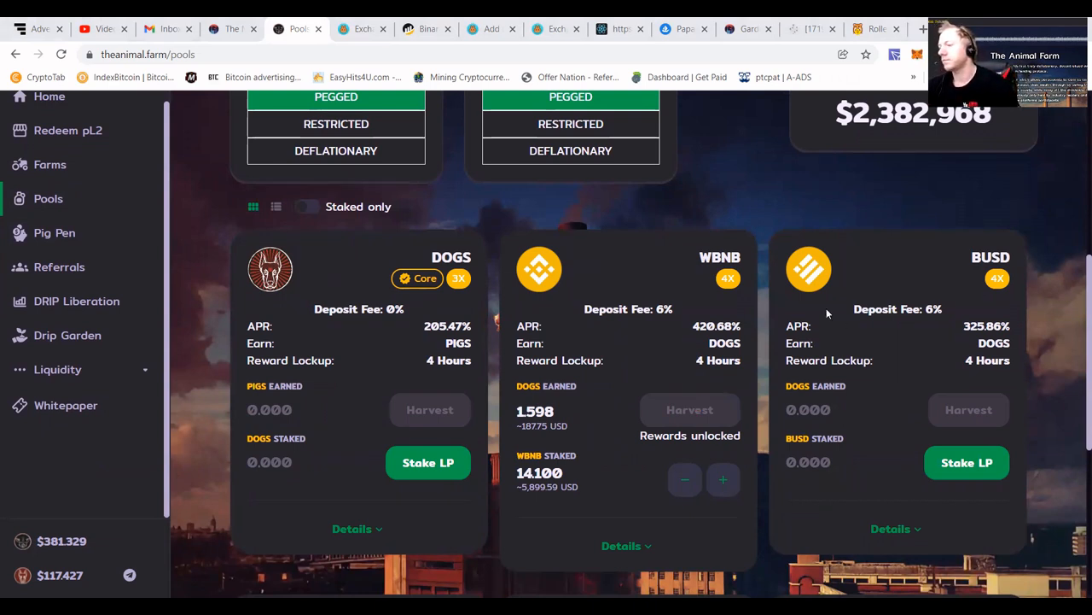
{"action": "scroll", "scroll_direction": "down", "scroll_amount": 3}
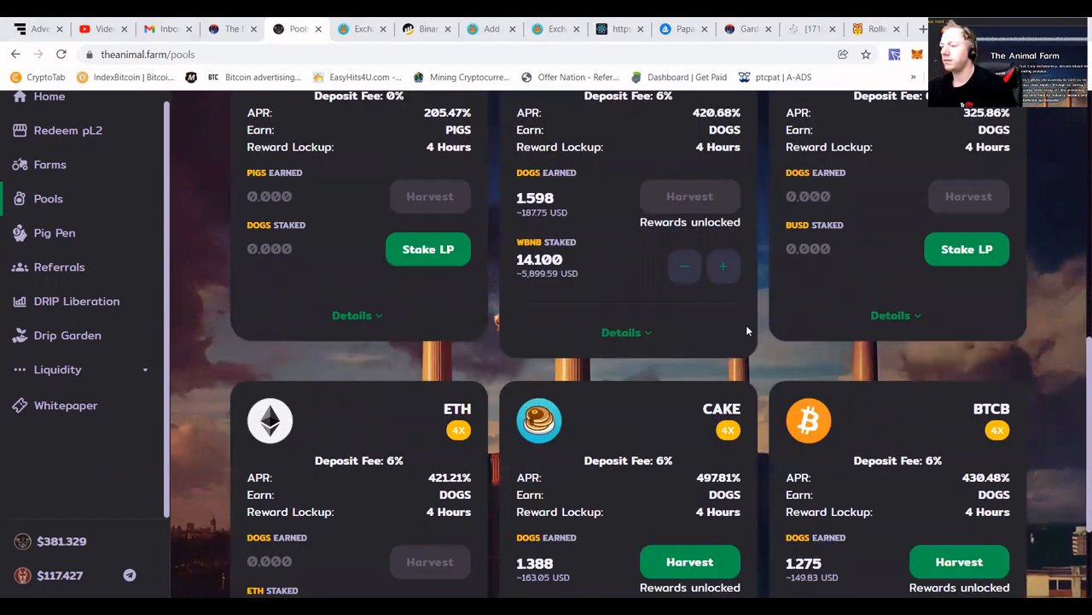
{"action": "scroll", "scroll_direction": "down", "scroll_amount": 3}
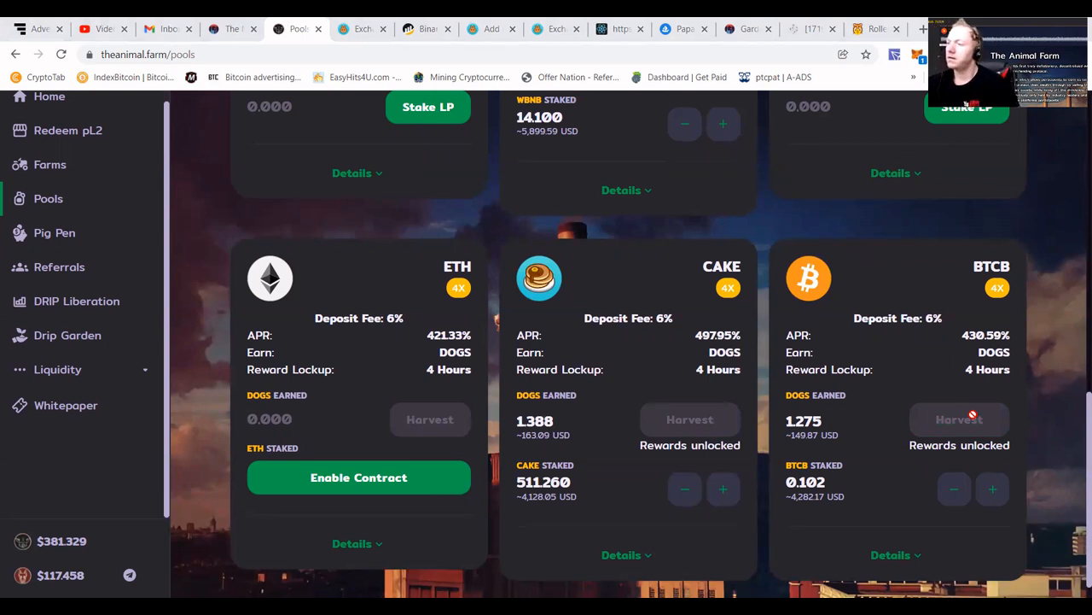
Harvest the 1.275 DOGS earned on the BTCB pool card and approve in the wallet.
{"action": "left_click", "coordinate": [689, 419]}
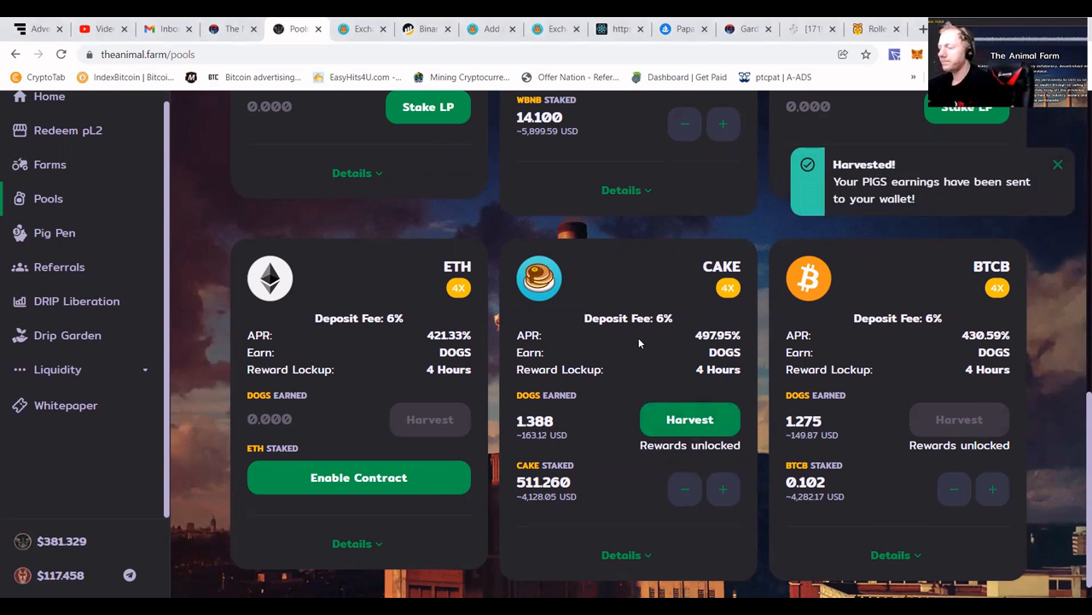
{"action": "left_click", "coordinate": [1058, 164]}
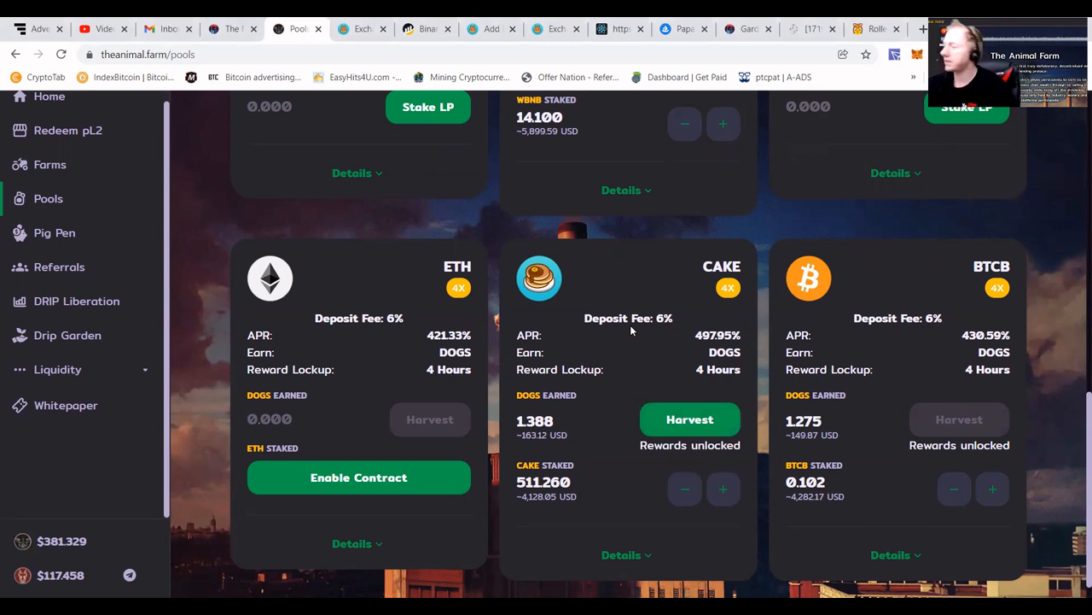
{"action": "scroll", "scroll_direction": "down", "scroll_amount": 3}
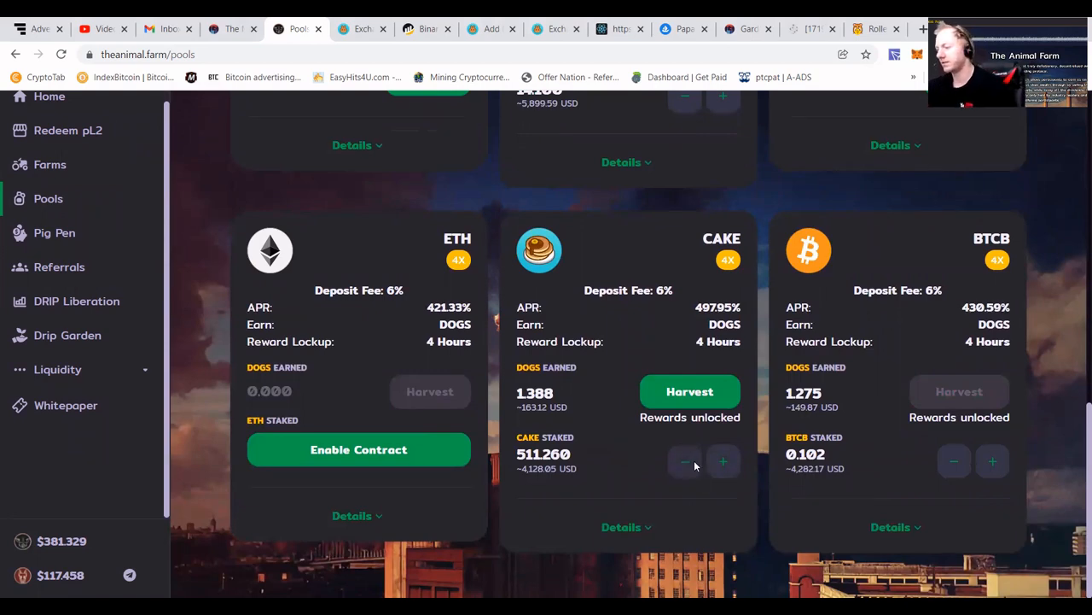
Unstake the full CAKE and BTCB LP balances using Max and Confirm.
{"action": "left_click", "coordinate": [684, 461]}
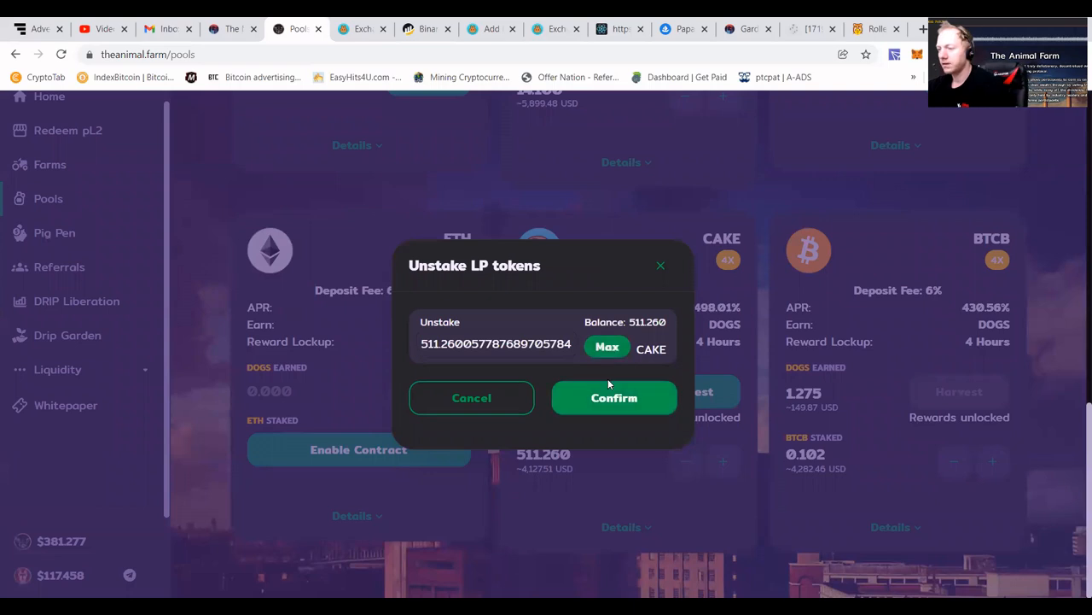
{"action": "left_click", "coordinate": [614, 397]}
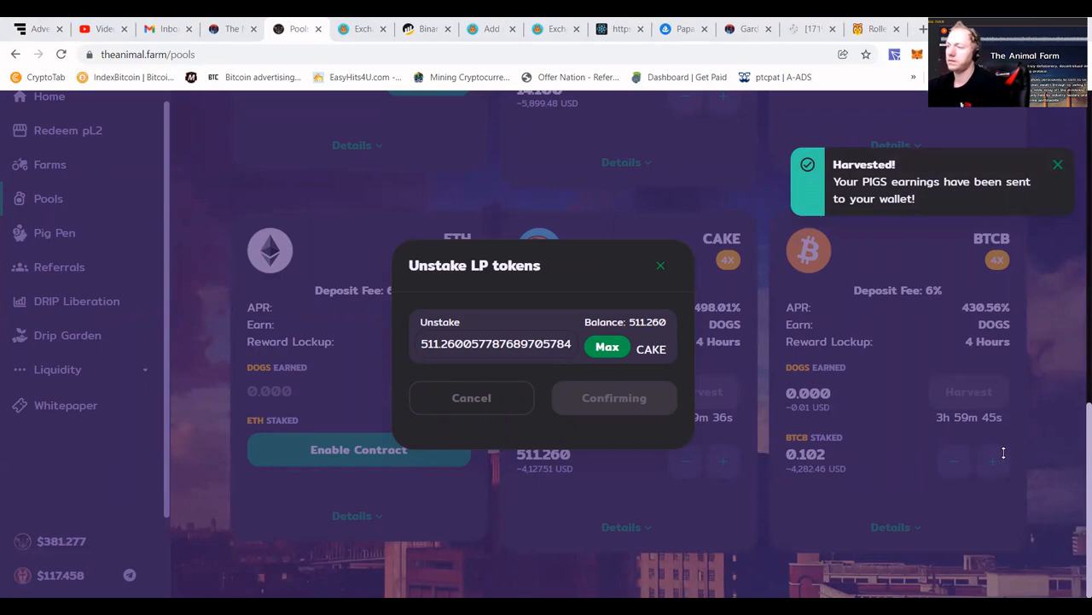
{"action": "mouse_move", "coordinate": [968, 335]}
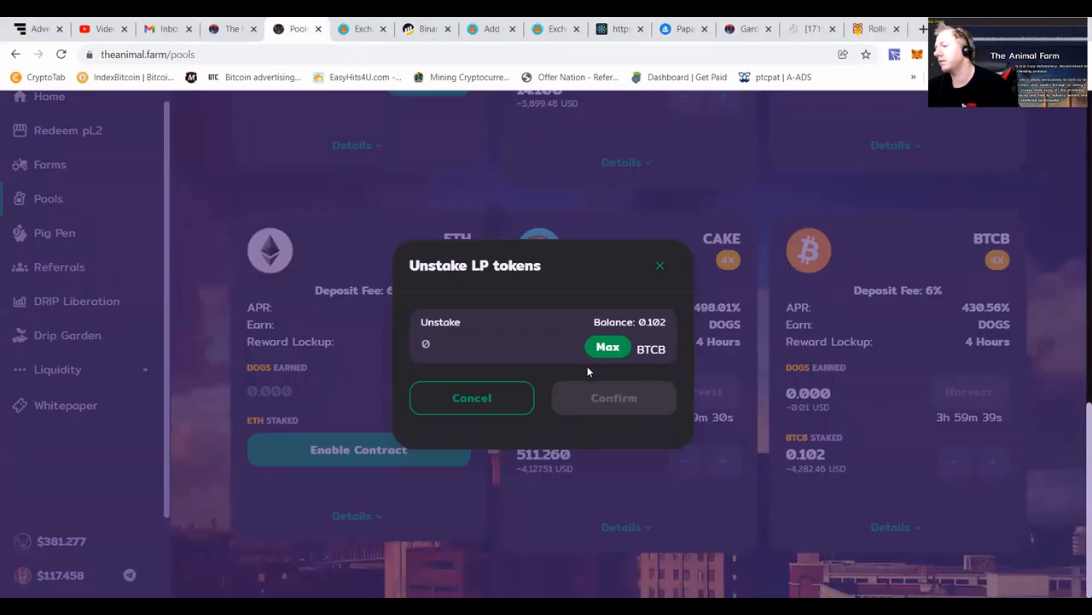
{"action": "left_click", "coordinate": [607, 347]}
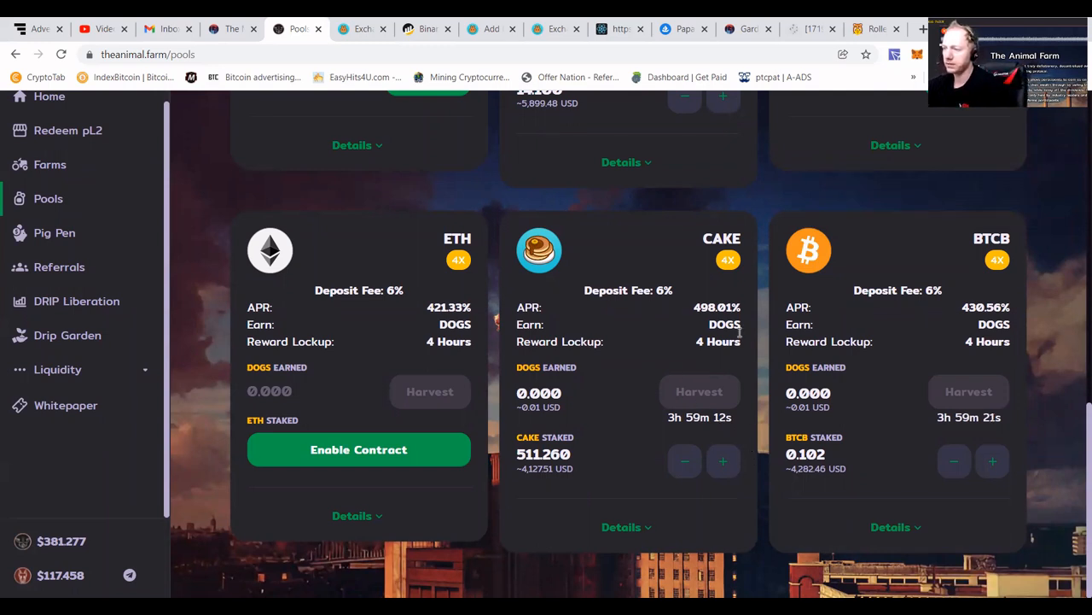
{"action": "mouse_move", "coordinate": [281, 263]}
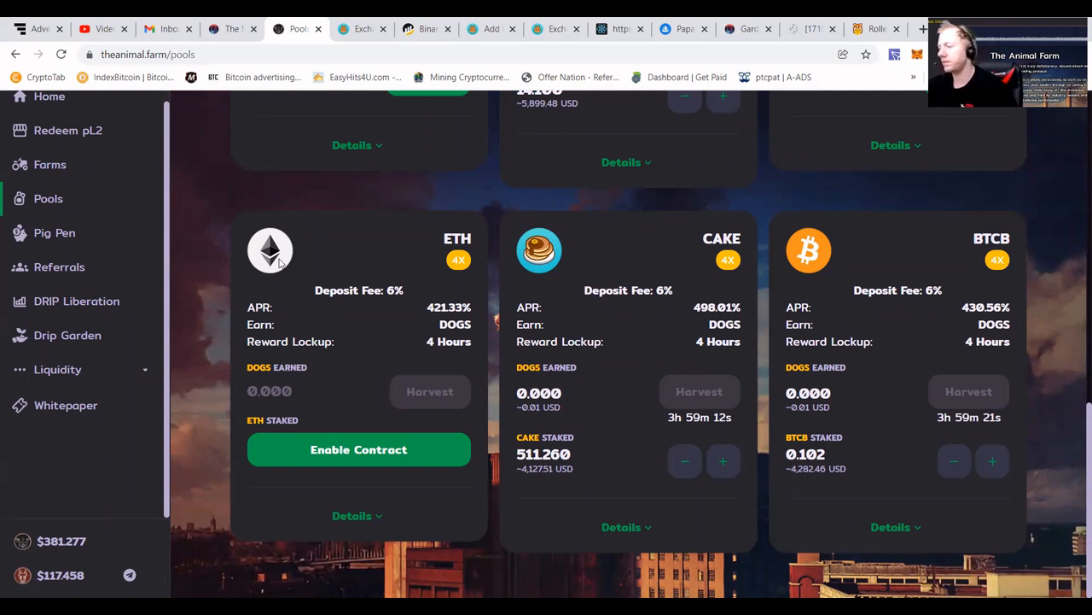
{"action": "mouse_move", "coordinate": [276, 150]}
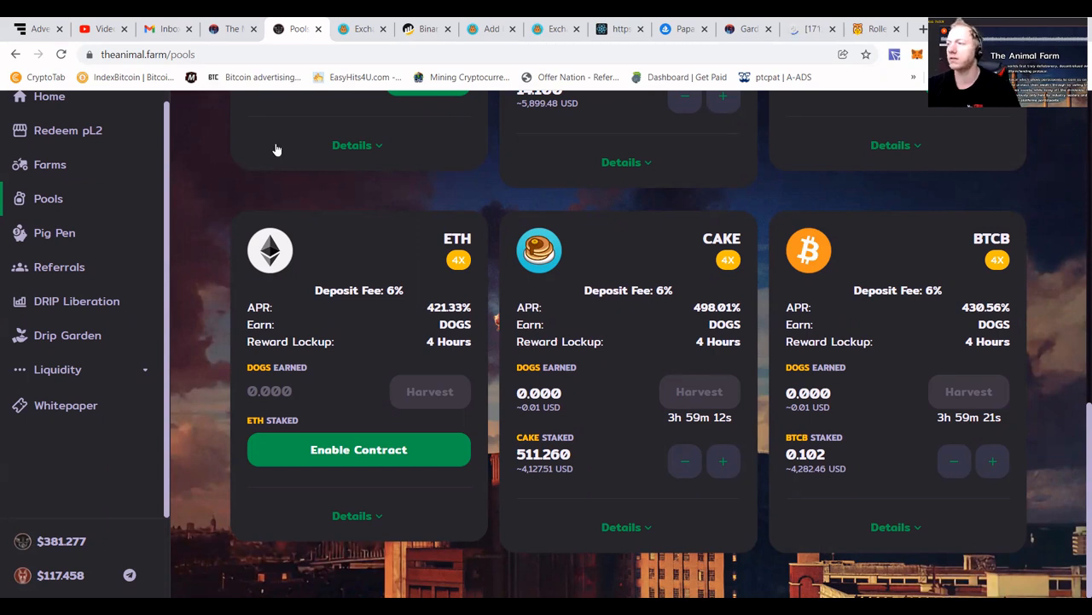
{"action": "mouse_move", "coordinate": [487, 453]}
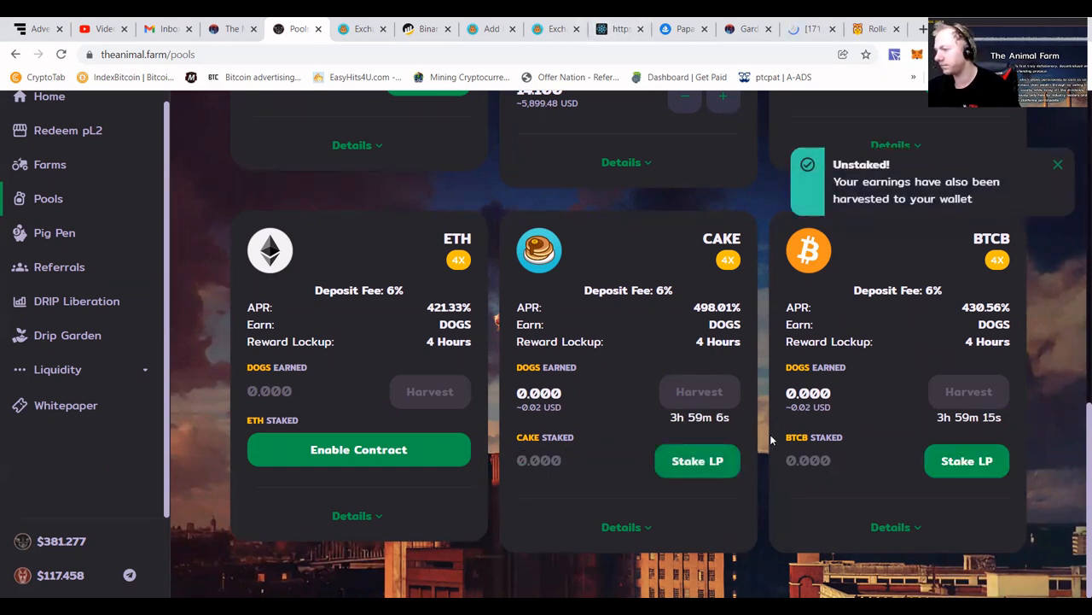
{"action": "mouse_move", "coordinate": [911, 429]}
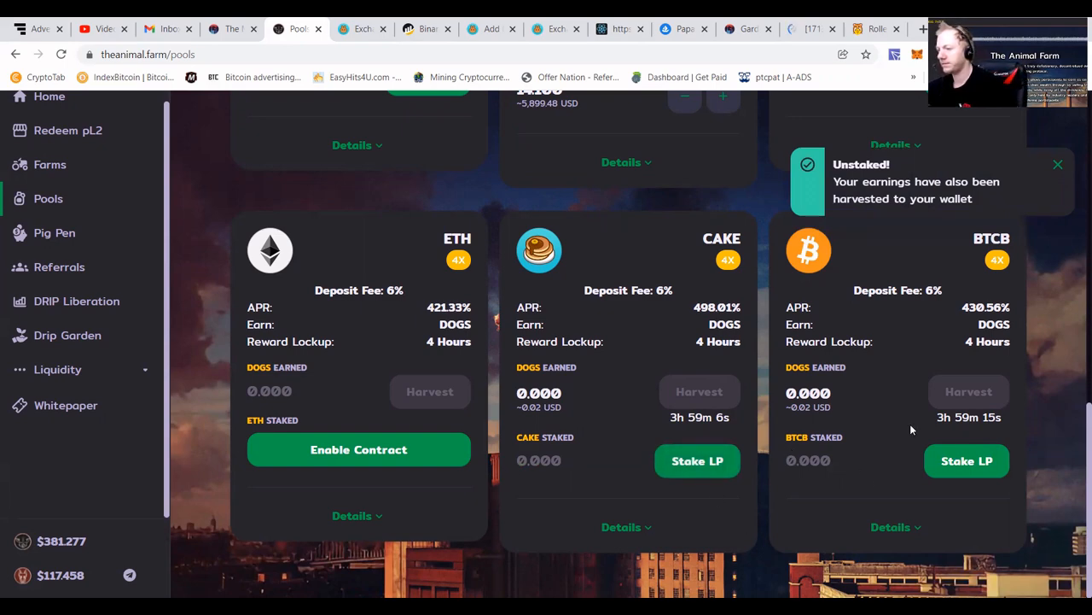
Unstake all 14.1 WBNB from the WBNB pool card using Max and Confirm.
{"action": "scroll", "scroll_direction": "up", "scroll_amount": 3}
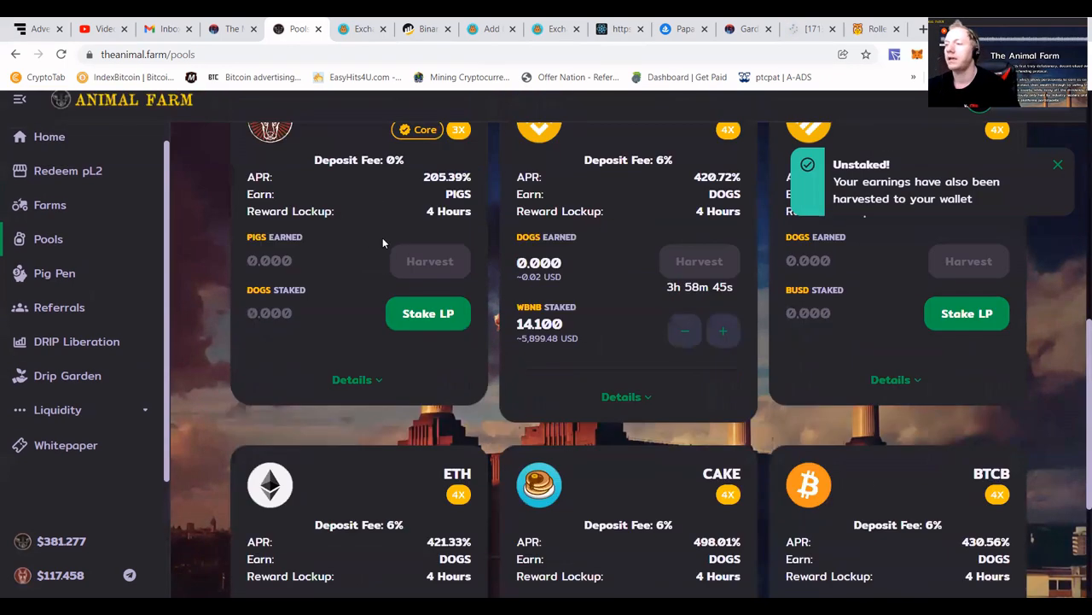
{"action": "scroll", "scroll_direction": "up", "scroll_amount": 3}
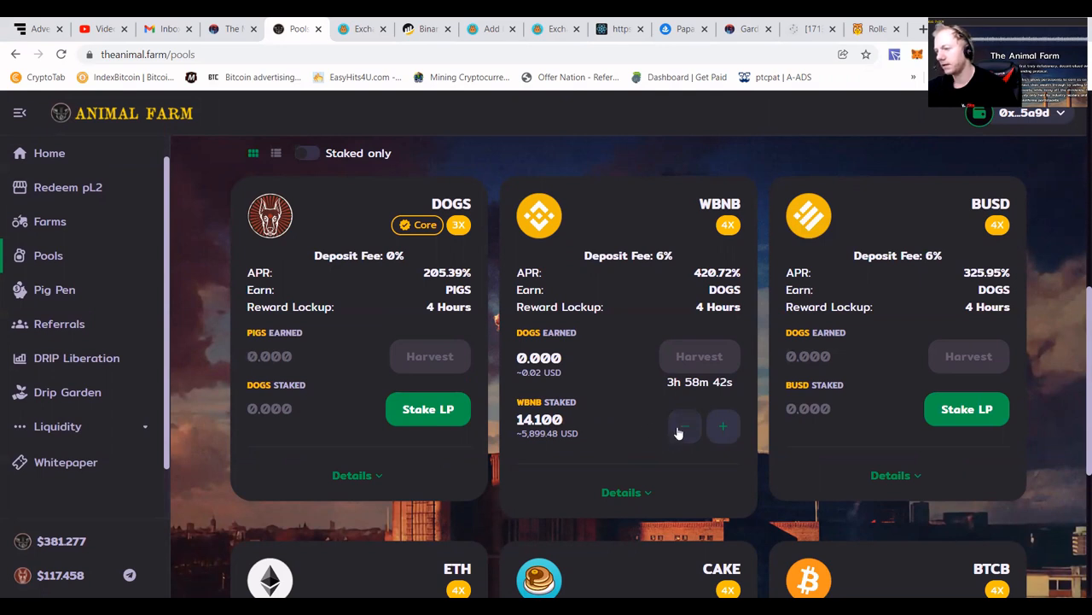
{"action": "mouse_move", "coordinate": [628, 247]}
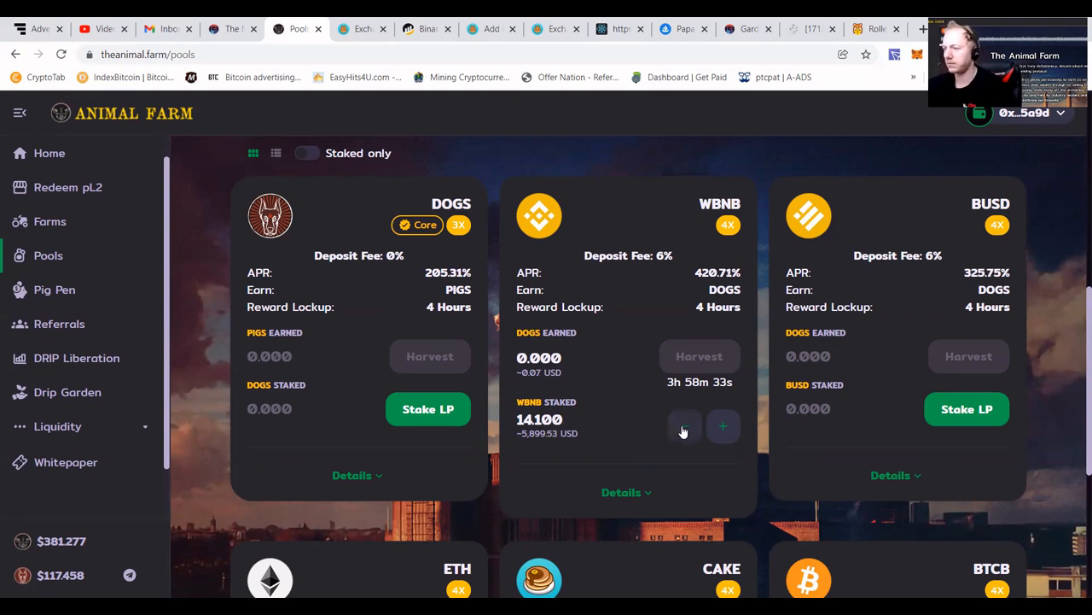
{"action": "left_click", "coordinate": [683, 426]}
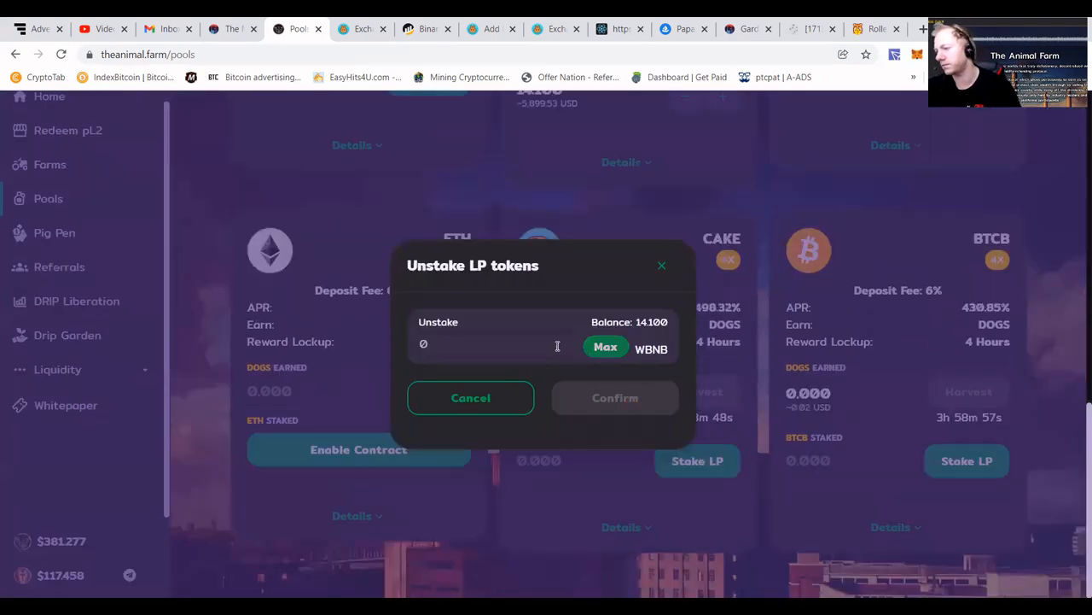
{"action": "left_click", "coordinate": [493, 344]}
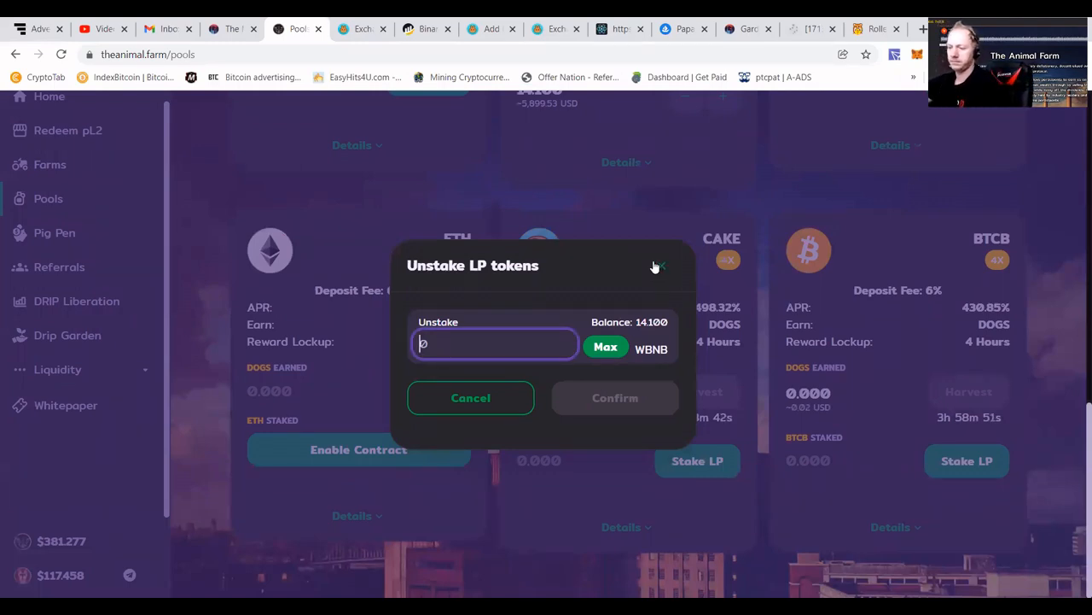
{"action": "mouse_move", "coordinate": [580, 361]}
{"action": "type", "text": "14.1"}
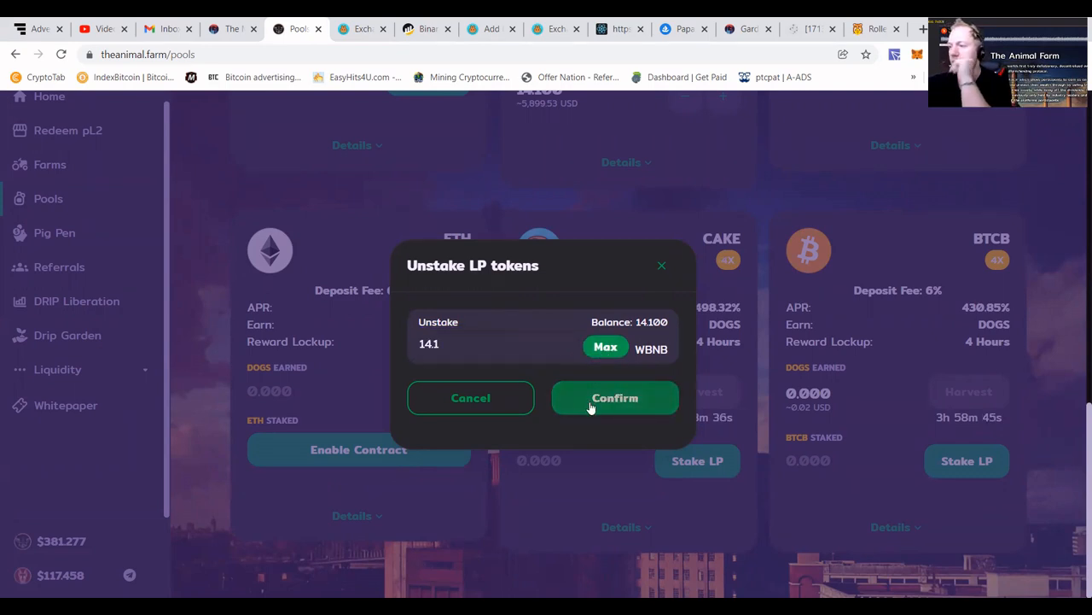
{"action": "left_click", "coordinate": [615, 398]}
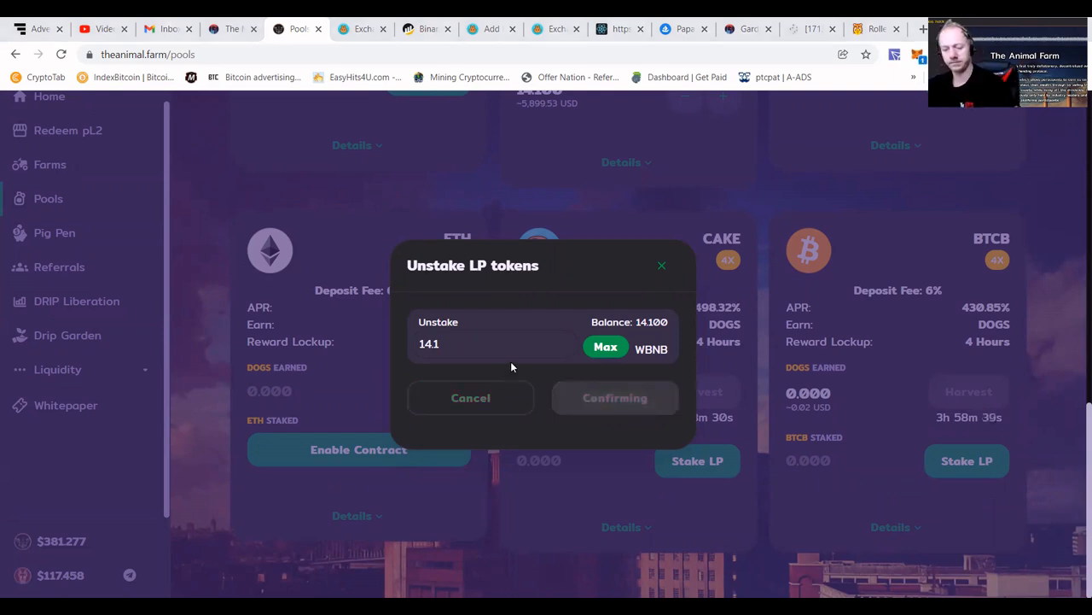
{"action": "mouse_move", "coordinate": [785, 341]}
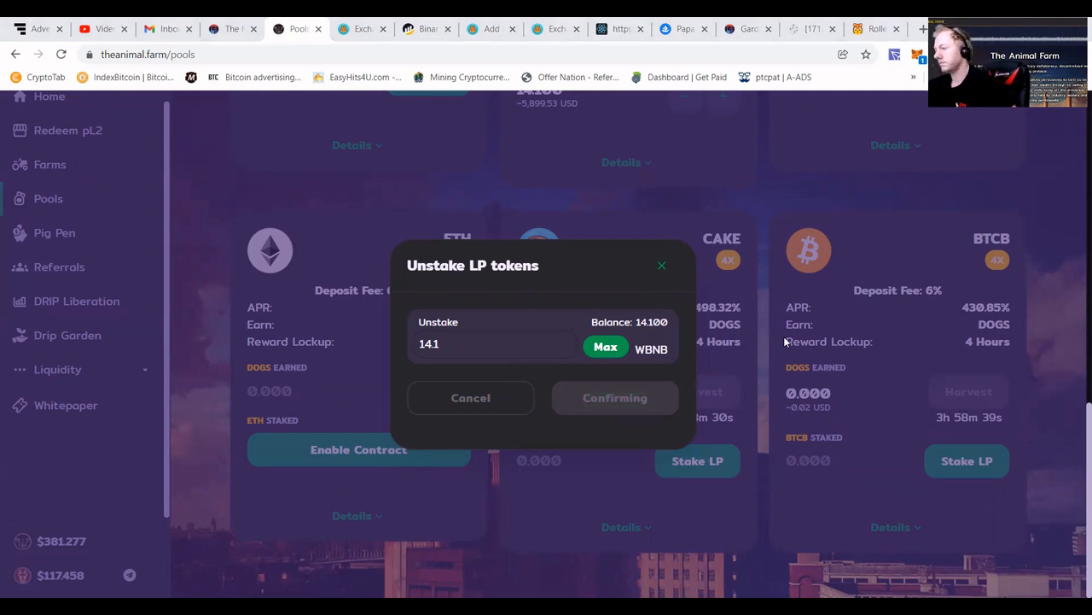
{"action": "mouse_move", "coordinate": [51, 250]}
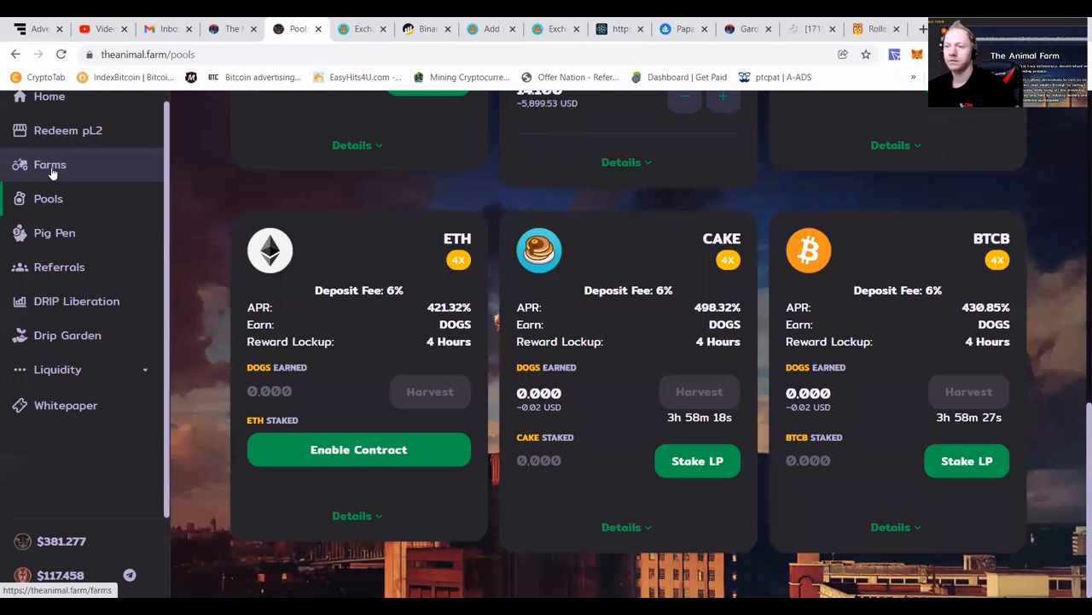
Browse the Farms page to the DOGS/WBNB (7.215 PIGS) and DRIP/BUSD (1.241 PIGS) farms.
{"action": "left_click", "coordinate": [50, 163]}
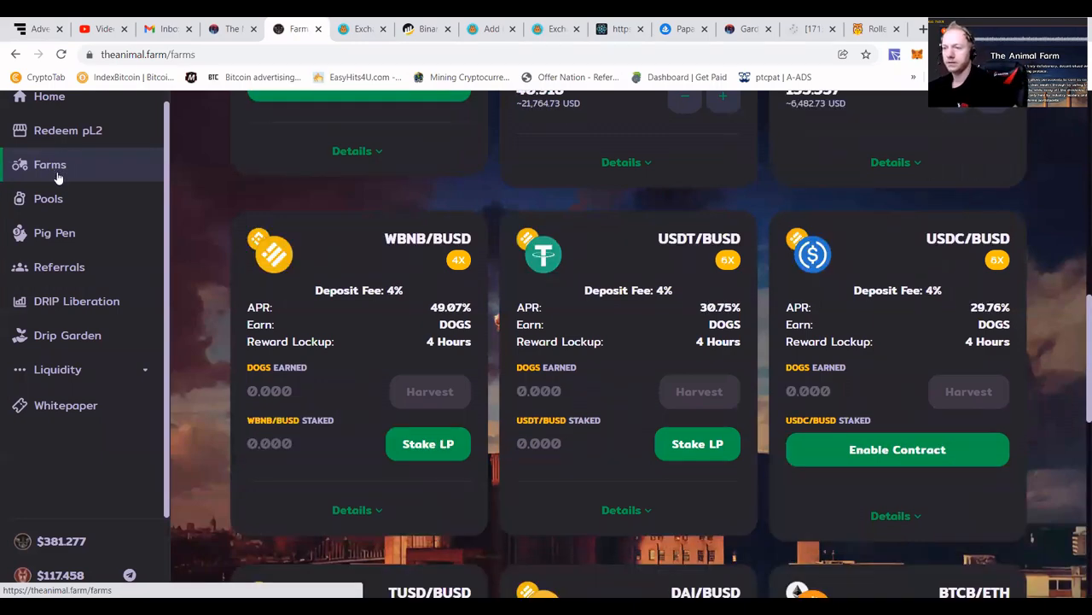
{"action": "scroll", "scroll_direction": "up", "scroll_amount": 3}
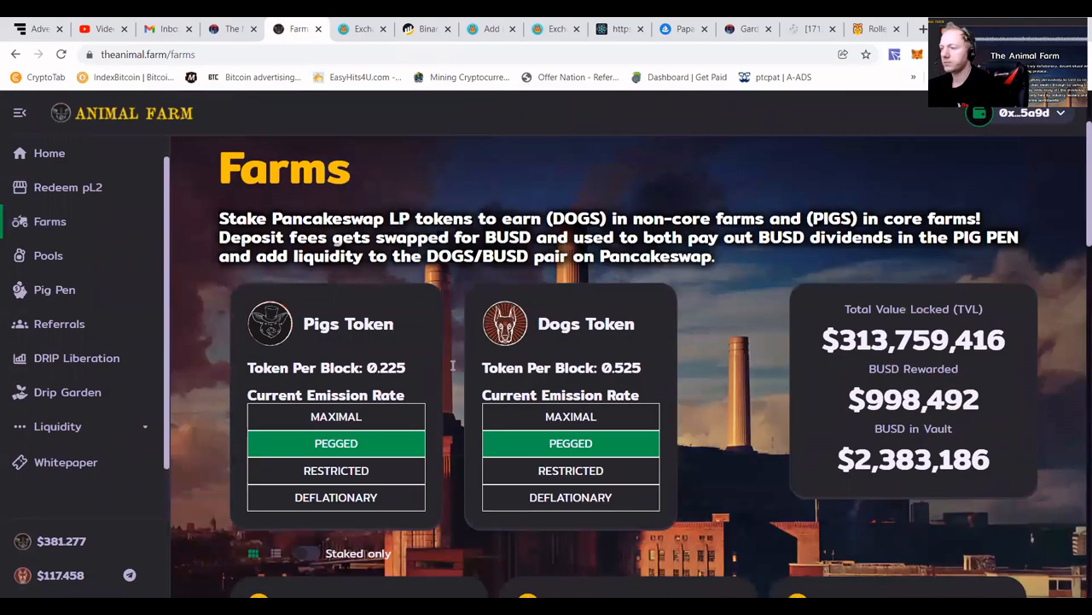
{"action": "scroll", "scroll_direction": "down", "scroll_amount": 3}
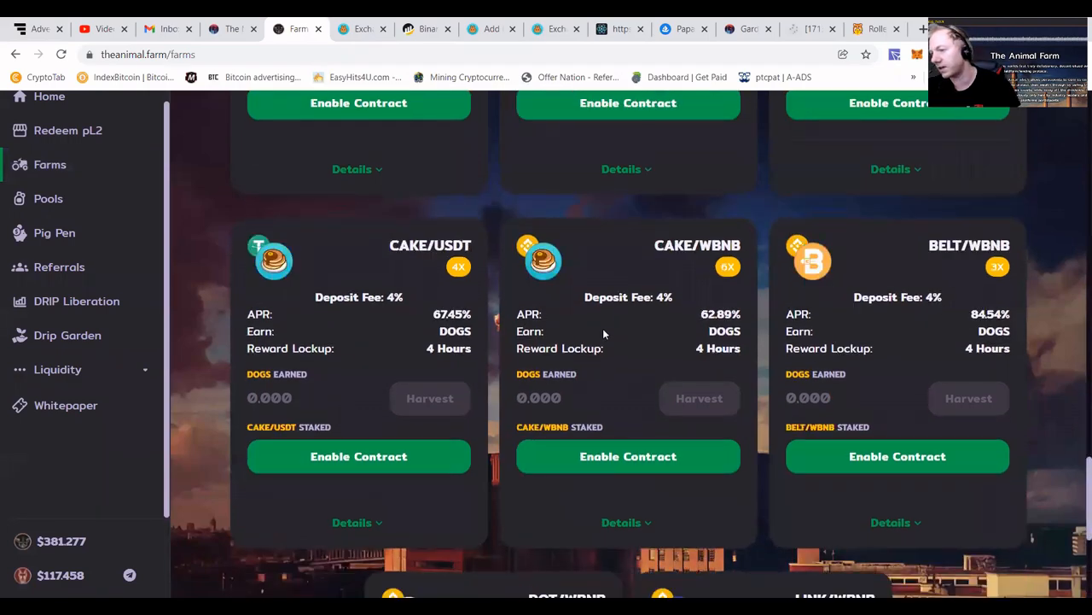
{"action": "scroll", "scroll_direction": "down", "scroll_amount": 3}
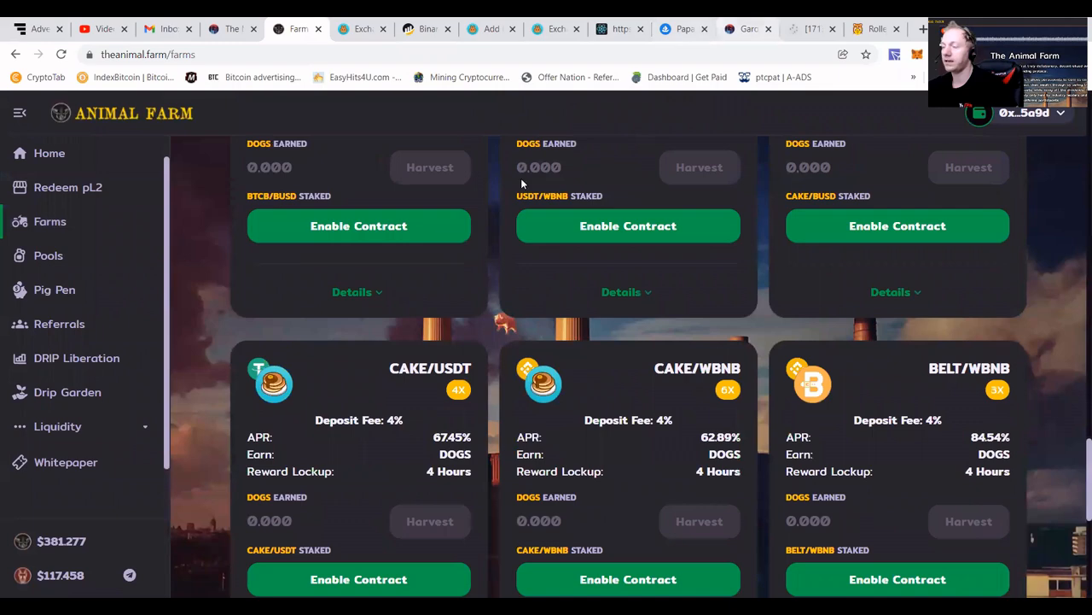
{"action": "scroll", "scroll_direction": "up", "scroll_amount": 3}
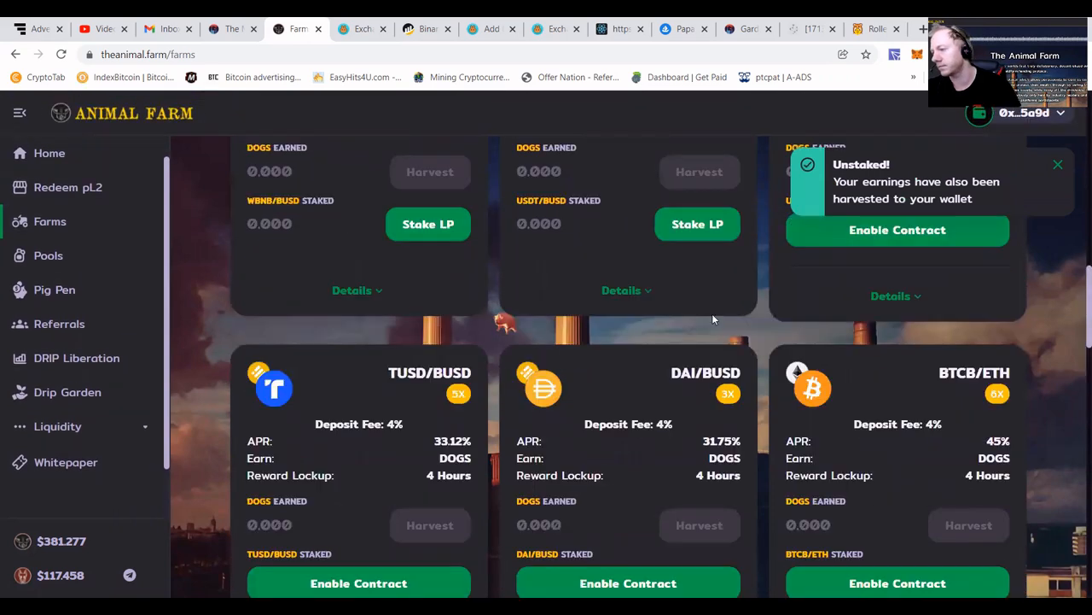
{"action": "scroll", "scroll_direction": "down", "scroll_amount": 3}
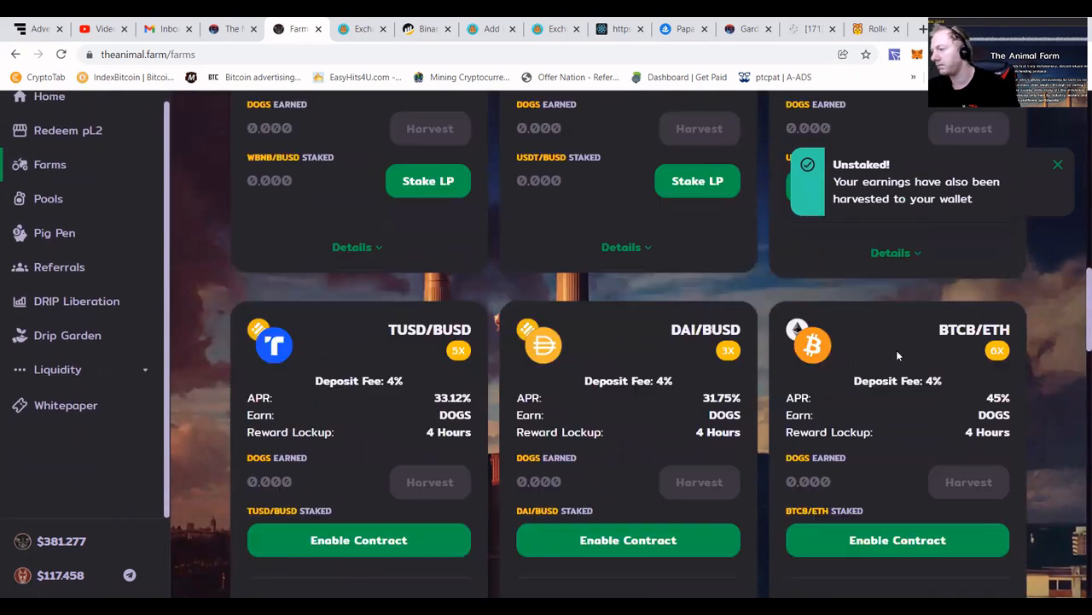
{"action": "scroll", "scroll_direction": "up", "scroll_amount": 3}
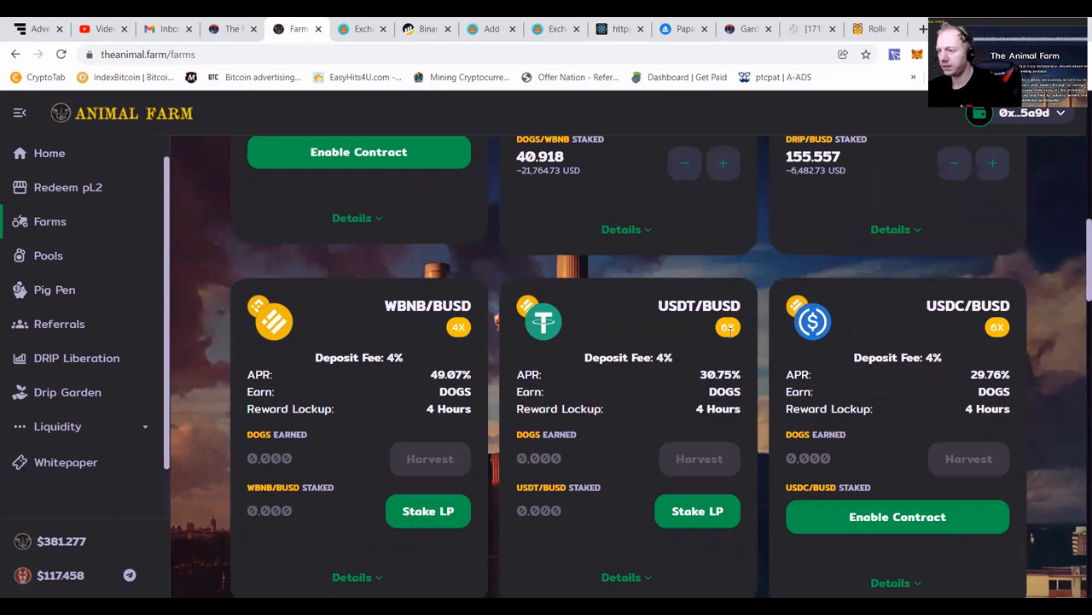
{"action": "scroll", "scroll_direction": "down", "scroll_amount": 3}
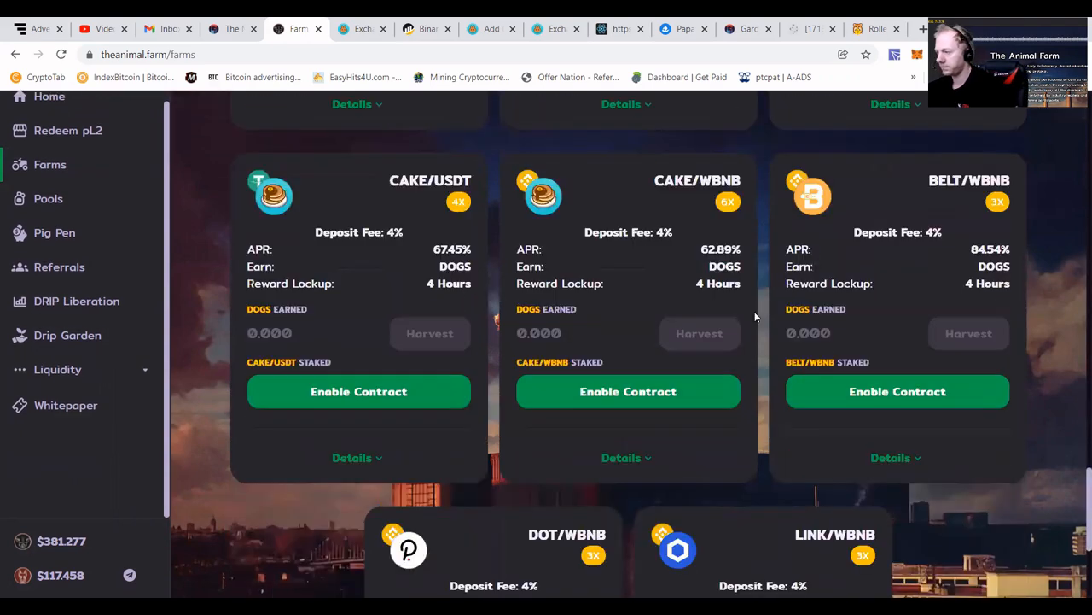
{"action": "scroll", "scroll_direction": "down", "scroll_amount": 3}
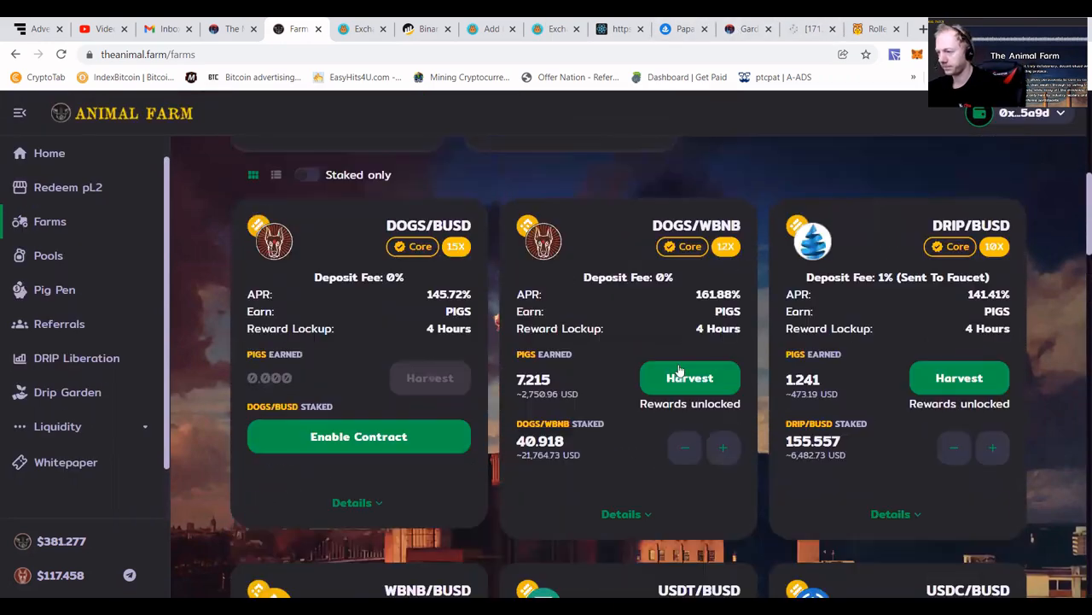
Harvest the 7.216 PIGS on DOGS/WBNB and the 1.241 PIGS on DRIP/BUSD.
{"action": "left_click", "coordinate": [689, 378]}
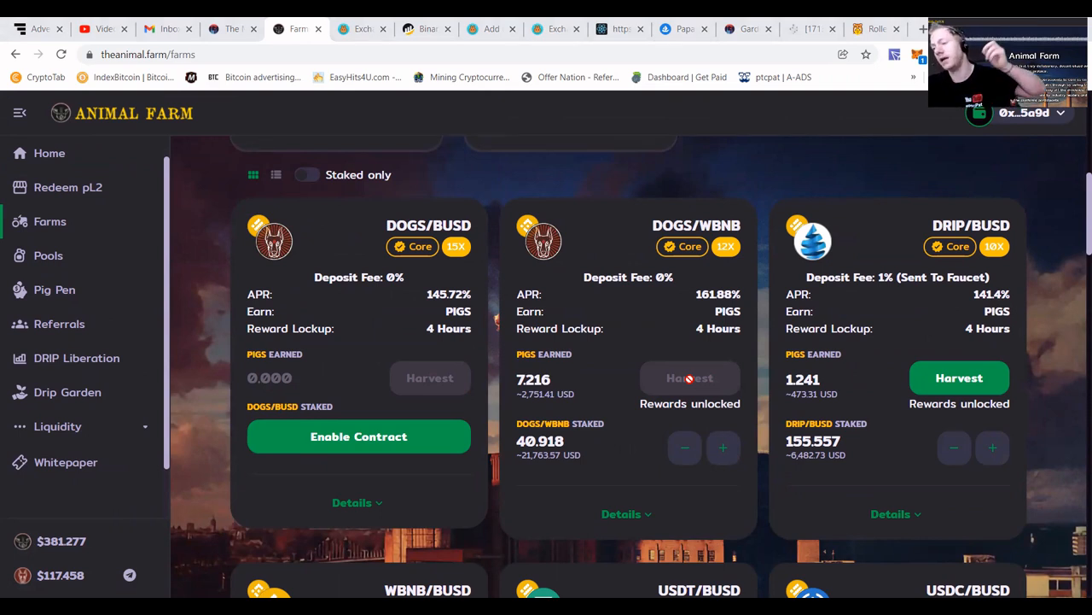
{"action": "mouse_move", "coordinate": [1020, 463]}
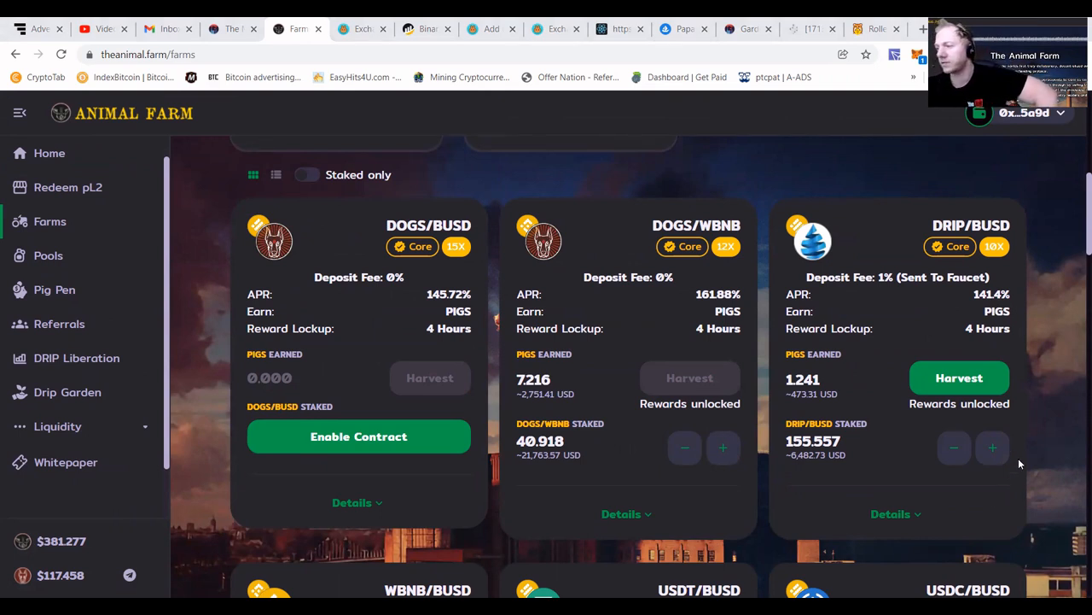
{"action": "mouse_move", "coordinate": [665, 285]}
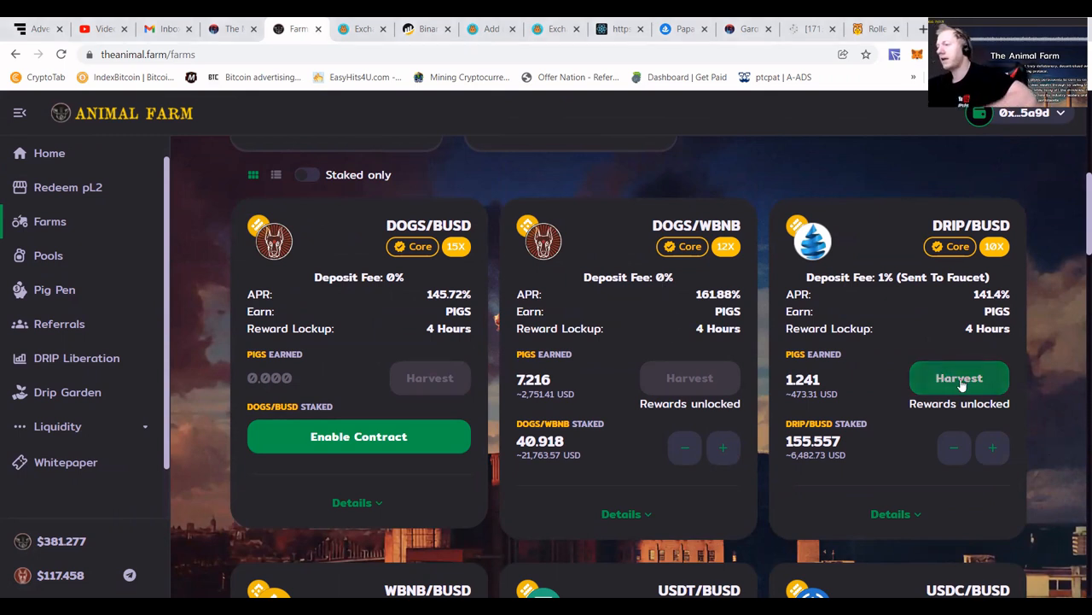
{"action": "left_click", "coordinate": [959, 378]}
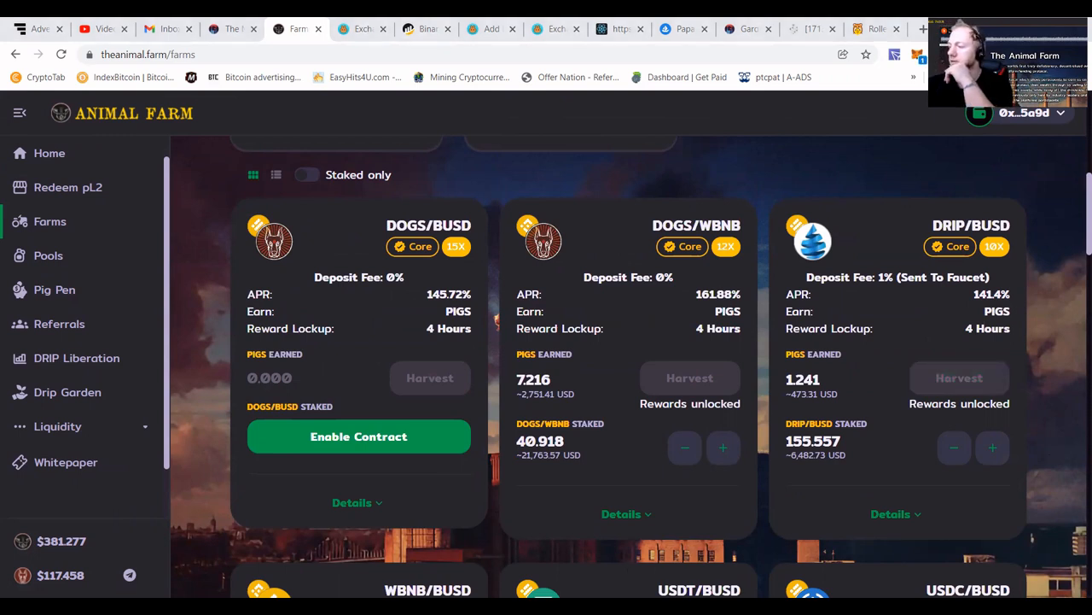
{"action": "mouse_move", "coordinate": [843, 466]}
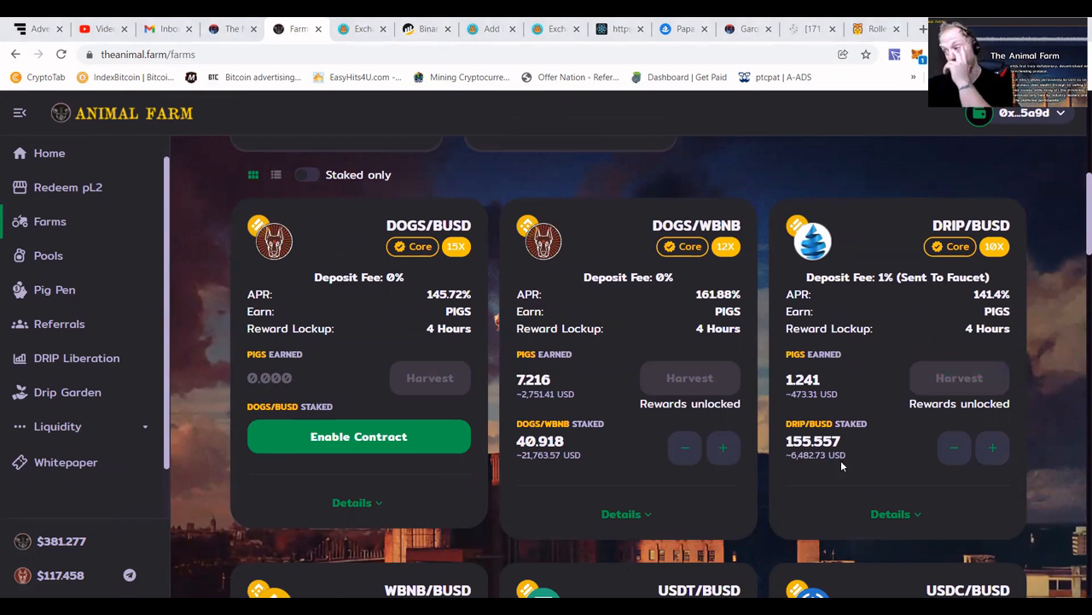
{"action": "mouse_move", "coordinate": [753, 444]}
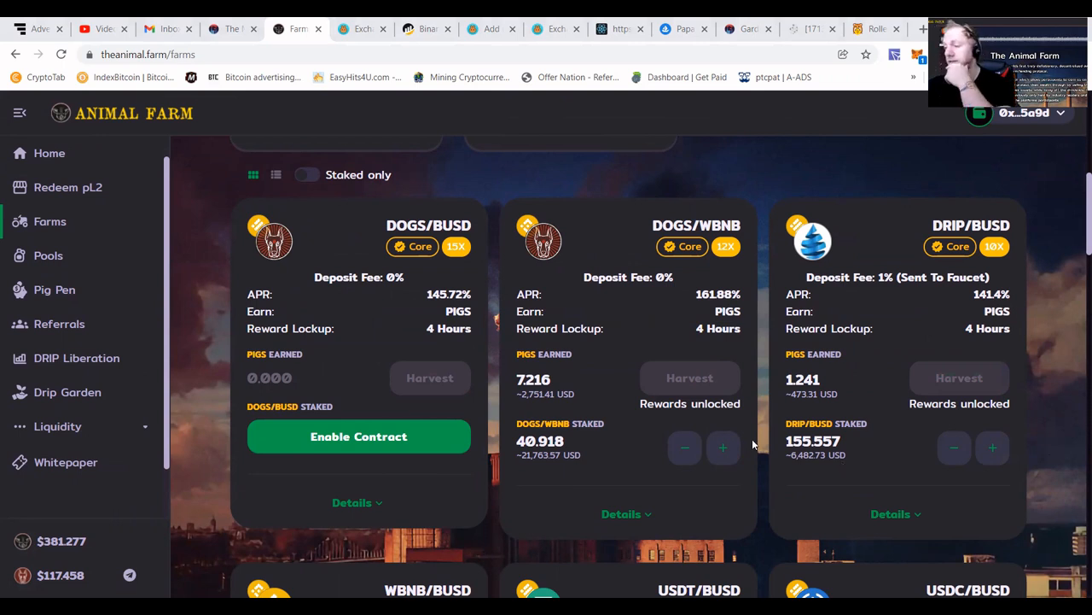
{"action": "mouse_move", "coordinate": [580, 407]}
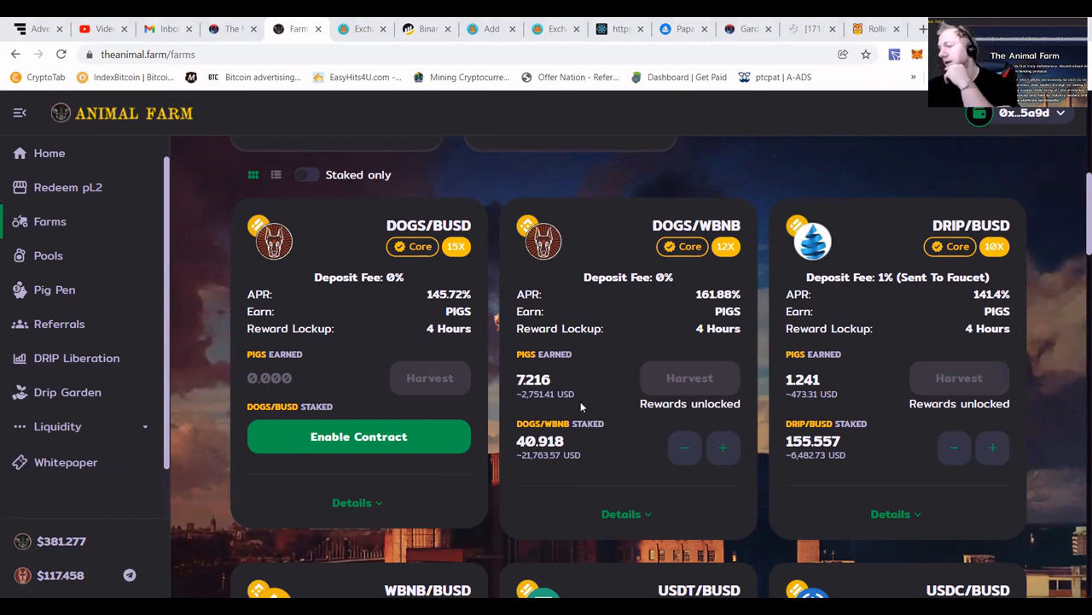
{"action": "mouse_move", "coordinate": [310, 244]}
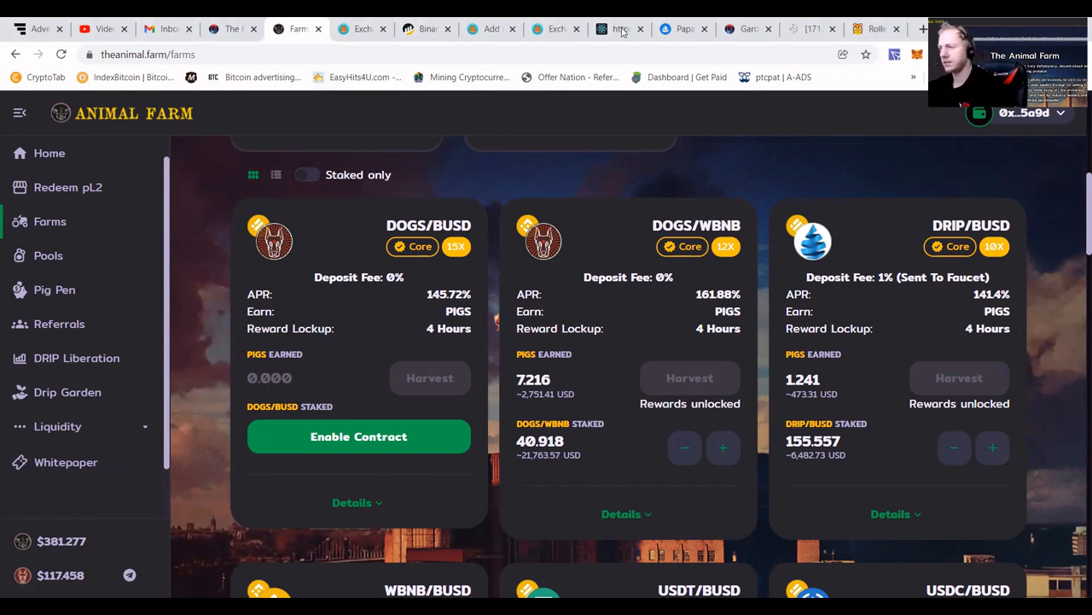
{"action": "mouse_move", "coordinate": [875, 28]}
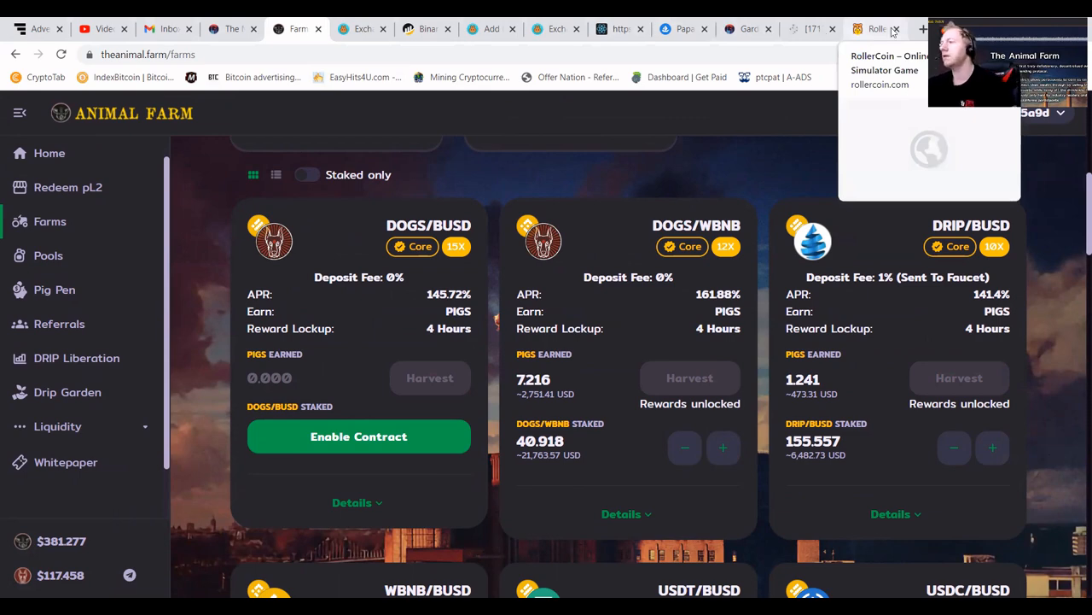
Switch tabs to pancakeswap.com, open the exchange page and list the output tokens.
{"action": "left_click", "coordinate": [876, 28]}
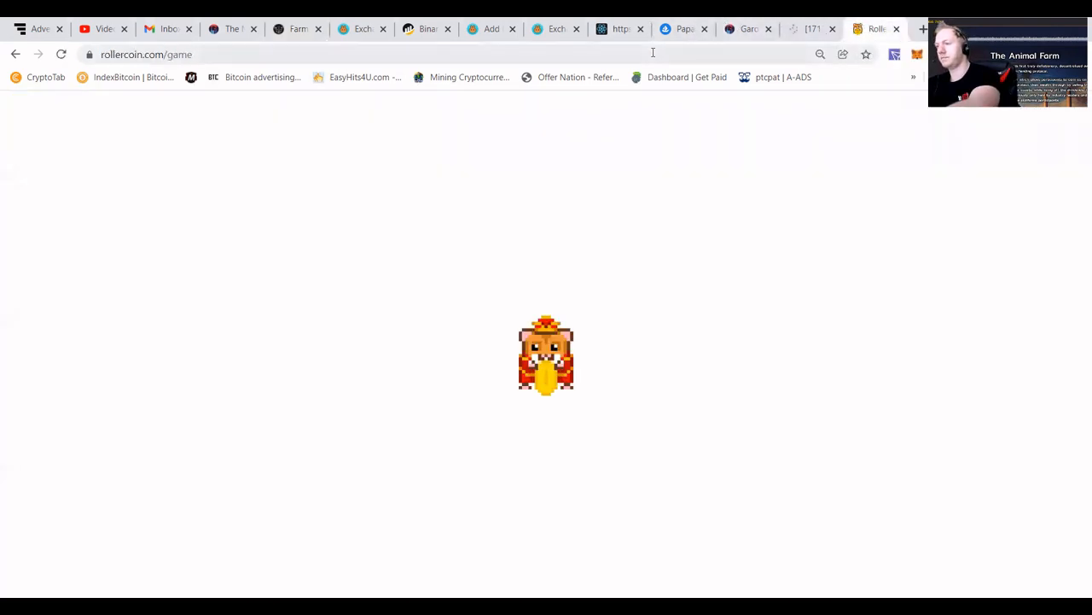
{"action": "type", "text": "pancakeswap.com"}
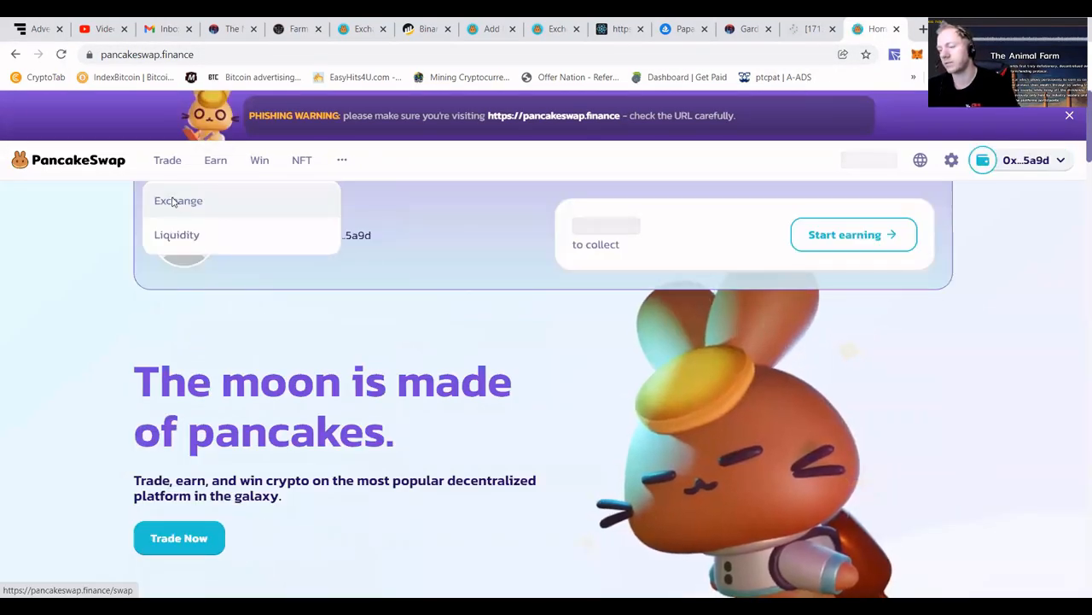
{"action": "left_click", "coordinate": [178, 200]}
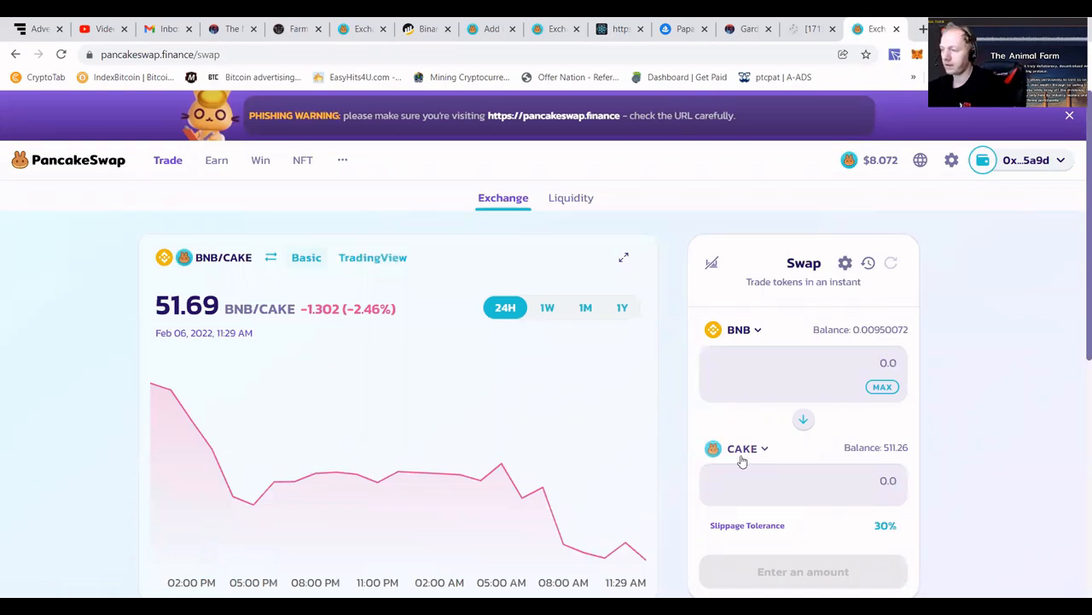
{"action": "left_click", "coordinate": [741, 447]}
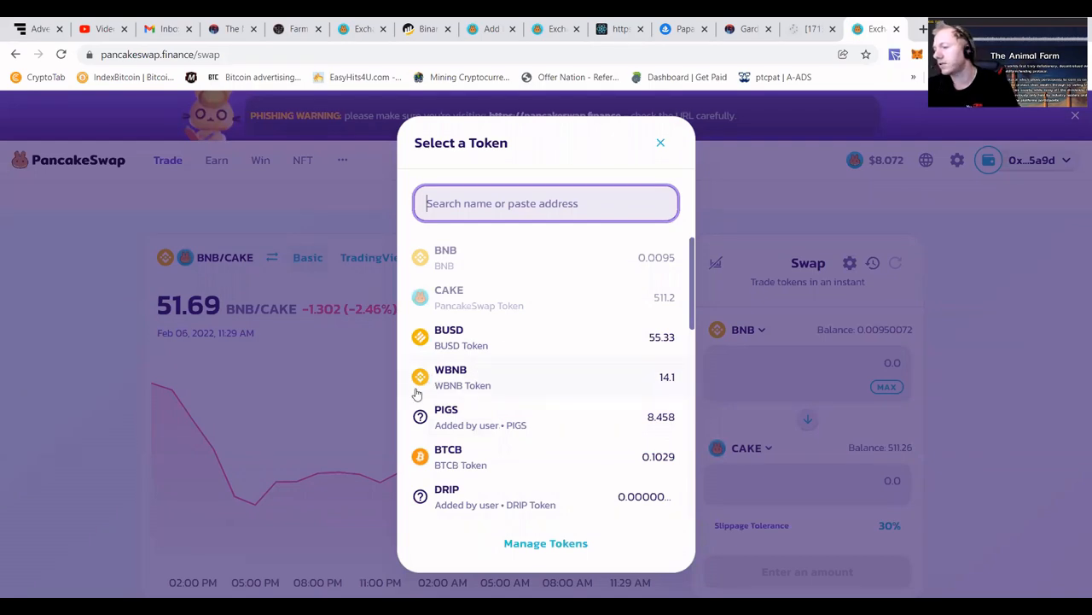
{"action": "mouse_move", "coordinate": [455, 417]}
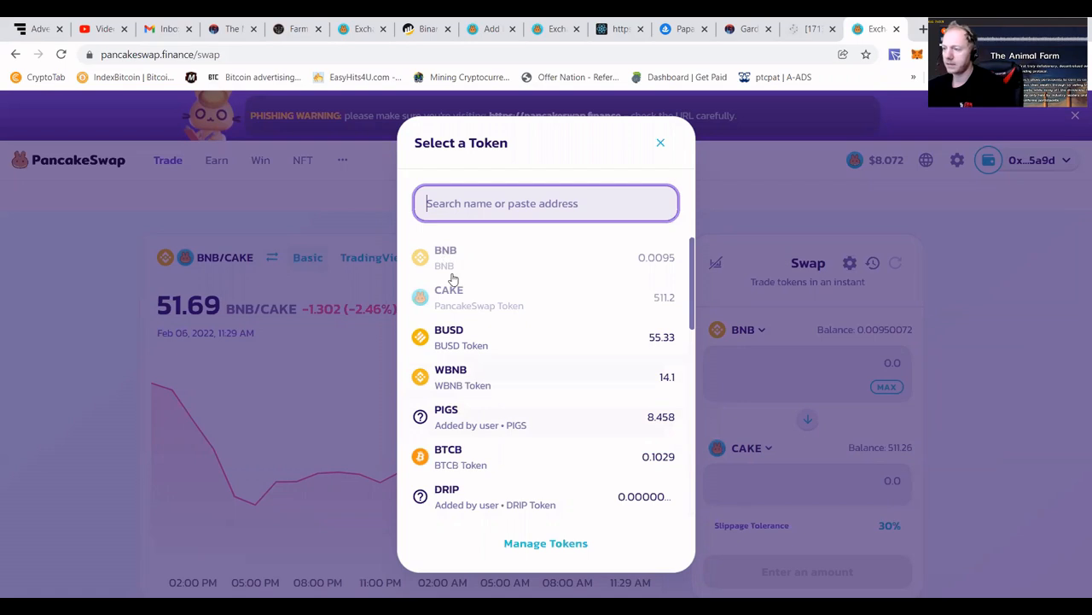
{"action": "mouse_move", "coordinate": [459, 304]}
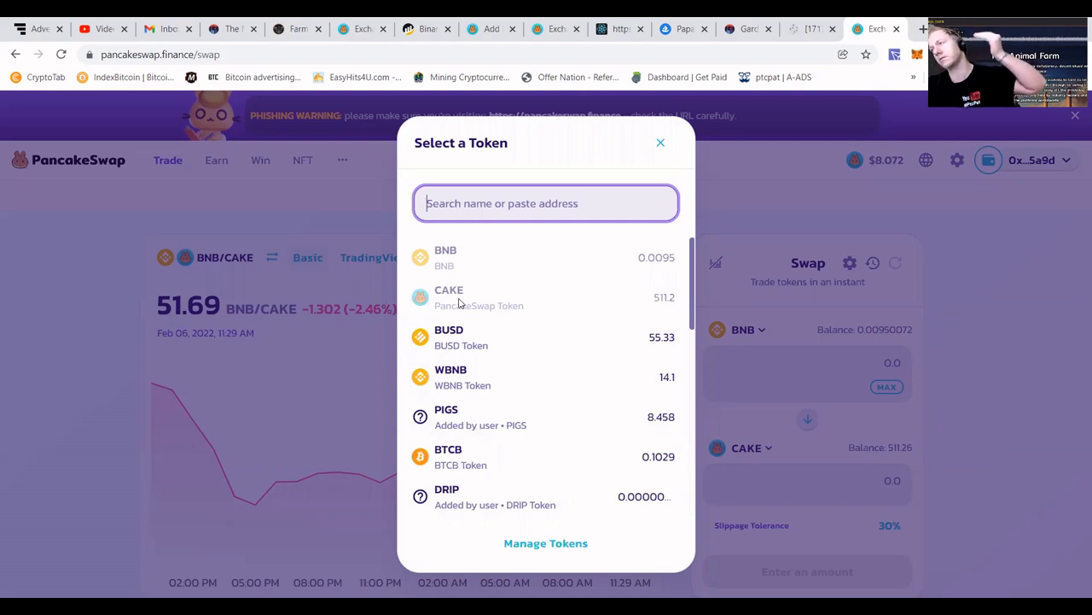
{"action": "mouse_move", "coordinate": [469, 396]}
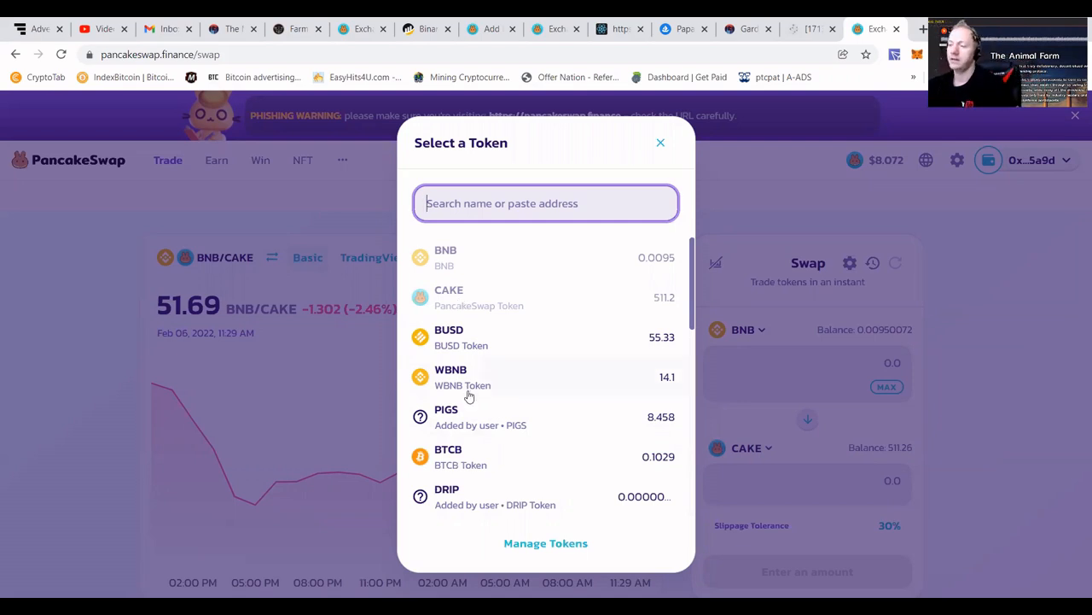
{"action": "mouse_move", "coordinate": [440, 454]}
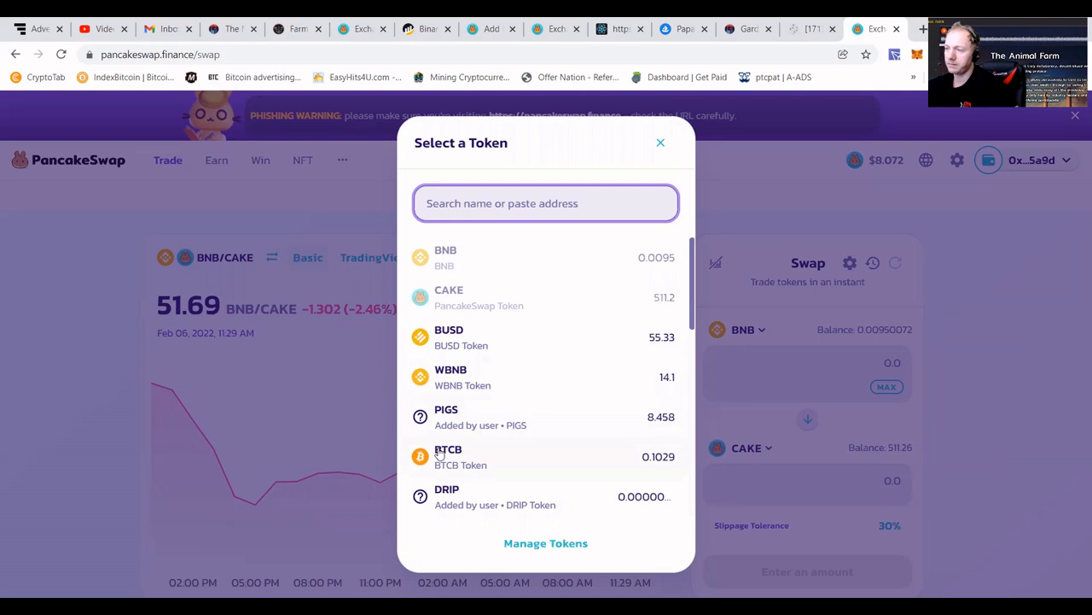
{"action": "mouse_move", "coordinate": [444, 337]}
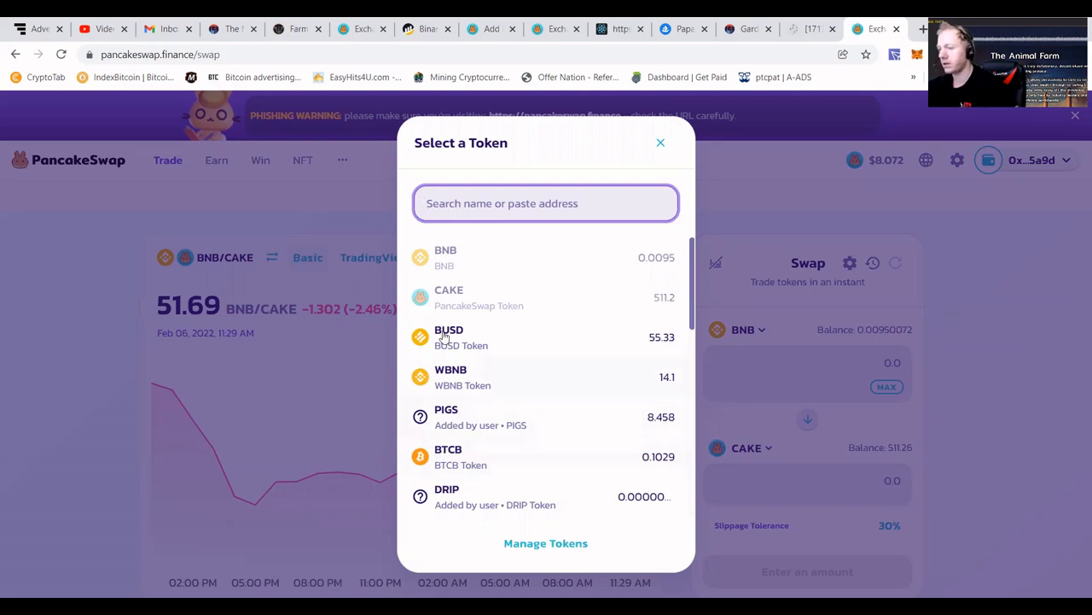
Select WBNB and reverse the direction to unwrap 14.1 WBNB into BNB.
{"action": "left_click", "coordinate": [451, 376]}
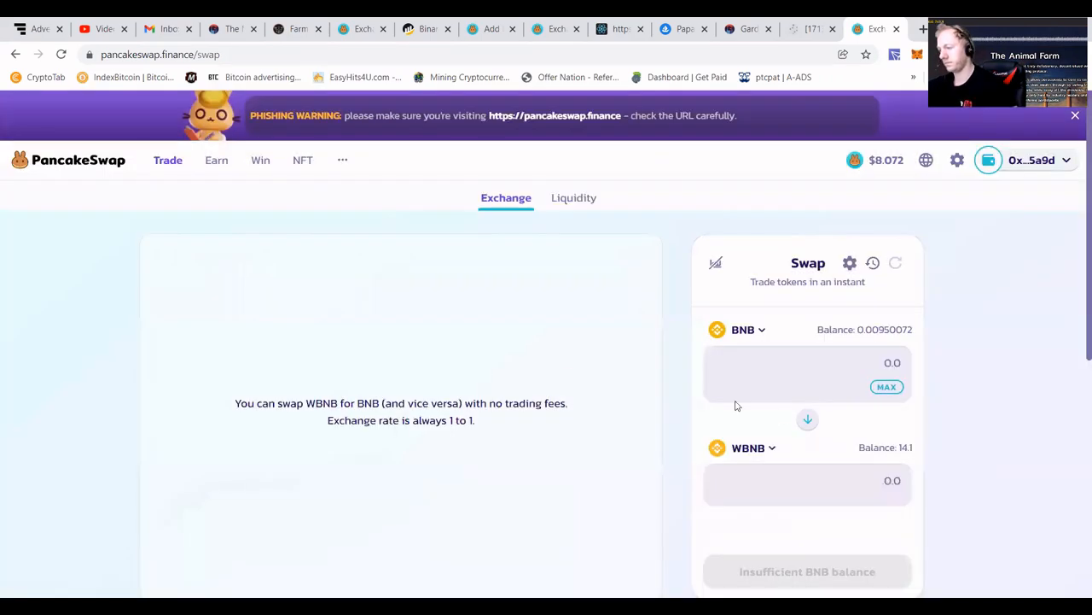
{"action": "left_click", "coordinate": [807, 418]}
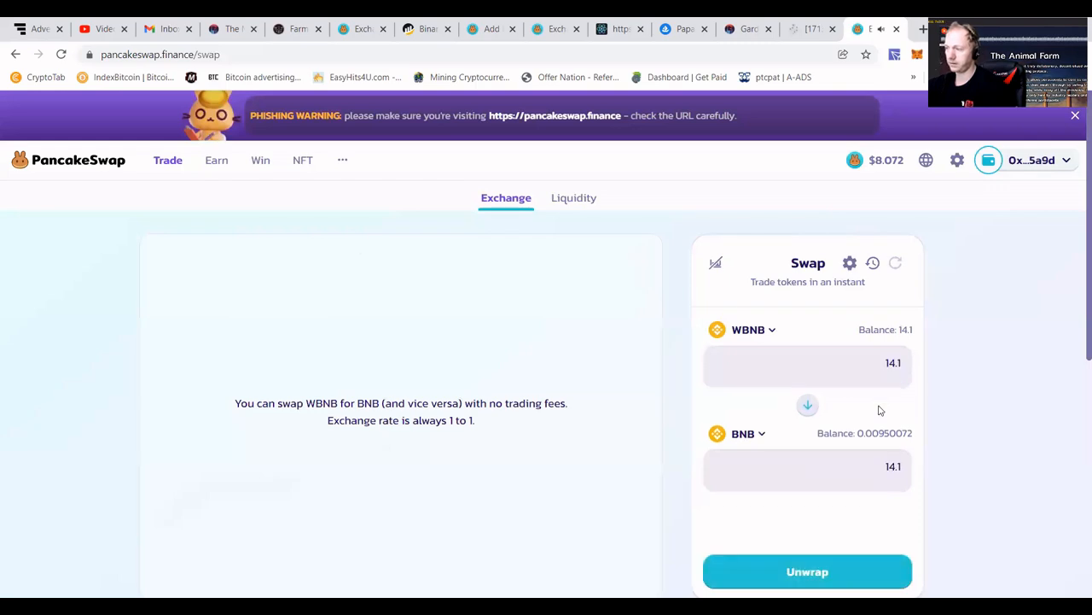
{"action": "mouse_move", "coordinate": [860, 492]}
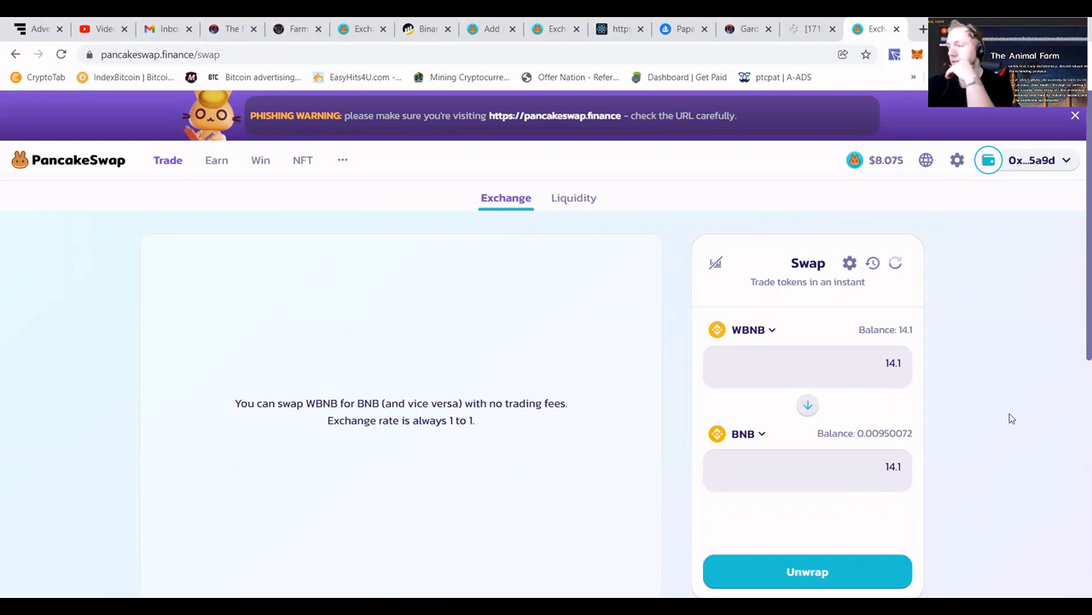
{"action": "mouse_move", "coordinate": [870, 355]}
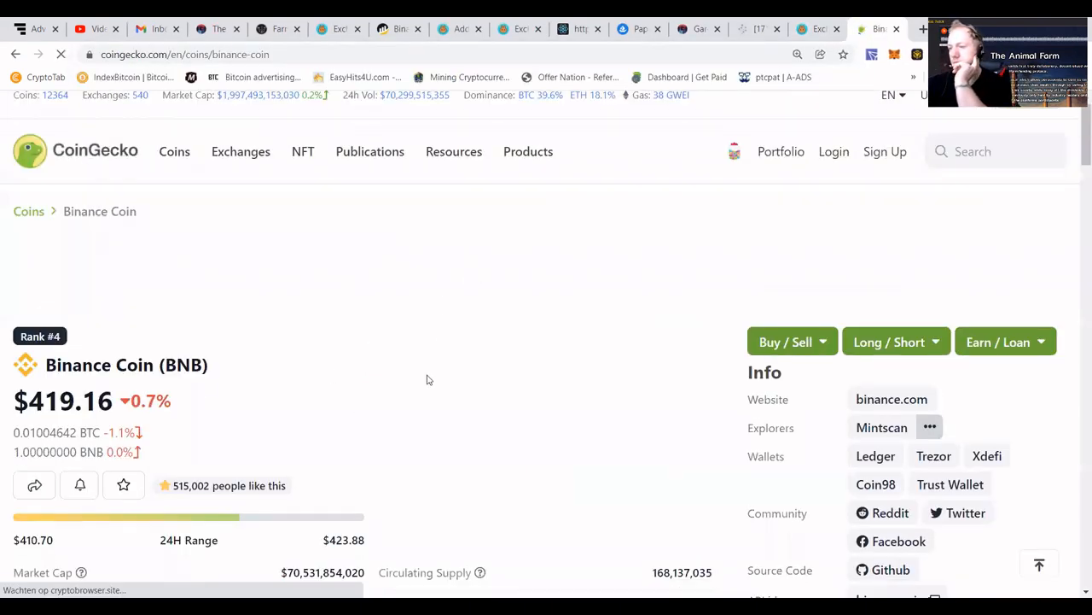
{"action": "scroll", "scroll_direction": "down", "scroll_amount": 3}
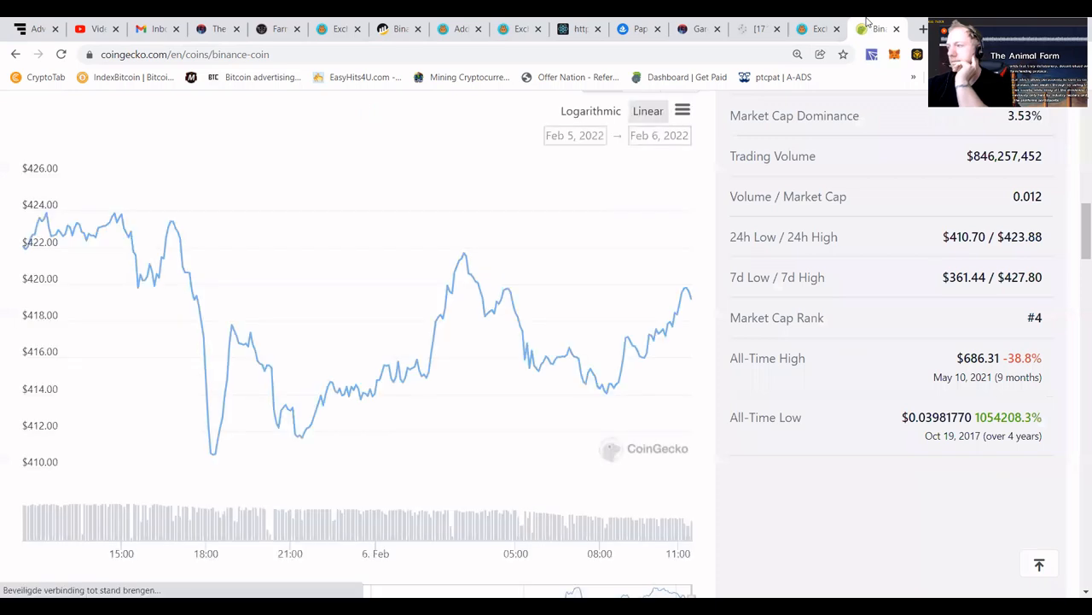
{"action": "left_click", "coordinate": [817, 28]}
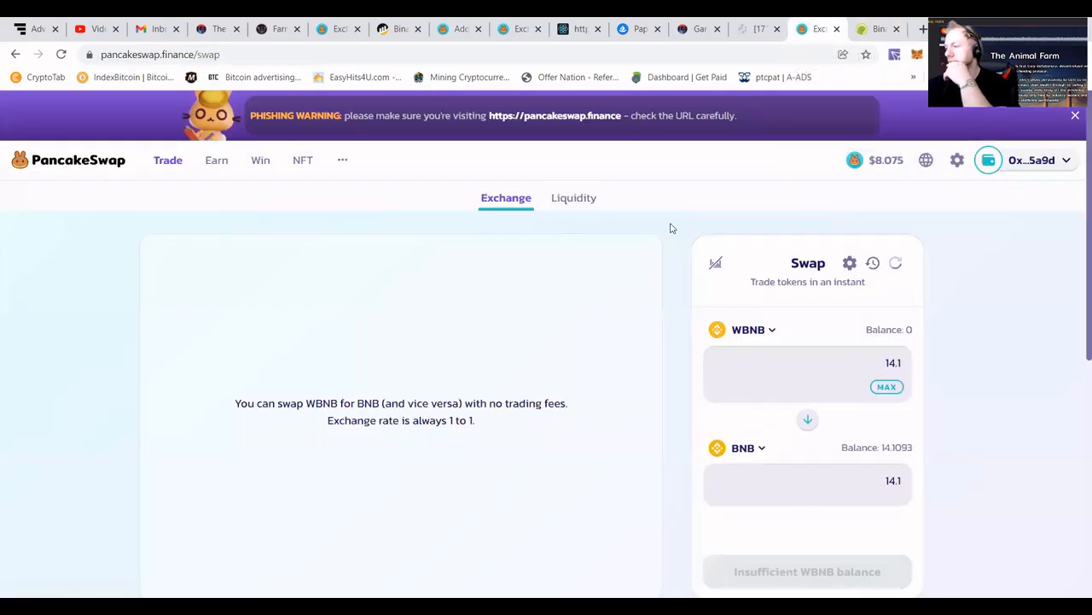
Swap the MAX 511.26 CAKE for BNB, confirm, and dismiss the submitted notice.
{"action": "left_click", "coordinate": [574, 197]}
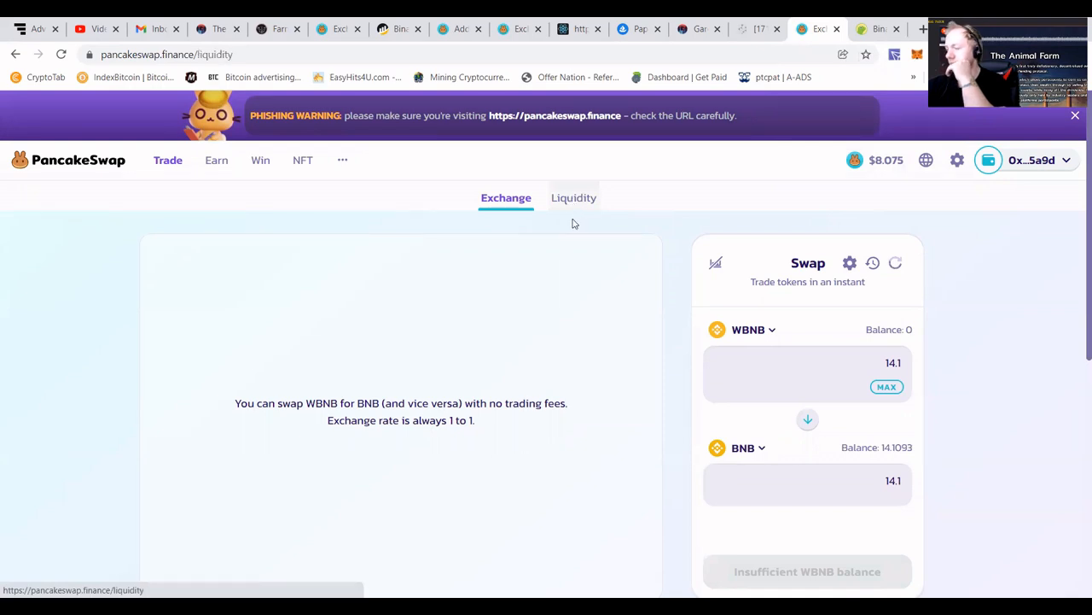
{"action": "left_click", "coordinate": [573, 197]}
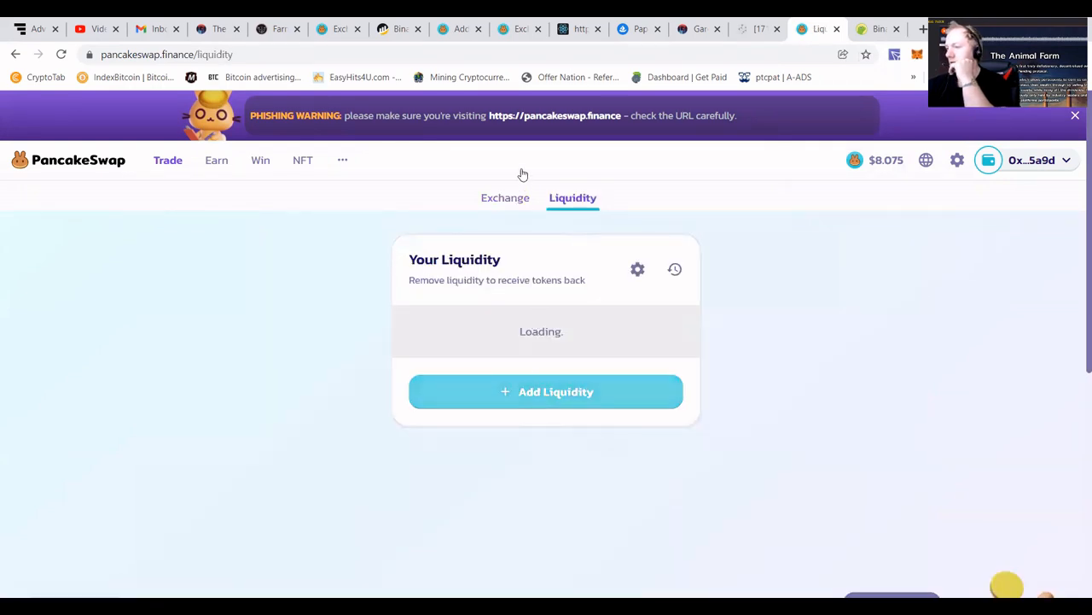
{"action": "left_click", "coordinate": [505, 197]}
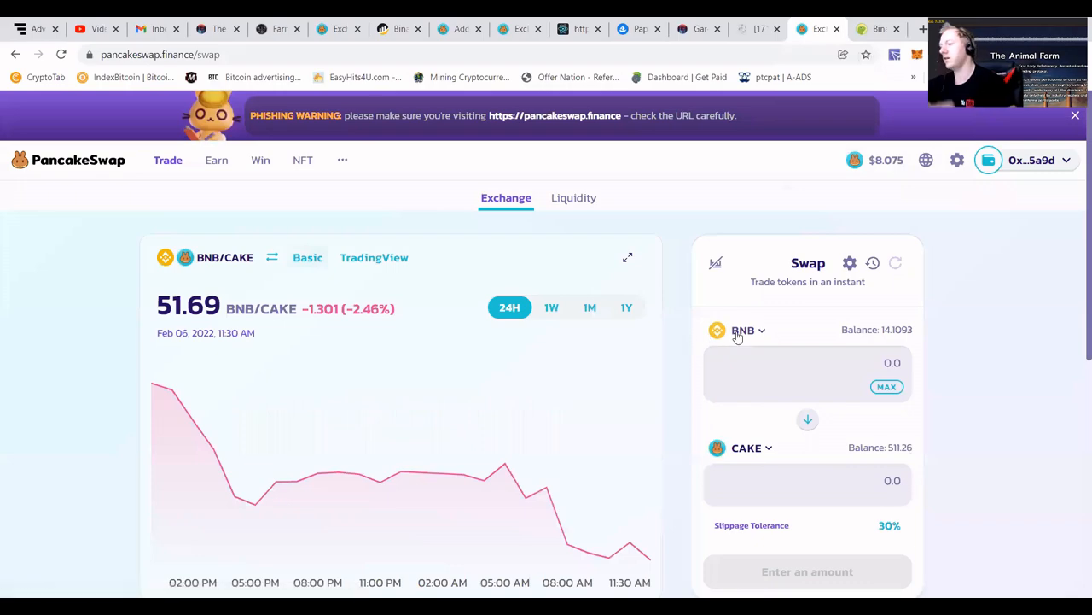
{"action": "left_click", "coordinate": [742, 330]}
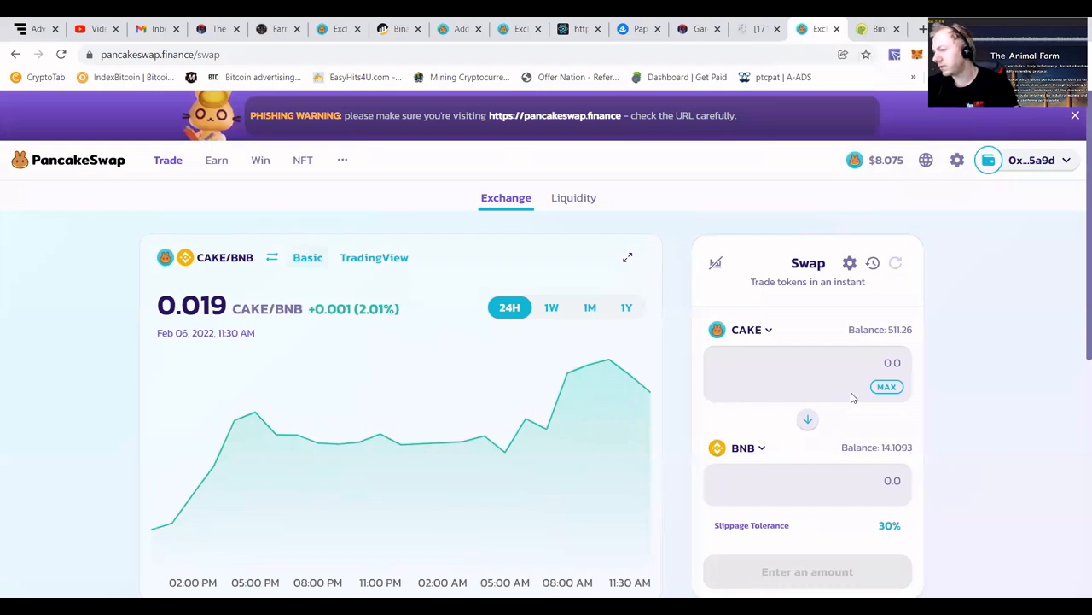
{"action": "left_click", "coordinate": [886, 386]}
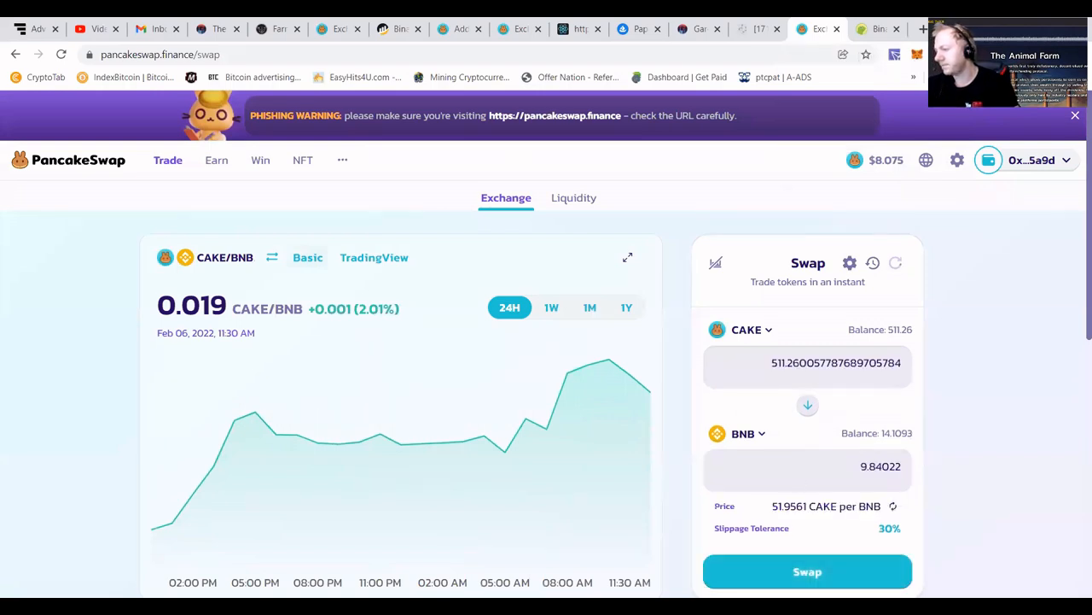
{"action": "left_click", "coordinate": [807, 571]}
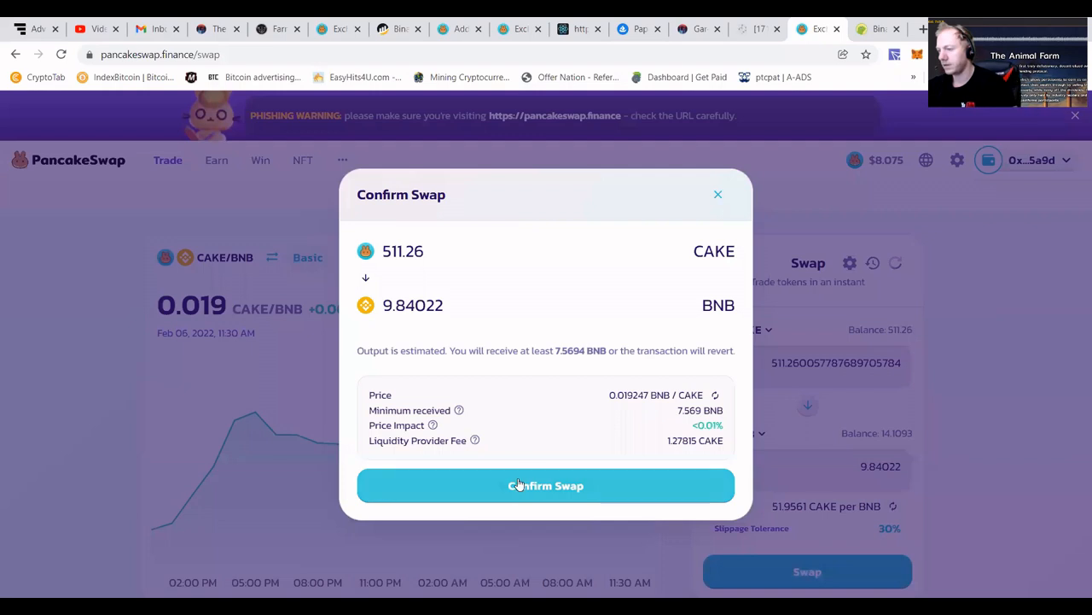
{"action": "left_click", "coordinate": [547, 485]}
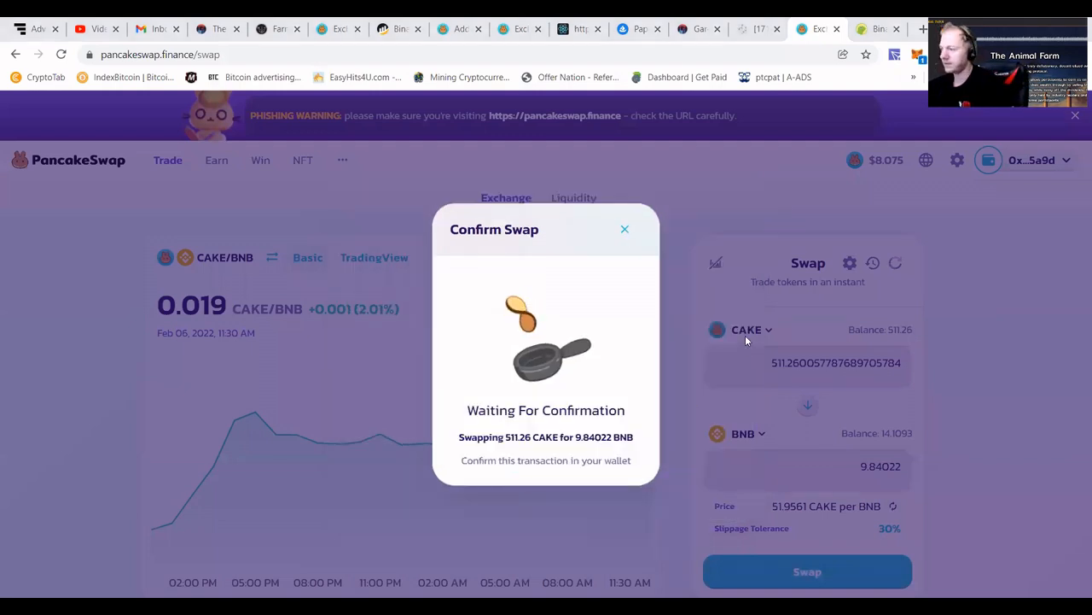
{"action": "mouse_move", "coordinate": [1051, 470]}
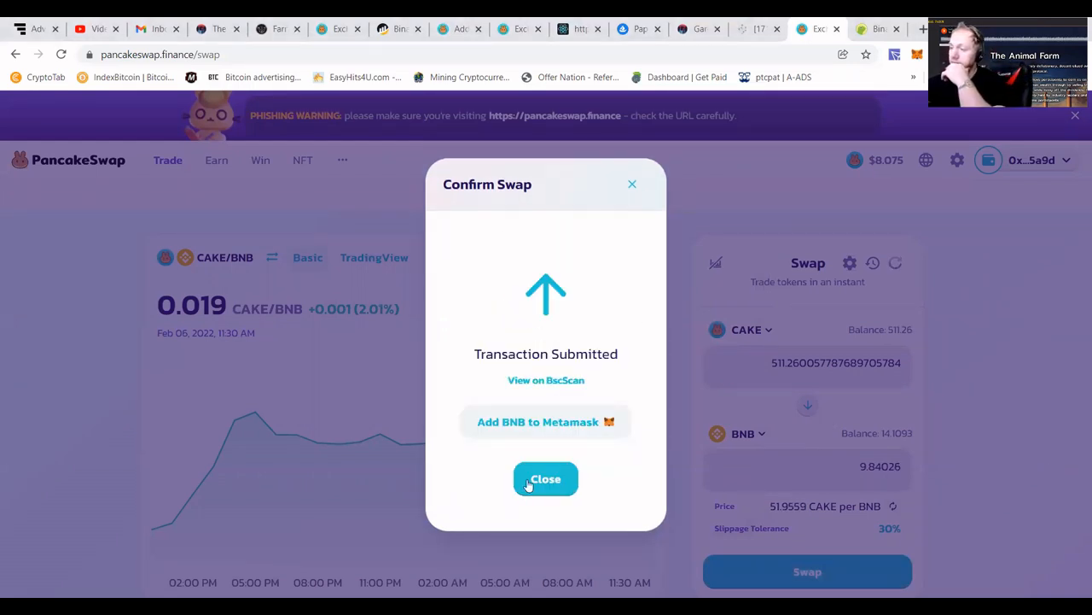
{"action": "left_click", "coordinate": [545, 478]}
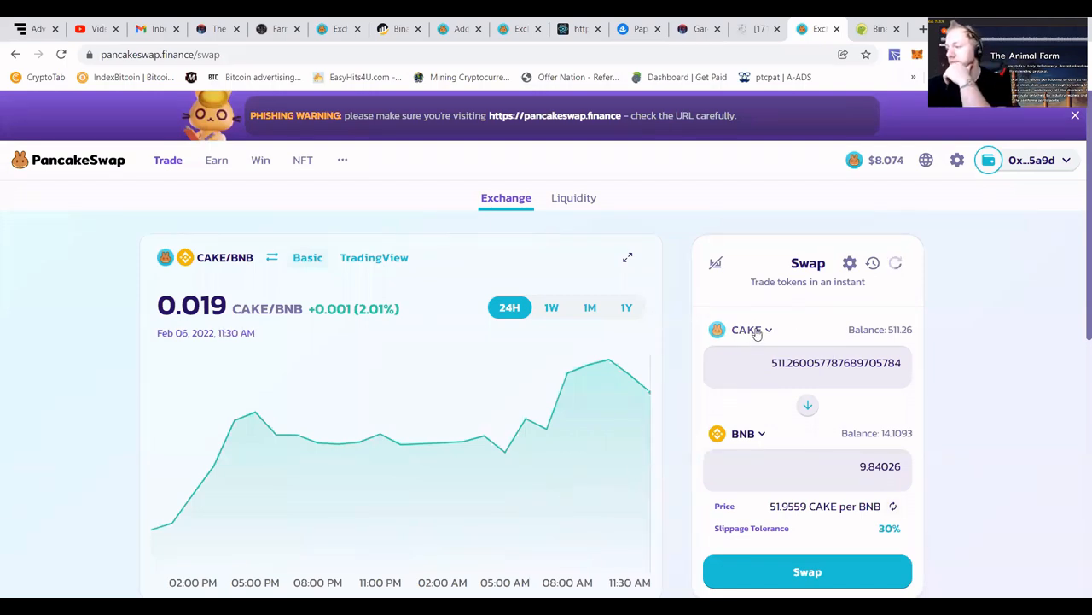
{"action": "left_click", "coordinate": [807, 404]}
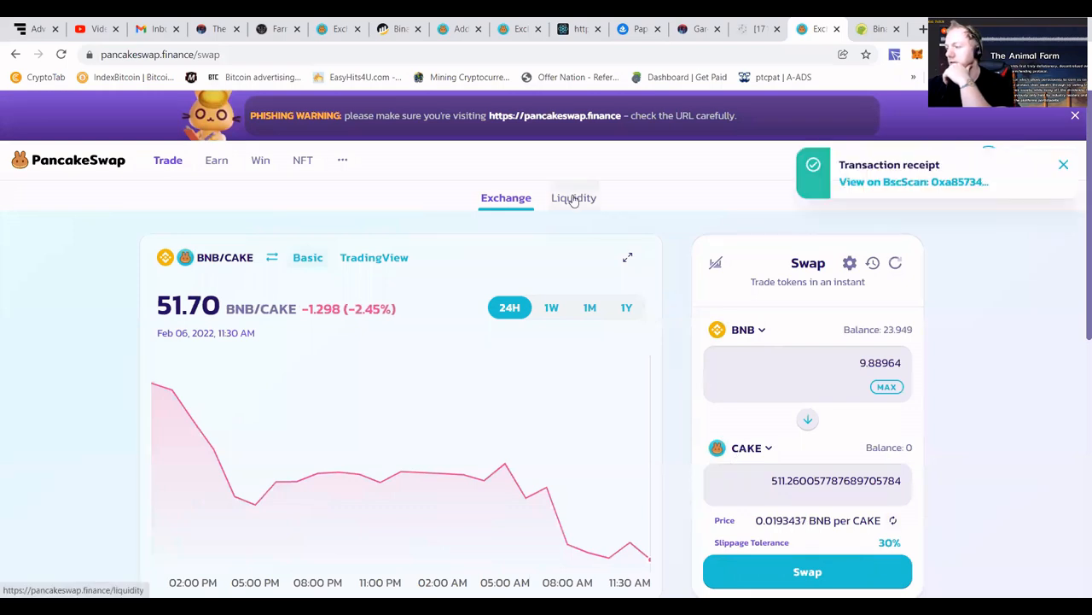
Fill in a BNB/BTCB pair at 10.2497 BNB and 0.1029 BTCB and supply it.
{"action": "left_click", "coordinate": [572, 197]}
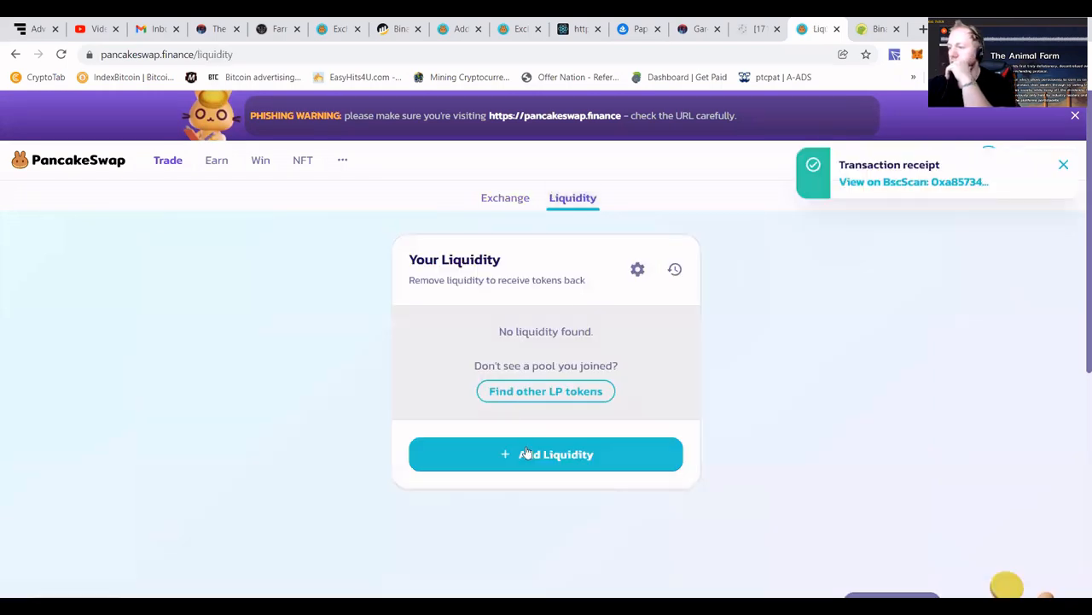
{"action": "left_click", "coordinate": [545, 453]}
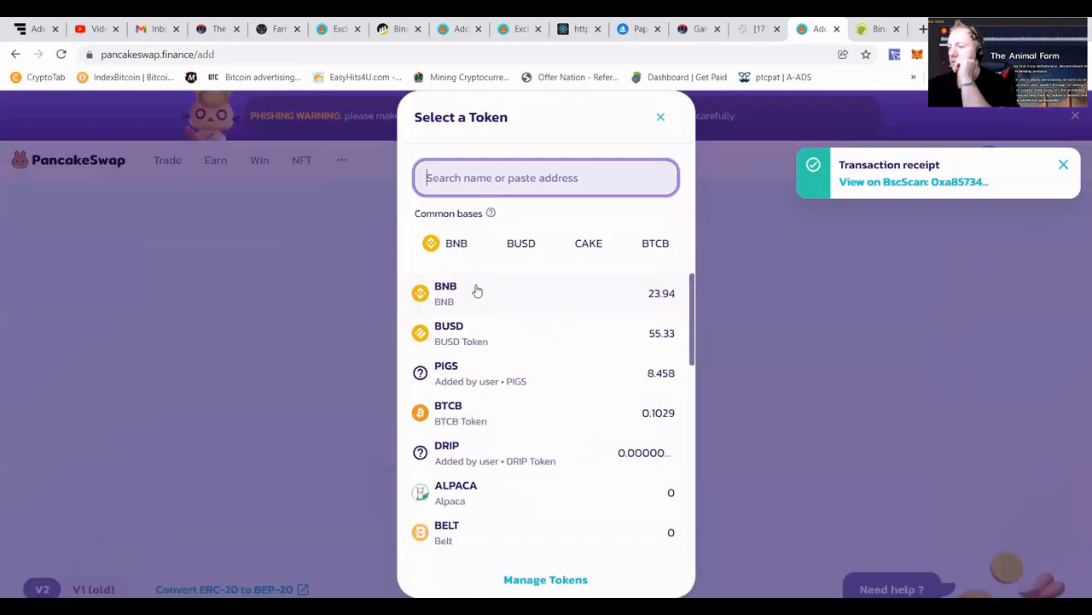
{"action": "left_click", "coordinate": [445, 293]}
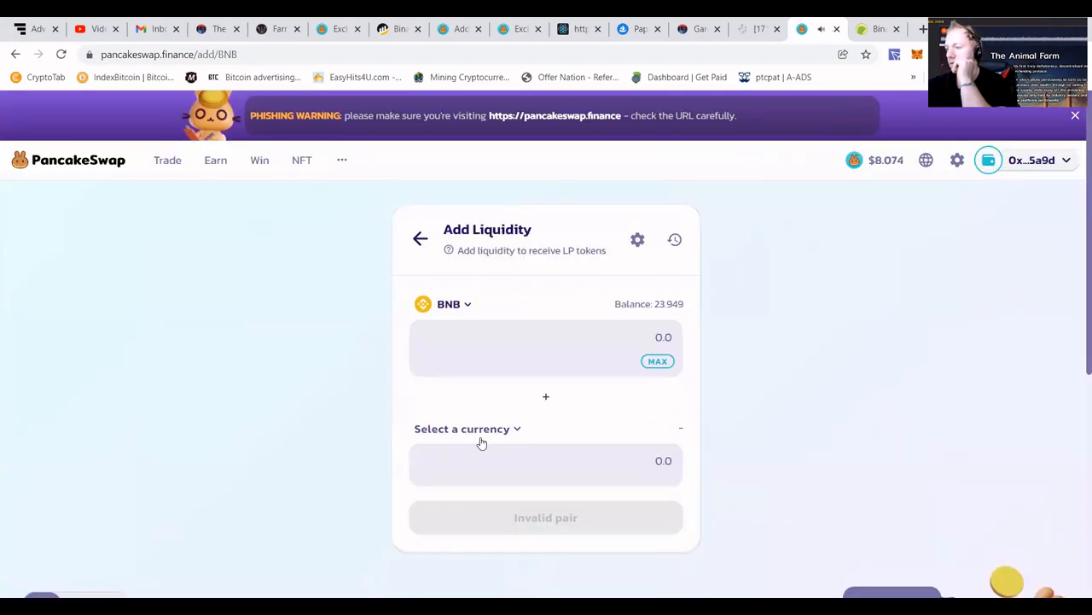
{"action": "left_click", "coordinate": [467, 429]}
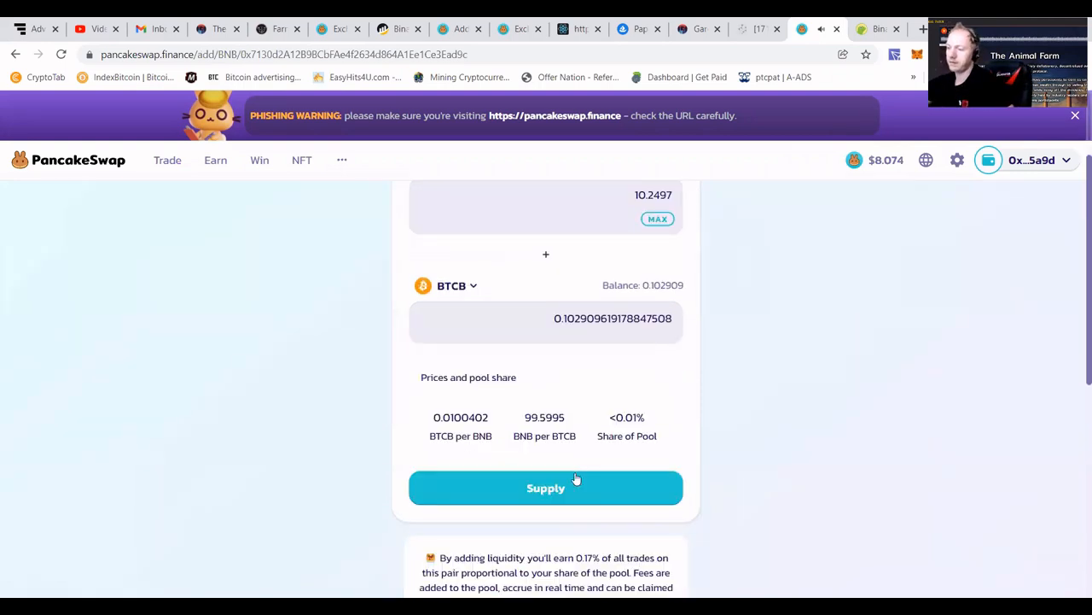
{"action": "left_click", "coordinate": [545, 487]}
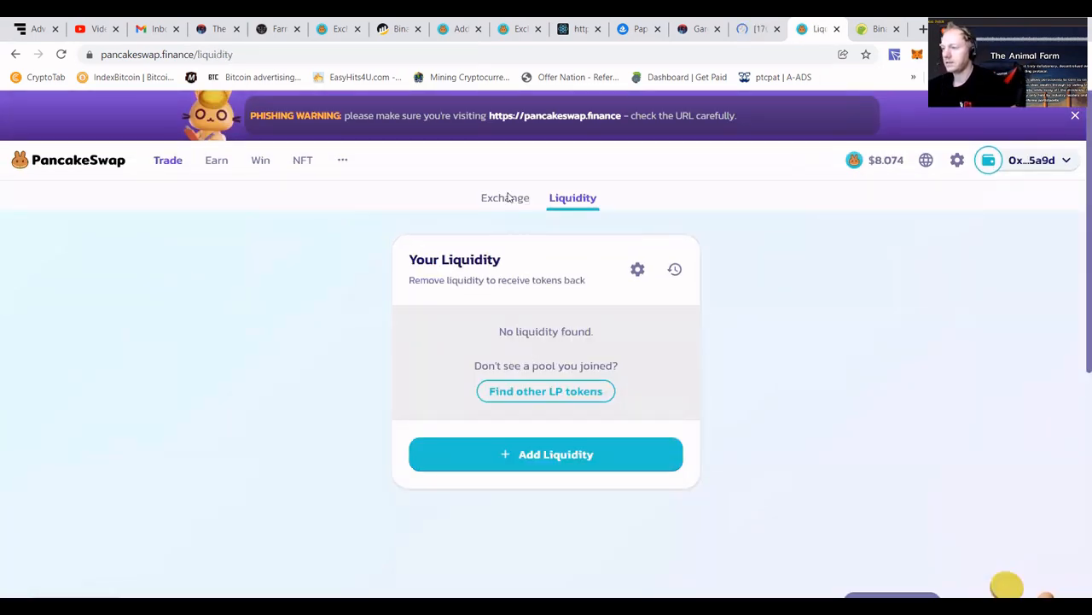
Swap 1 BNB for BTCB two times, dismissing each confirmation notice.
{"action": "left_click", "coordinate": [505, 197]}
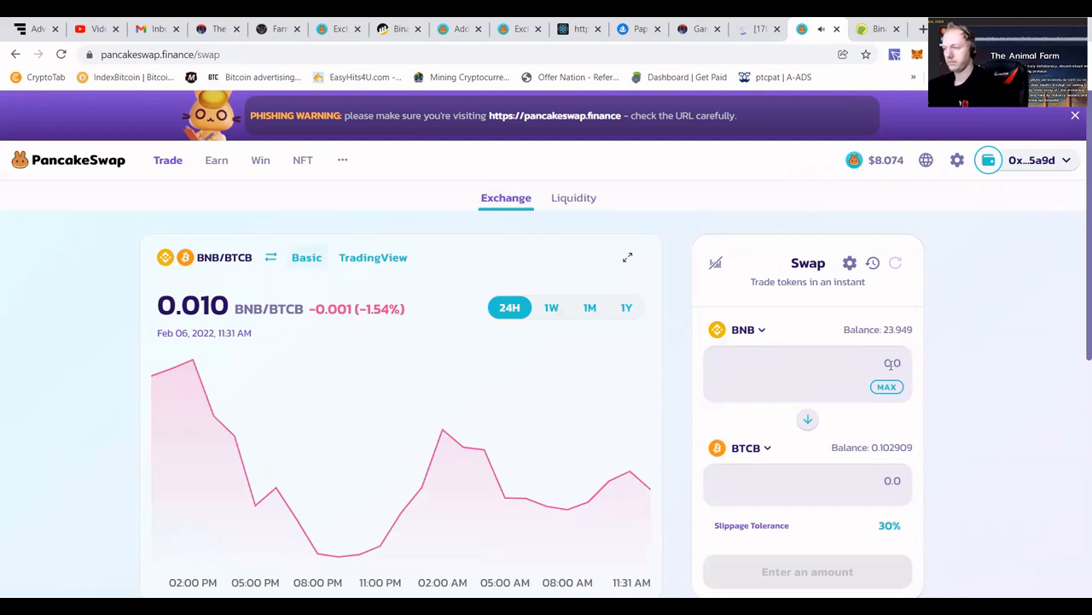
{"action": "left_click", "coordinate": [807, 571]}
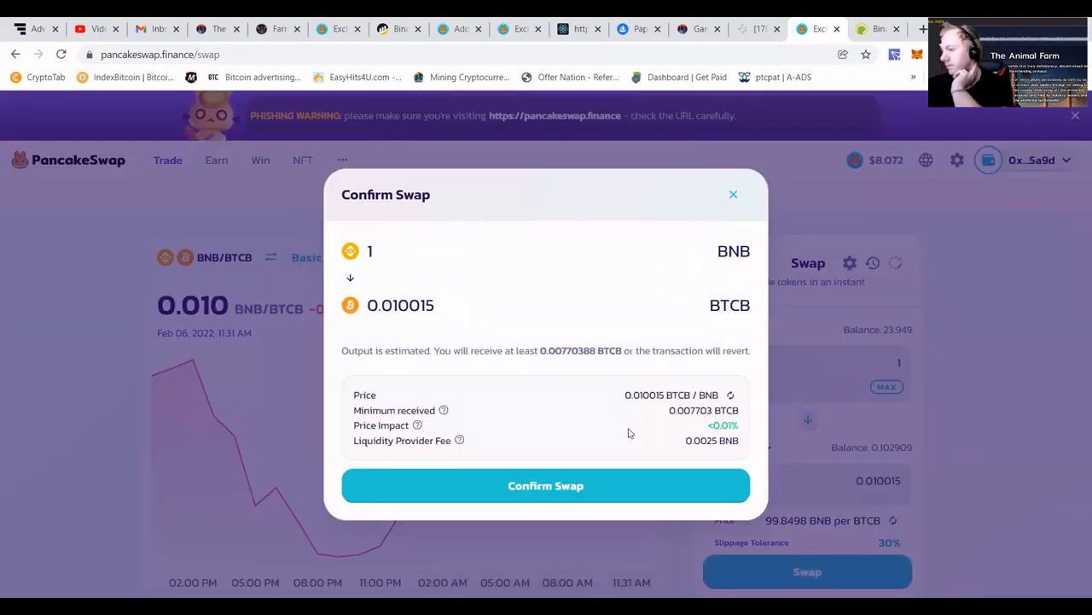
{"action": "left_click", "coordinate": [545, 485]}
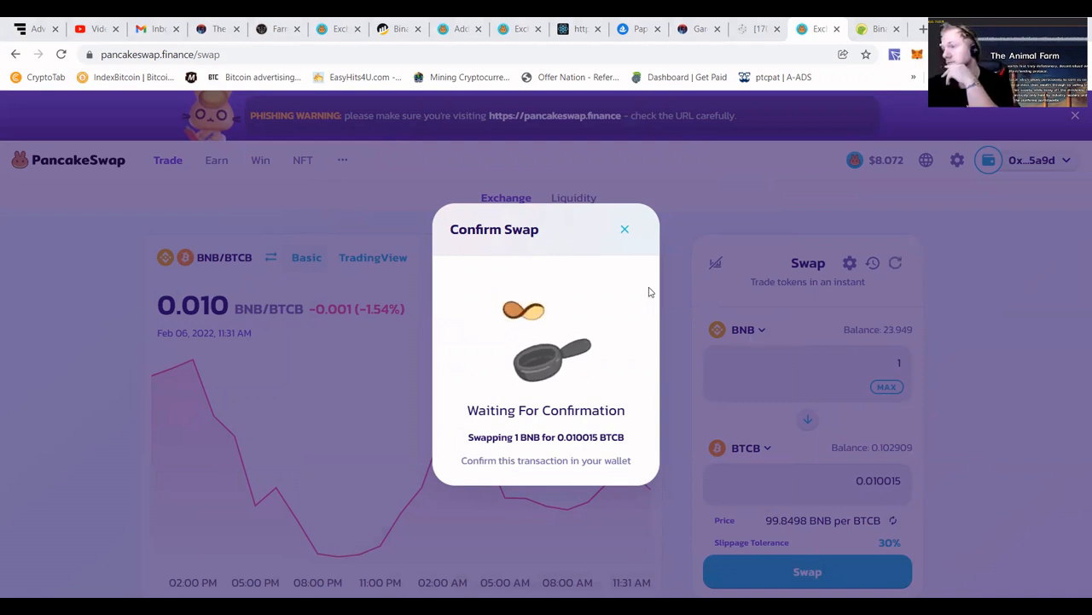
{"action": "left_click", "coordinate": [625, 229]}
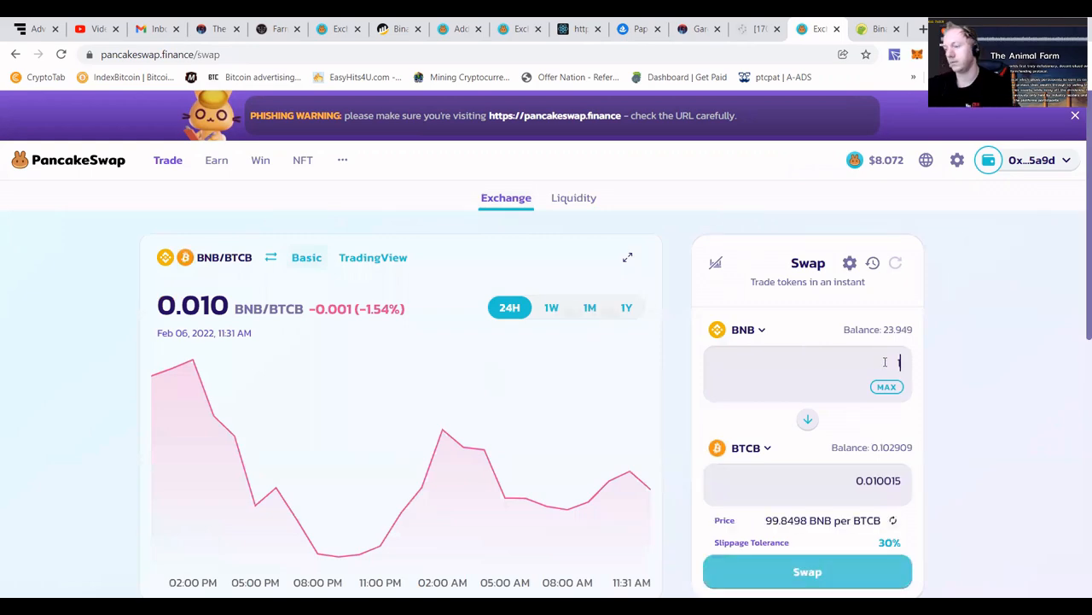
{"action": "left_click", "coordinate": [808, 571]}
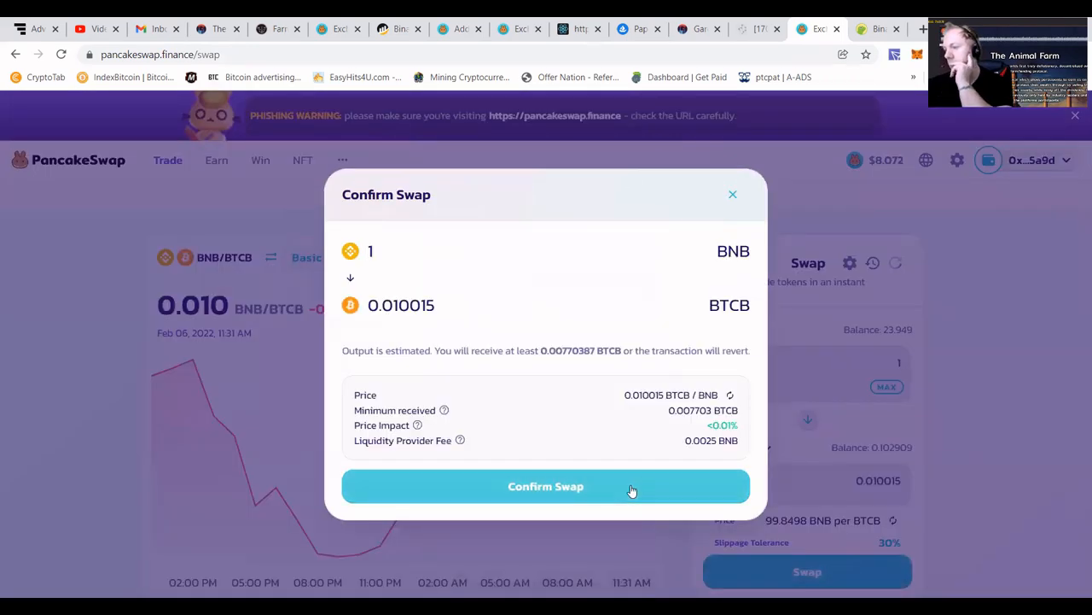
{"action": "left_click", "coordinate": [546, 485]}
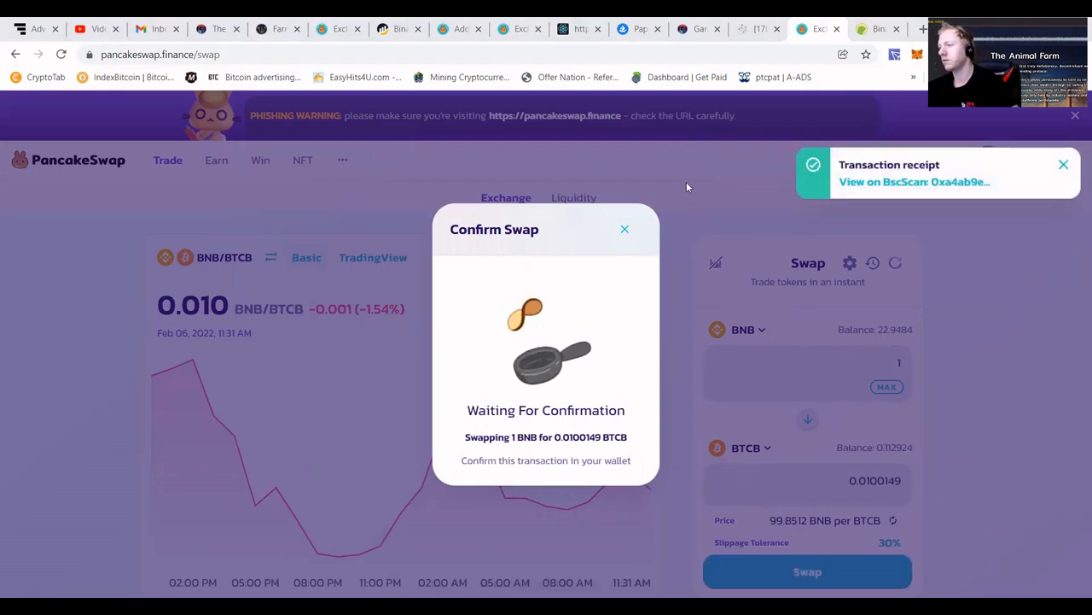
{"action": "left_click", "coordinate": [625, 229]}
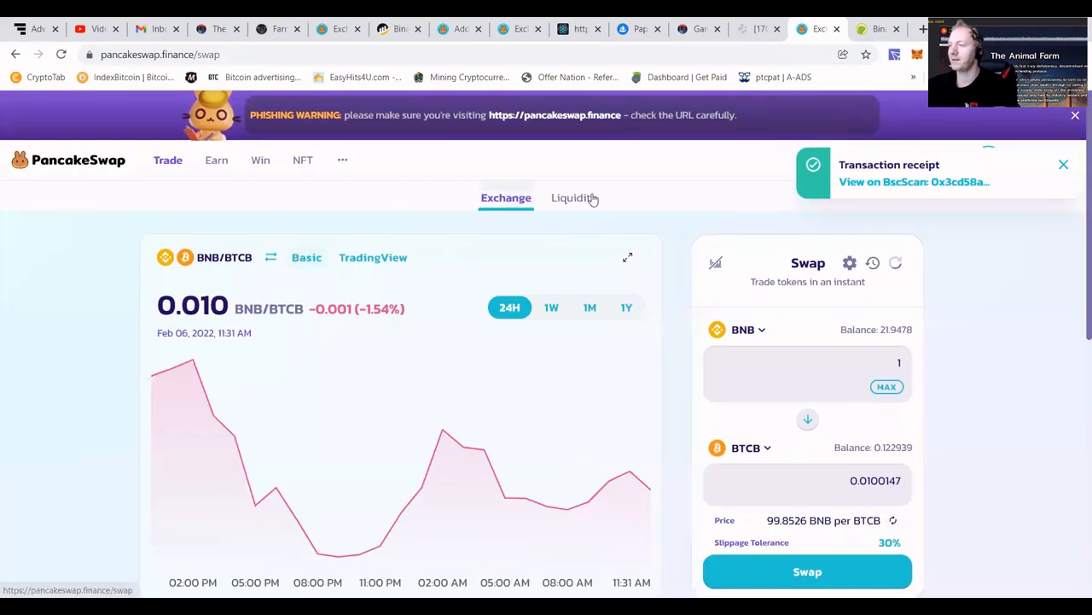
Supply the full 0.122939 BTCB with 12.245 BNB and confirm the BTCB/BNB supply.
{"action": "left_click", "coordinate": [572, 197]}
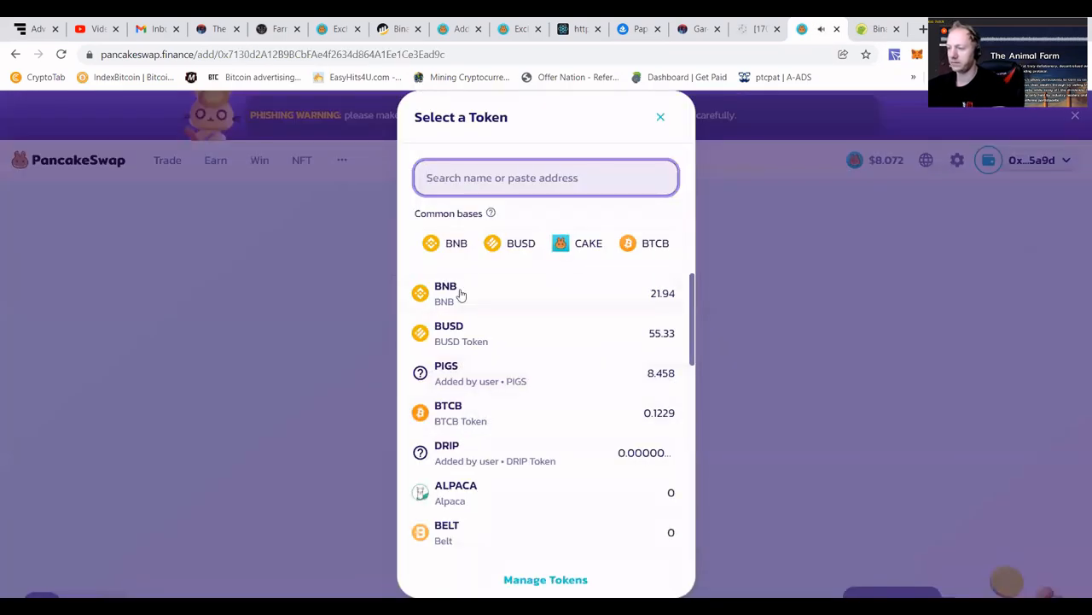
{"action": "left_click", "coordinate": [446, 293]}
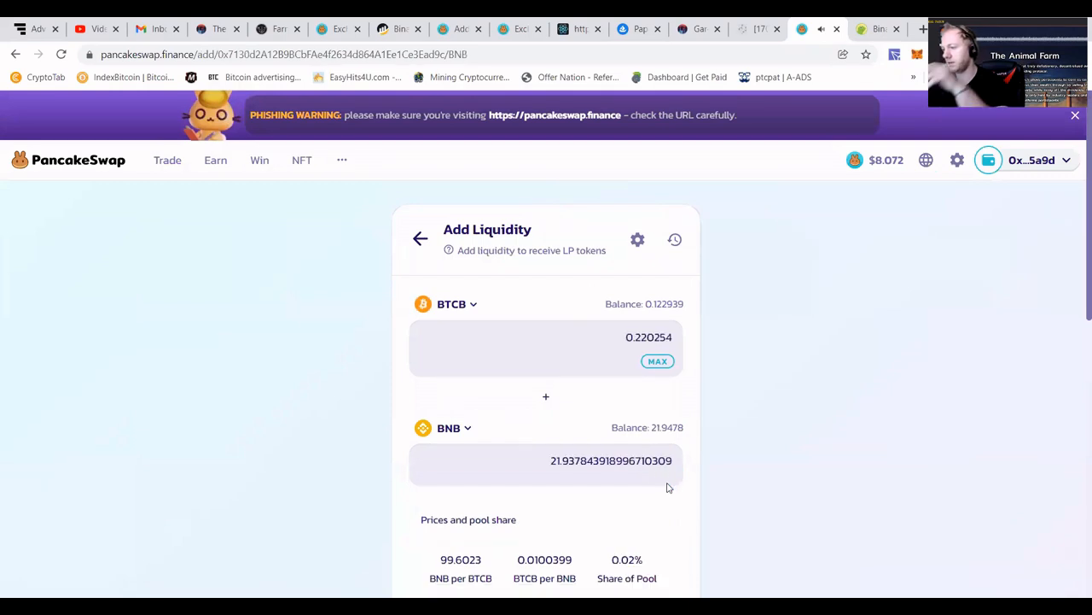
{"action": "left_click", "coordinate": [658, 361]}
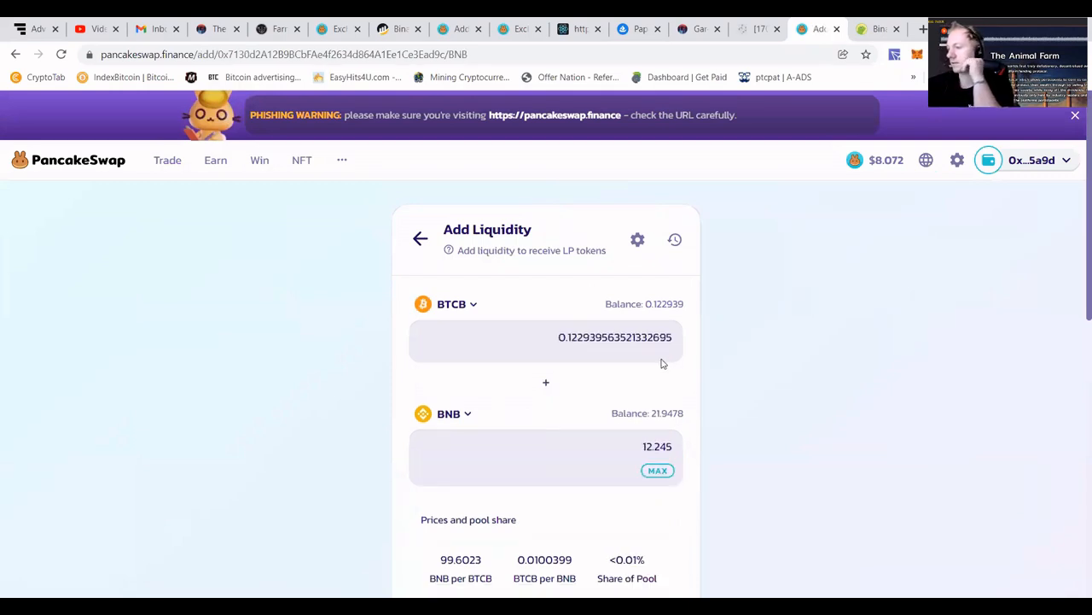
{"action": "left_click", "coordinate": [545, 559]}
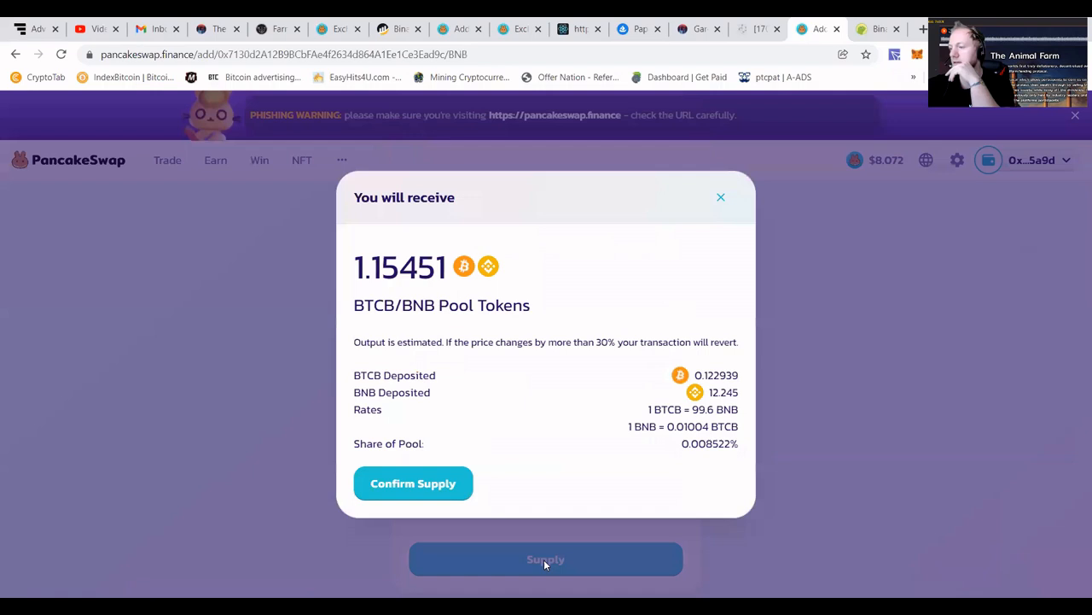
{"action": "left_click", "coordinate": [413, 483]}
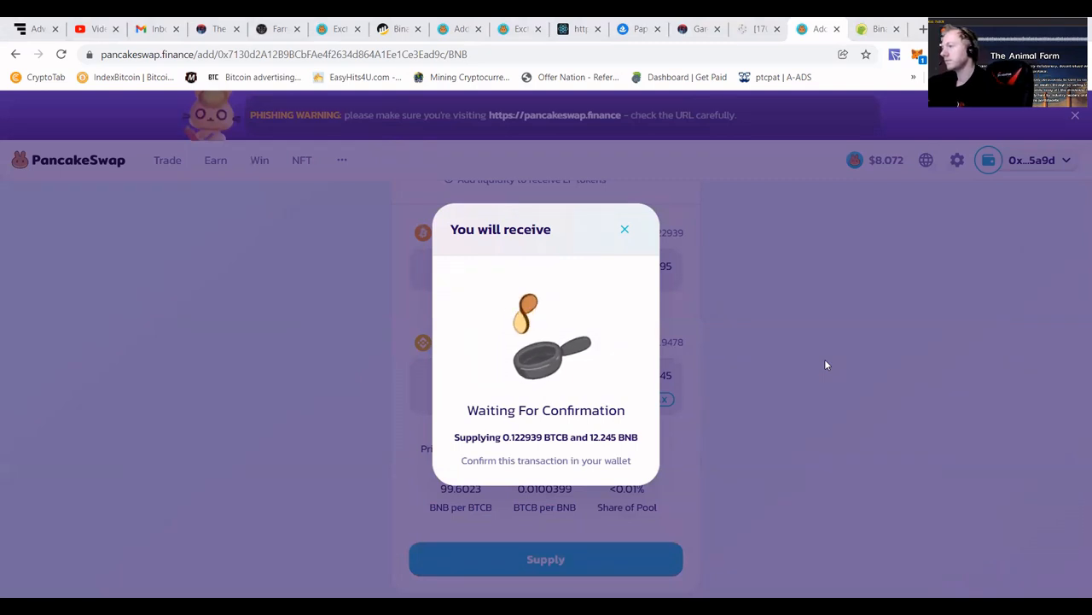
{"action": "mouse_move", "coordinate": [699, 406]}
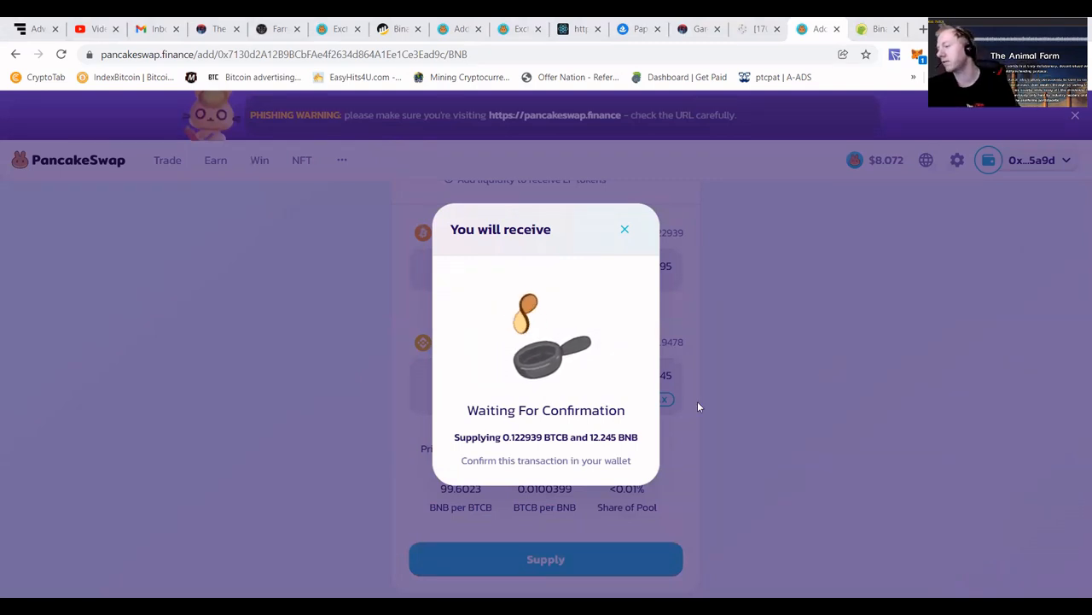
{"action": "mouse_move", "coordinate": [751, 396]}
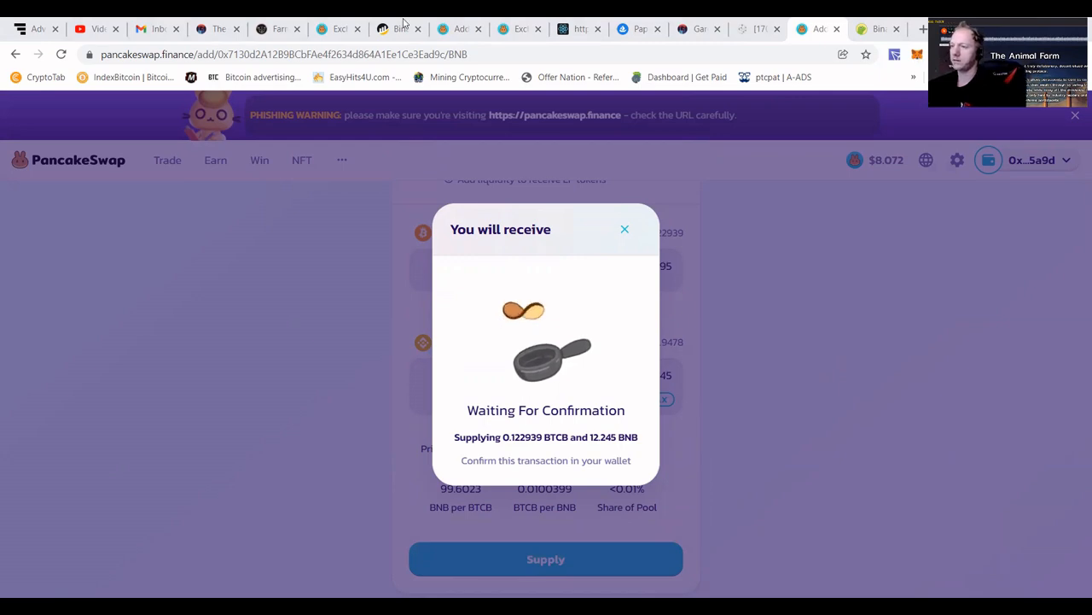
{"action": "left_click", "coordinate": [275, 28]}
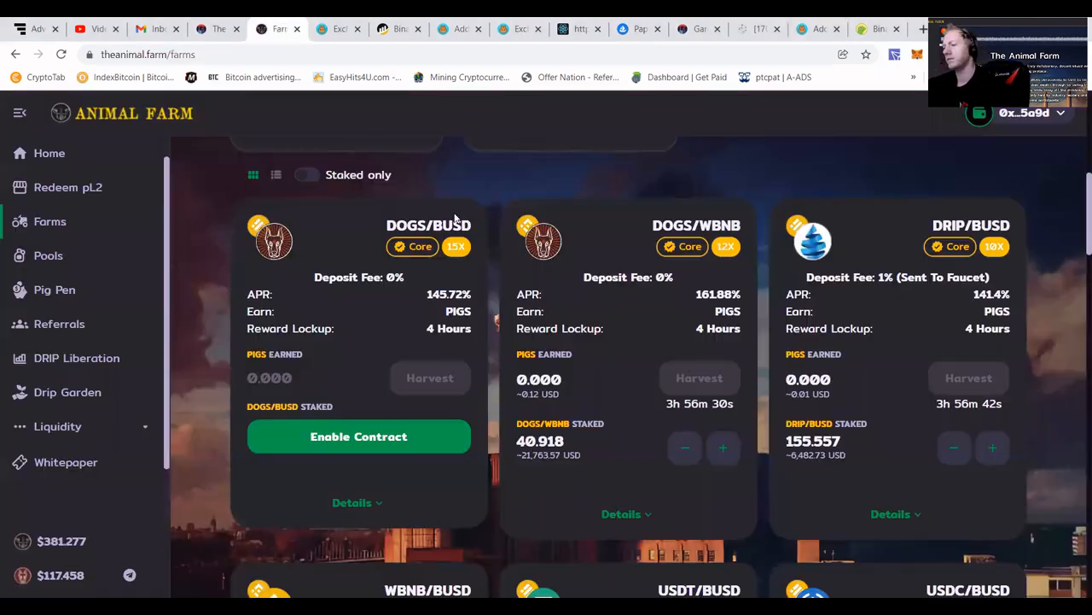
Scroll to the BTCB/WBNB farm and stake the full ~1154 LP token balance.
{"action": "scroll", "scroll_direction": "down", "scroll_amount": 3}
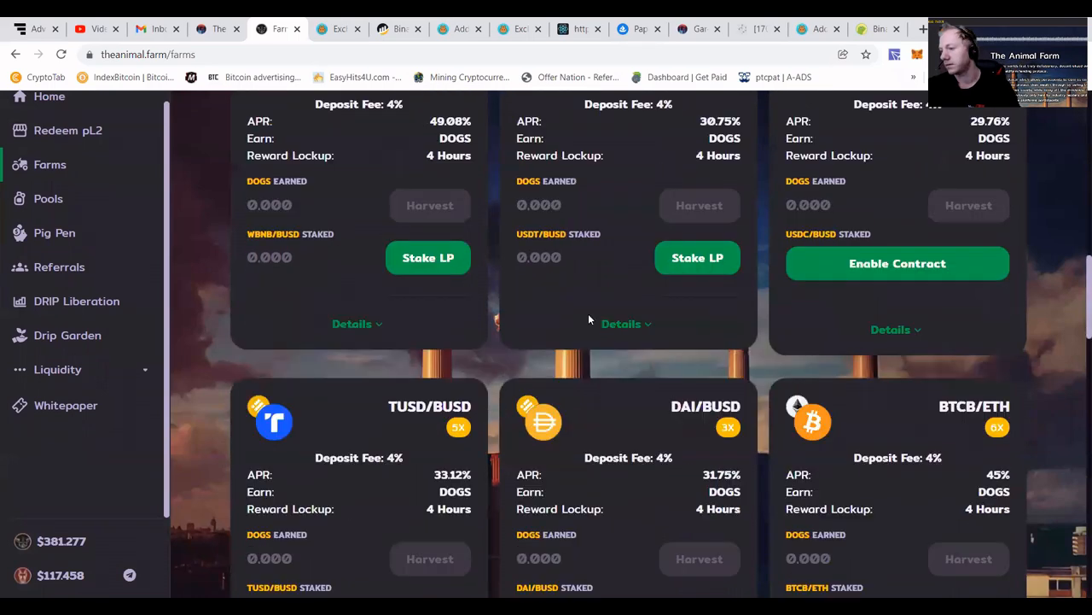
{"action": "scroll", "scroll_direction": "down", "scroll_amount": 3}
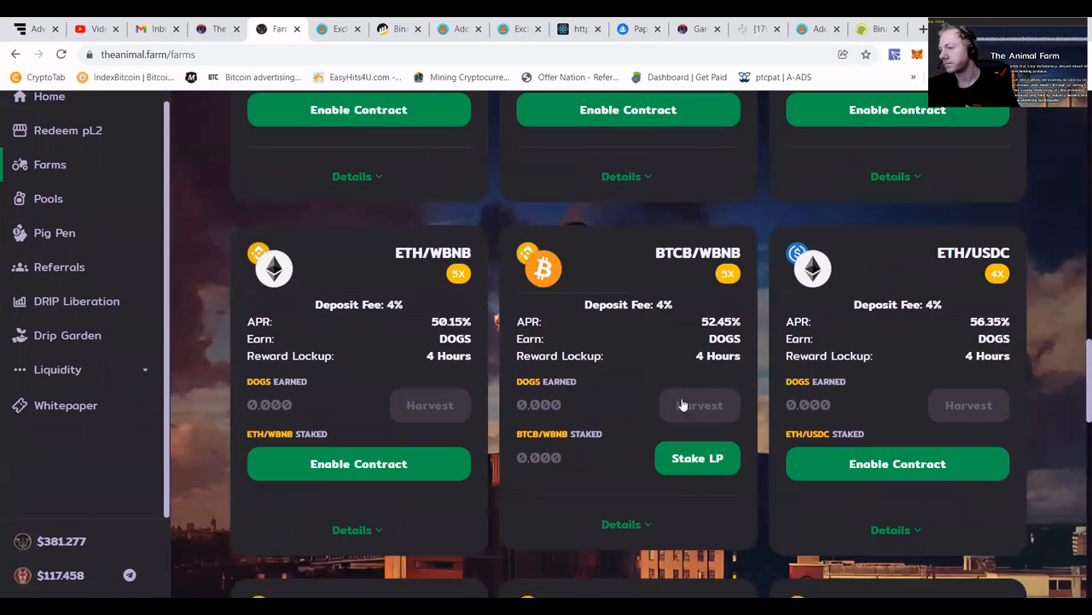
{"action": "scroll", "scroll_direction": "down", "scroll_amount": 3}
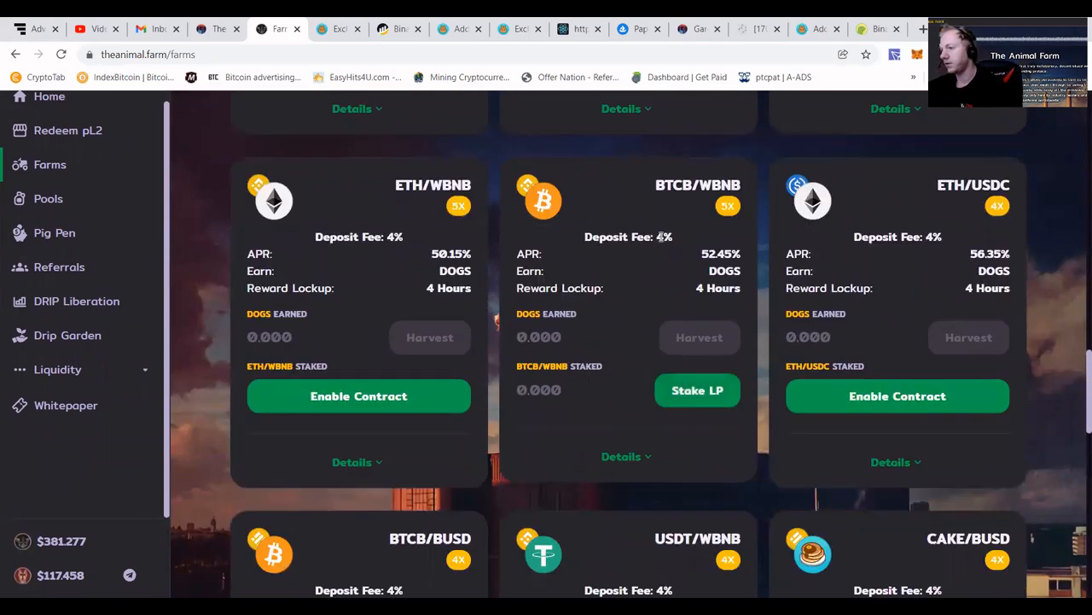
{"action": "scroll", "scroll_direction": "down", "scroll_amount": 3}
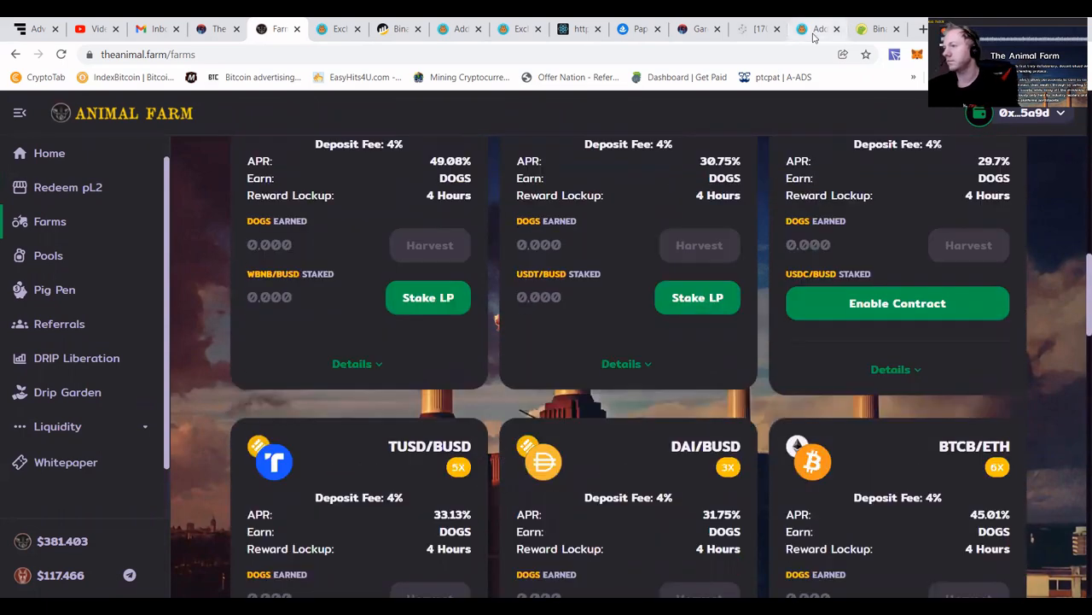
{"action": "scroll", "scroll_direction": "down", "scroll_amount": 3}
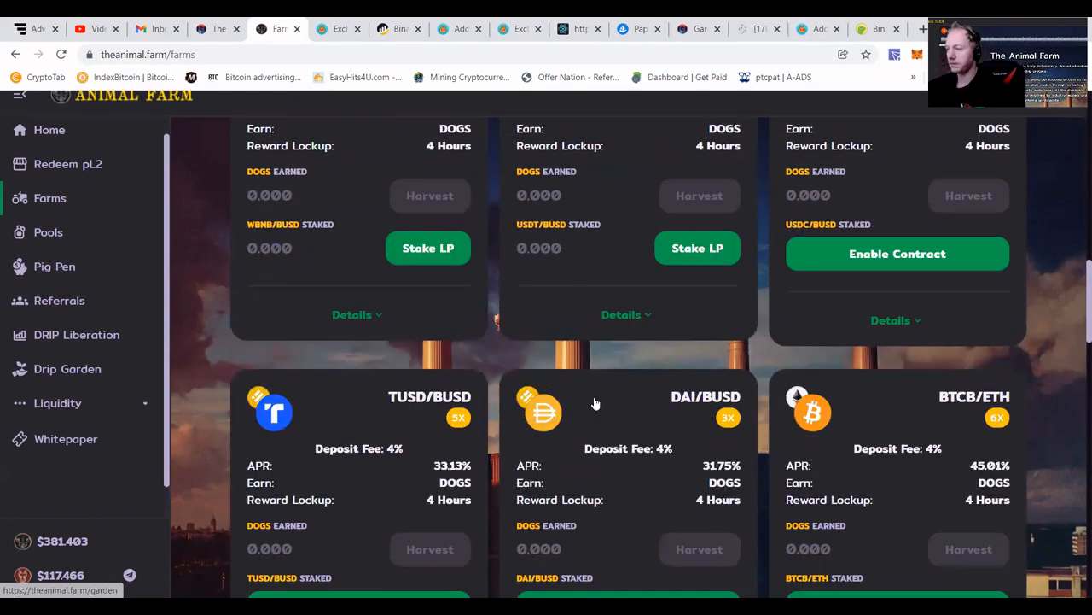
{"action": "scroll", "scroll_direction": "down", "scroll_amount": 3}
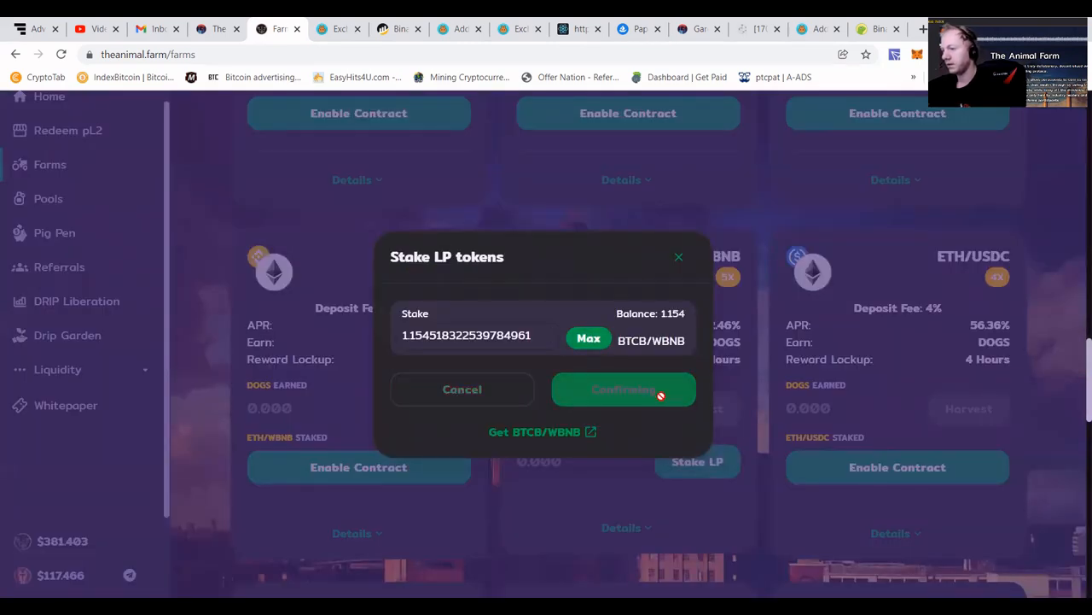
{"action": "left_click", "coordinate": [623, 389]}
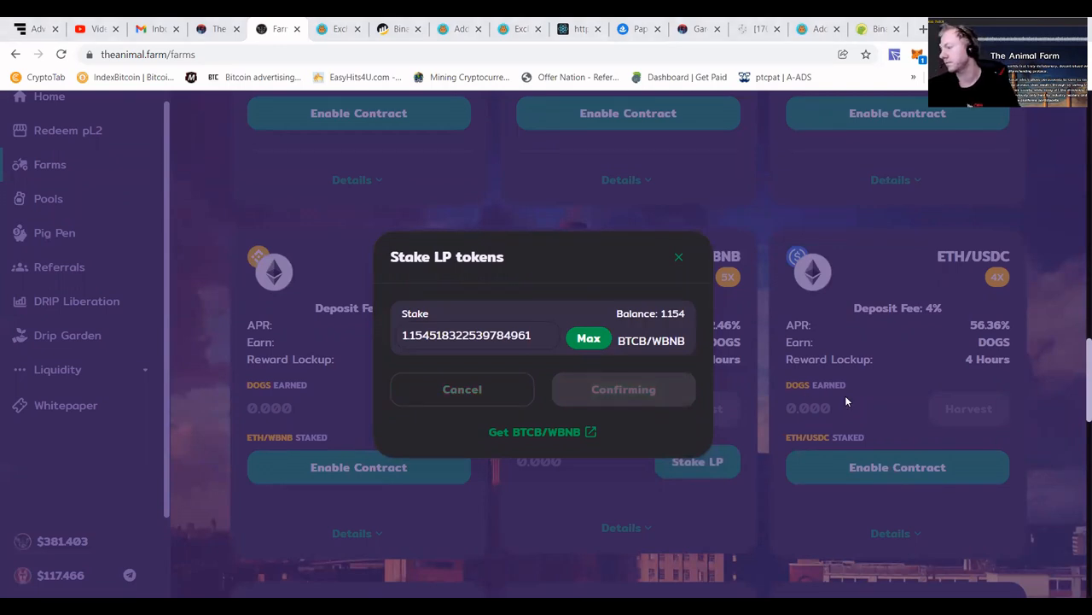
{"action": "mouse_move", "coordinate": [995, 460]}
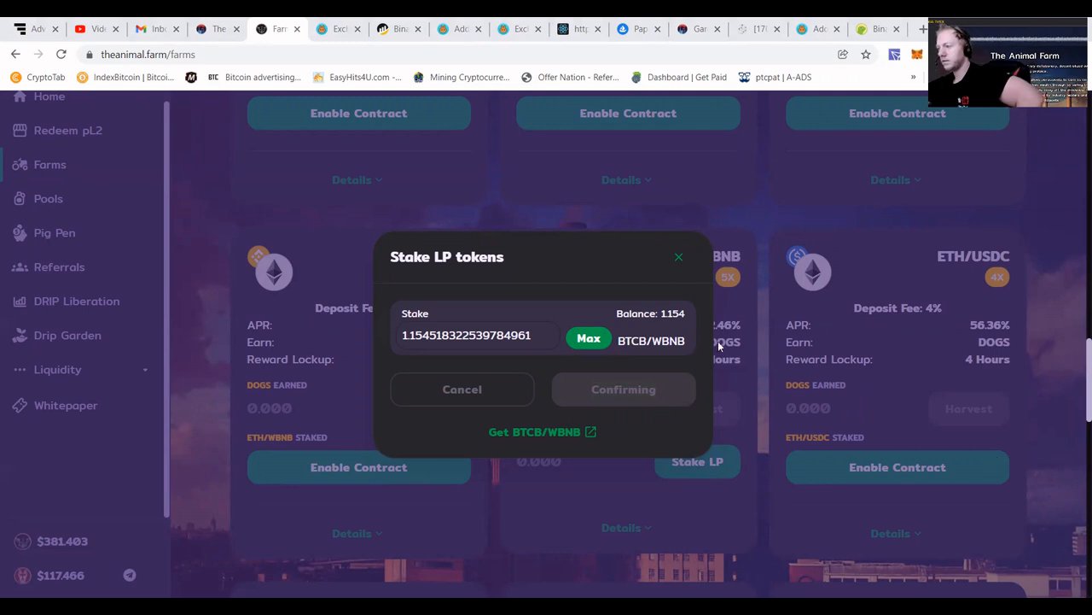
{"action": "mouse_move", "coordinate": [134, 323]}
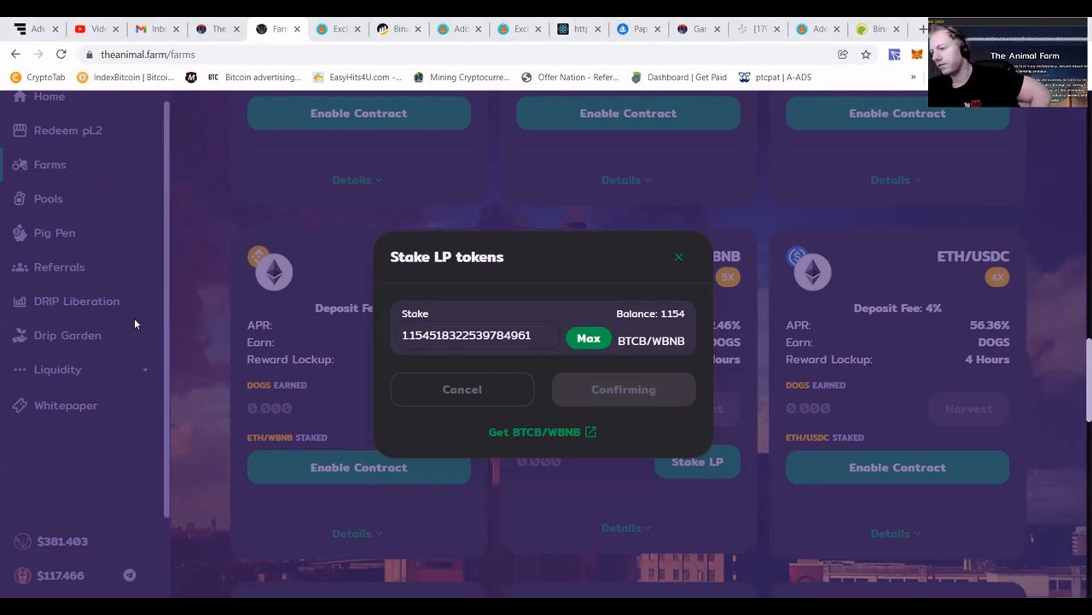
{"action": "mouse_move", "coordinate": [679, 257]}
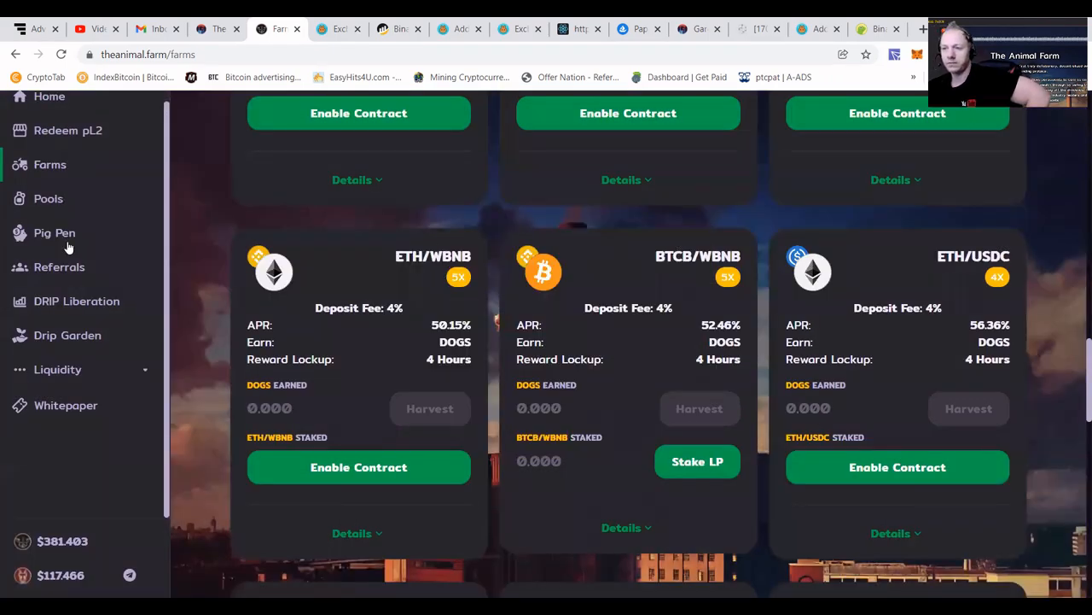
{"action": "mouse_move", "coordinate": [60, 371]}
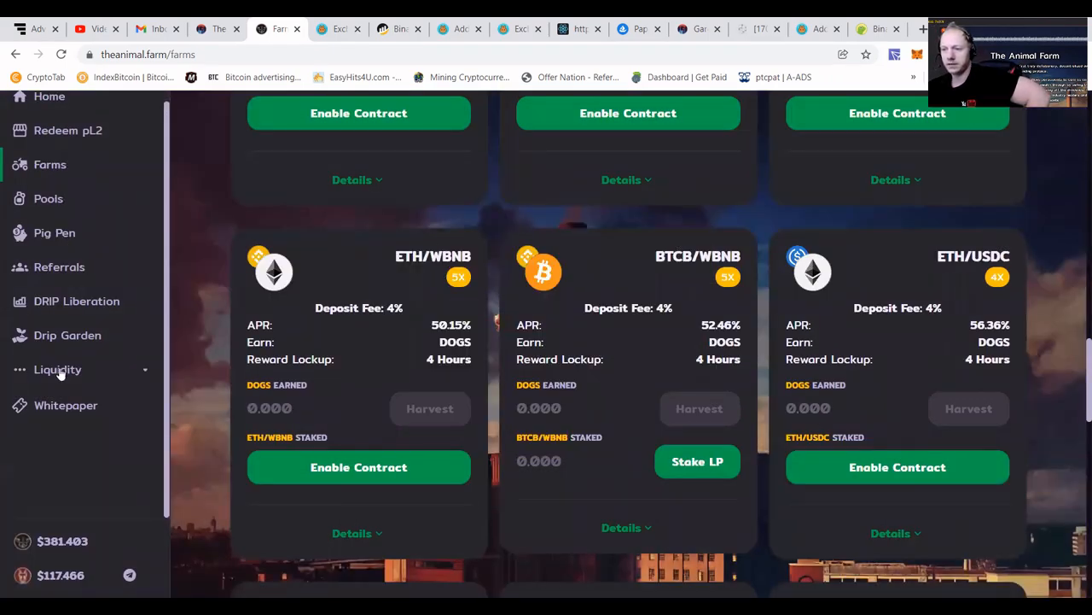
{"action": "left_click", "coordinate": [57, 369]}
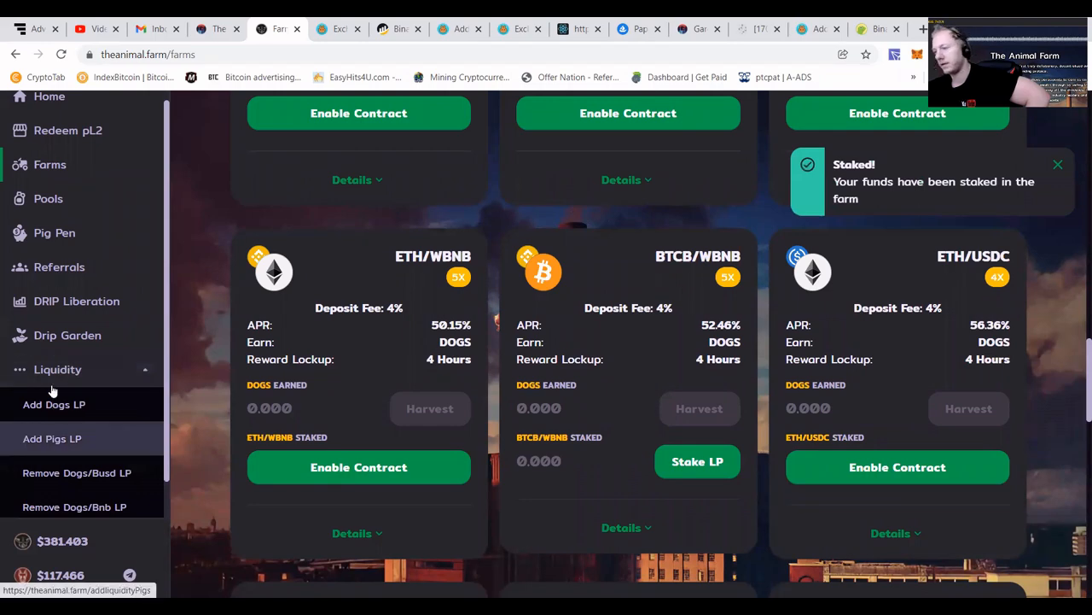
Open Add Dogs Liquidity and fill the full 4.519 DOGS against 1.27157 BNB.
{"action": "left_click", "coordinate": [54, 404]}
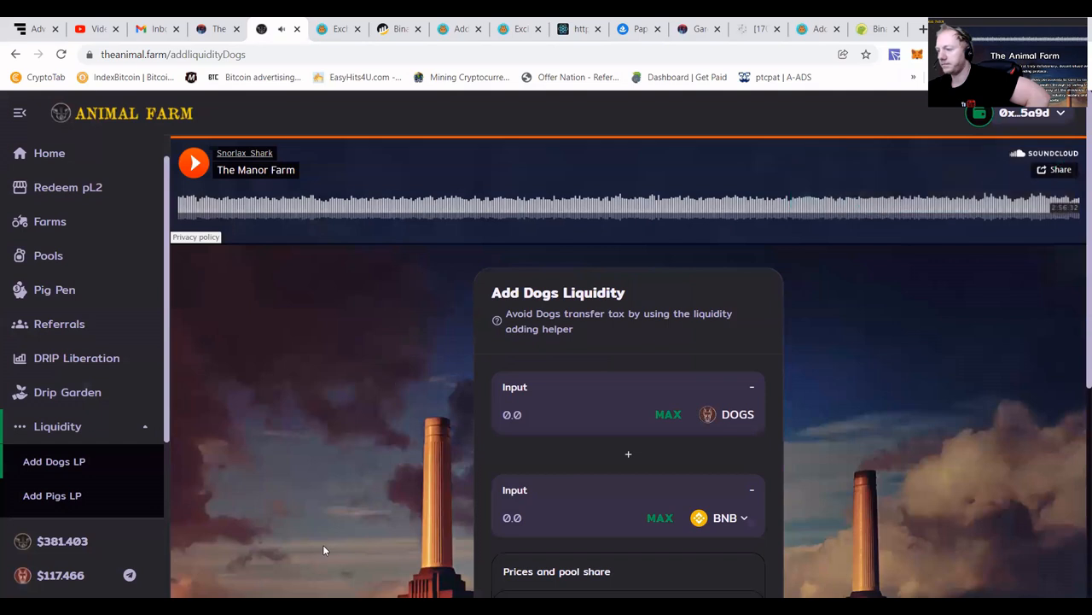
{"action": "mouse_move", "coordinate": [669, 415]}
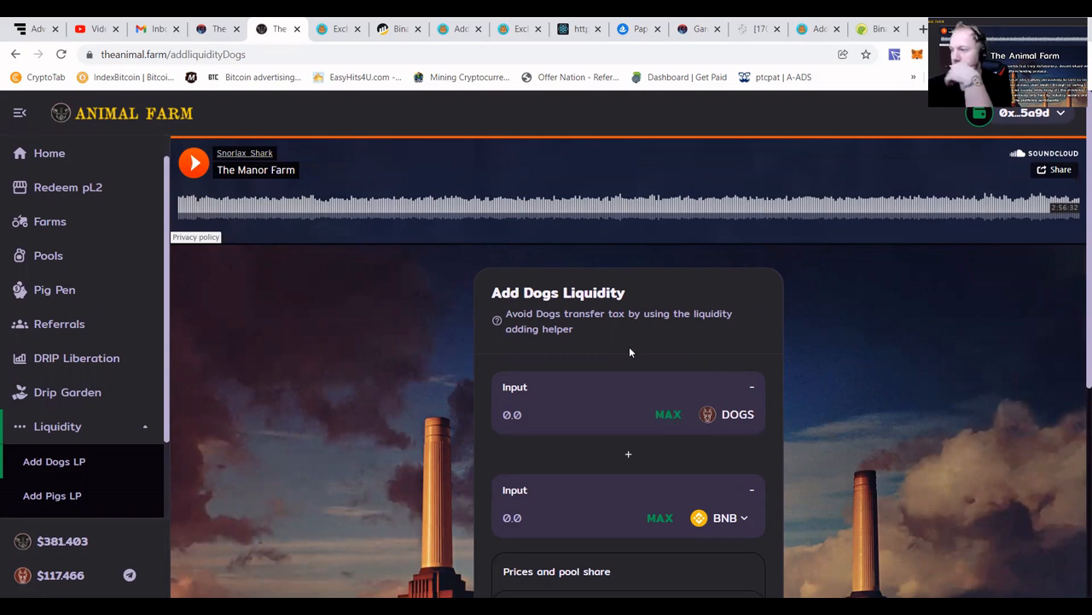
{"action": "mouse_move", "coordinate": [498, 320]}
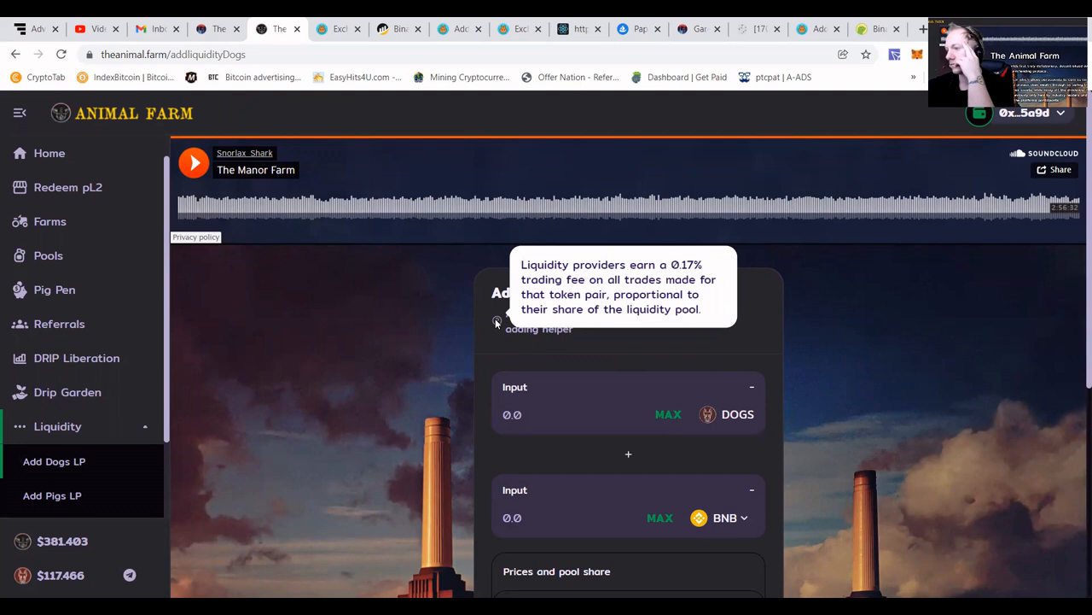
{"action": "left_click", "coordinate": [668, 414]}
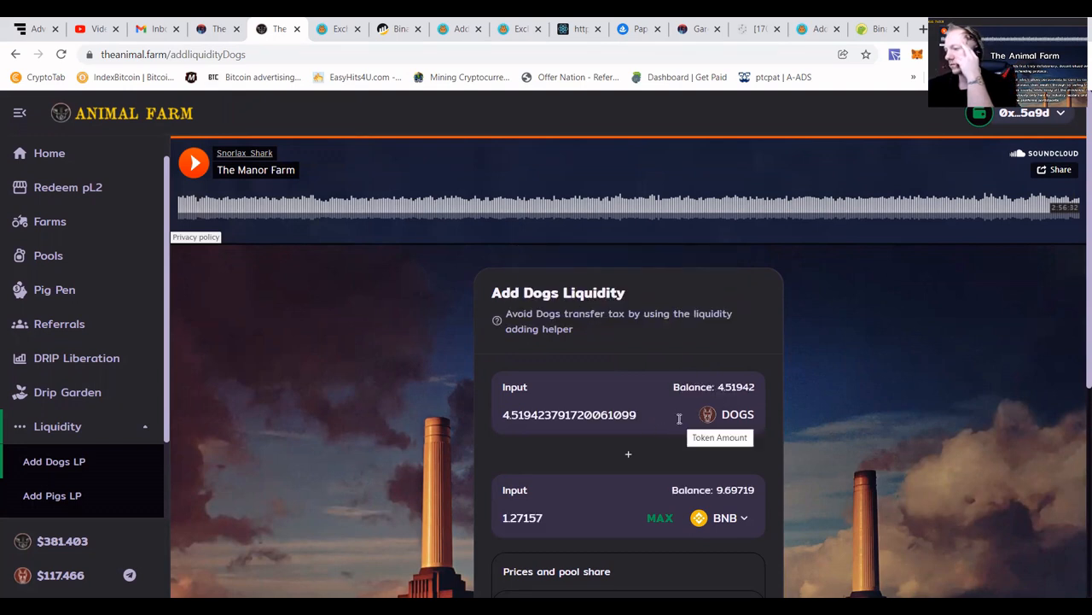
{"action": "mouse_move", "coordinate": [674, 238]}
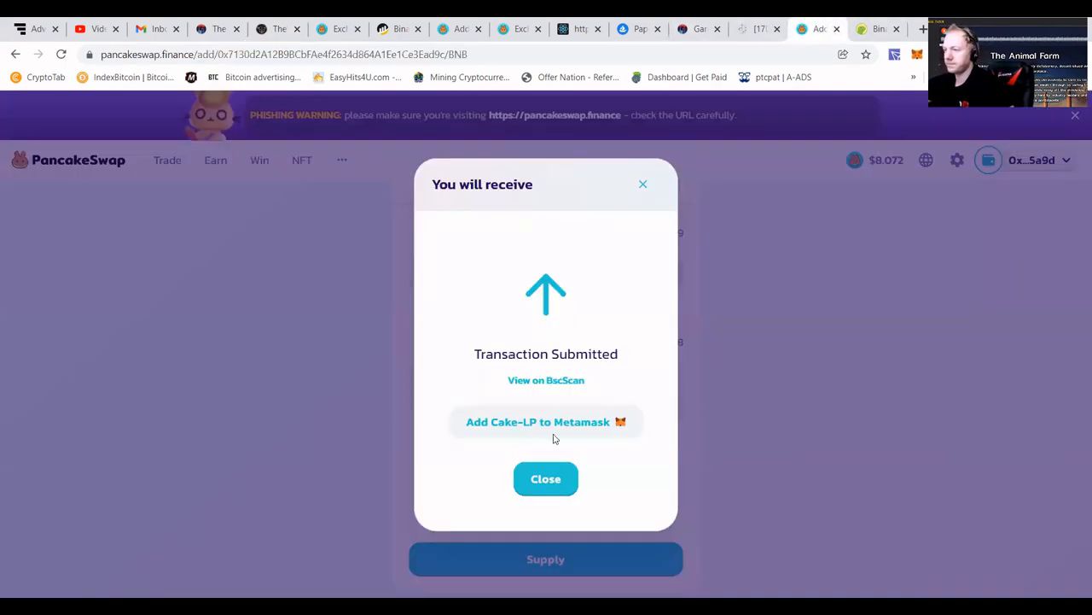
Close the BTCB/BNB Transaction Submitted dialog and go to the Trade swap page.
{"action": "left_click", "coordinate": [545, 478]}
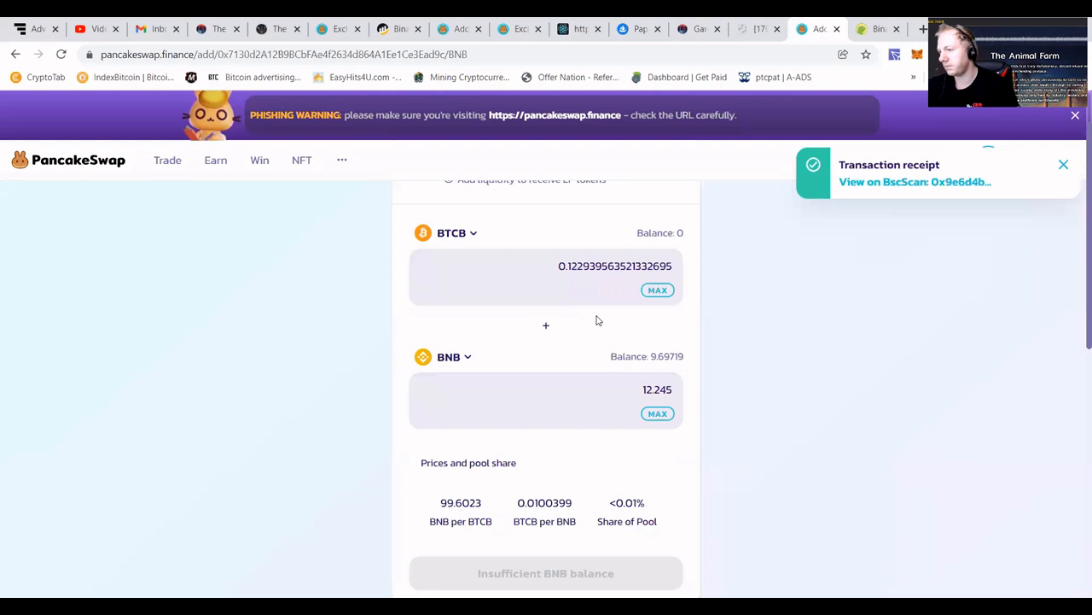
{"action": "left_click", "coordinate": [215, 160]}
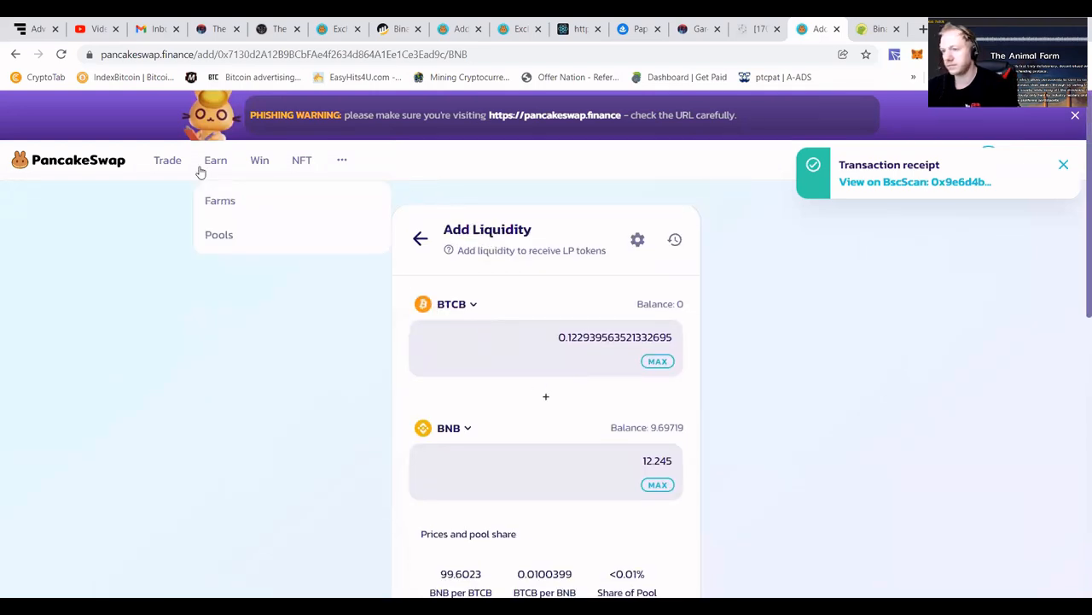
{"action": "left_click", "coordinate": [168, 160]}
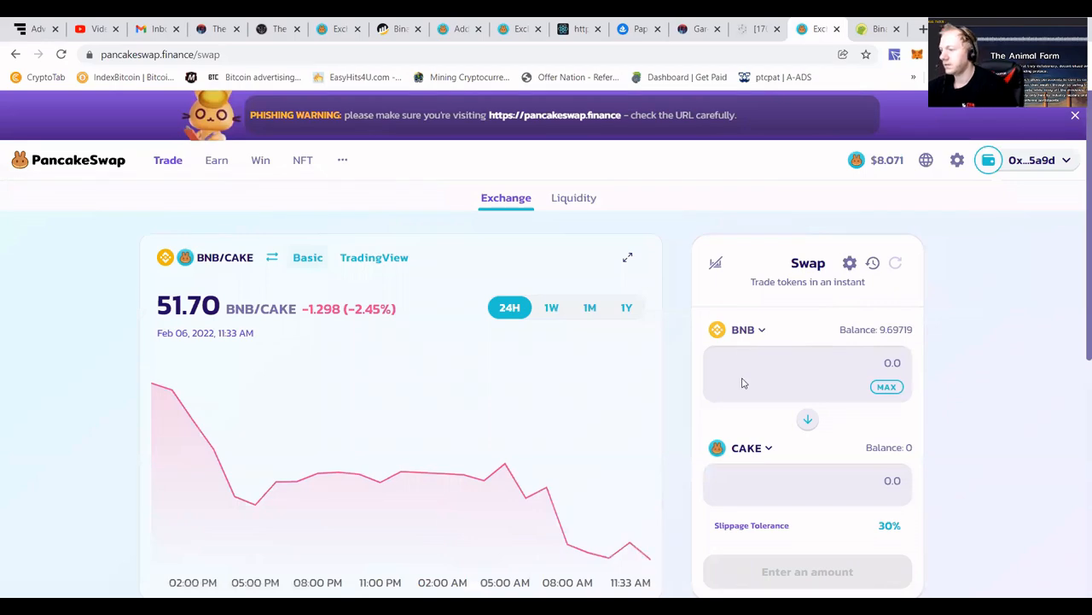
Set PIGS as the token to sell and search for DOGS as the receive token.
{"action": "left_click", "coordinate": [743, 329]}
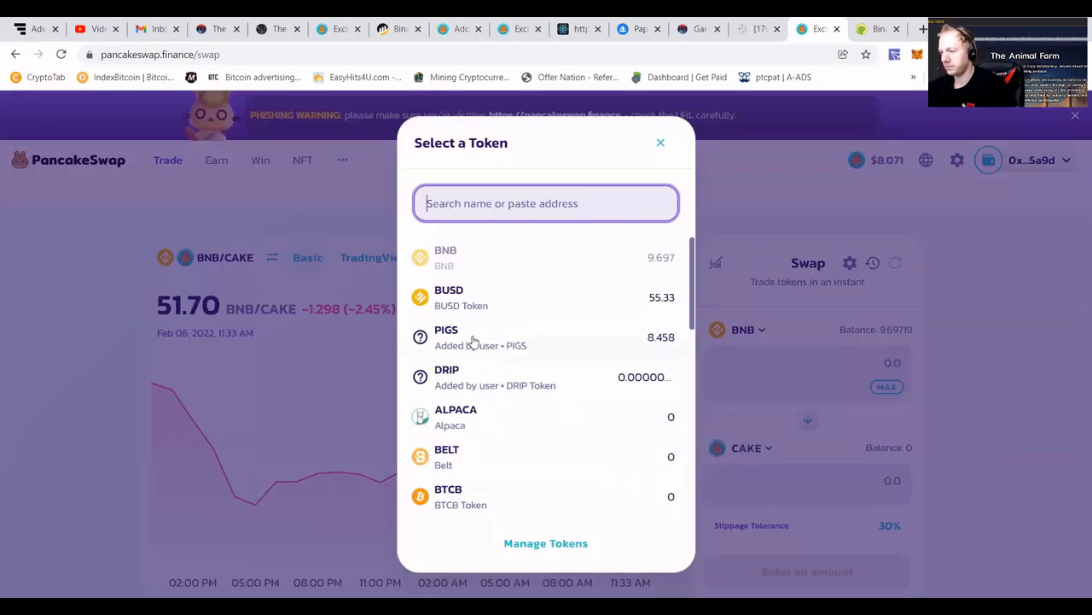
{"action": "left_click", "coordinate": [446, 337]}
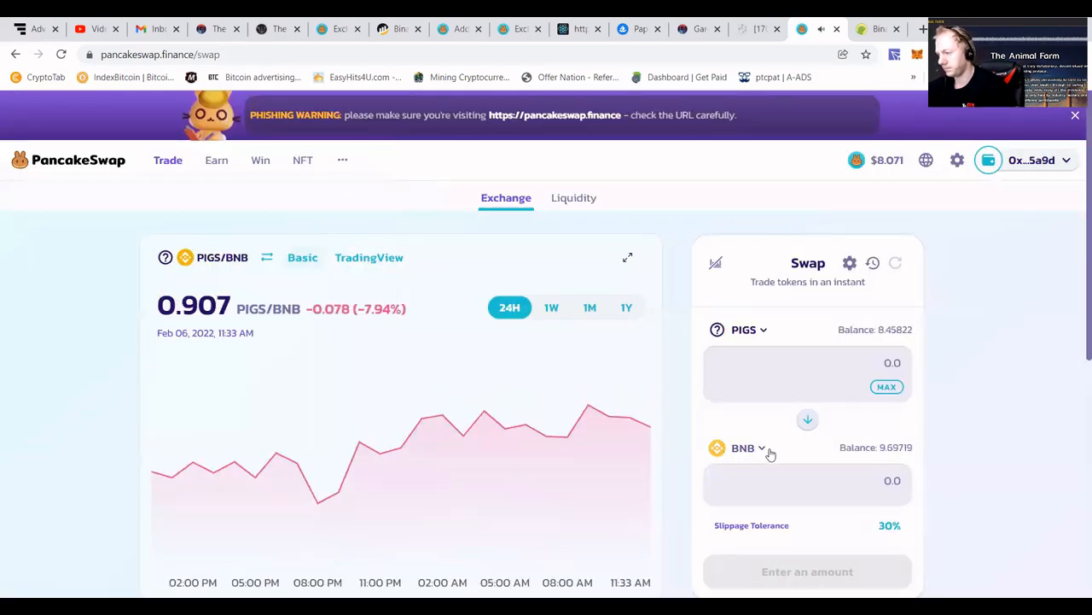
{"action": "left_click", "coordinate": [743, 447]}
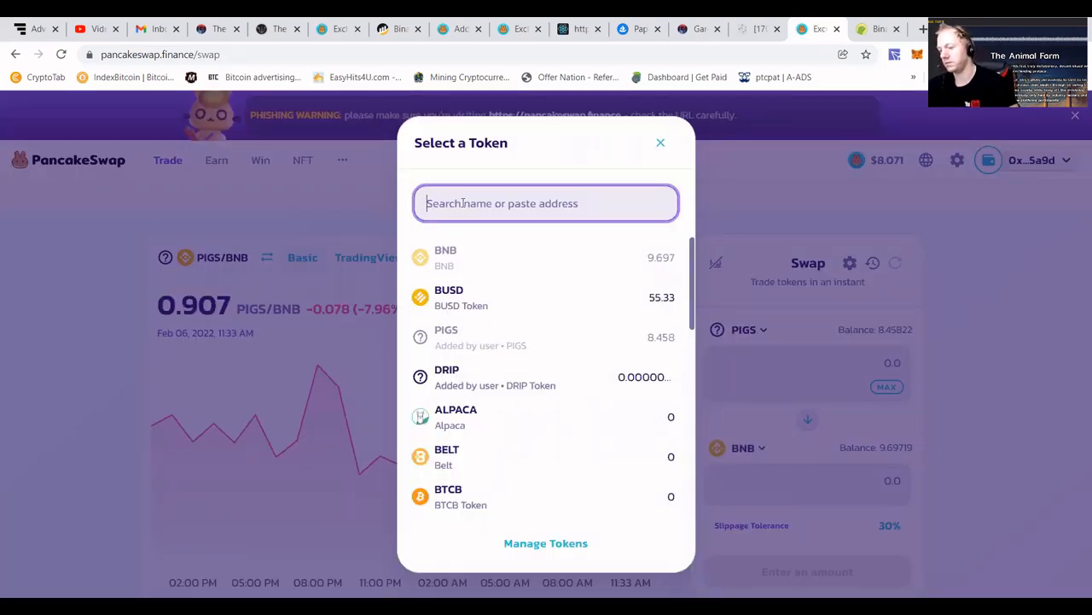
{"action": "type", "text": "do"}
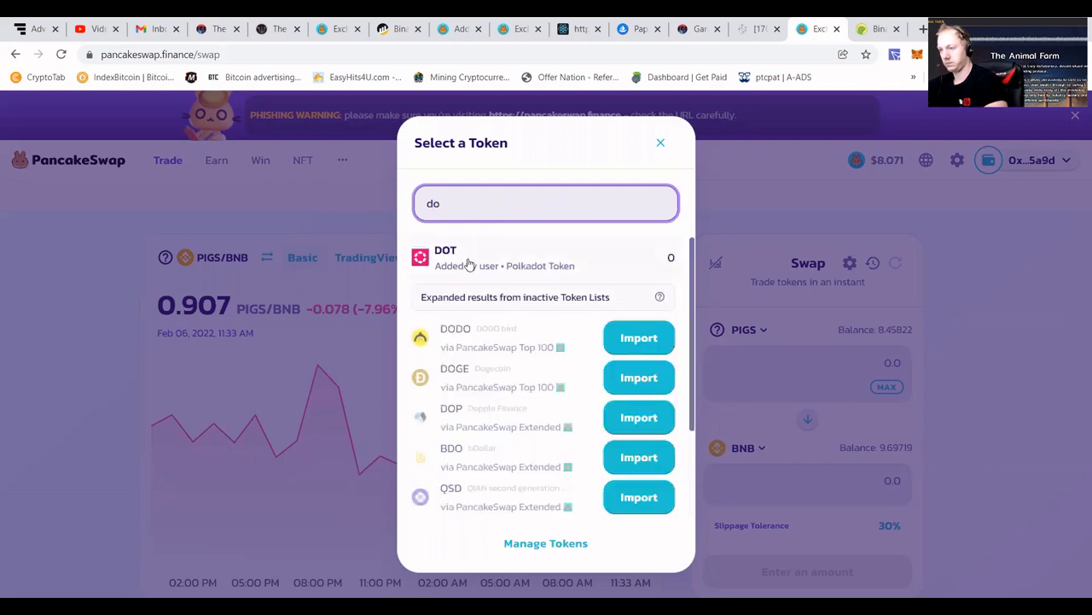
{"action": "type", "text": "g"}
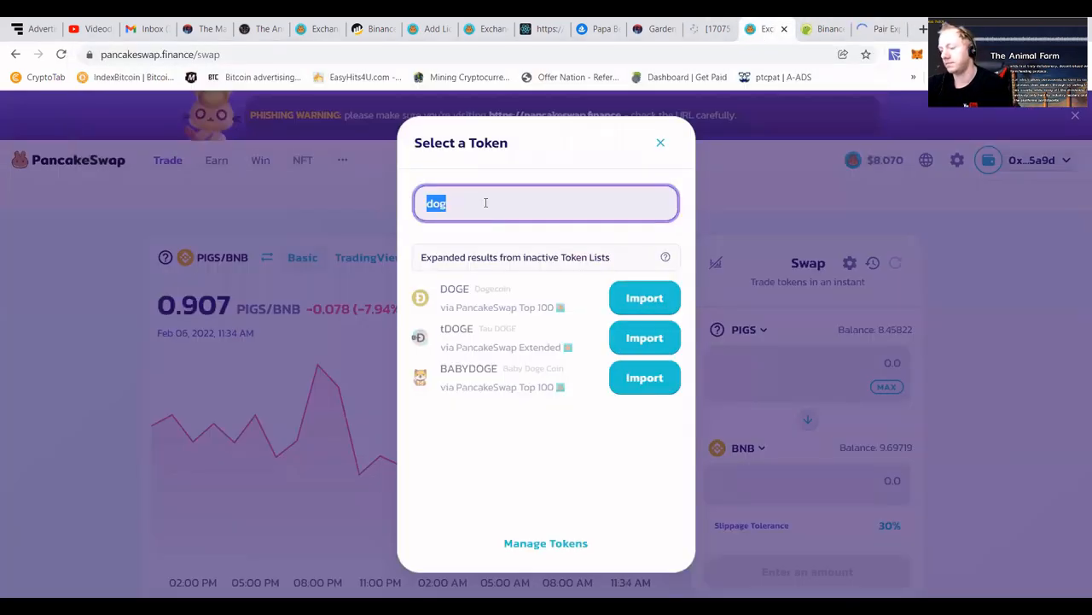
{"action": "type", "text": "0f01321CB37A37D4bO95bBda7E4BF46E1C9F1F9"}
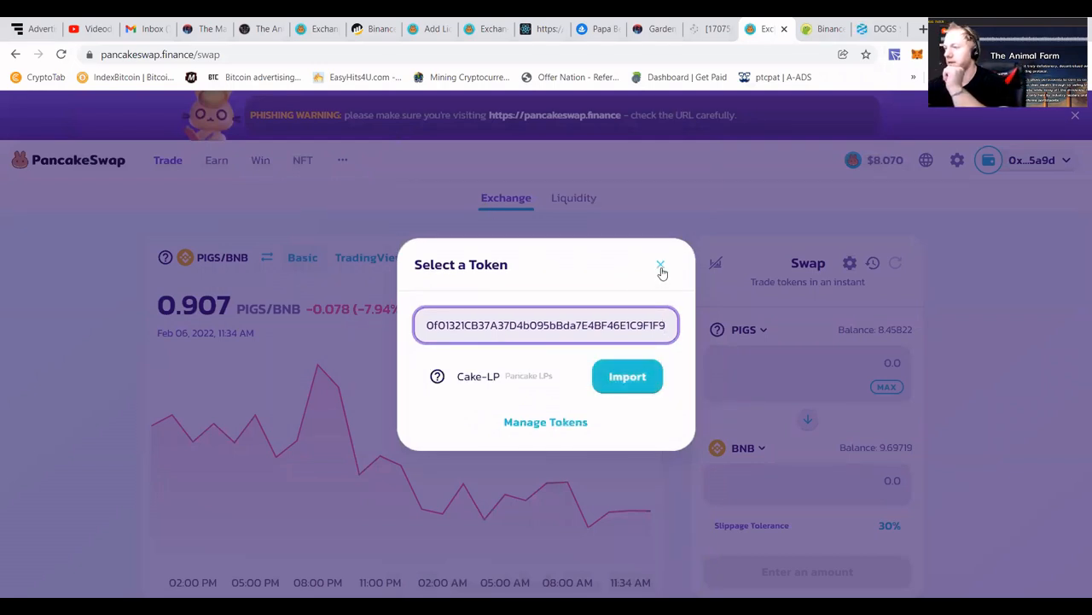
Import the DOGS token by its correct contract address and accept the warning.
{"action": "left_click", "coordinate": [660, 265]}
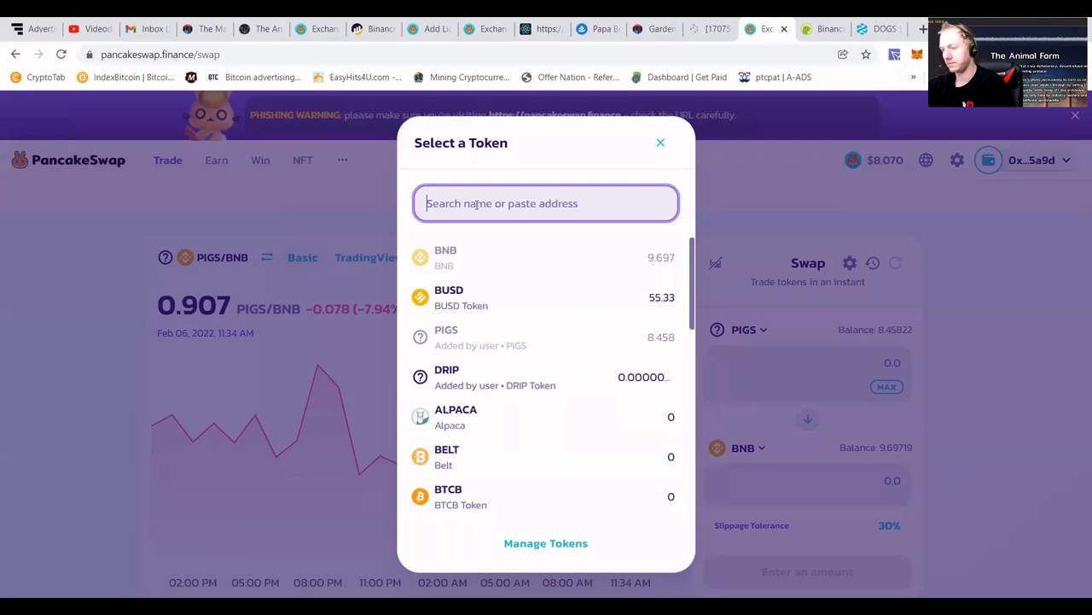
{"action": "type", "text": "dC73B95cC0D5e7E99dC95523O45Fc8d075Fb9e"}
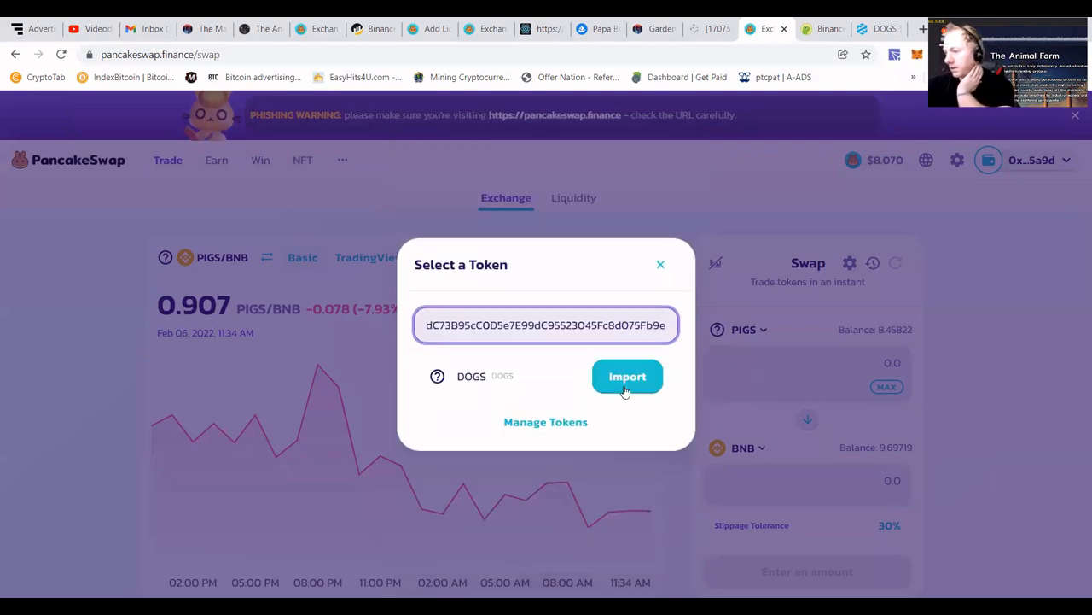
{"action": "left_click", "coordinate": [627, 376]}
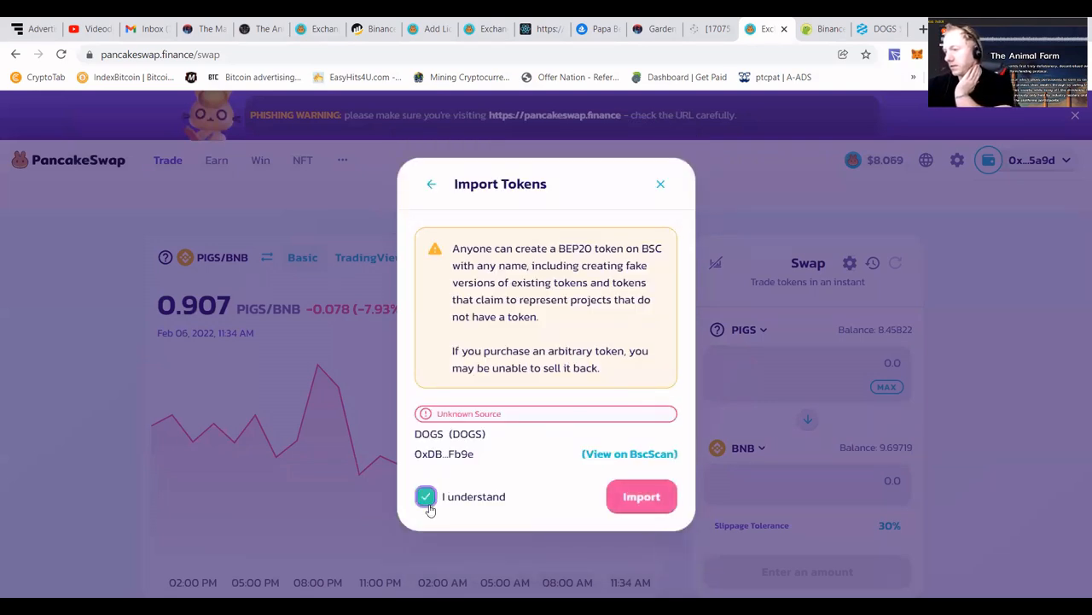
{"action": "left_click", "coordinate": [426, 496]}
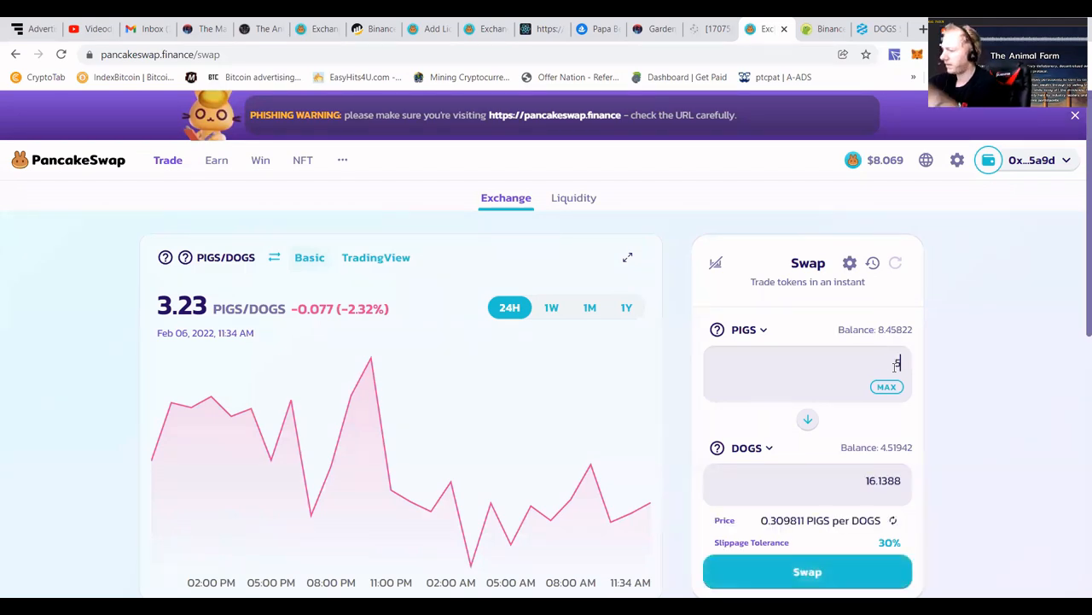
Enter 5 PIGS for about 16.1388 DOGS and approve PIGS for trading.
{"action": "type", "text": "5"}
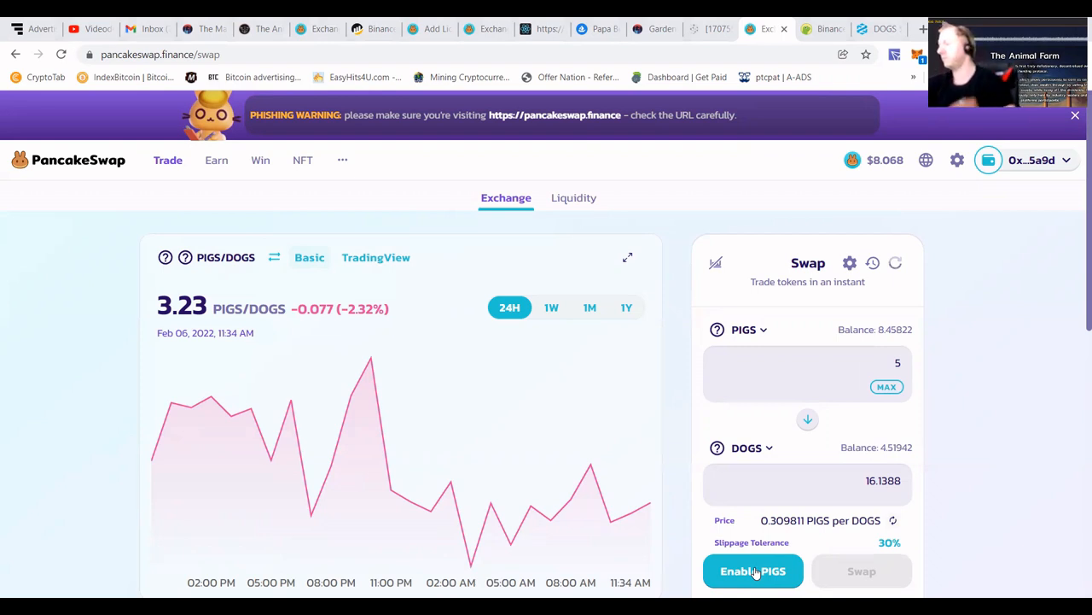
{"action": "mouse_move", "coordinate": [915, 466]}
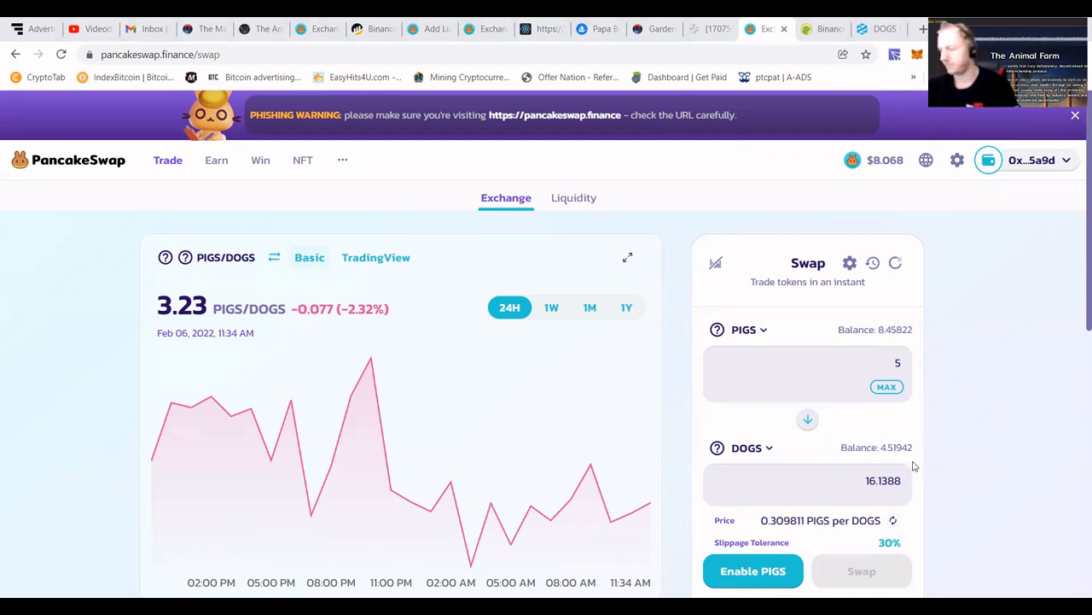
{"action": "left_click", "coordinate": [752, 570]}
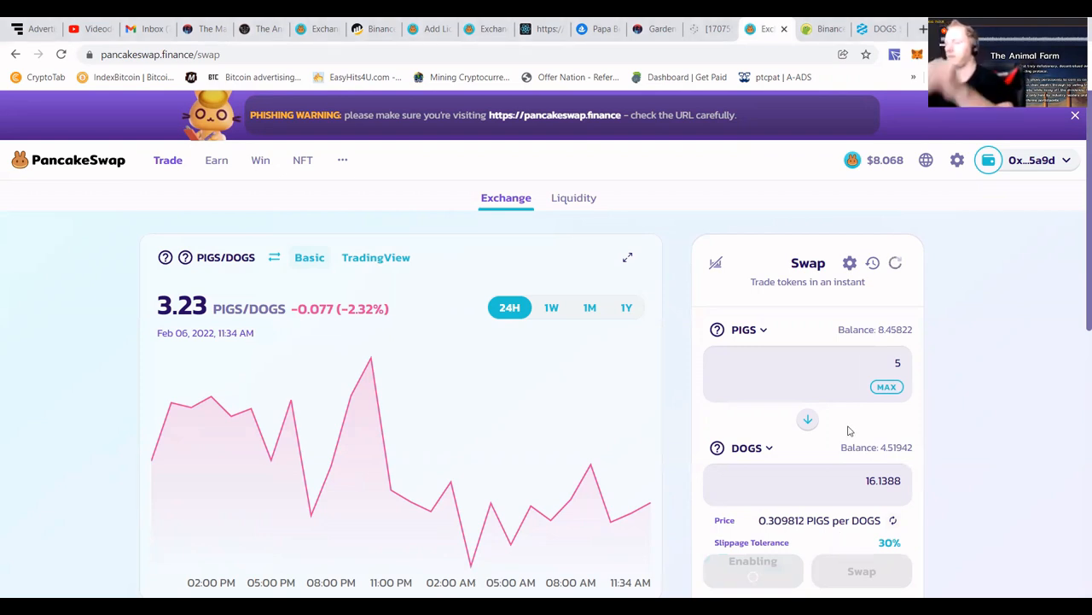
{"action": "mouse_move", "coordinate": [862, 451]}
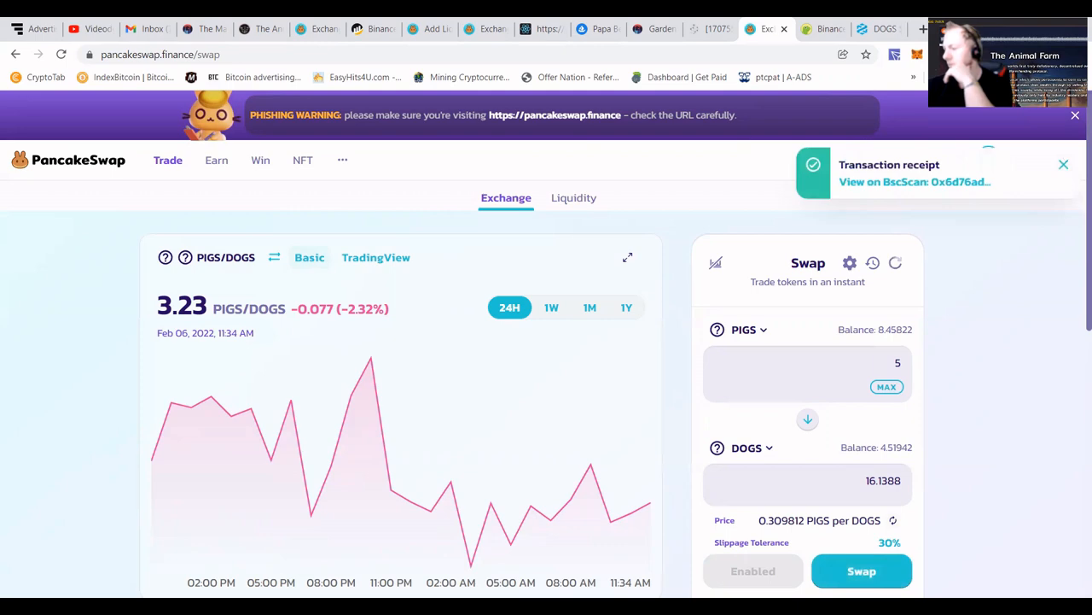
{"action": "left_click", "coordinate": [861, 570]}
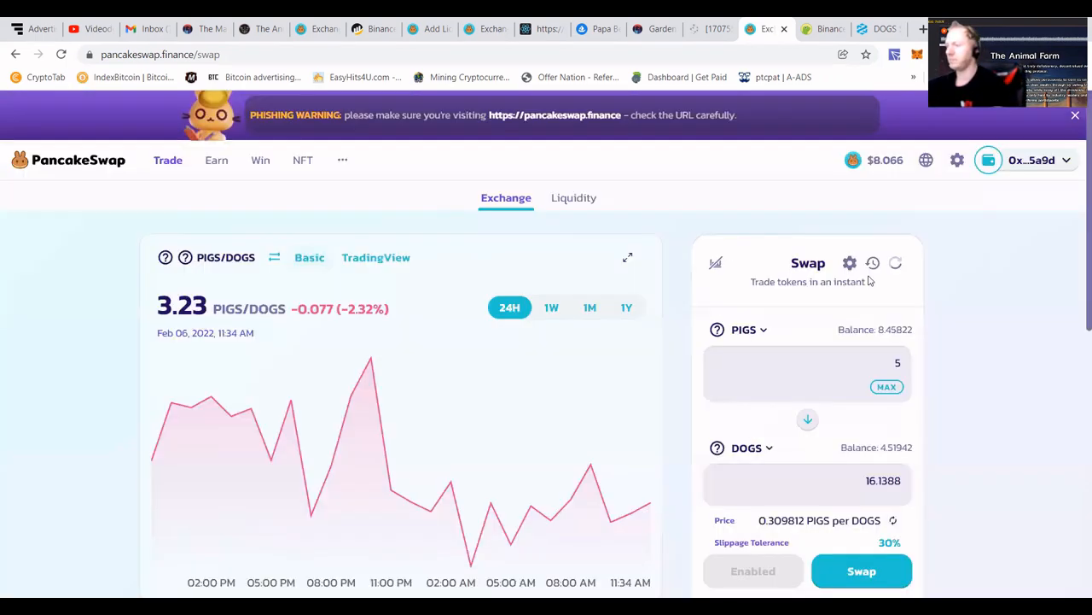
Lower the swap slippage tolerance to 10%.
{"action": "left_click", "coordinate": [849, 263]}
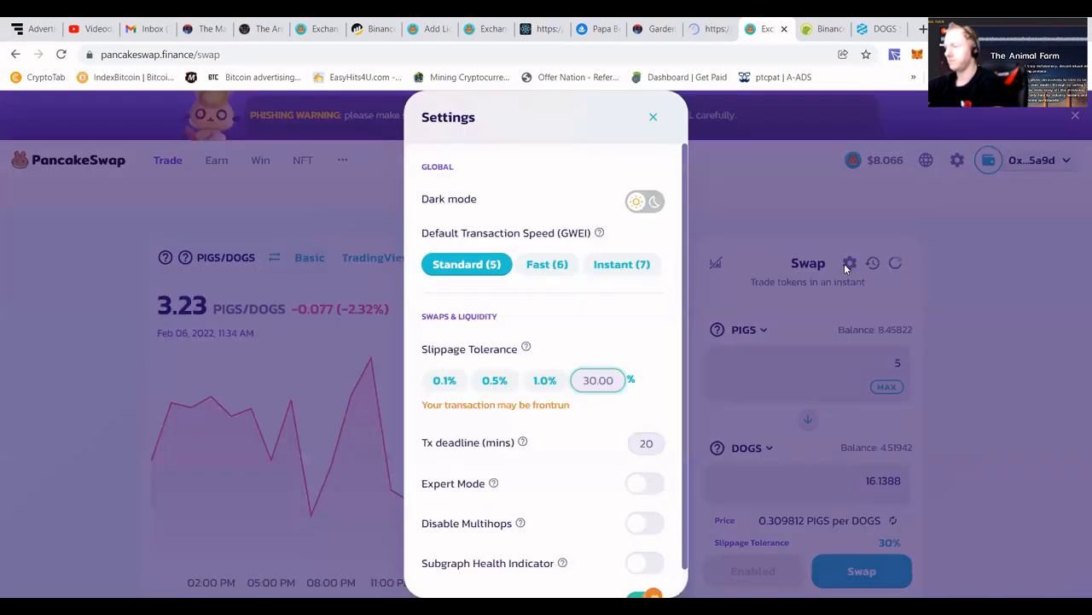
{"action": "left_click", "coordinate": [598, 380]}
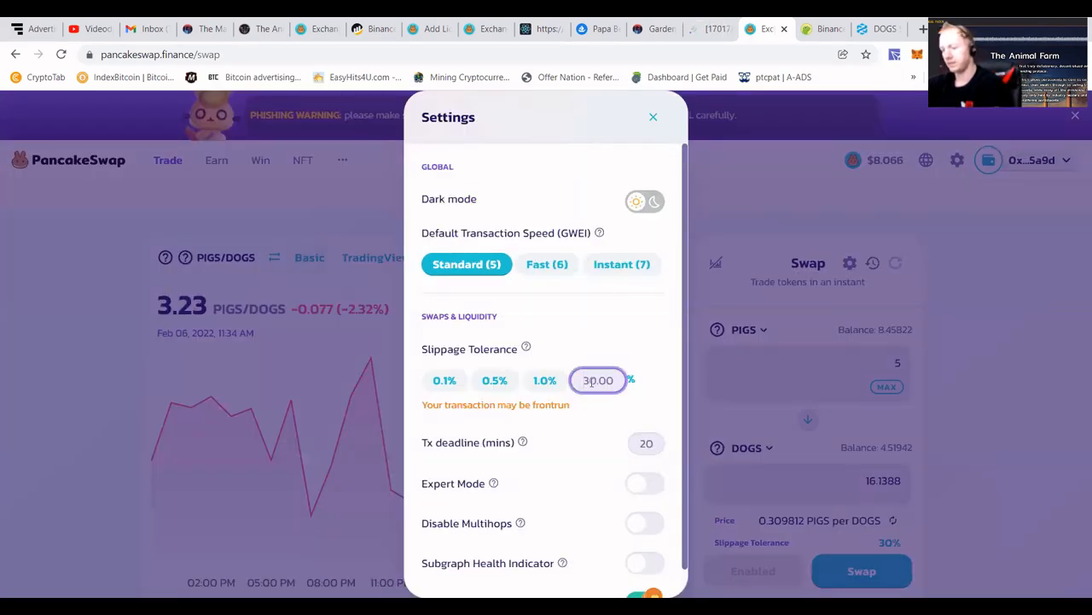
{"action": "left_click", "coordinate": [653, 117]}
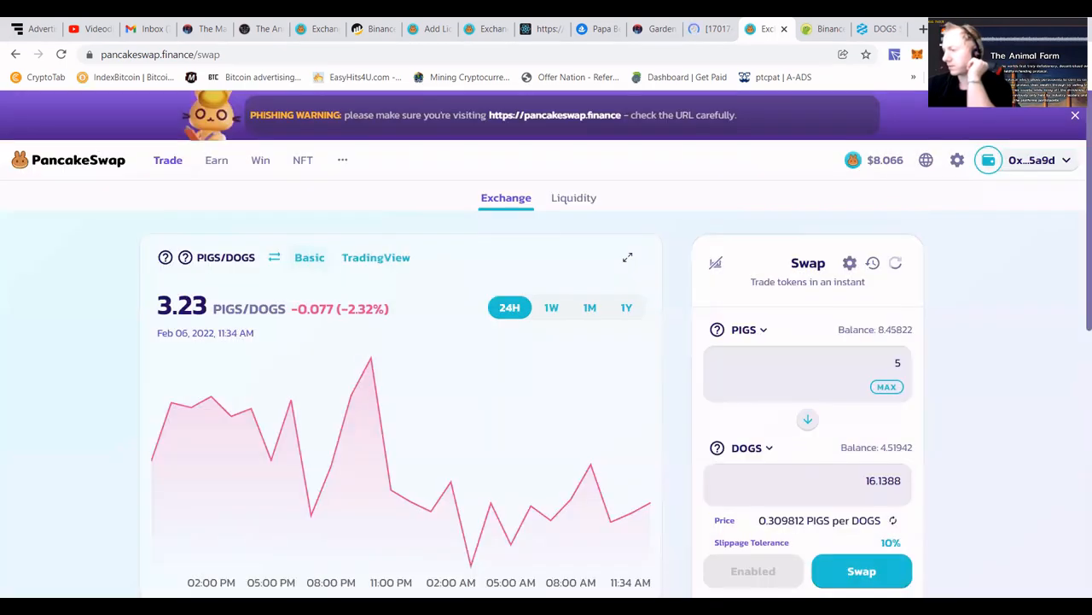
Submit the 5 PIGS to DOGS swap and return to the Animal Farm liquidity page.
{"action": "left_click", "coordinate": [861, 571]}
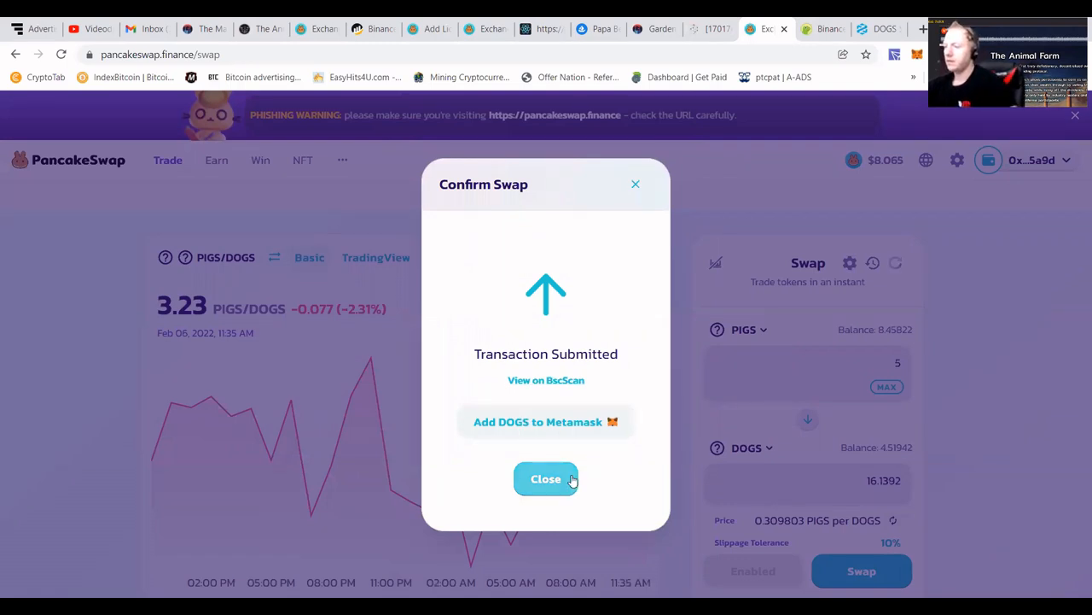
{"action": "left_click", "coordinate": [547, 478]}
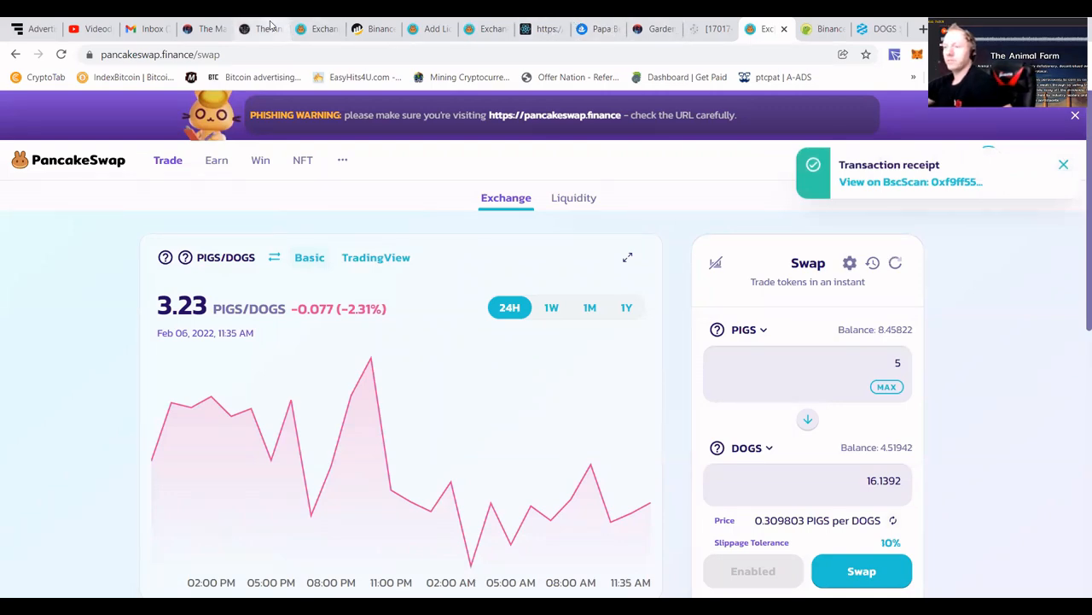
{"action": "left_click", "coordinate": [260, 28]}
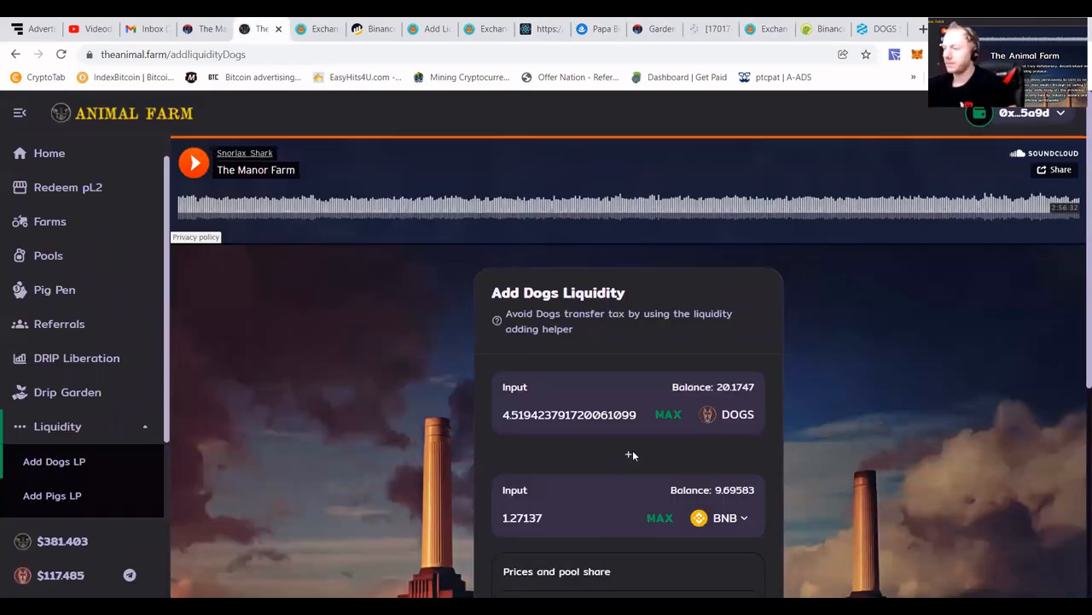
Max out DOGS in Animal Farm, then swap the remaining 2.458 PIGS for DOGS.
{"action": "left_click", "coordinate": [668, 414]}
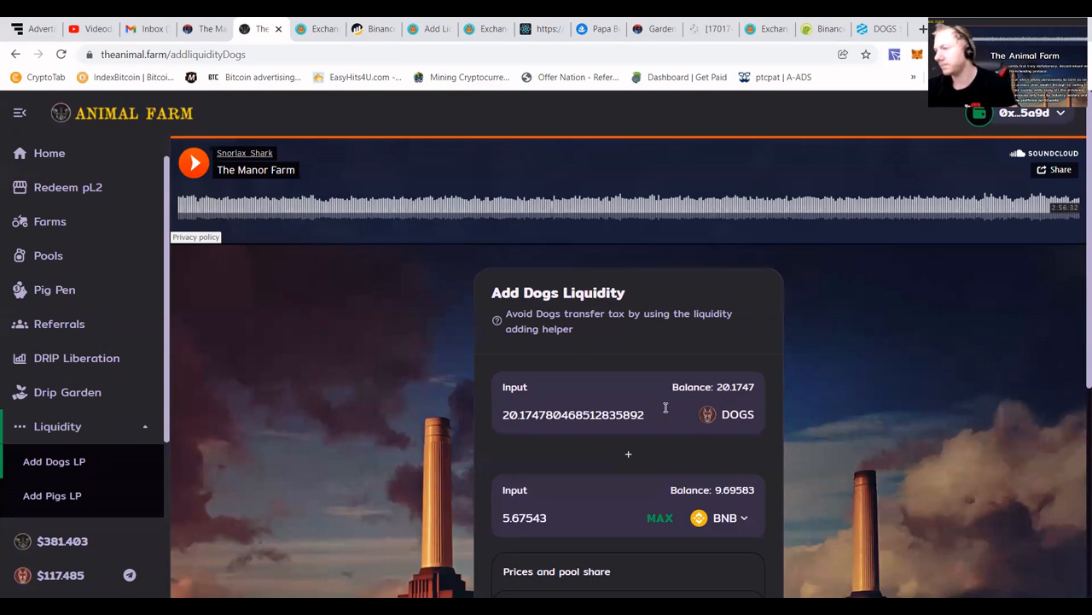
{"action": "left_click", "coordinate": [758, 28]}
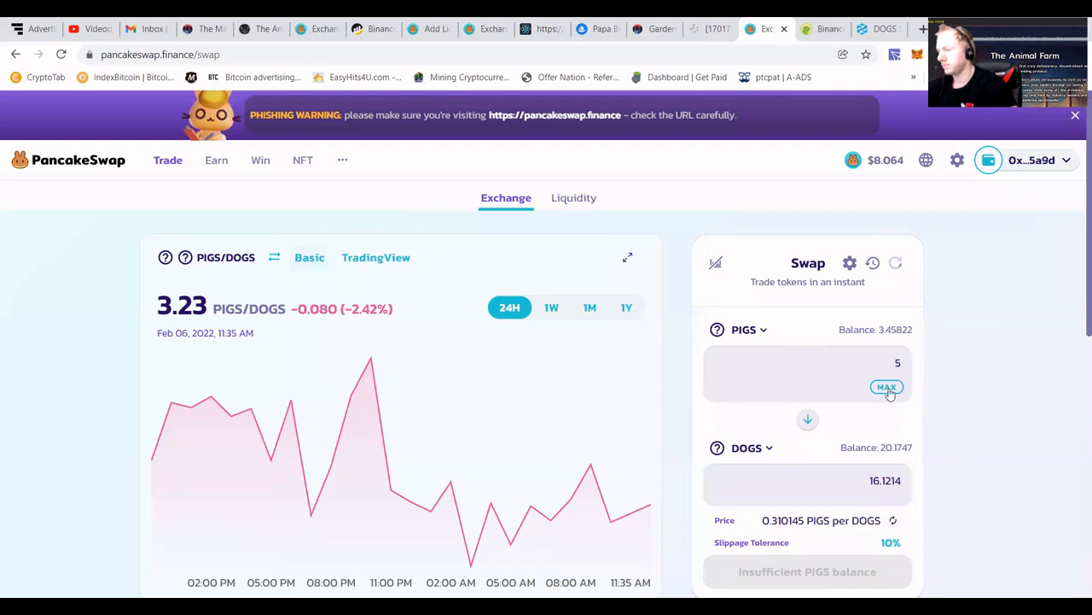
{"action": "left_click", "coordinate": [886, 386]}
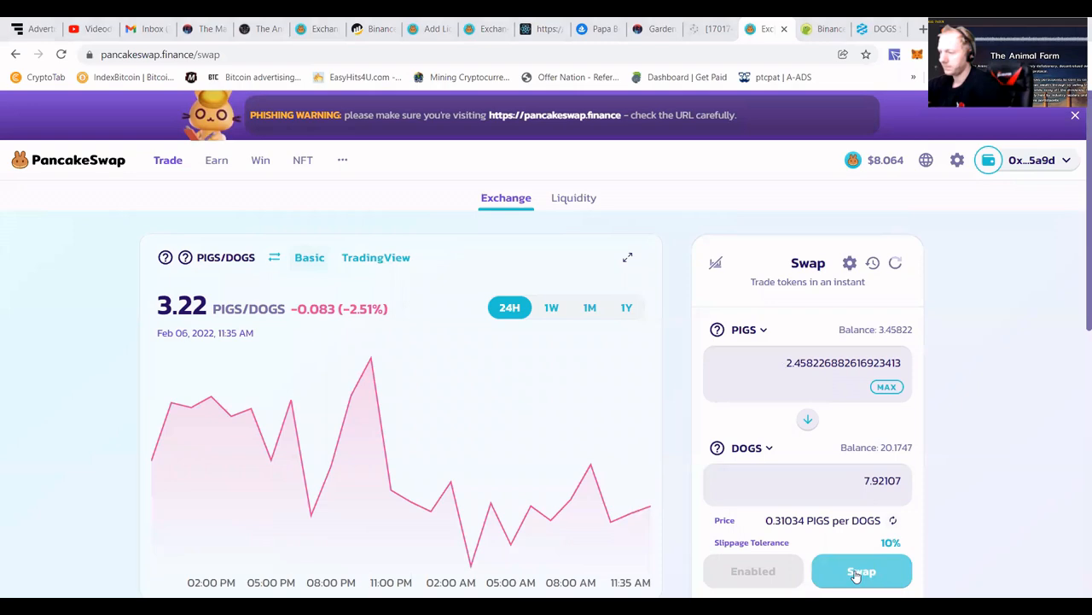
{"action": "left_click", "coordinate": [861, 571]}
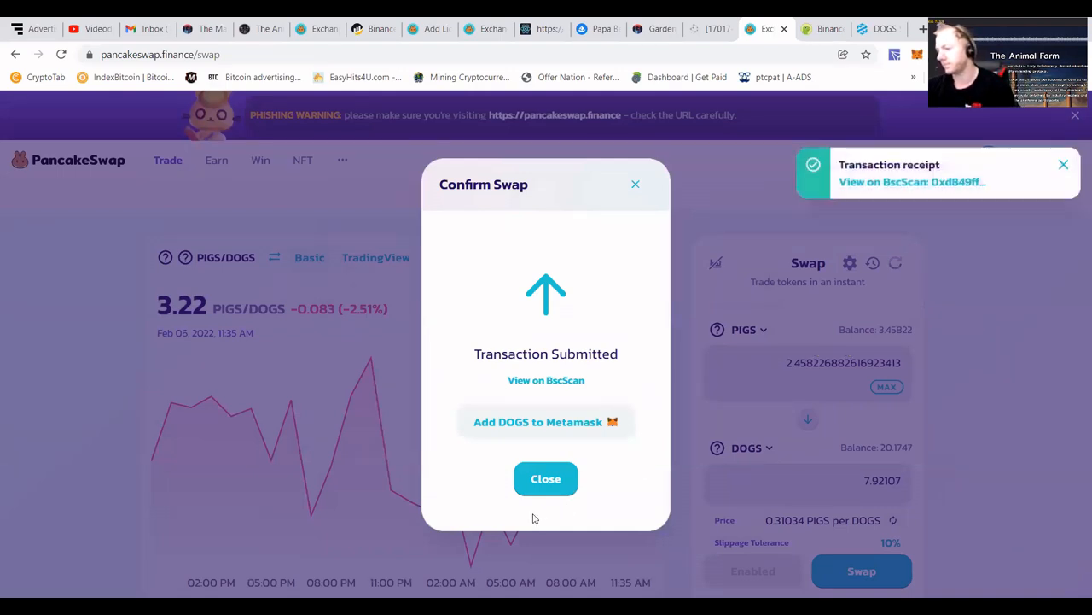
{"action": "left_click", "coordinate": [545, 478]}
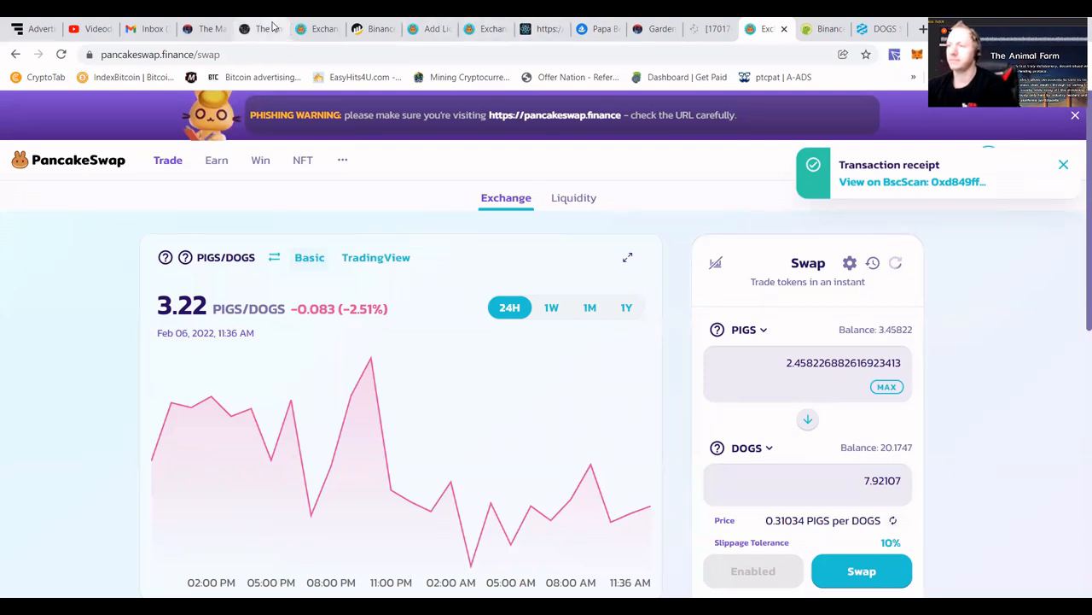
{"action": "left_click", "coordinate": [260, 28]}
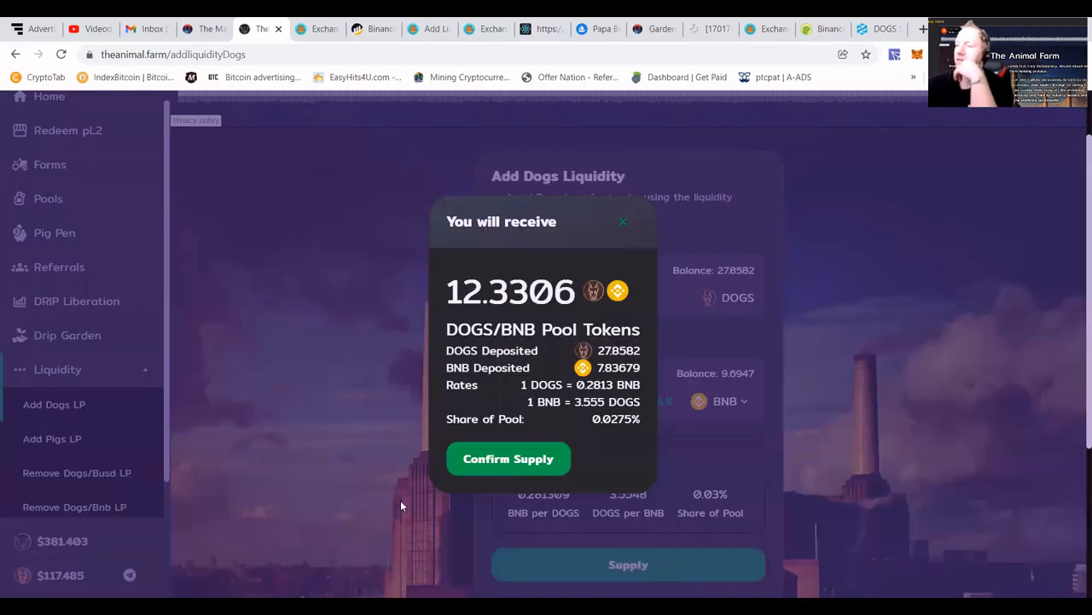
Confirm supplying 27.8582 DOGS with 7.83834 BNB and dismiss both submitted notices.
{"action": "left_click", "coordinate": [508, 459]}
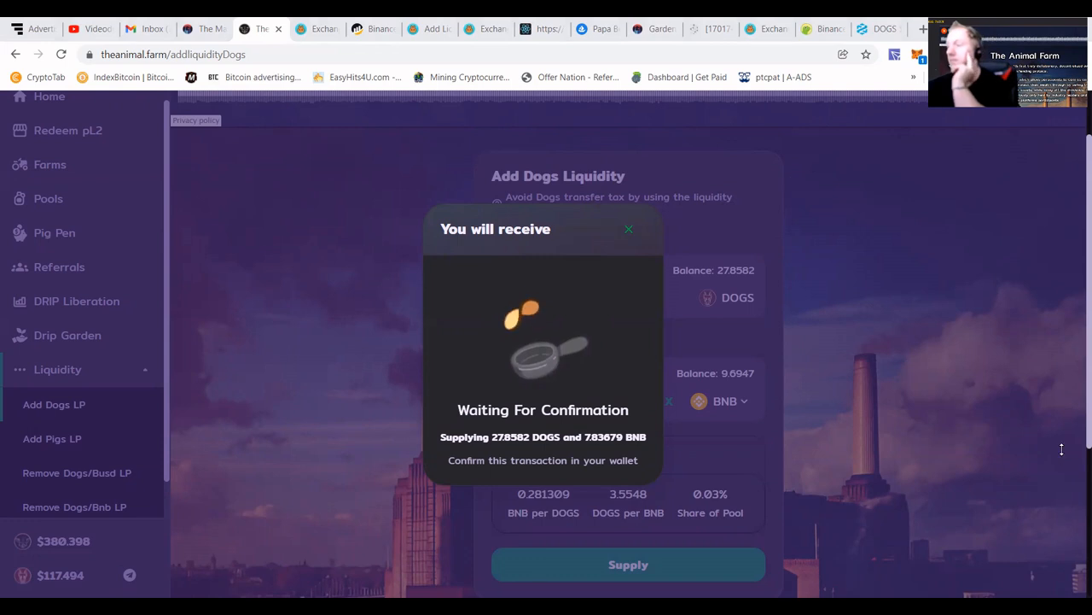
{"action": "mouse_move", "coordinate": [1004, 466]}
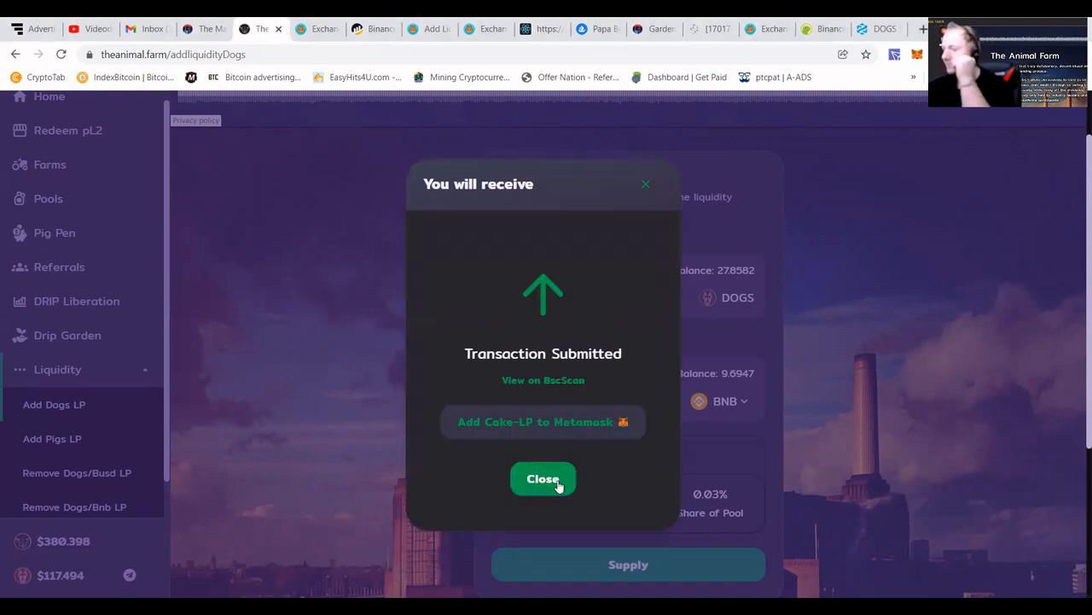
{"action": "left_click", "coordinate": [543, 478]}
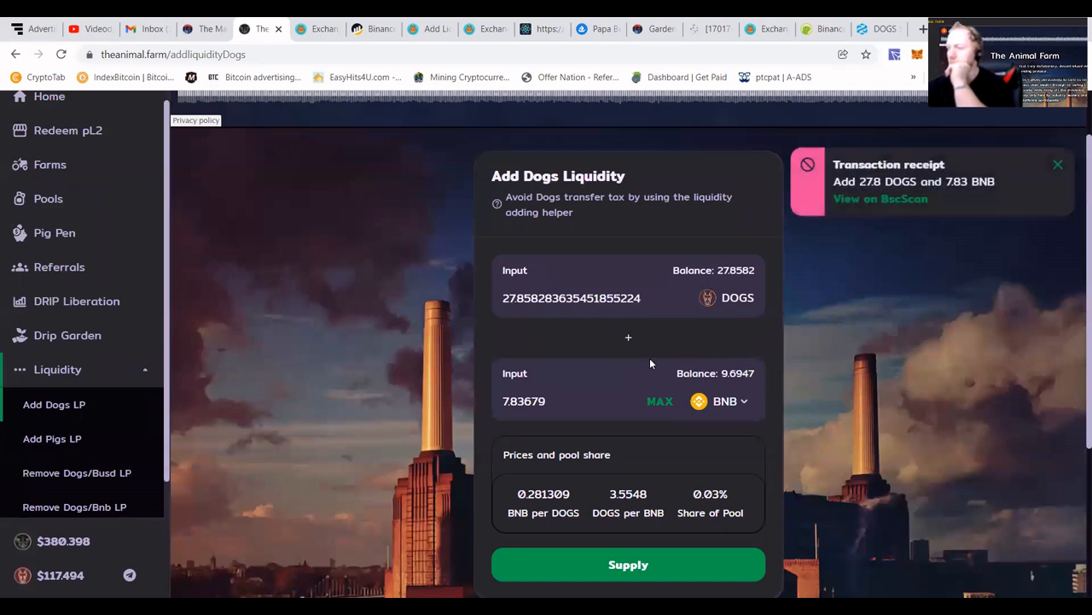
{"action": "mouse_move", "coordinate": [602, 167]}
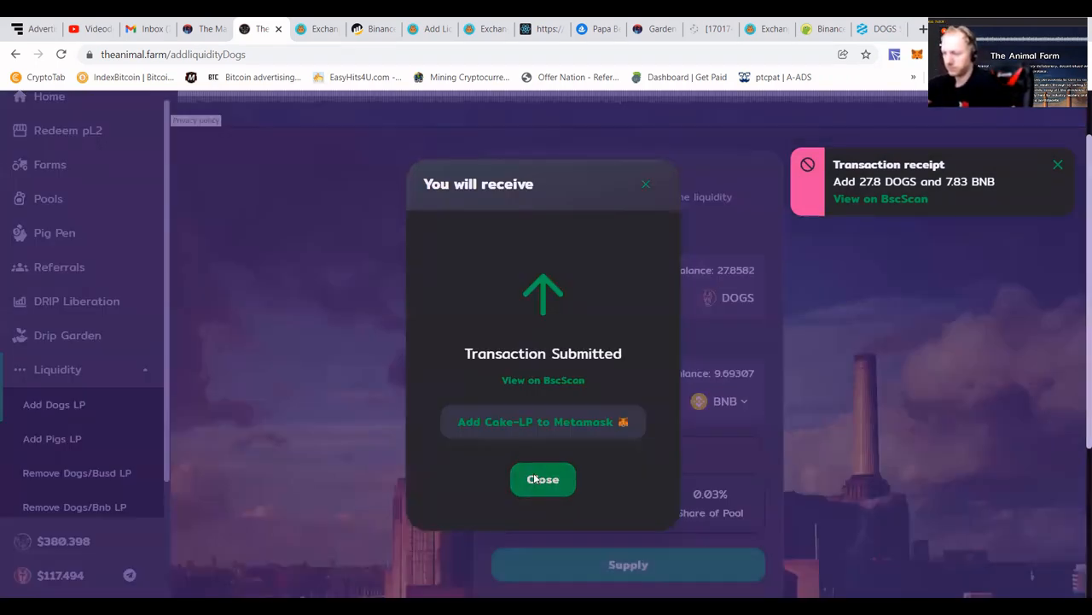
{"action": "left_click", "coordinate": [543, 479]}
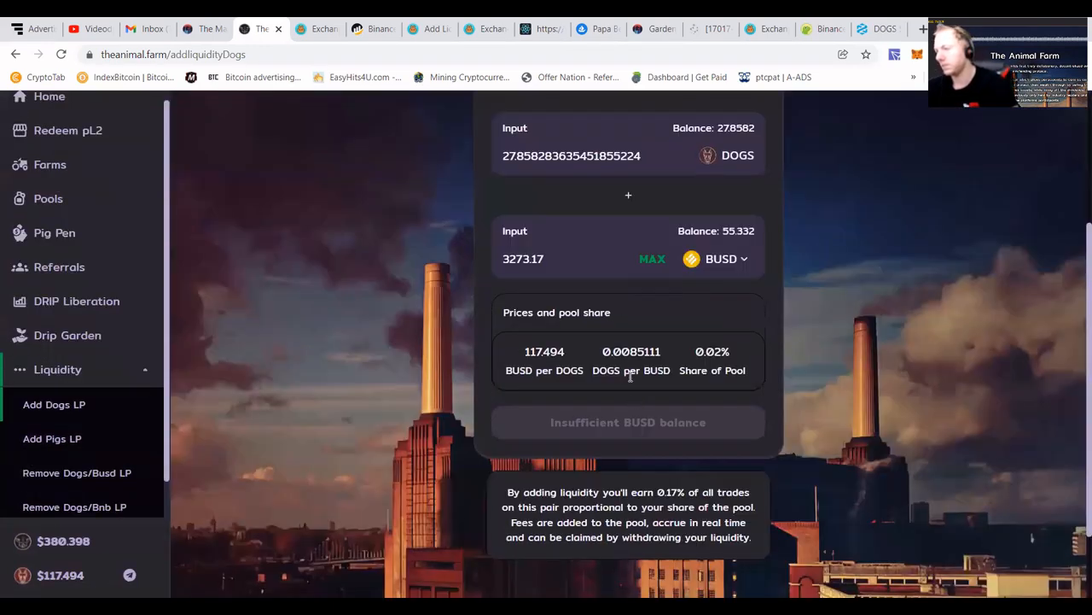
Re-pair DOGS with BNB and bring up the supply confirmation again.
{"action": "left_click", "coordinate": [721, 259]}
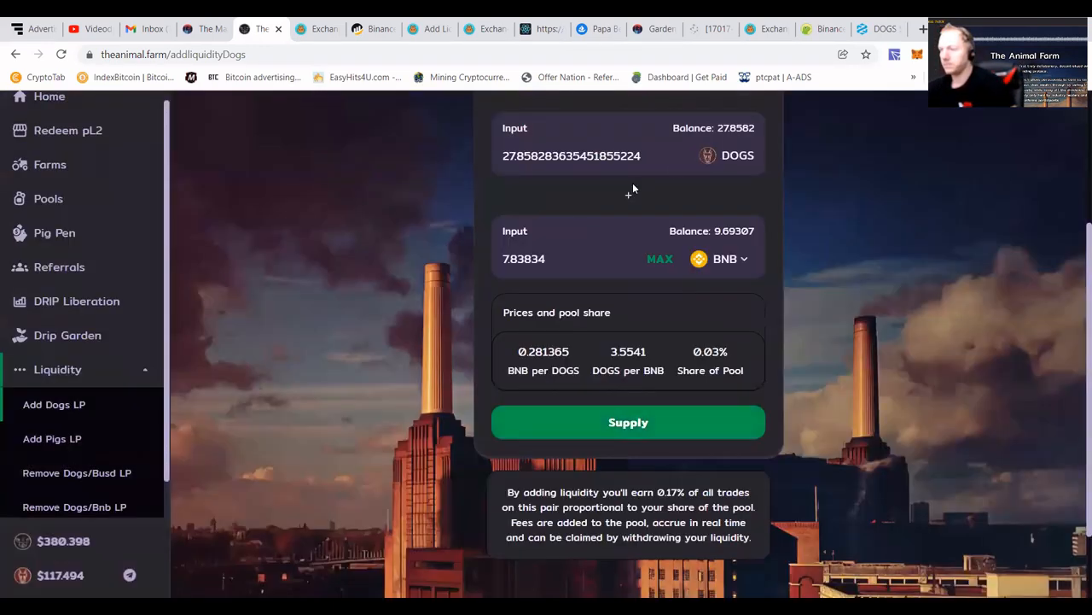
{"action": "left_click", "coordinate": [628, 422]}
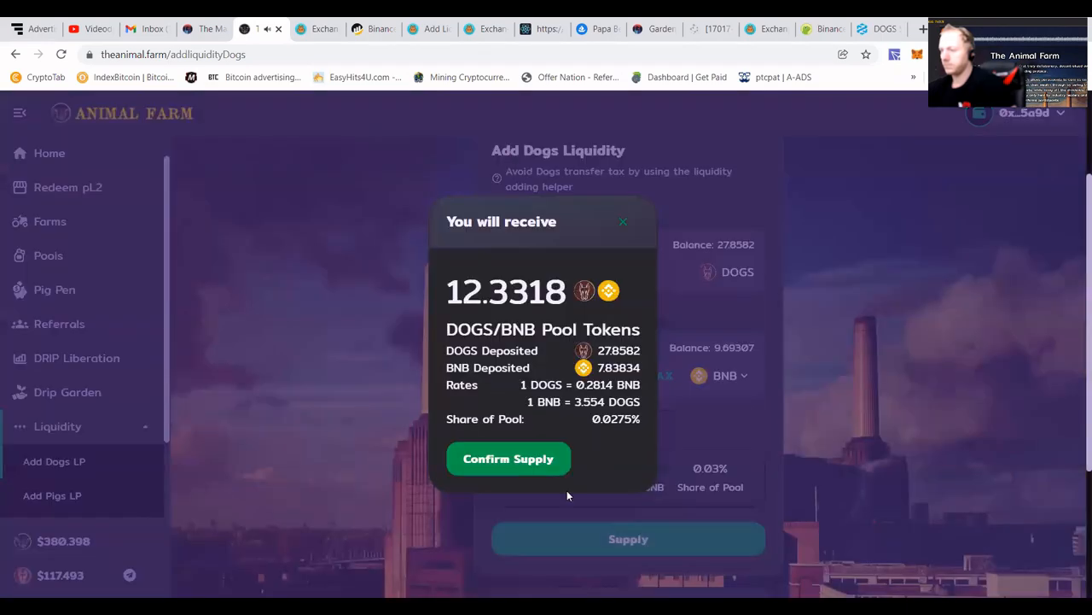
{"action": "left_click", "coordinate": [508, 459]}
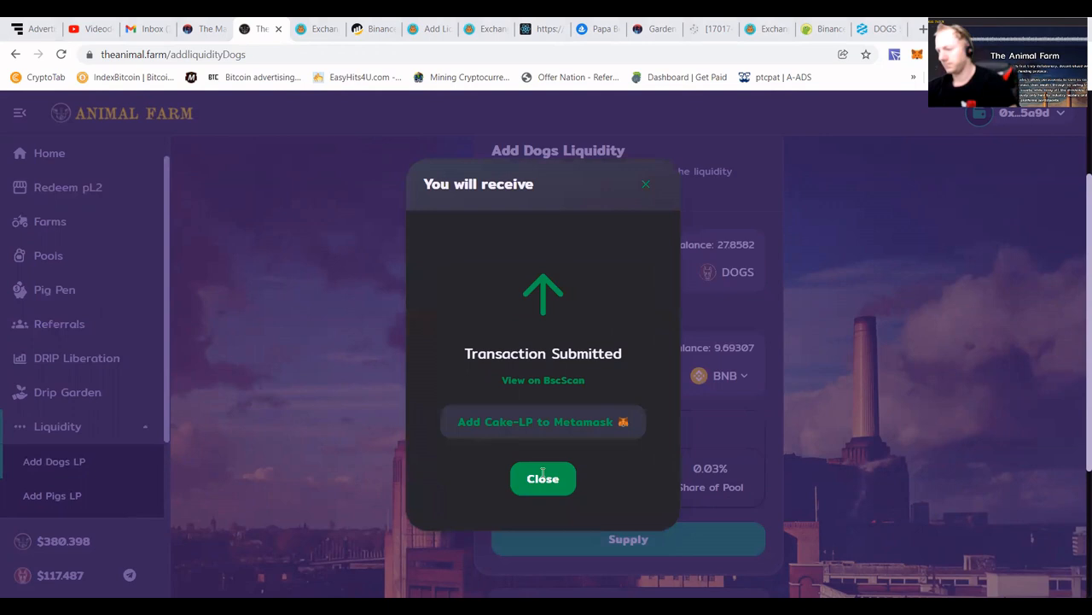
Dismiss the DOGS/BNB liquidity notices and receipt, then open the Farms overview.
{"action": "left_click", "coordinate": [543, 478]}
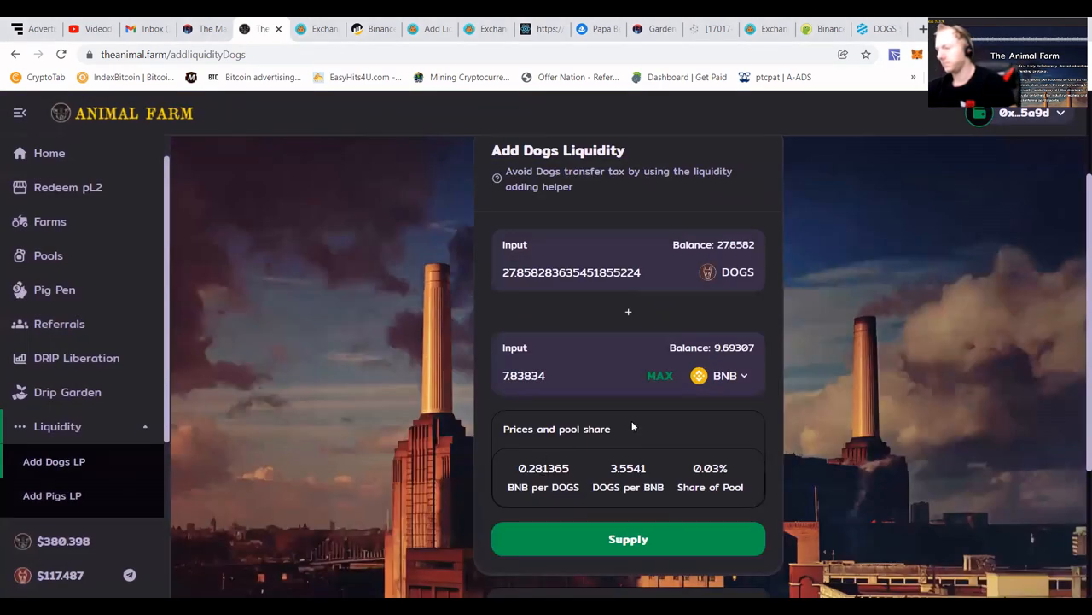
{"action": "mouse_move", "coordinate": [723, 290]}
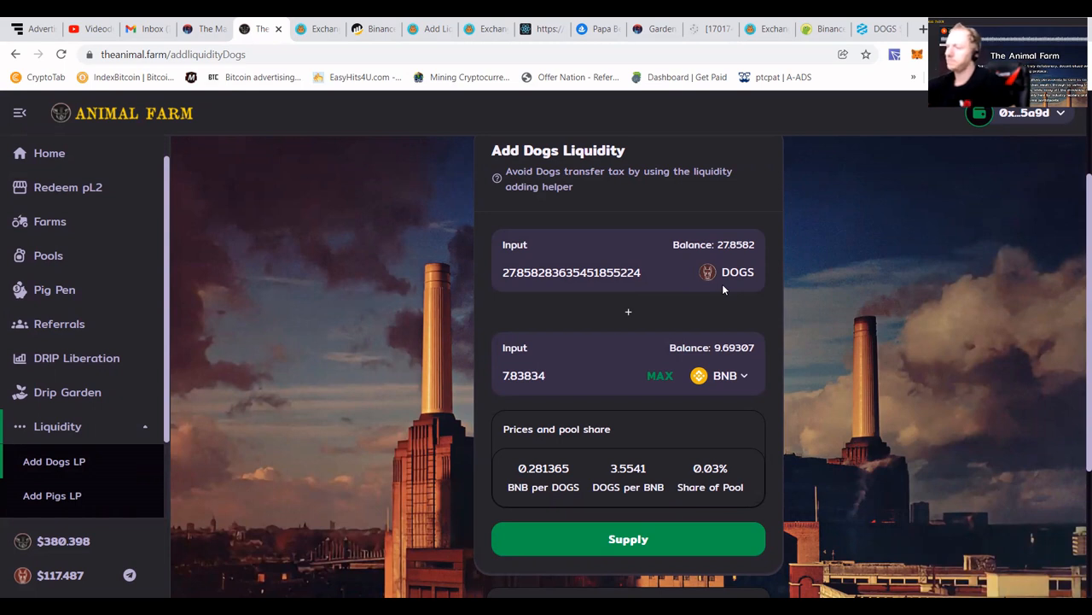
{"action": "left_click", "coordinate": [628, 539]}
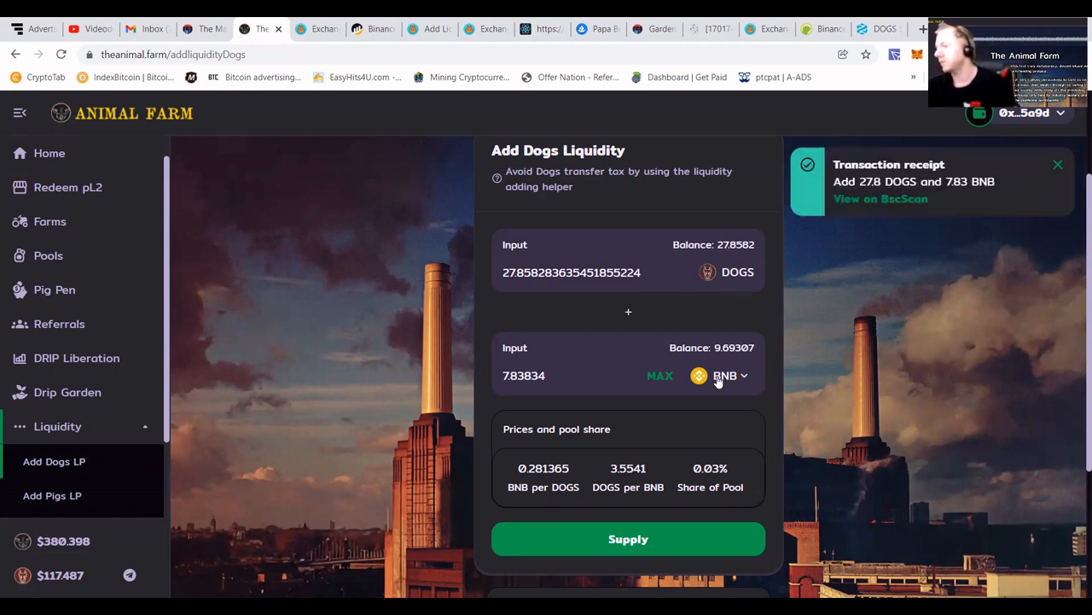
{"action": "mouse_move", "coordinate": [762, 258]}
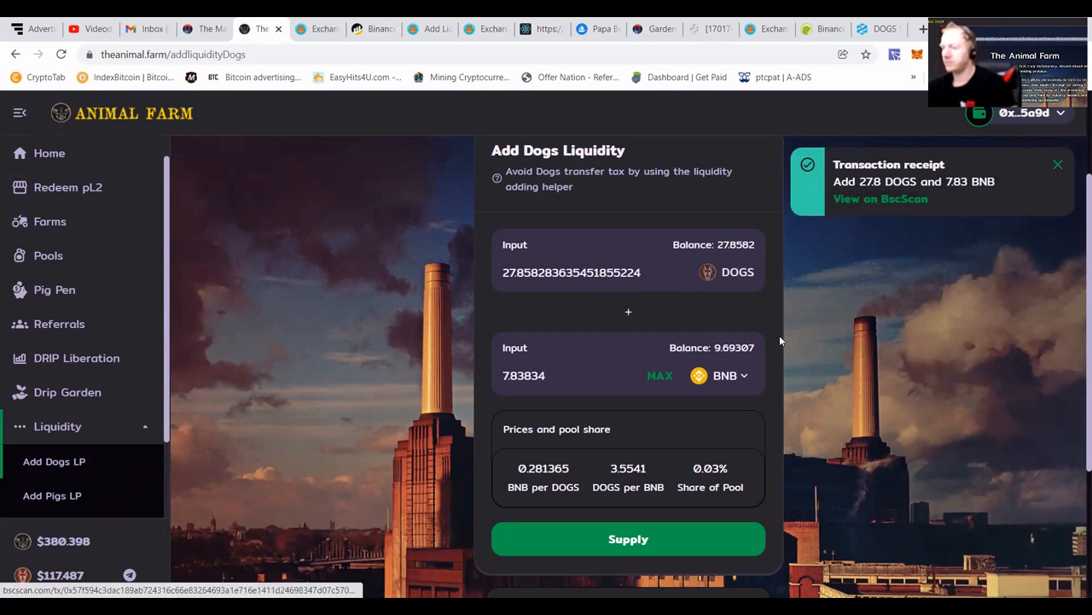
{"action": "mouse_move", "coordinate": [848, 231]}
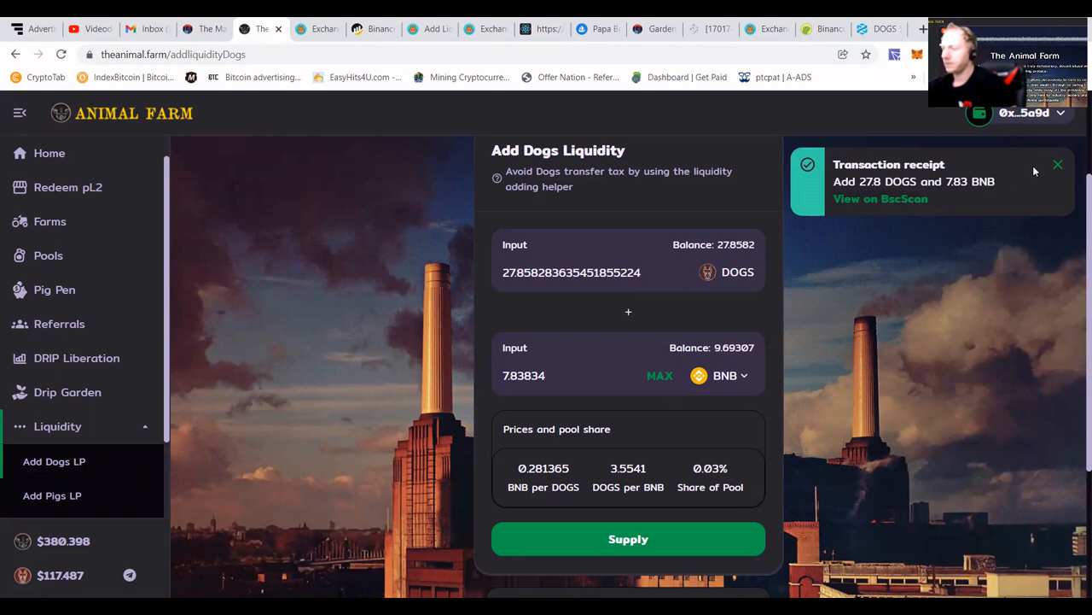
{"action": "left_click", "coordinate": [1058, 164]}
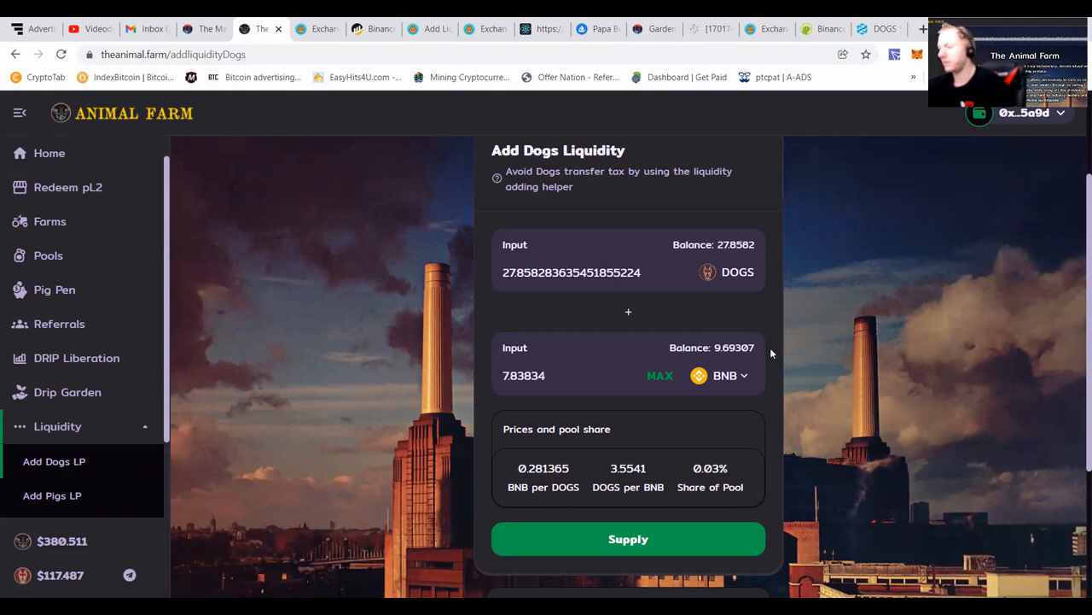
{"action": "mouse_move", "coordinate": [59, 324]}
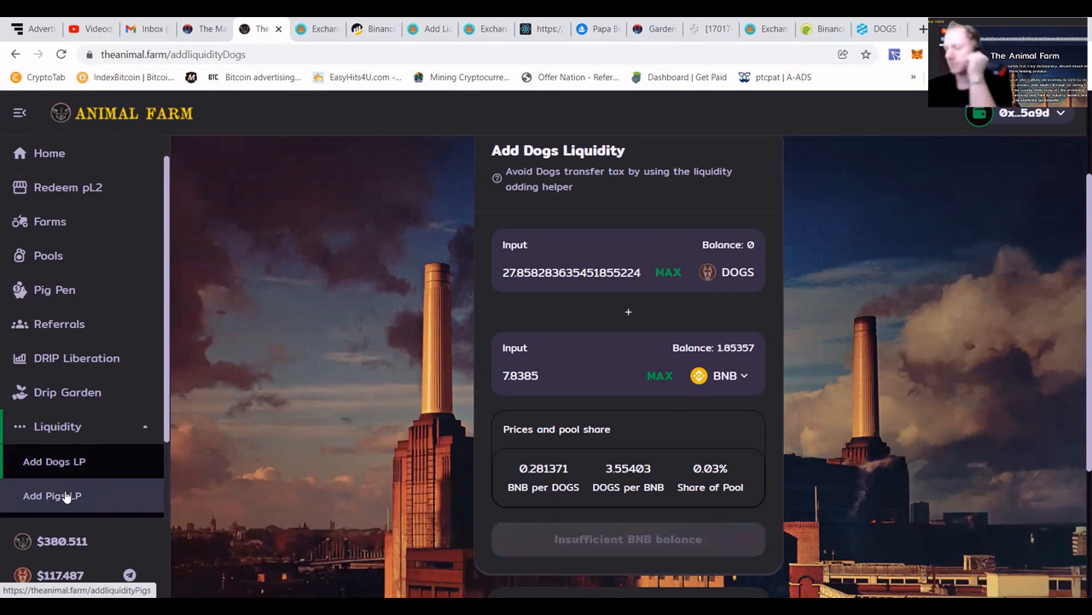
{"action": "left_click", "coordinate": [51, 495]}
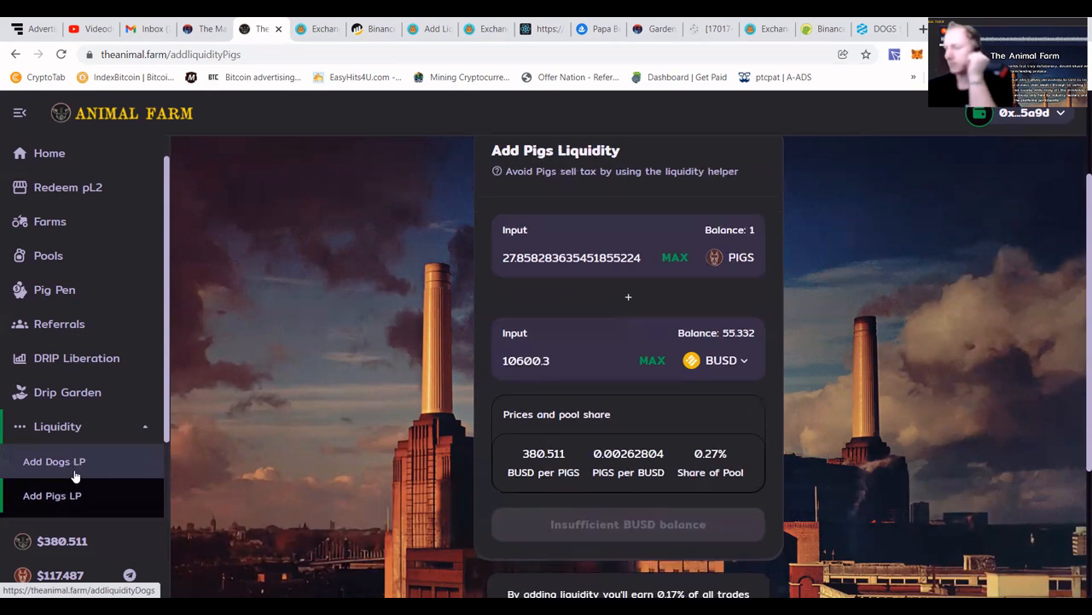
{"action": "left_click", "coordinate": [54, 461]}
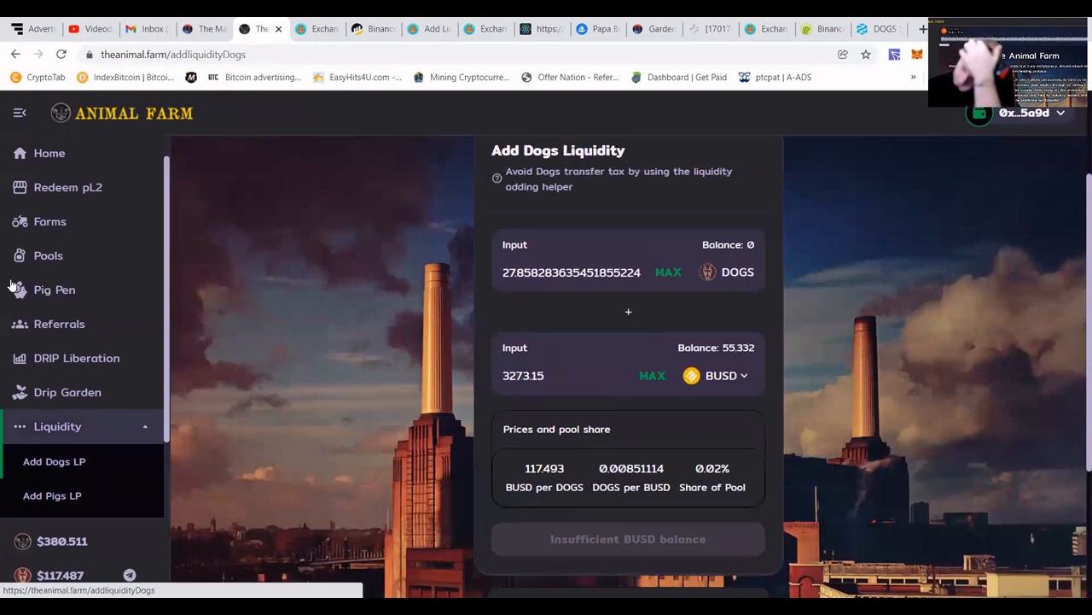
{"action": "left_click", "coordinate": [49, 221]}
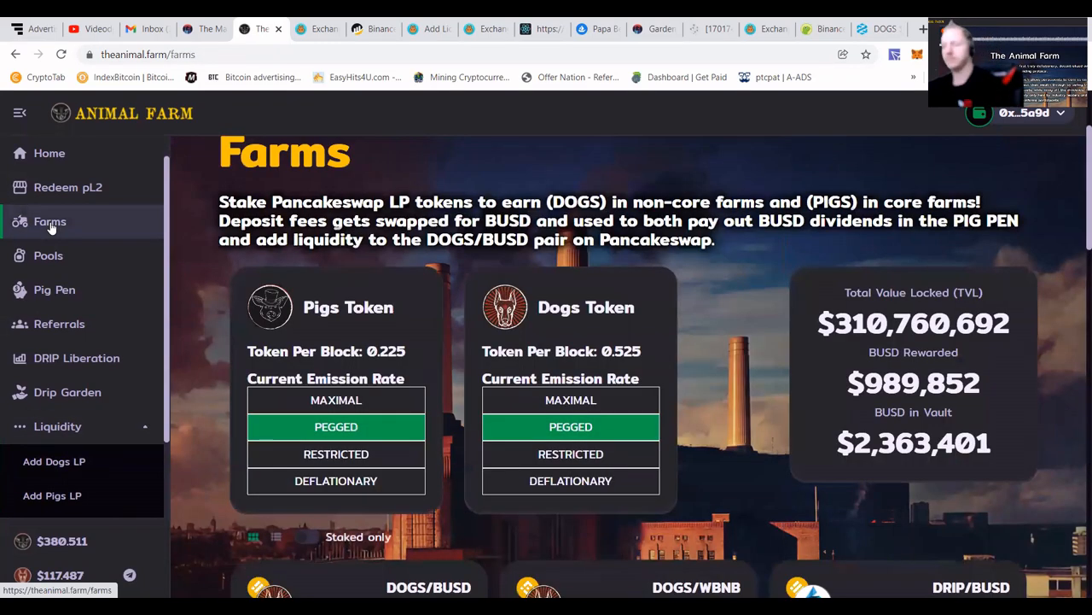
Stake all 12.331 DOGS/WBNB LP tokens, lifting the farm stake from 40.918 to 53.250.
{"action": "scroll", "scroll_direction": "down", "scroll_amount": 3}
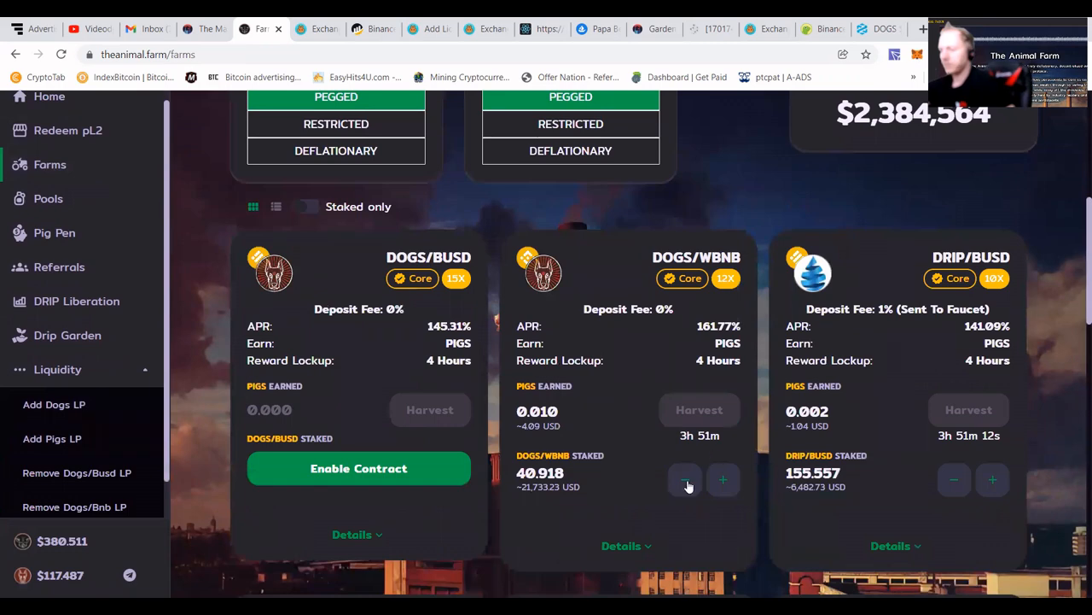
{"action": "left_click", "coordinate": [722, 479]}
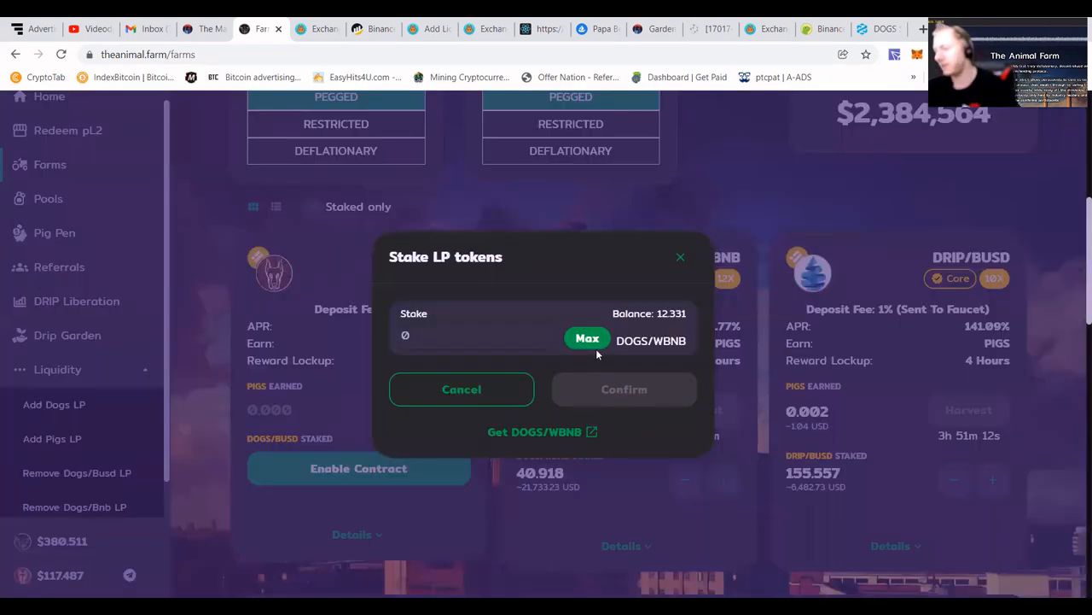
{"action": "left_click", "coordinate": [587, 338]}
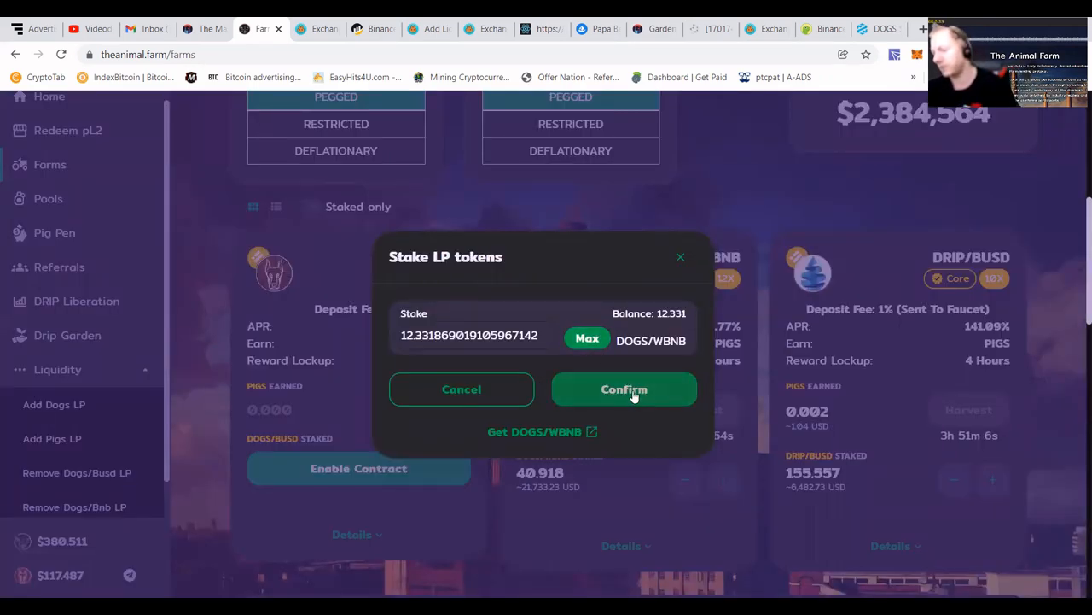
{"action": "left_click", "coordinate": [624, 389]}
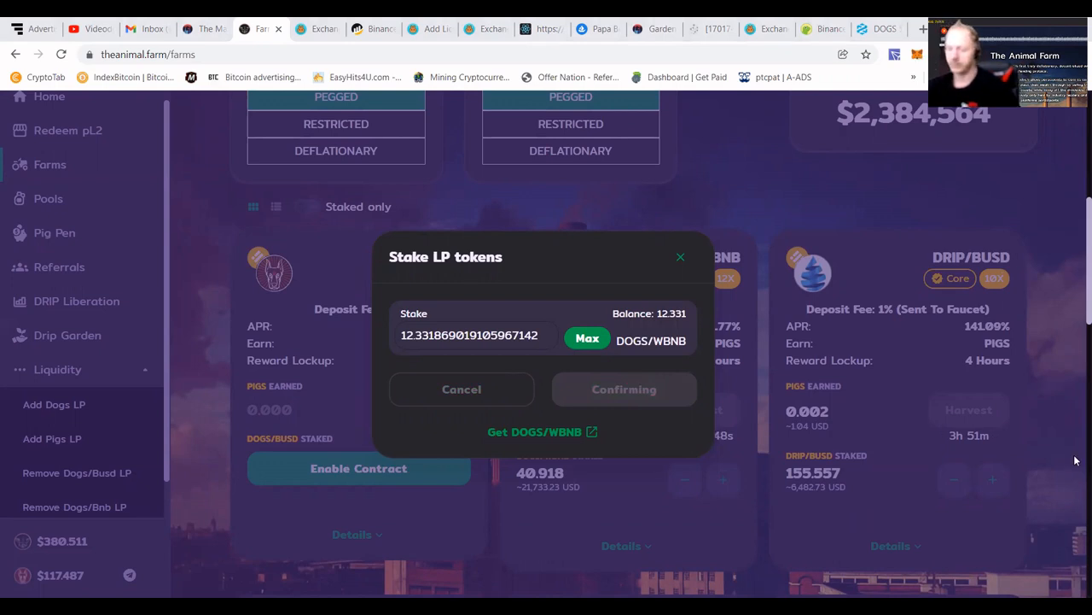
{"action": "mouse_move", "coordinate": [1029, 431]}
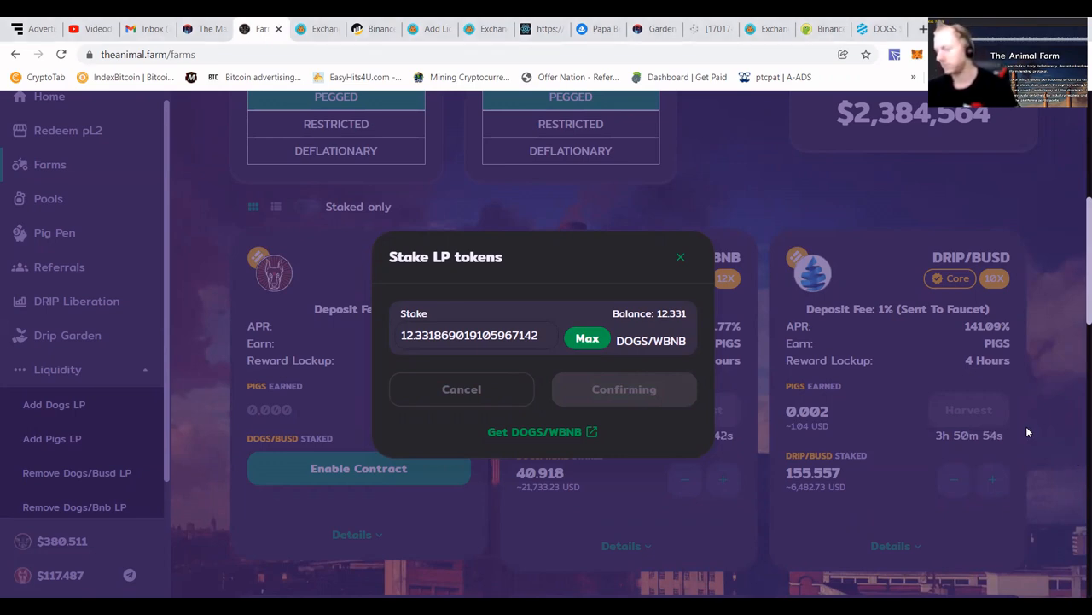
{"action": "left_click", "coordinate": [624, 389]}
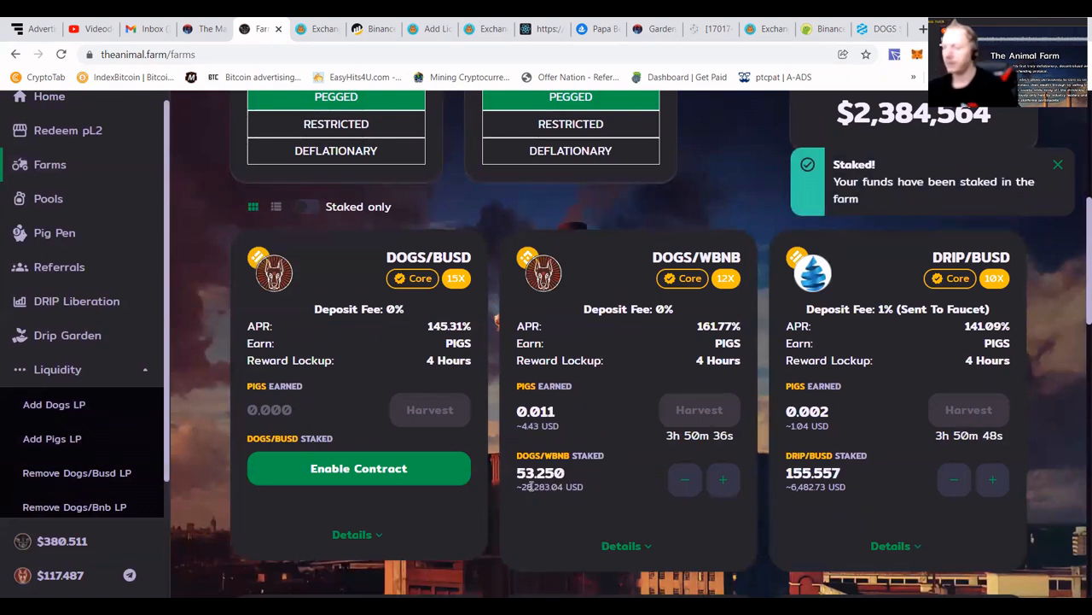
{"action": "left_click", "coordinate": [1058, 164]}
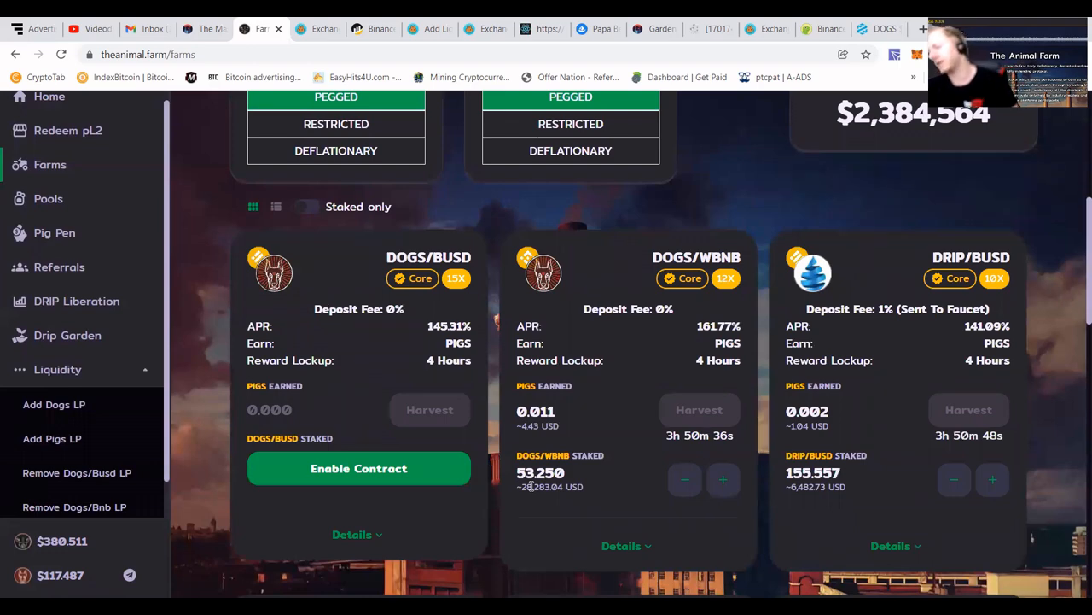
{"action": "mouse_move", "coordinate": [544, 402]}
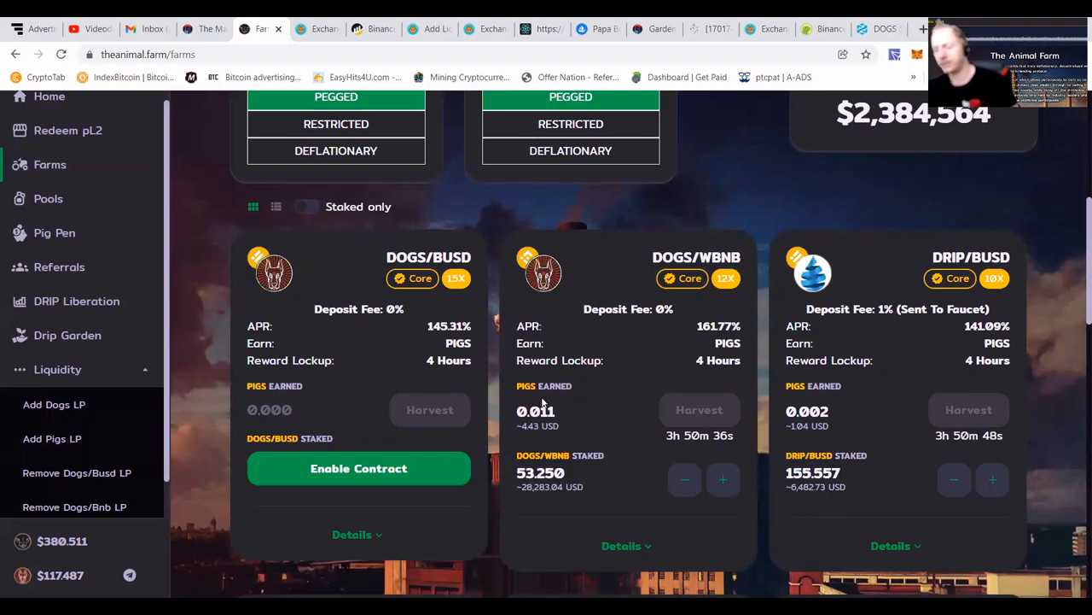
Review the BTCB/WBNB farm's 1.108 staked LP (~9,823 USD), then go to PancakeSwap.
{"action": "scroll", "scroll_direction": "down", "scroll_amount": 3}
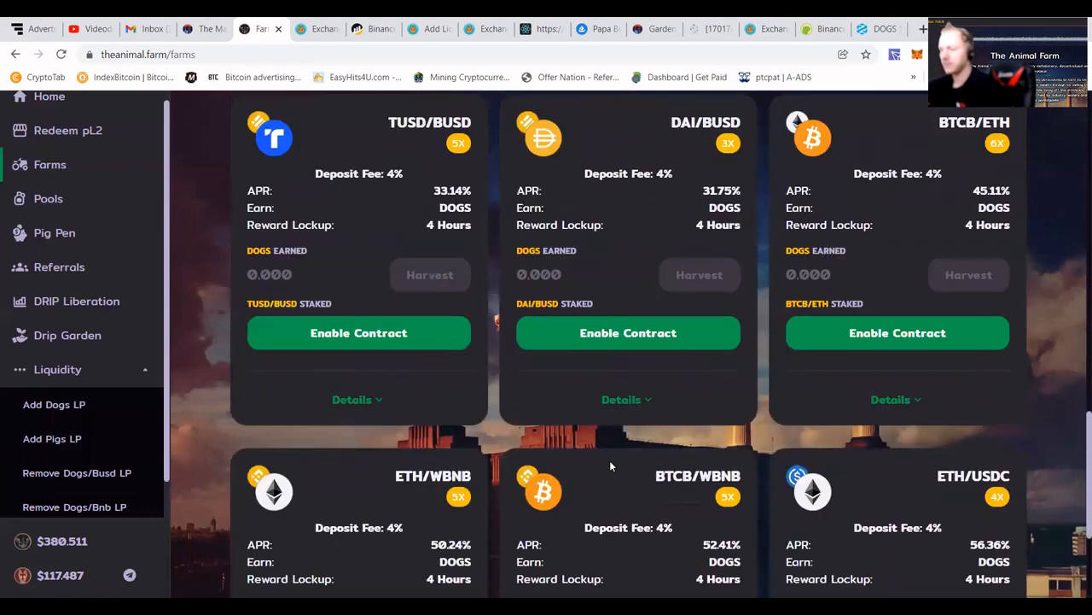
{"action": "scroll", "scroll_direction": "down", "scroll_amount": 3}
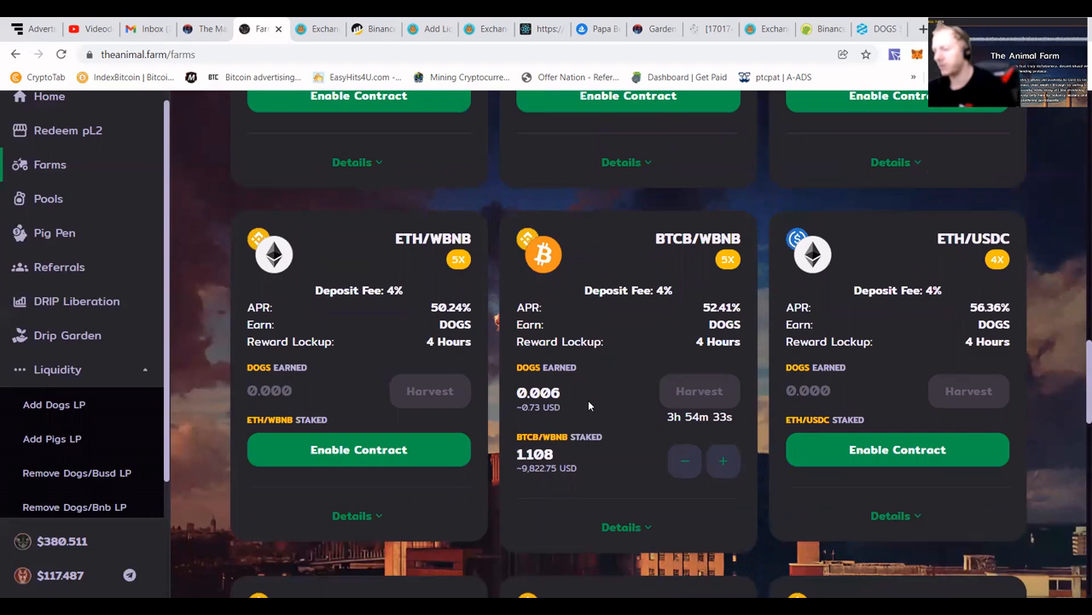
{"action": "scroll", "scroll_direction": "up", "scroll_amount": 3}
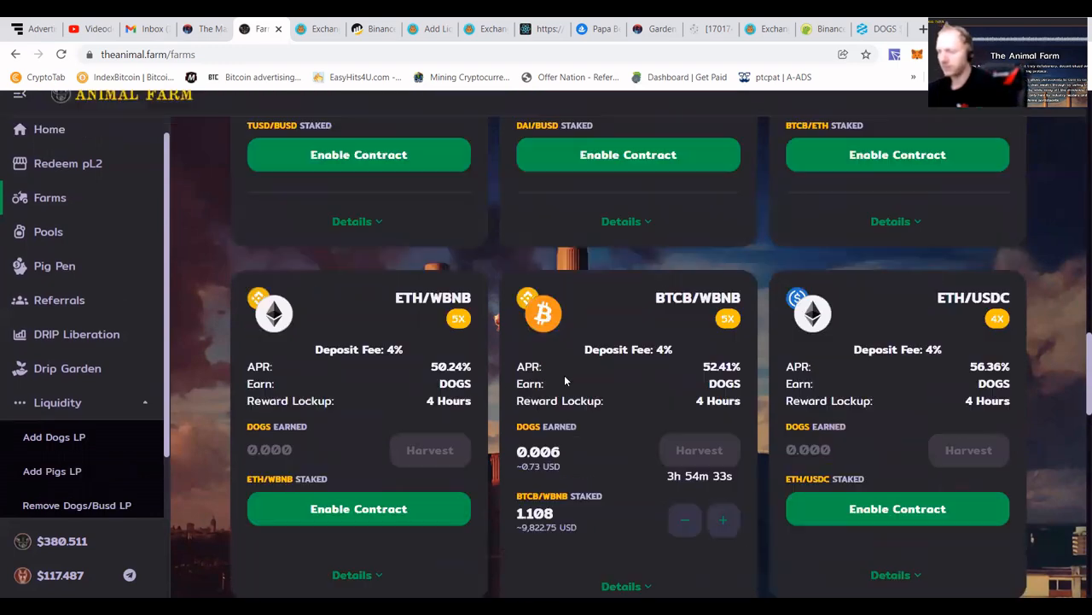
{"action": "scroll", "scroll_direction": "up", "scroll_amount": 3}
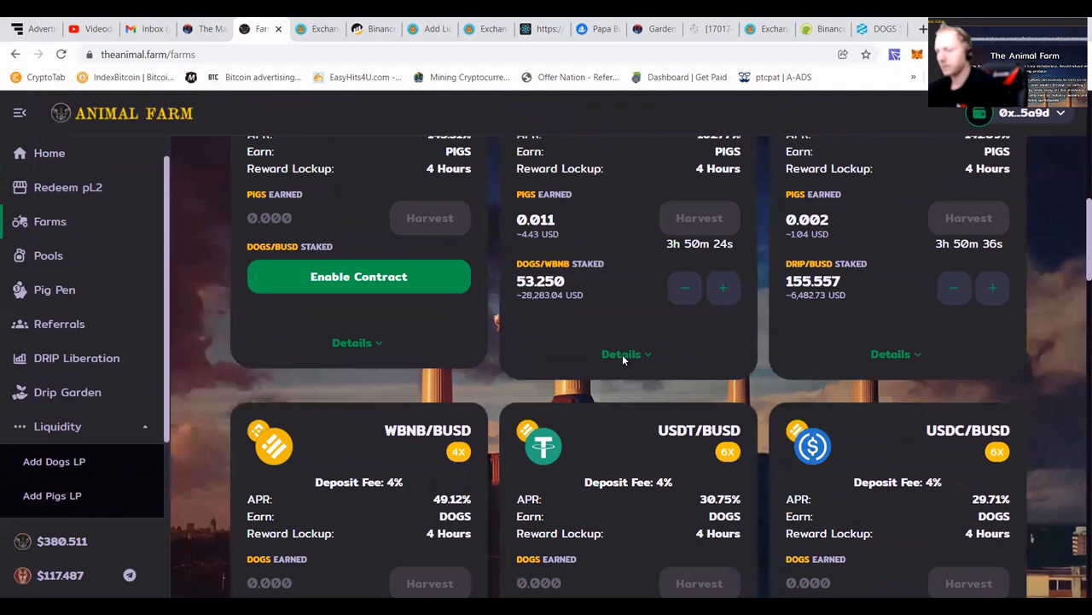
{"action": "scroll", "scroll_direction": "up", "scroll_amount": 3}
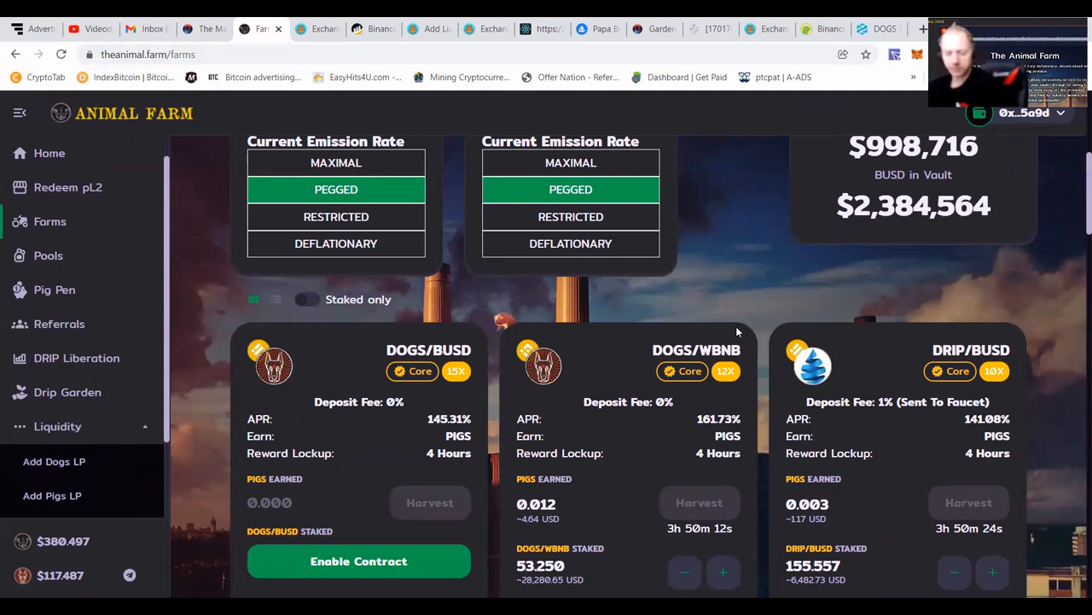
{"action": "mouse_move", "coordinate": [186, 334]}
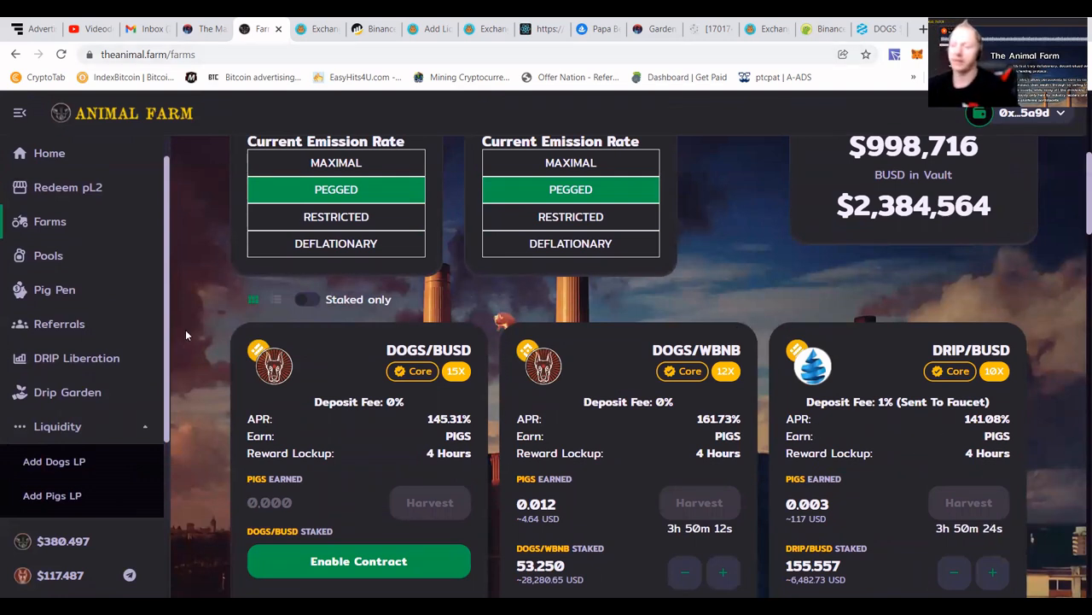
{"action": "mouse_move", "coordinate": [661, 28]}
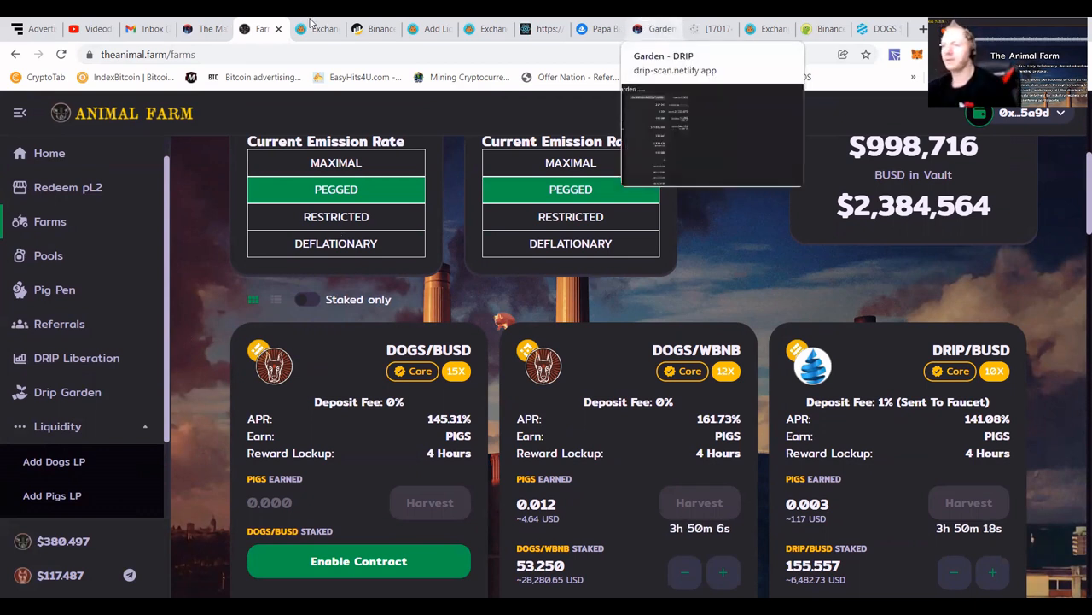
{"action": "left_click", "coordinate": [317, 28]}
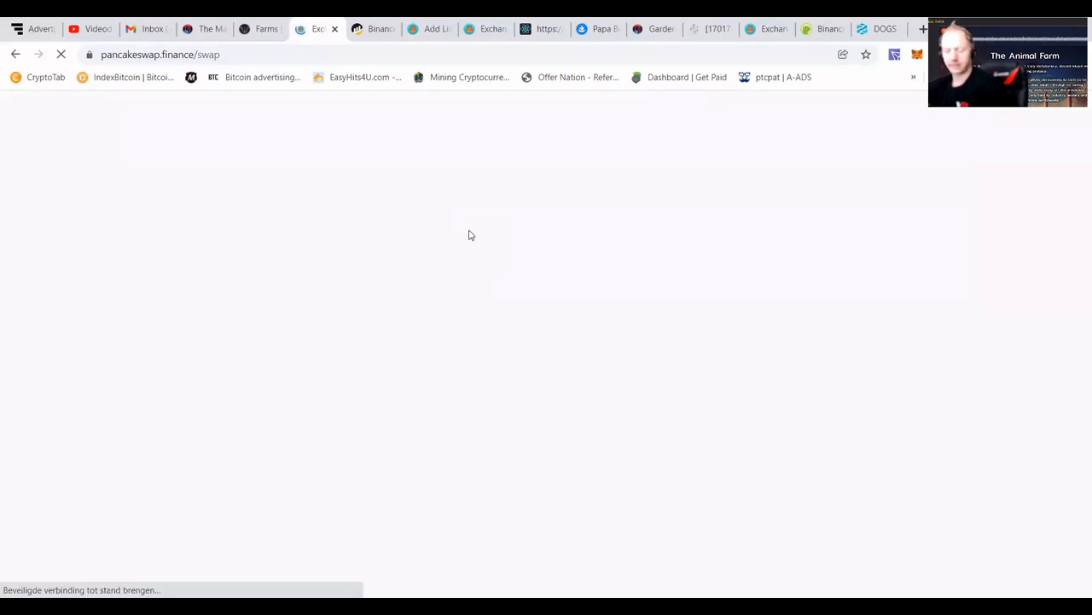